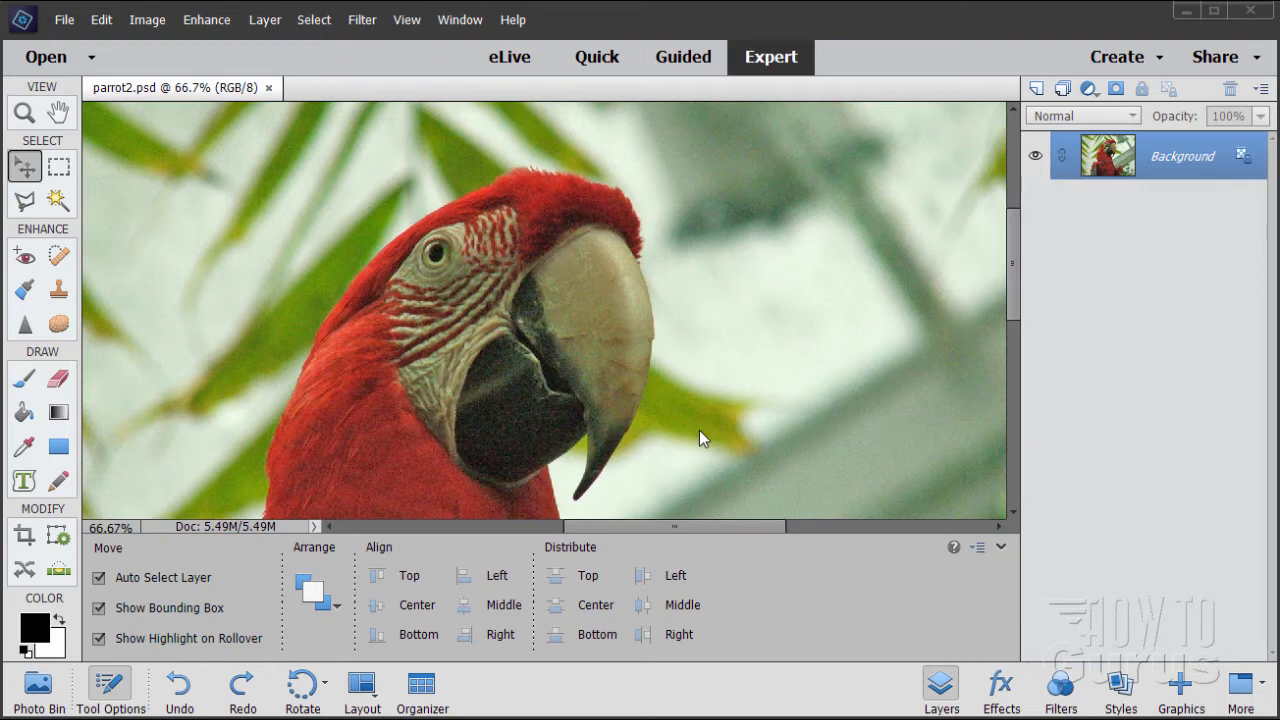
mouse_move(323, 183)
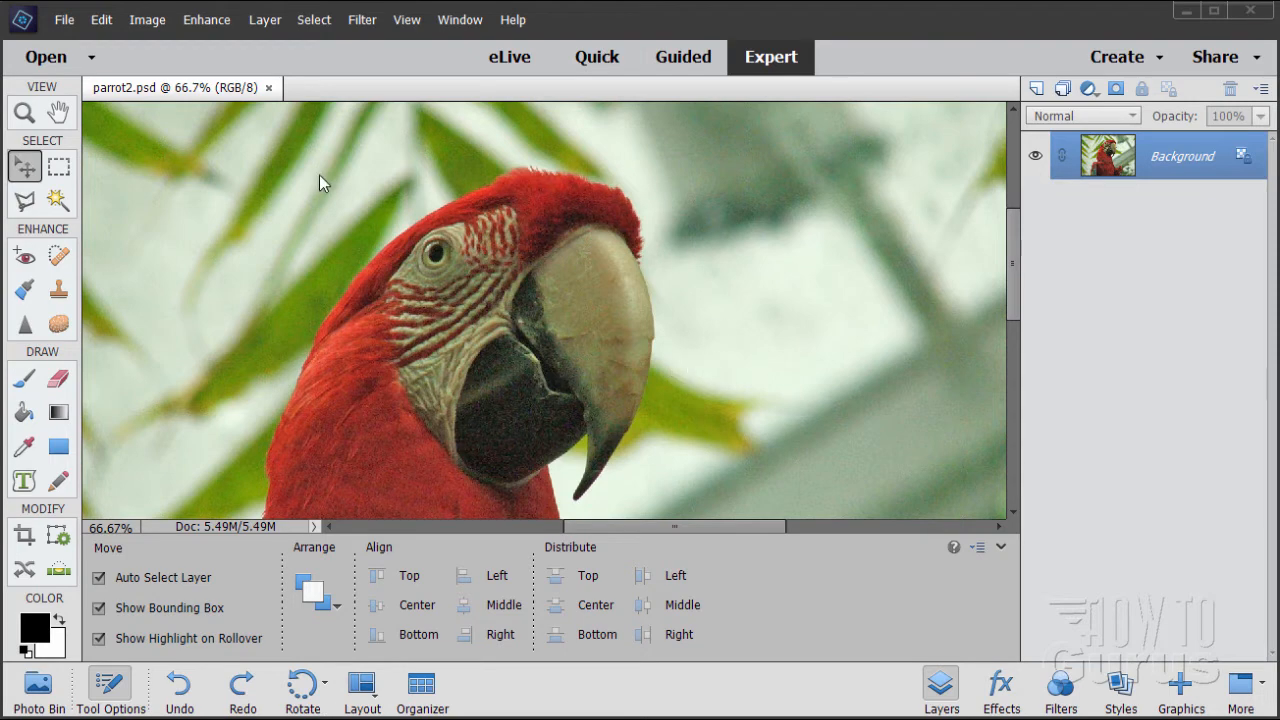
mouse_move(194, 223)
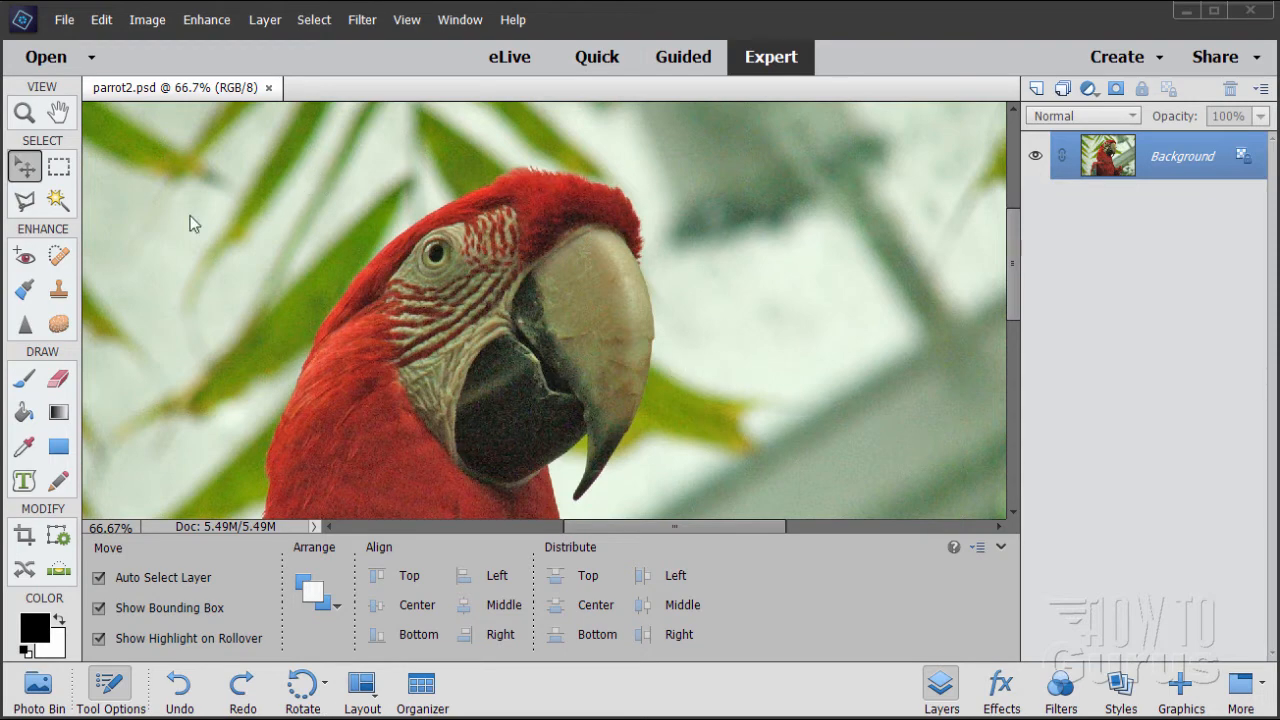
Bring up File Info for parrot2.psd, review it and cancel without saving changes.
click(63, 19)
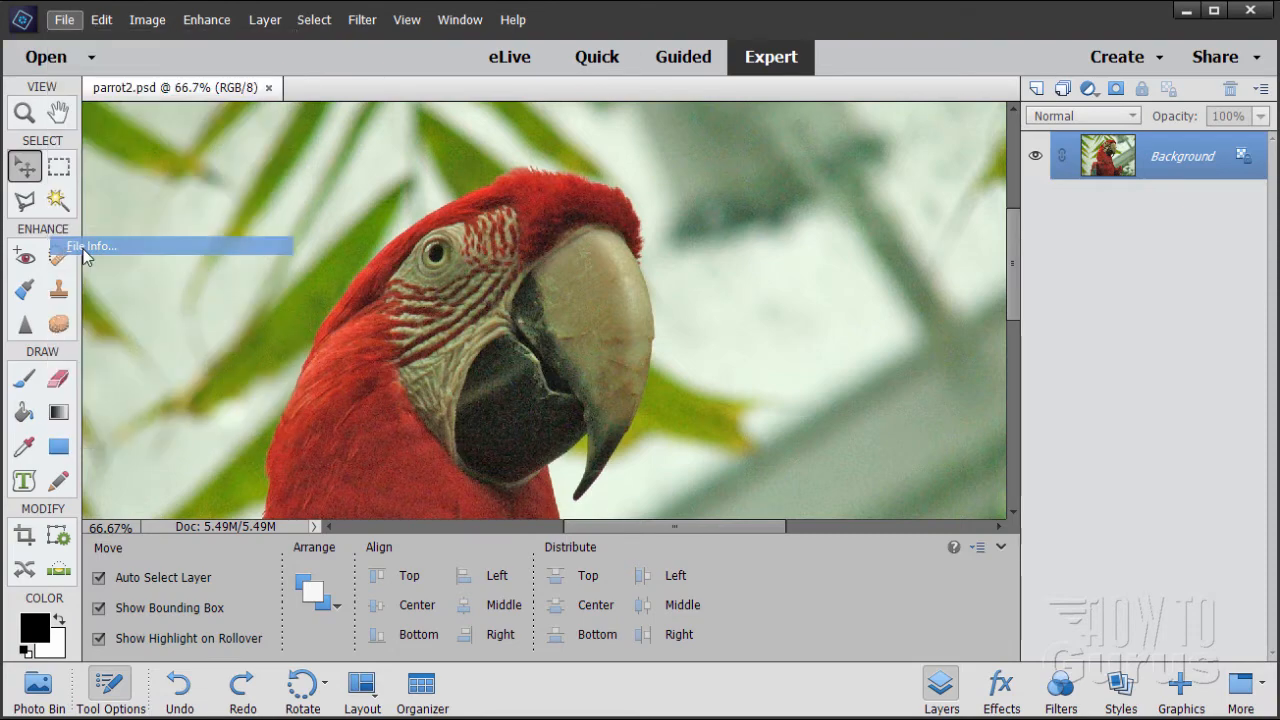
click(91, 246)
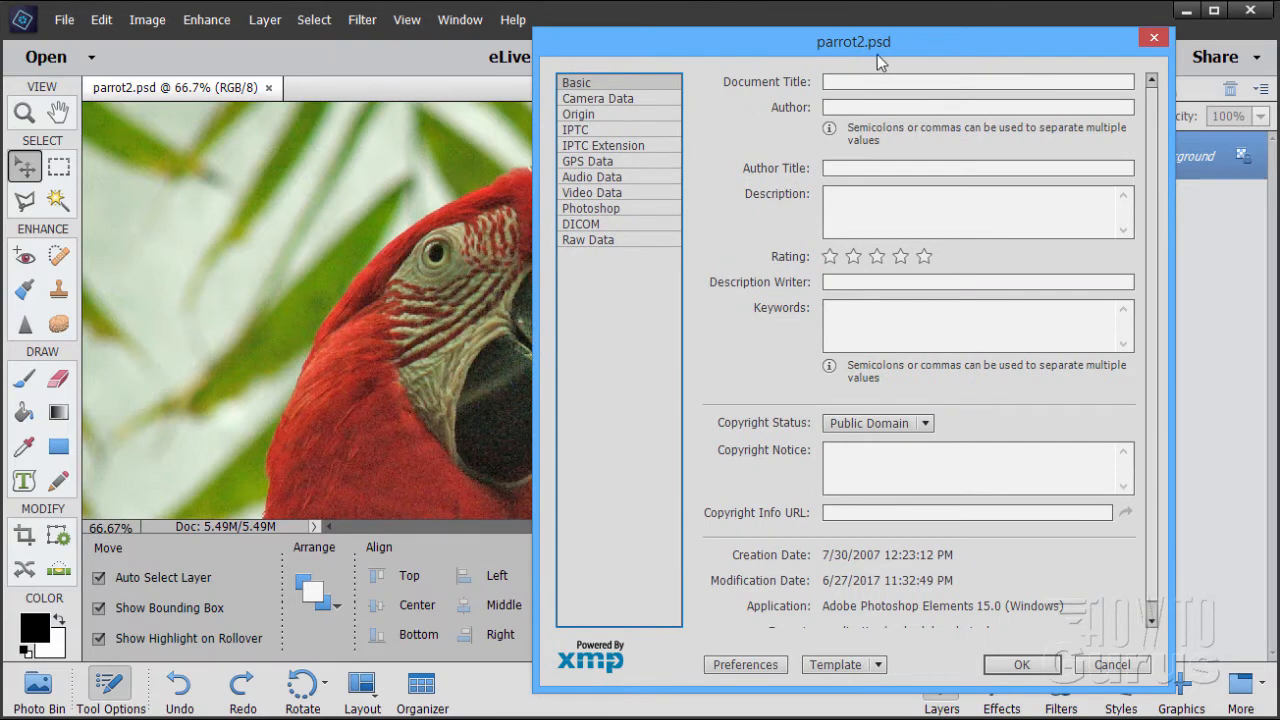
mouse_move(822, 247)
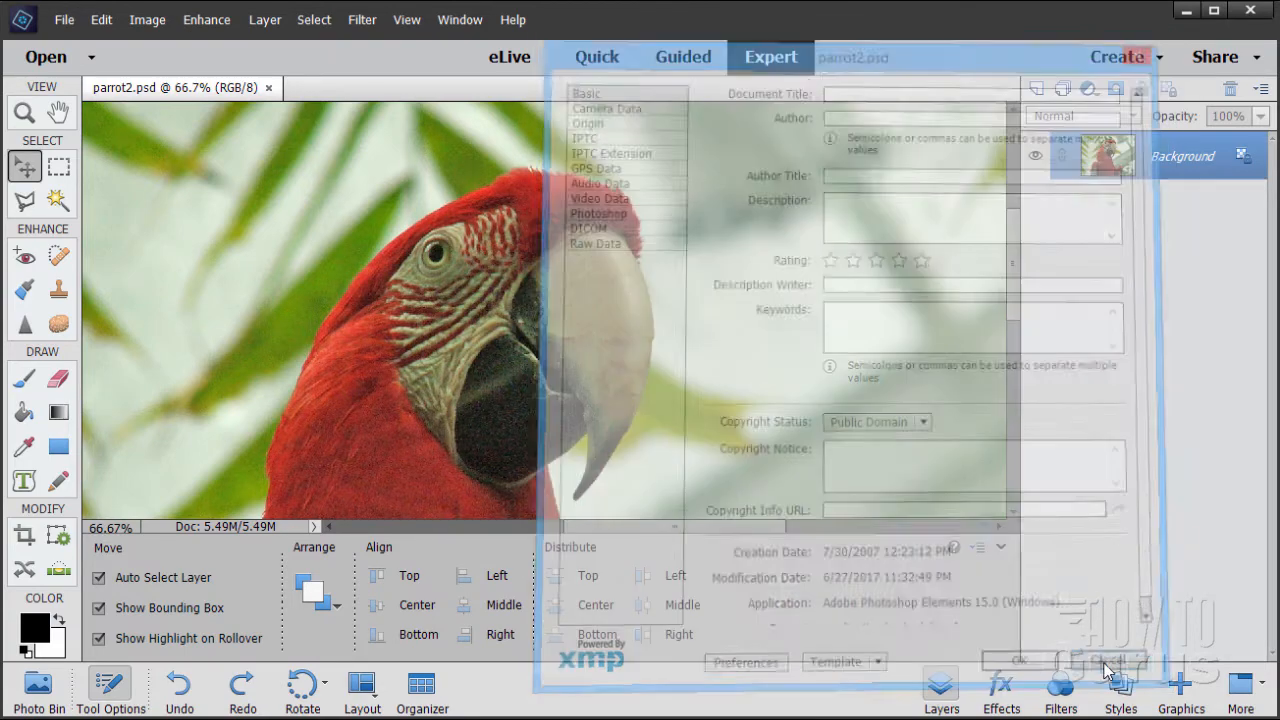
click(1105, 661)
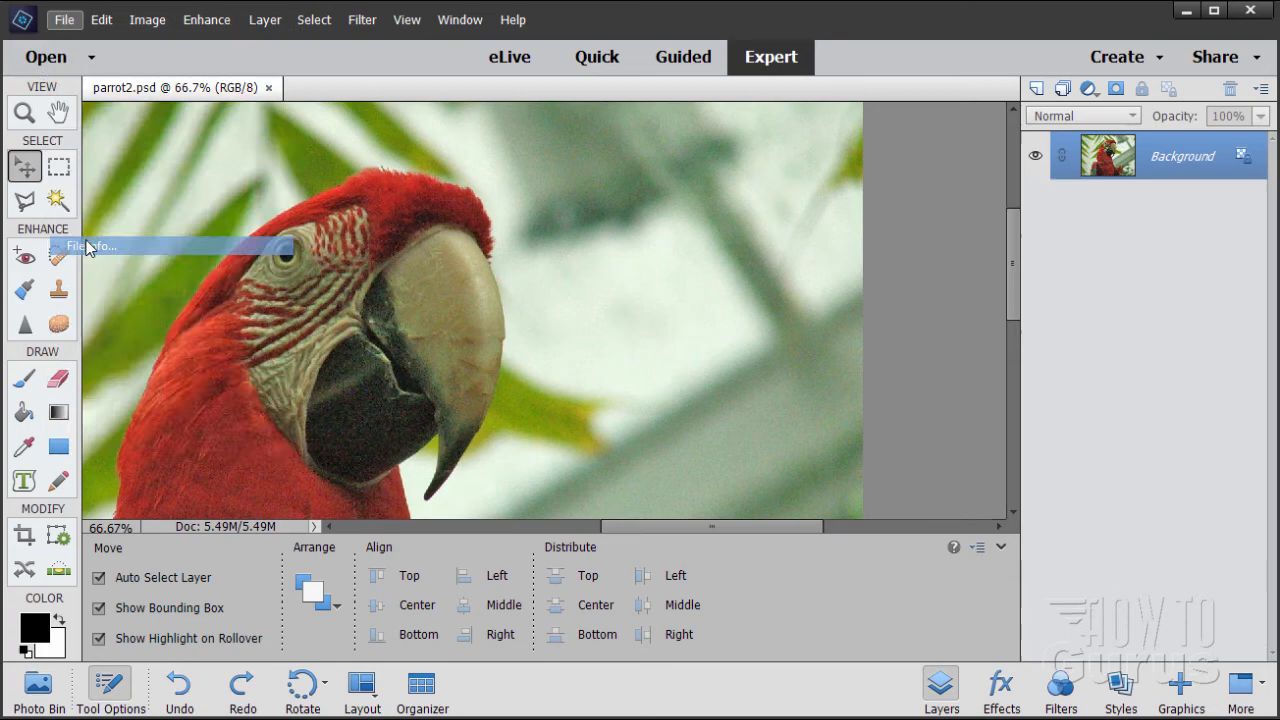
Reopen File Info to show the Basic title, author, rating and copyright fields.
click(92, 246)
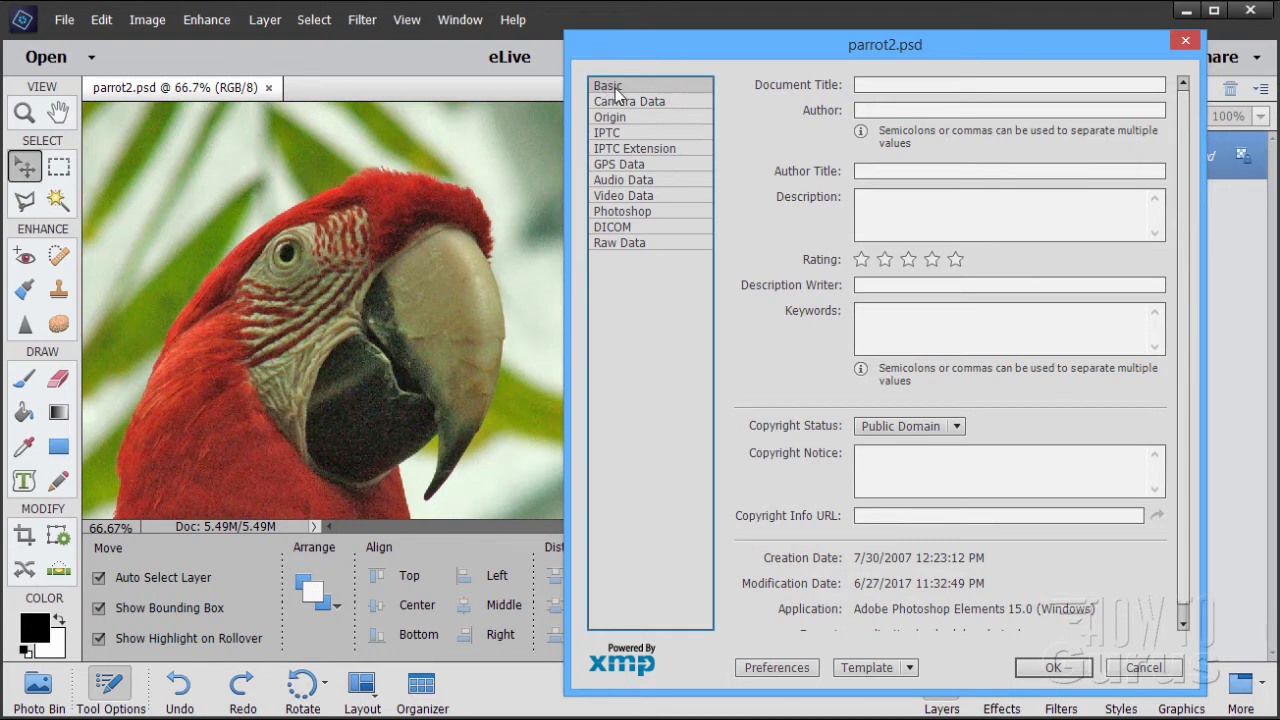
mouse_move(815, 85)
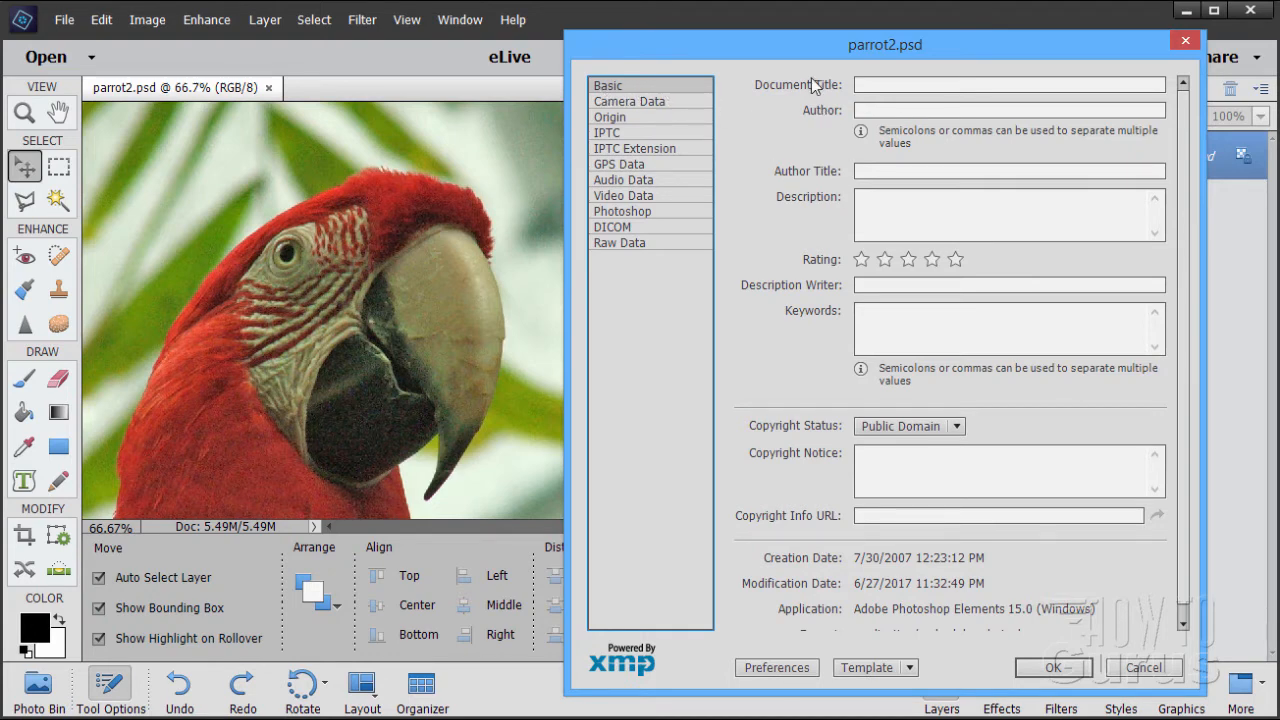
mouse_move(800, 178)
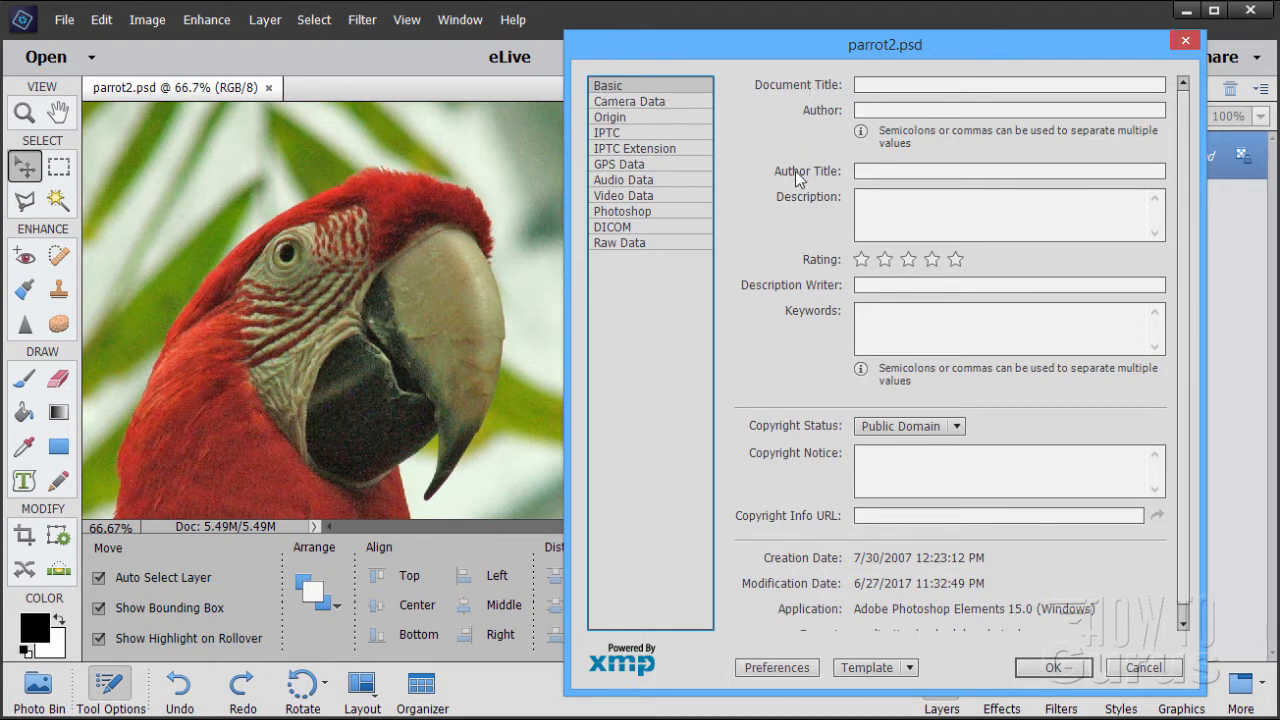
mouse_move(406, 355)
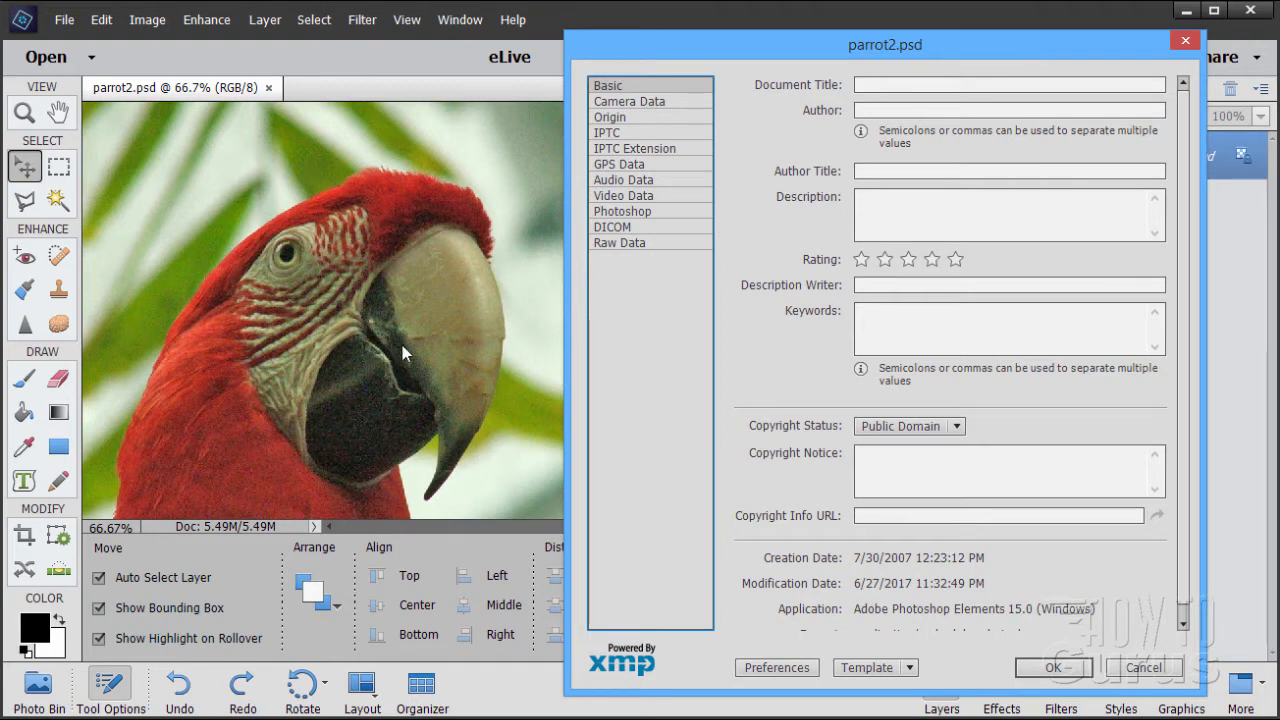
mouse_move(729, 338)
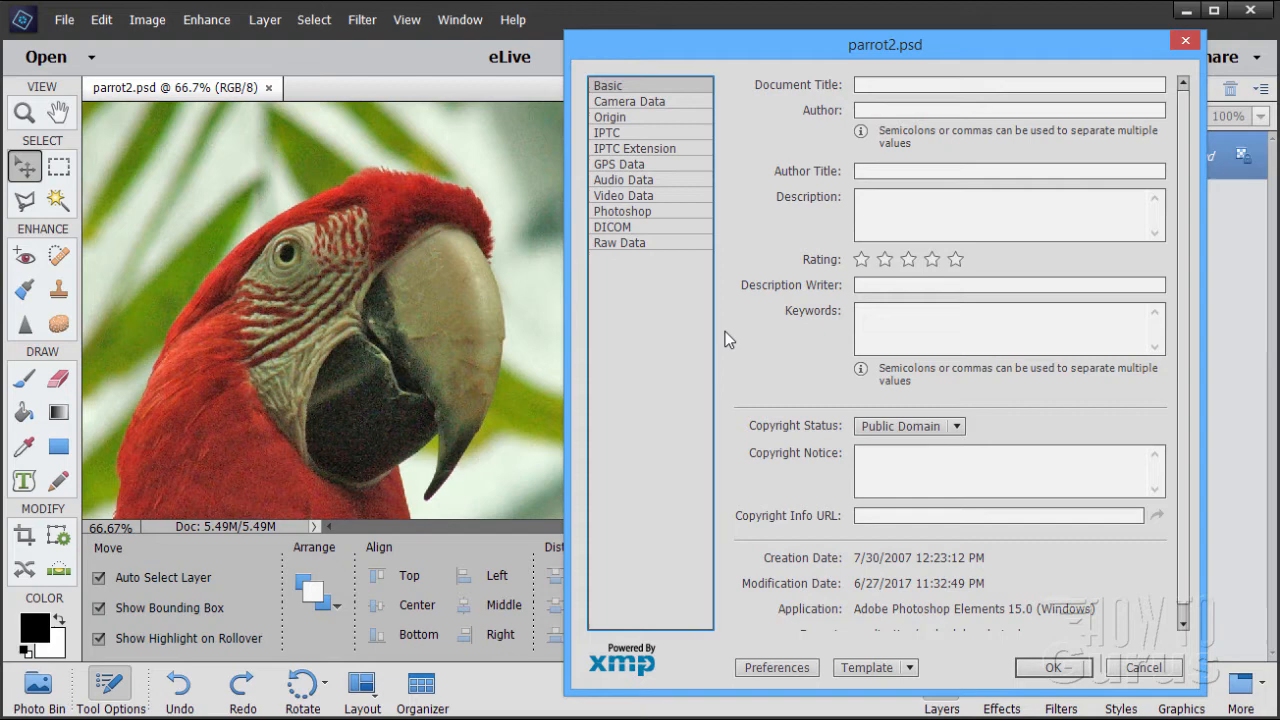
mouse_move(740, 445)
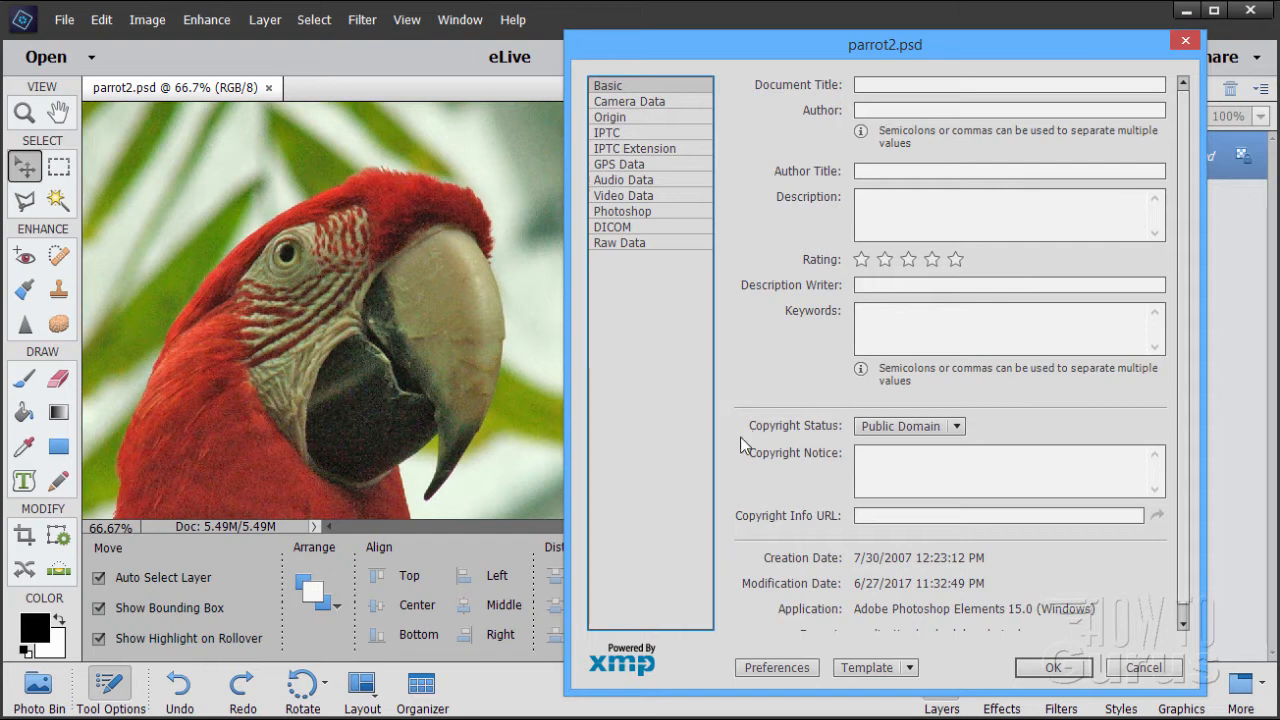
mouse_move(788, 481)
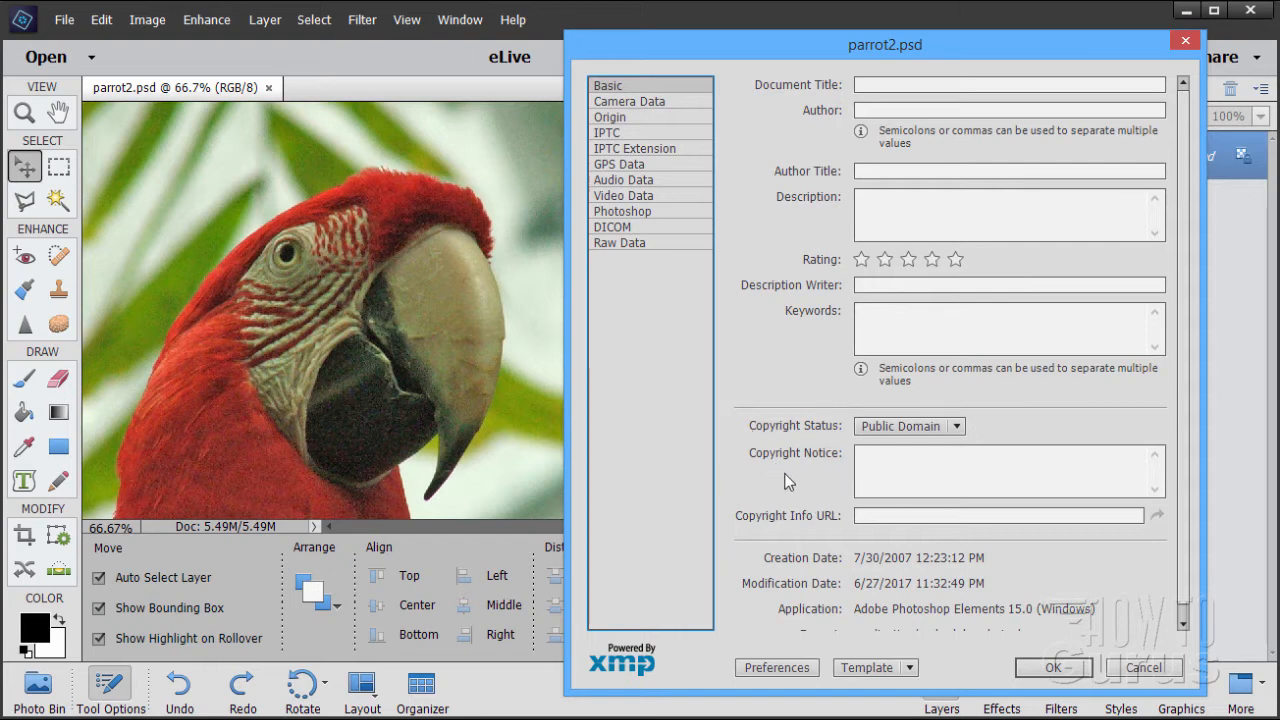
mouse_move(770, 438)
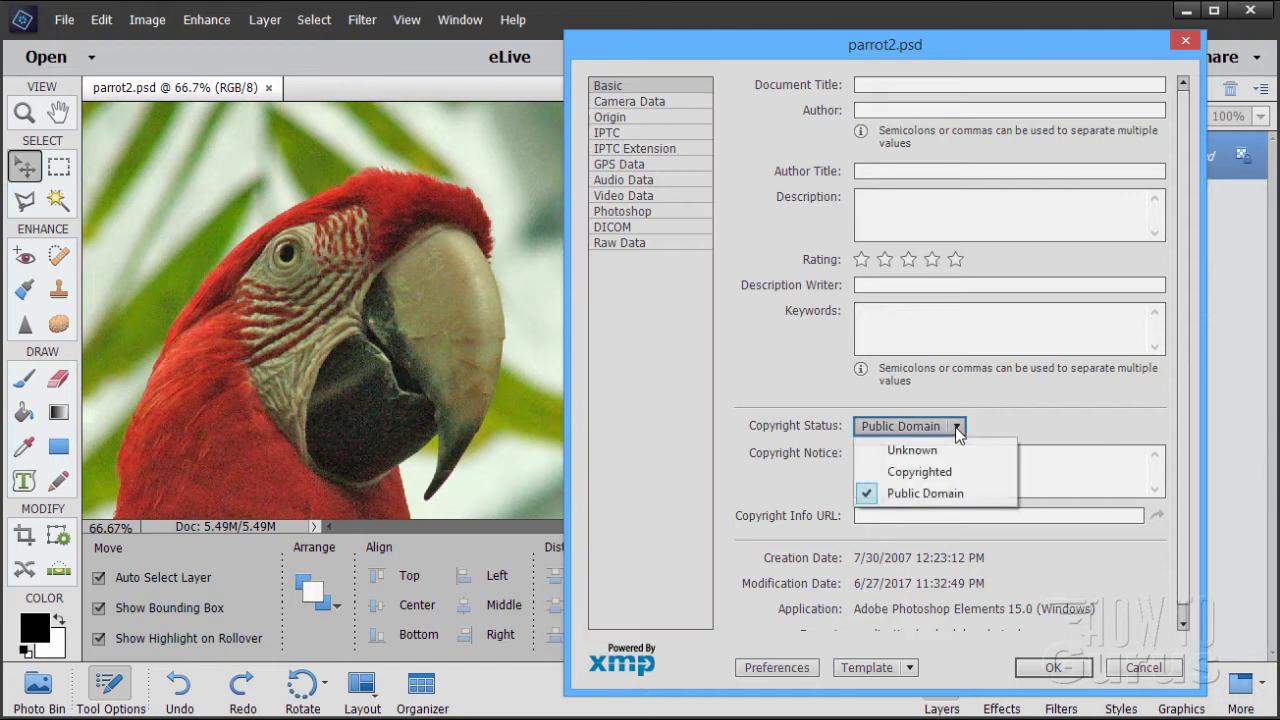
Set Copyright Status to Copyrighted with notice 'copyright 2017 George Peirson all rights reserved'.
click(919, 471)
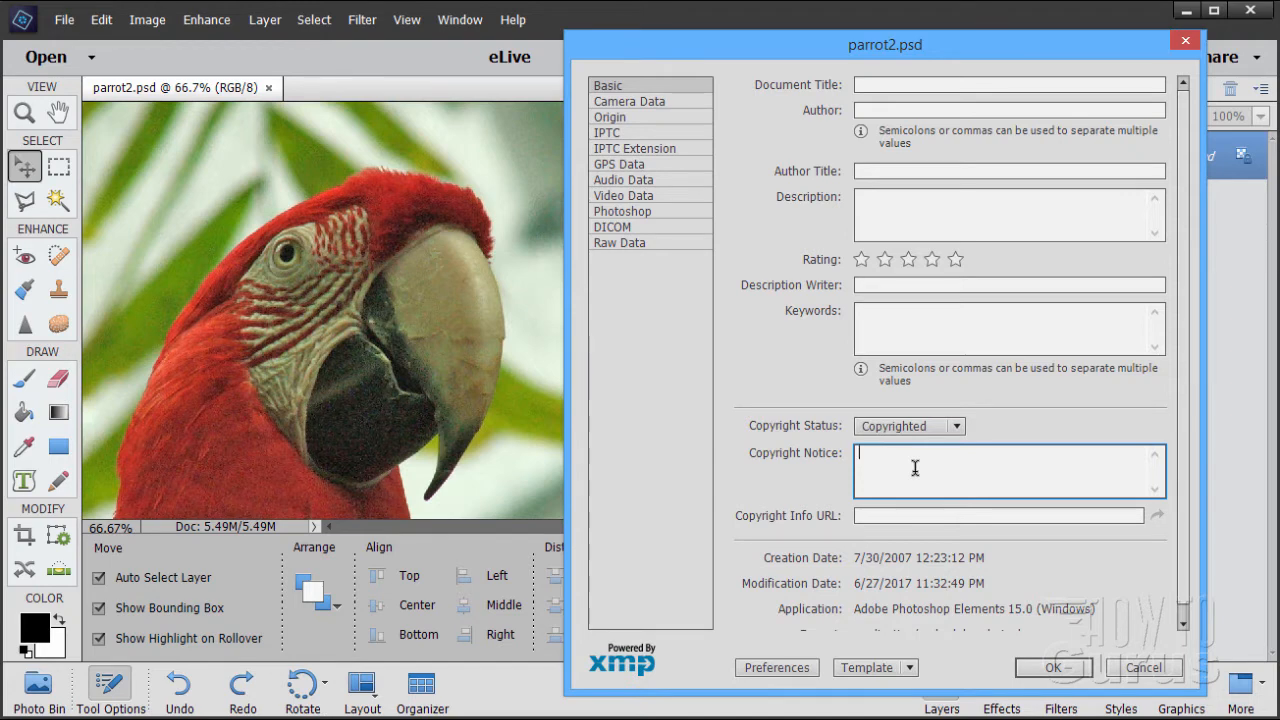
text(copyright)
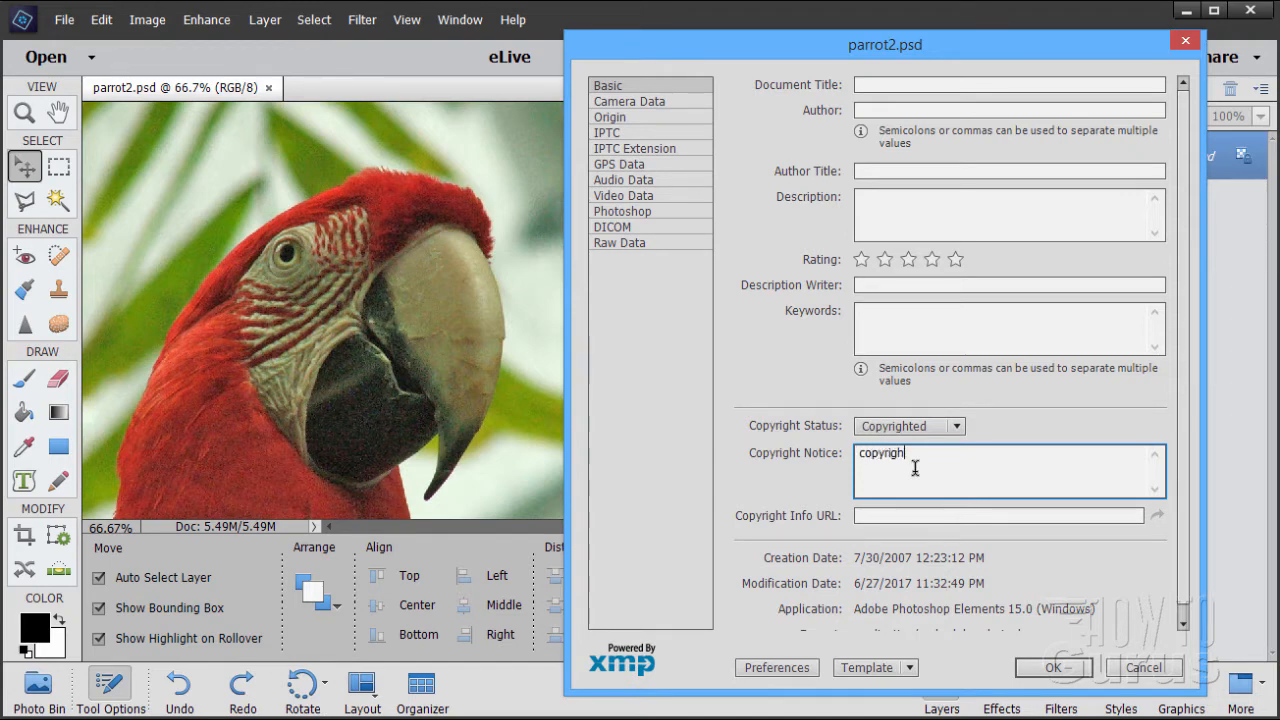
text(t)
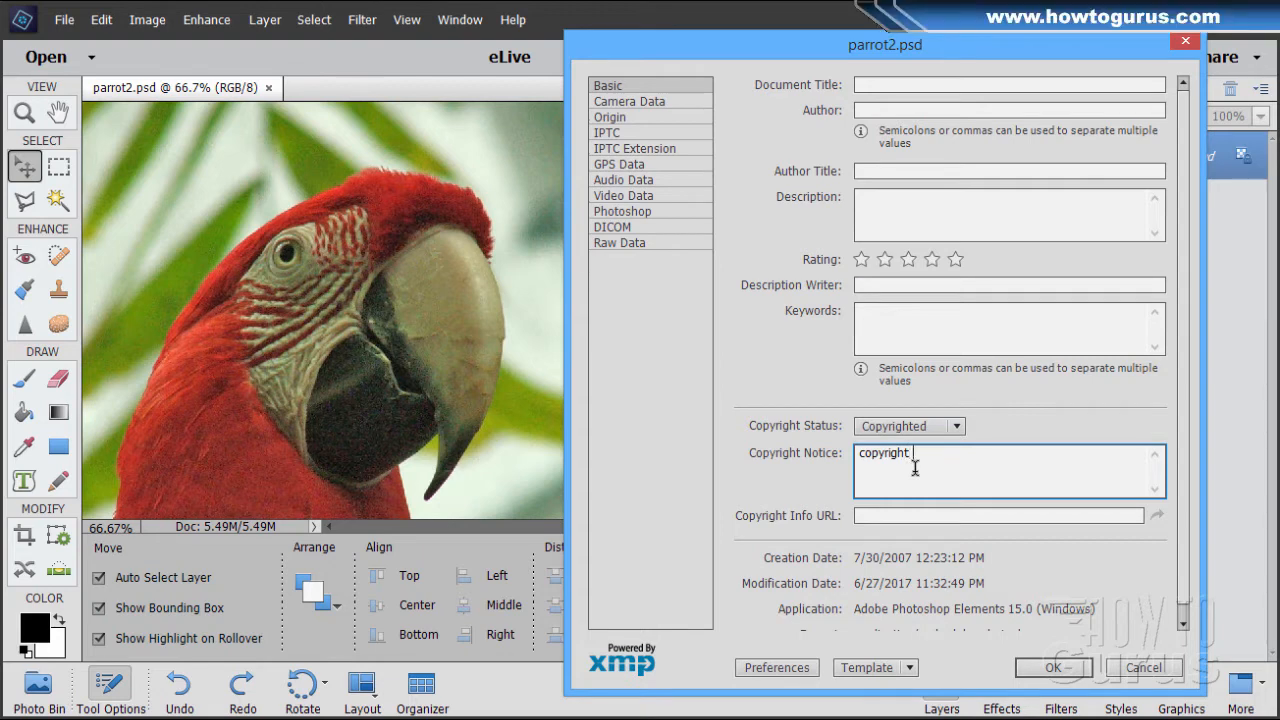
text(2017)
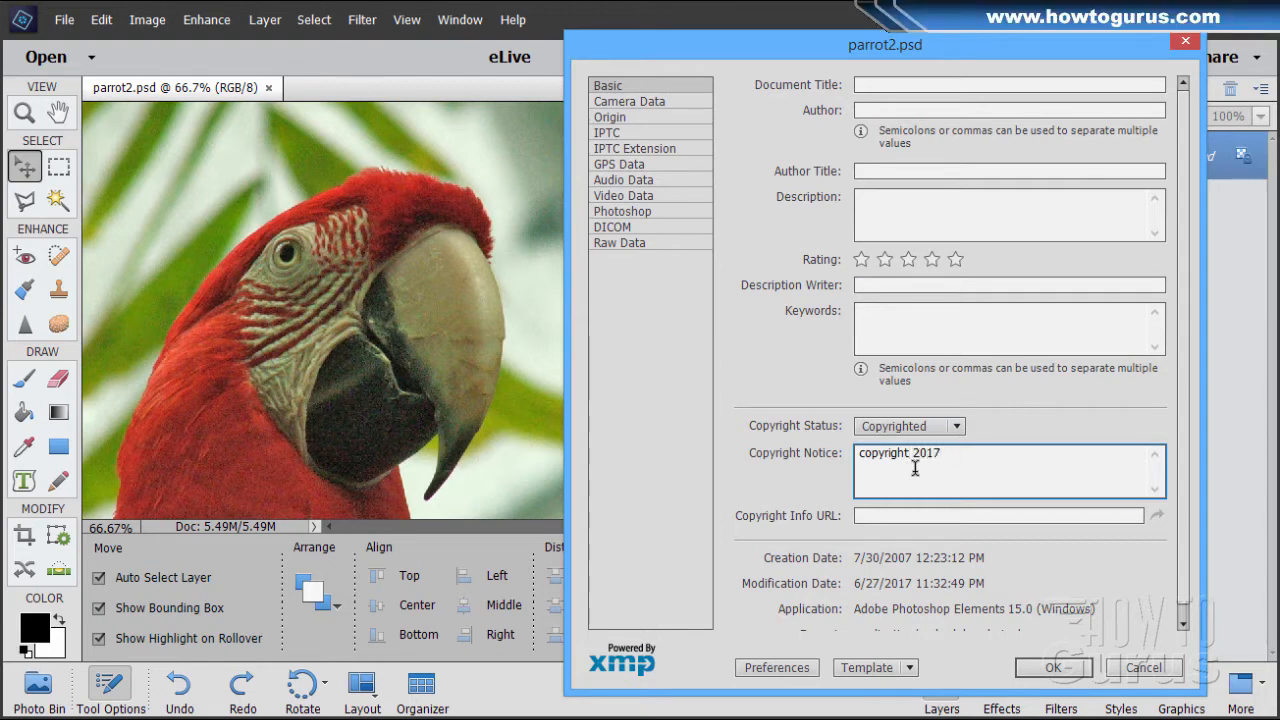
text(George Person)
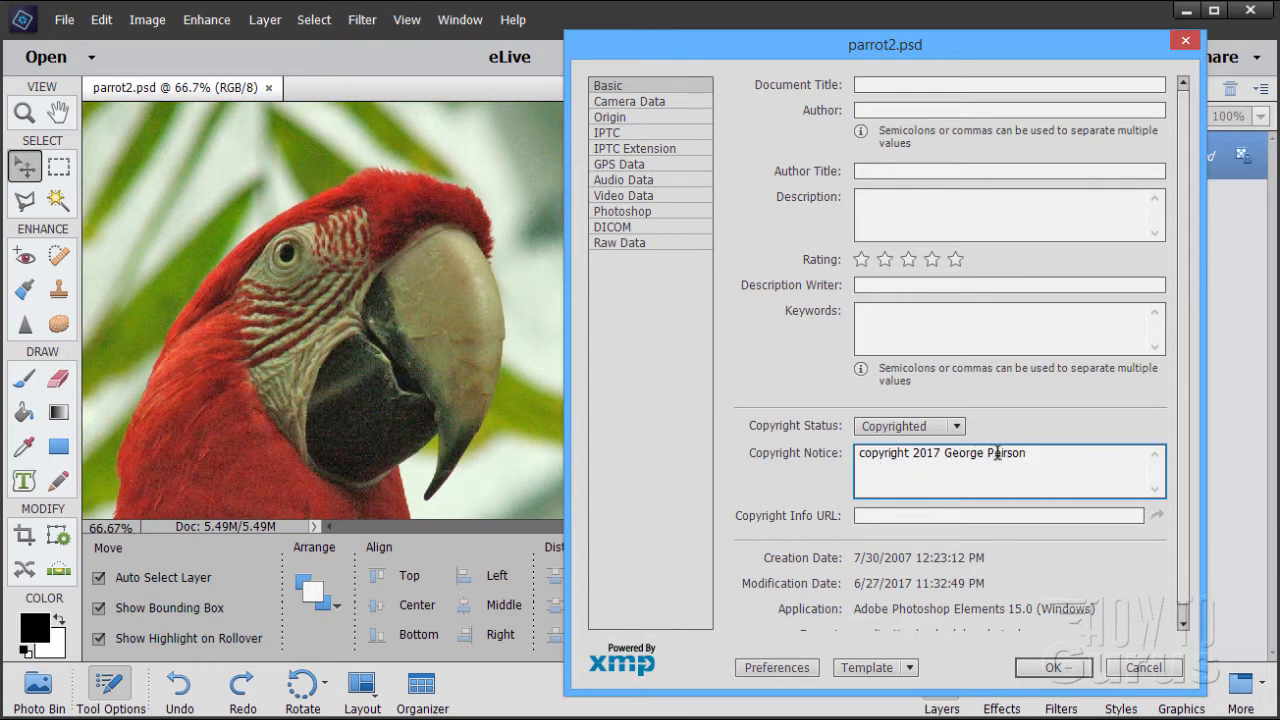
text(Peirson)
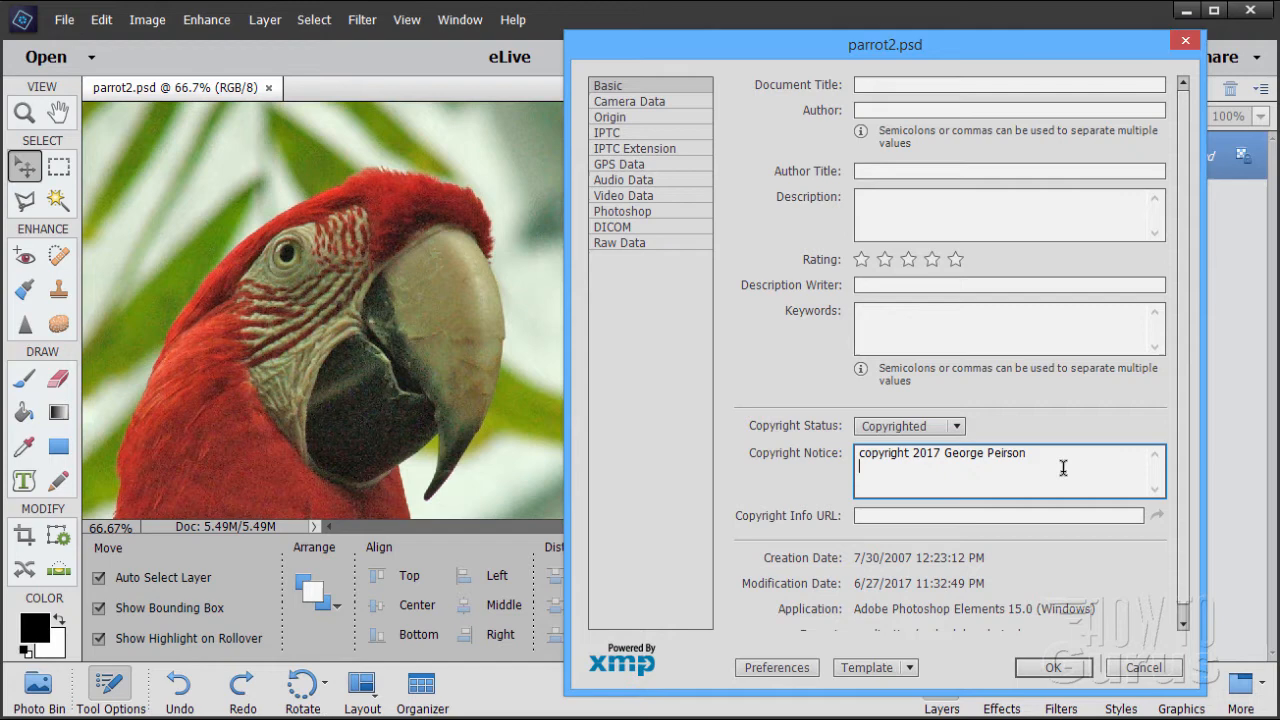
text(all r)
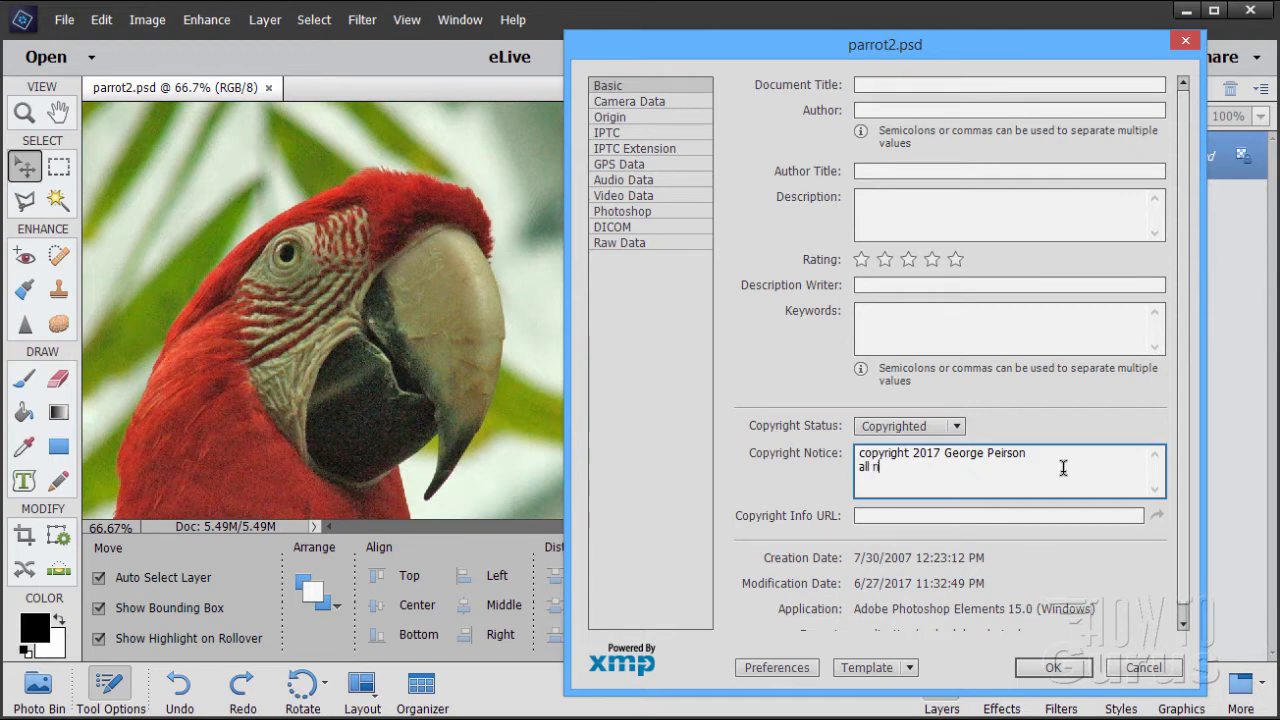
text(ghts reserved)
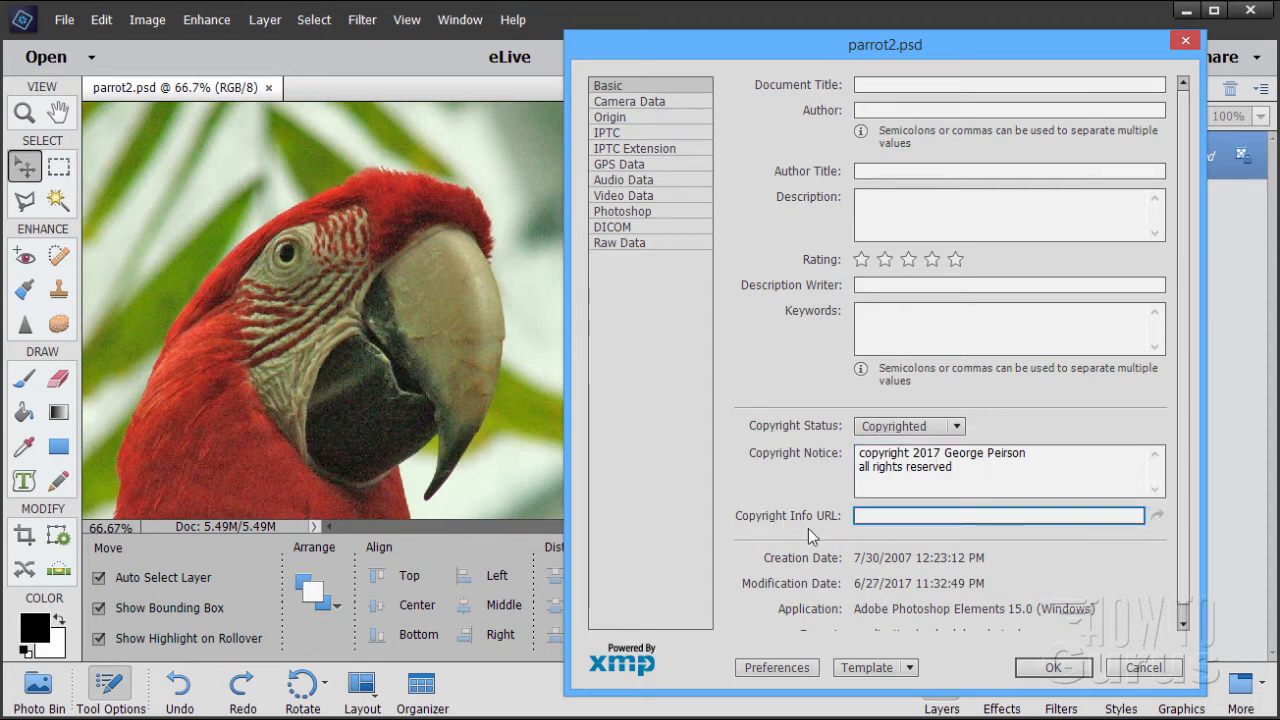
mouse_move(825, 527)
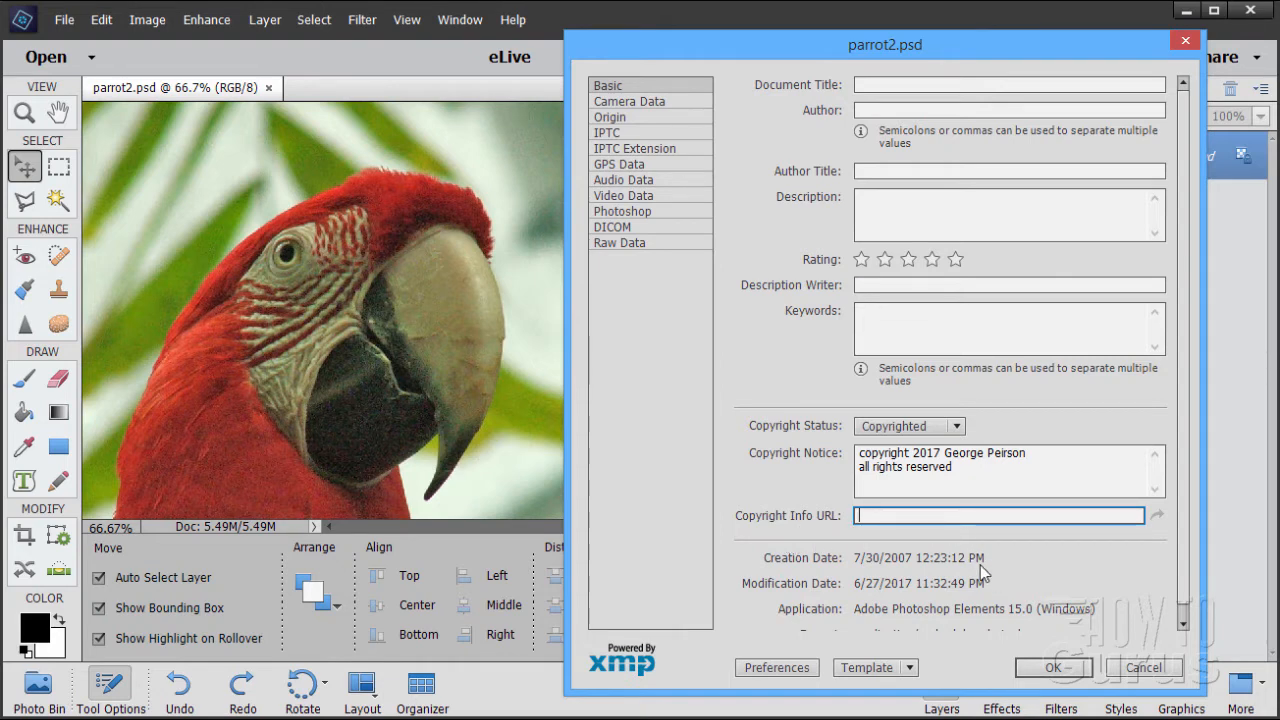
mouse_move(835, 567)
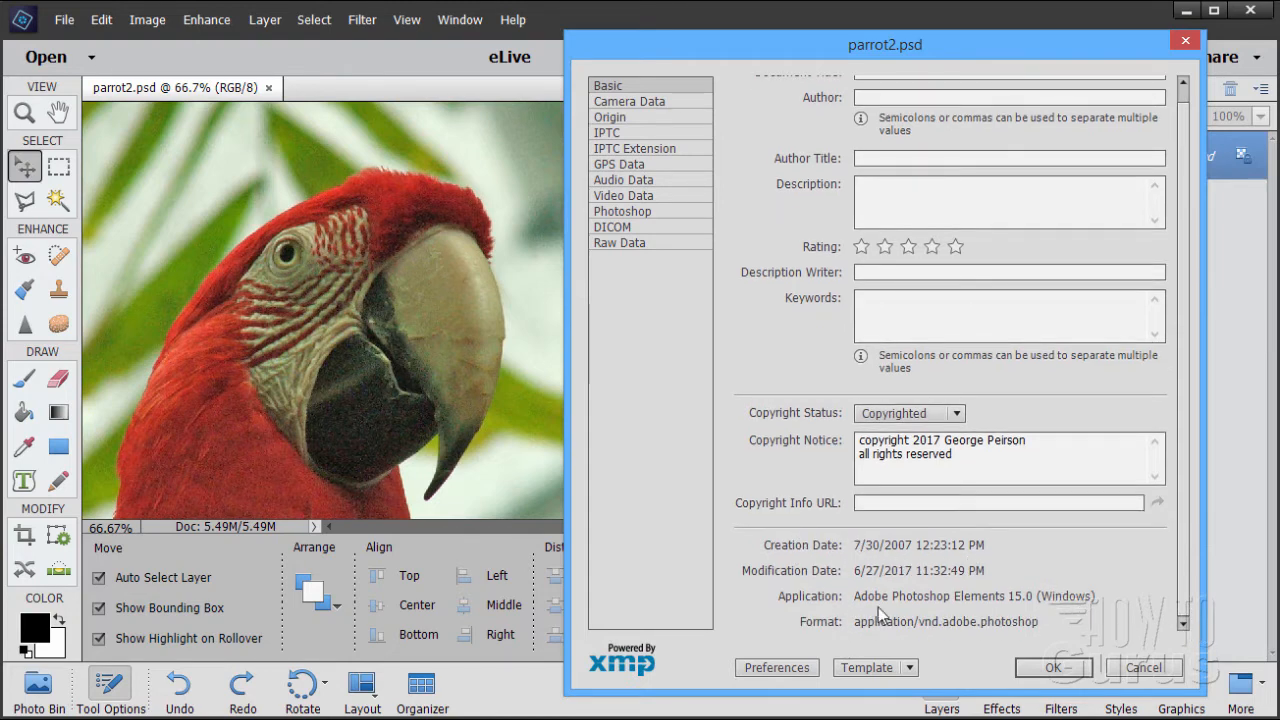
mouse_move(923, 562)
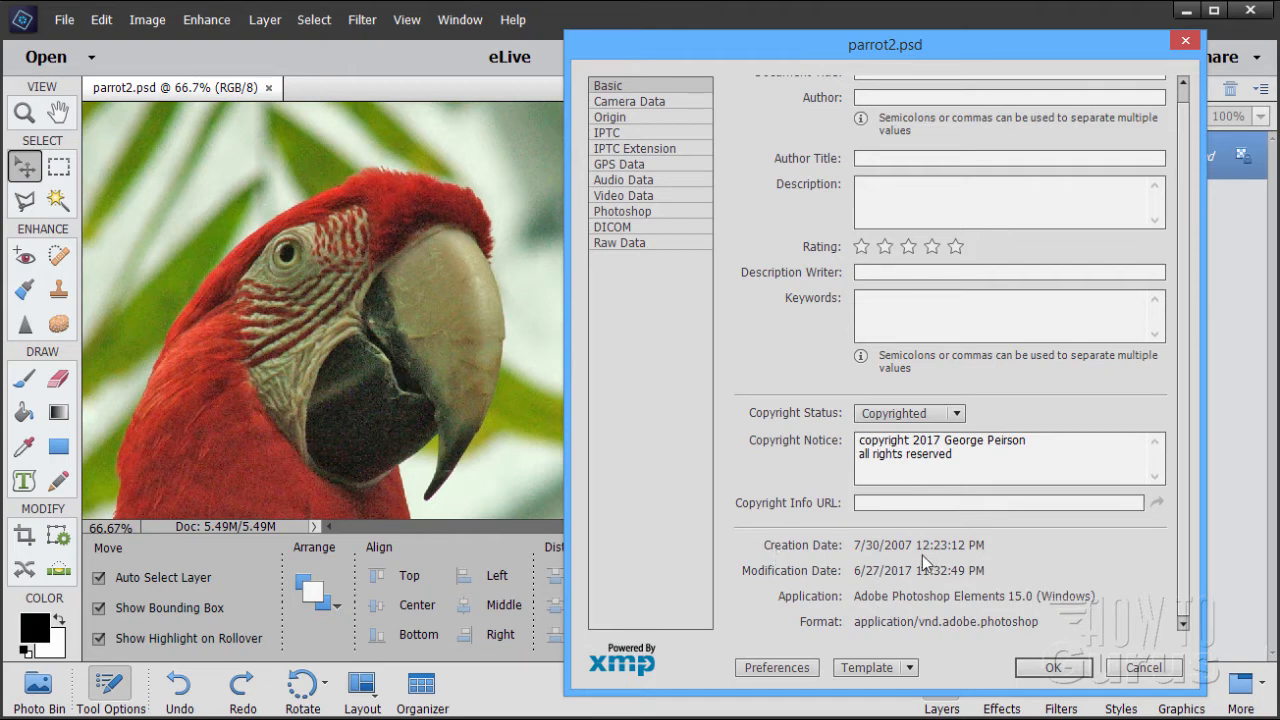
mouse_move(988, 557)
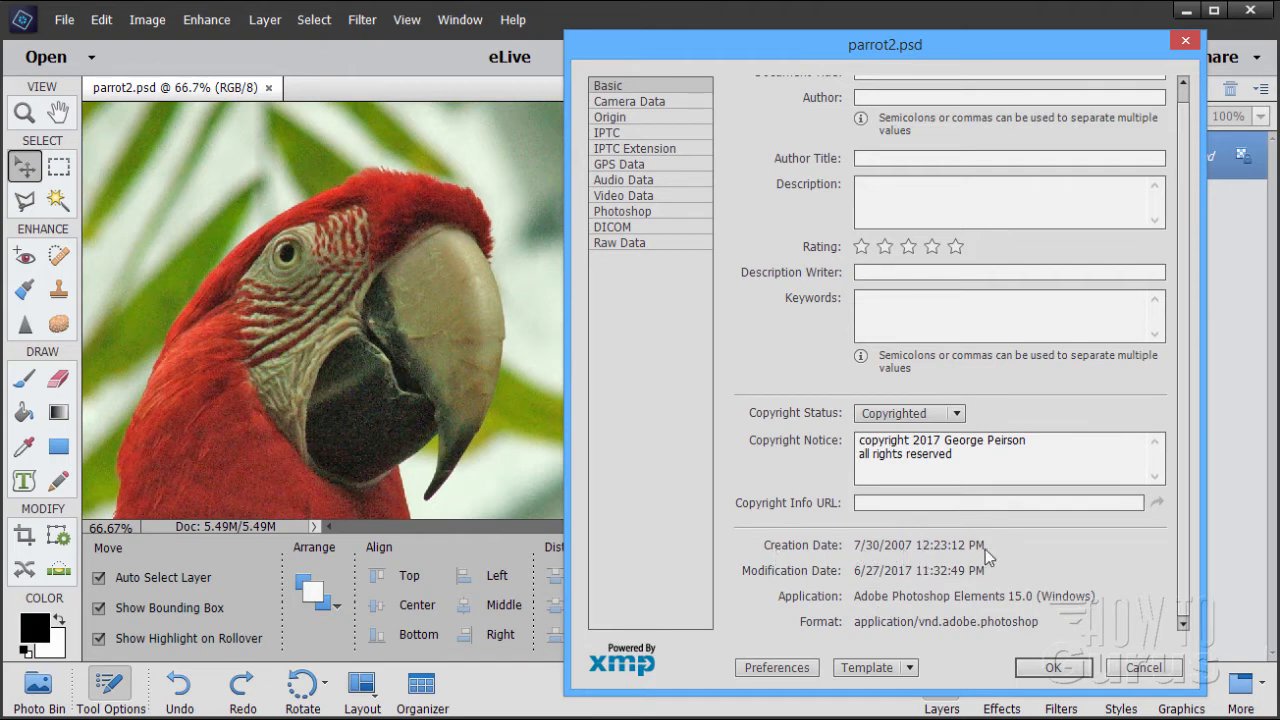
mouse_move(975, 585)
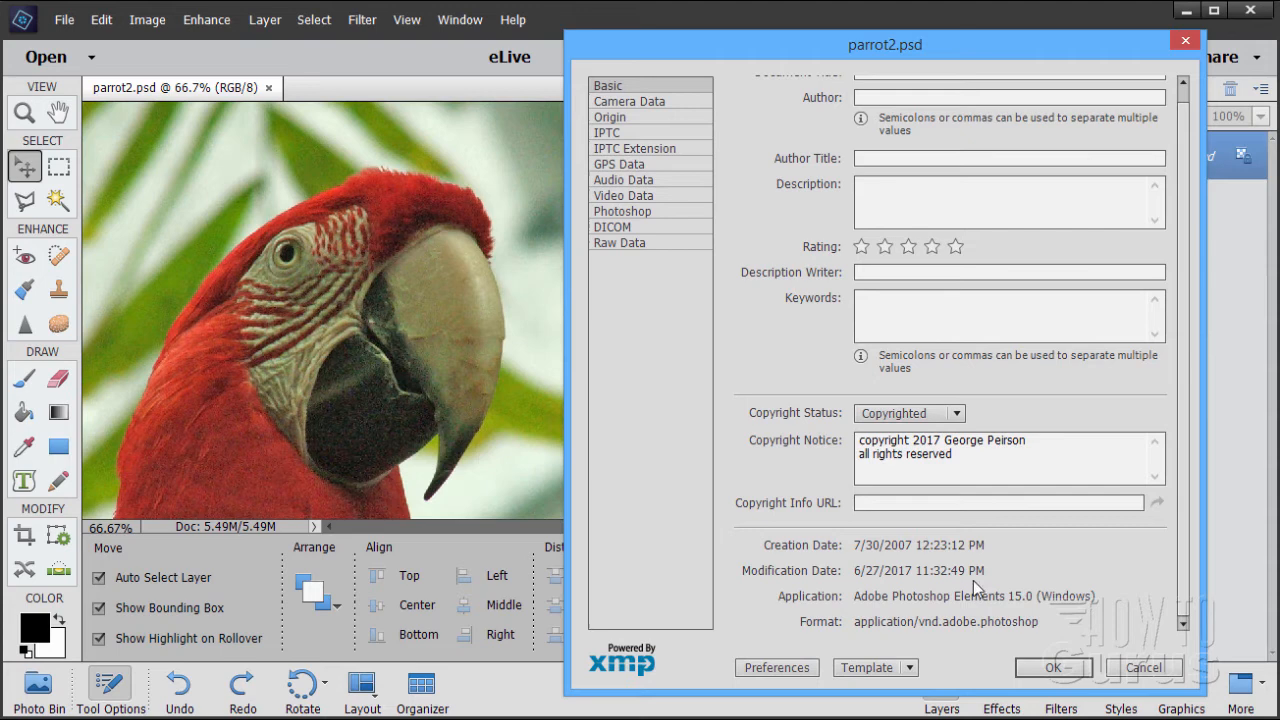
mouse_move(967, 583)
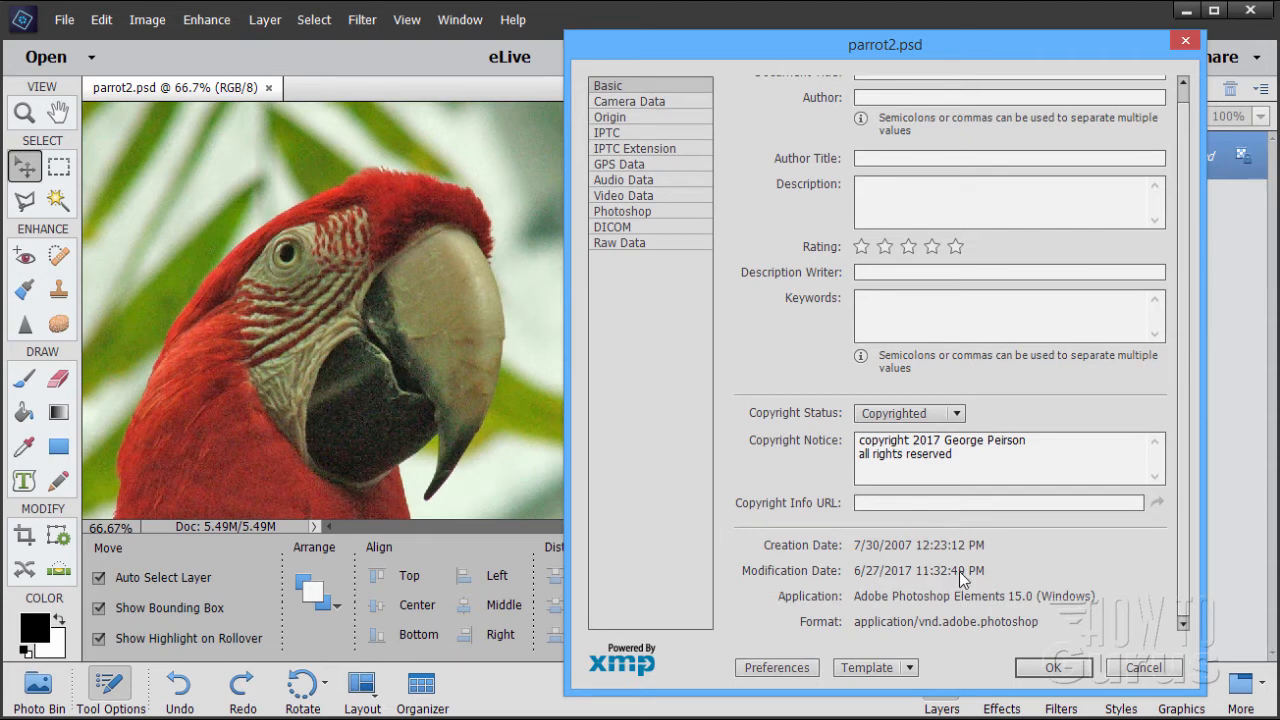
mouse_move(925, 585)
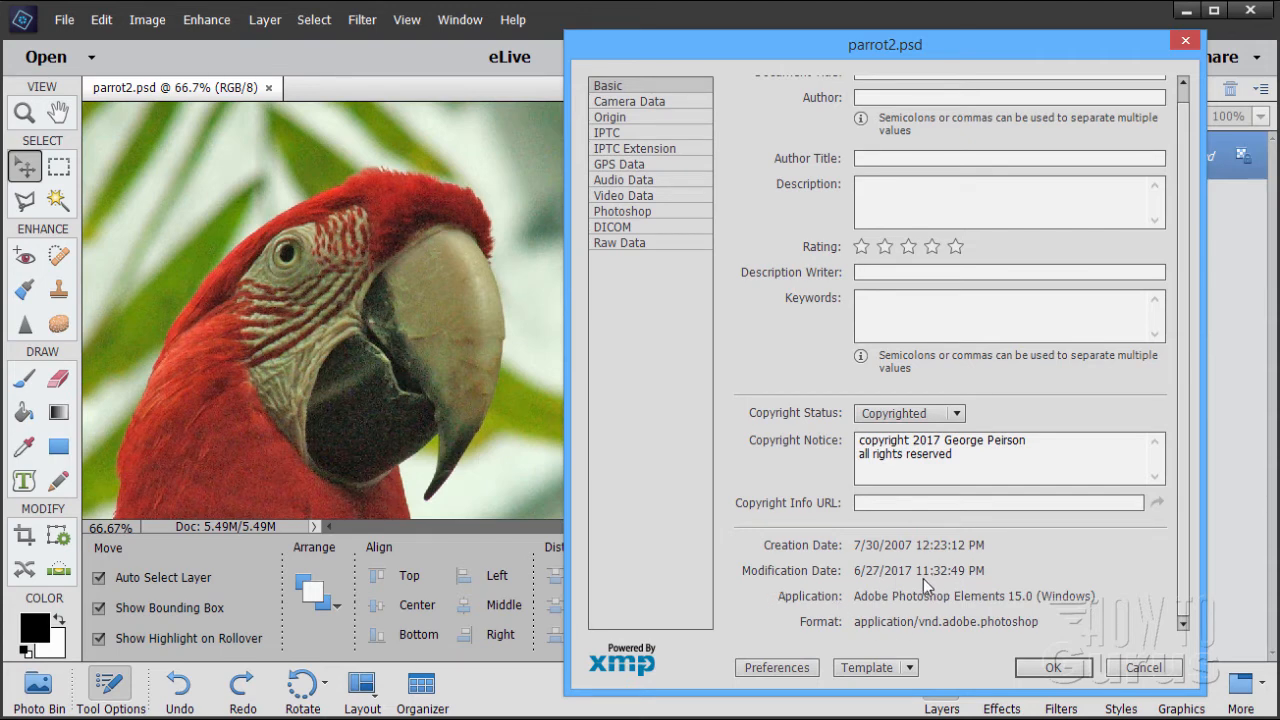
mouse_move(980, 575)
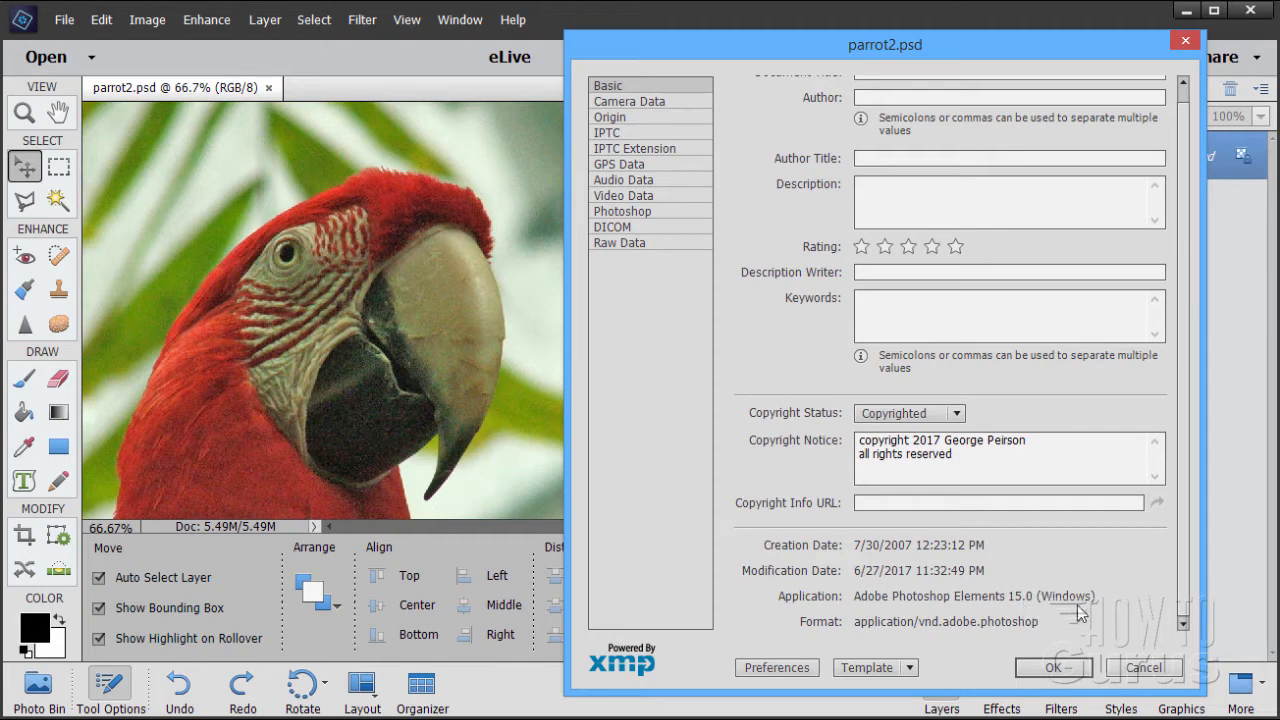
mouse_move(866, 642)
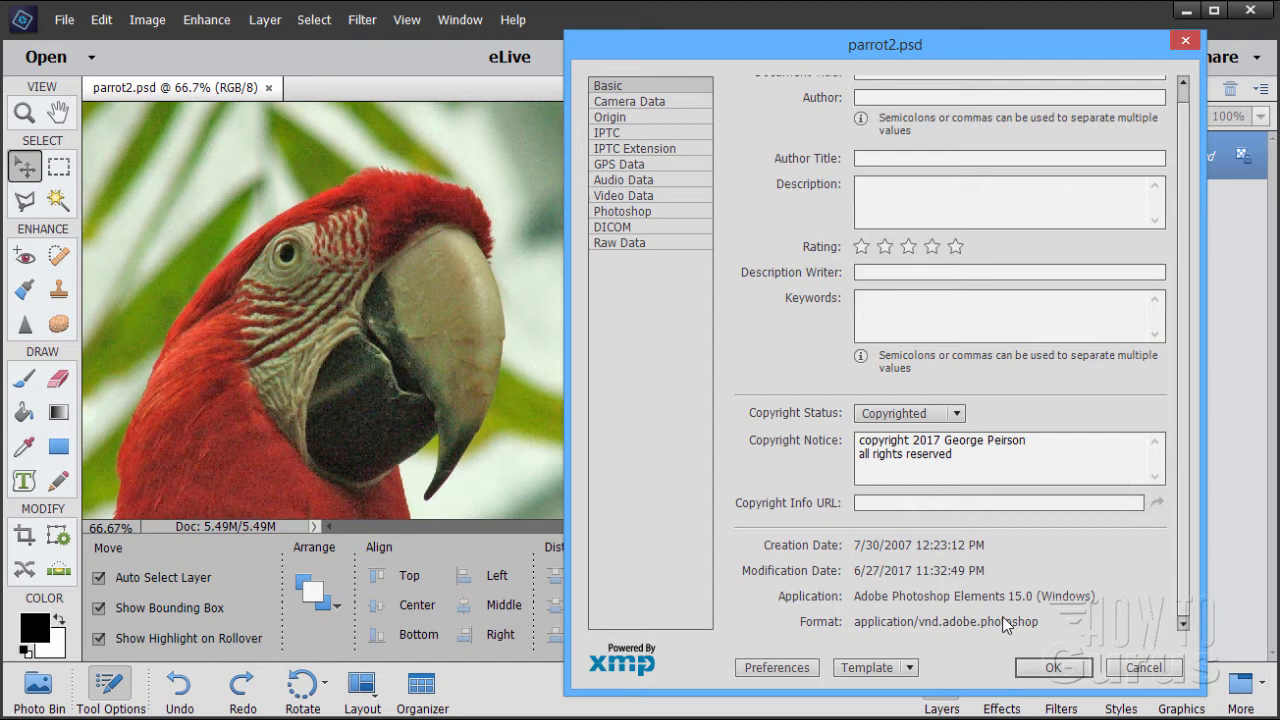
mouse_move(1186, 610)
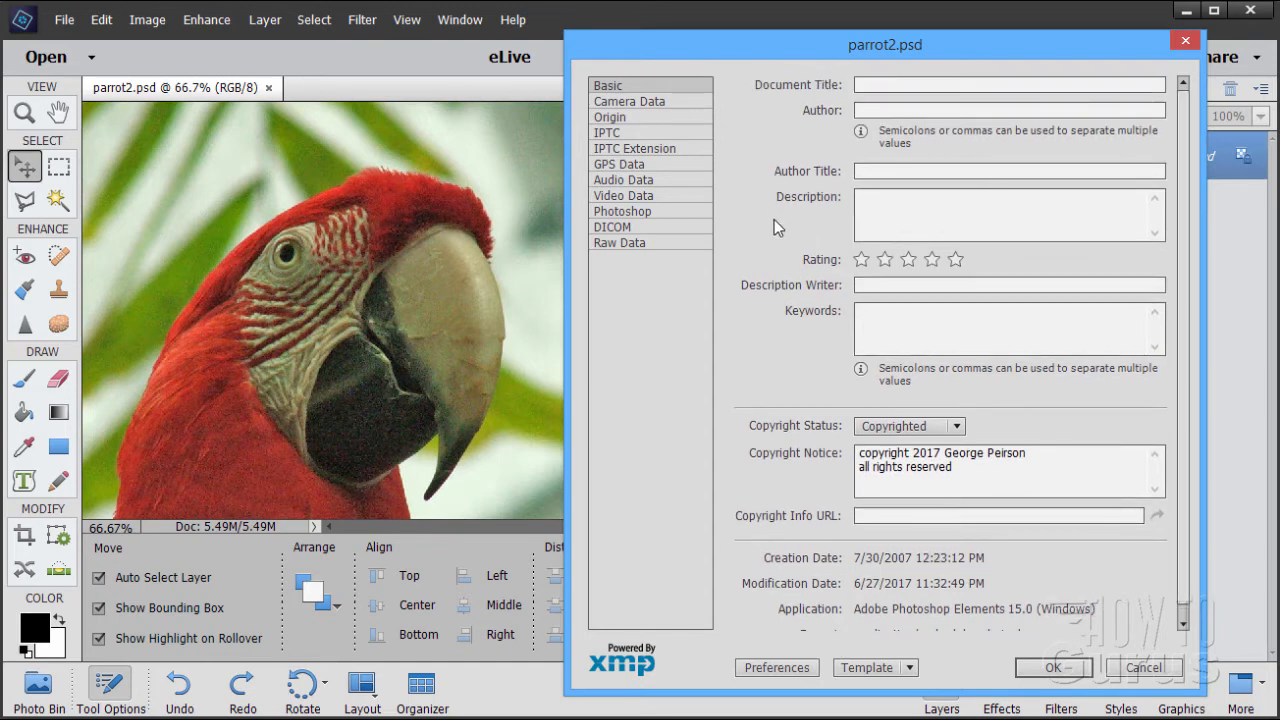
mouse_move(763, 222)
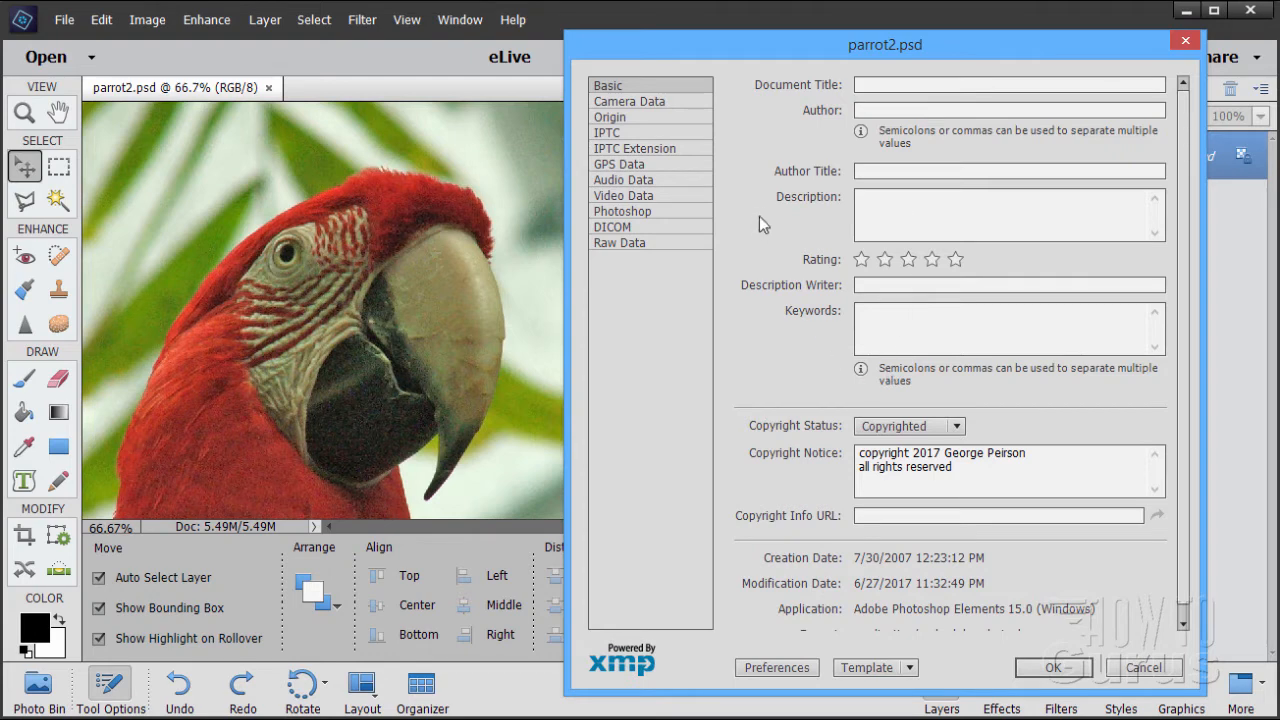
Step through title, author, description and keywords, raising the Rating to four stars.
click(1007, 84)
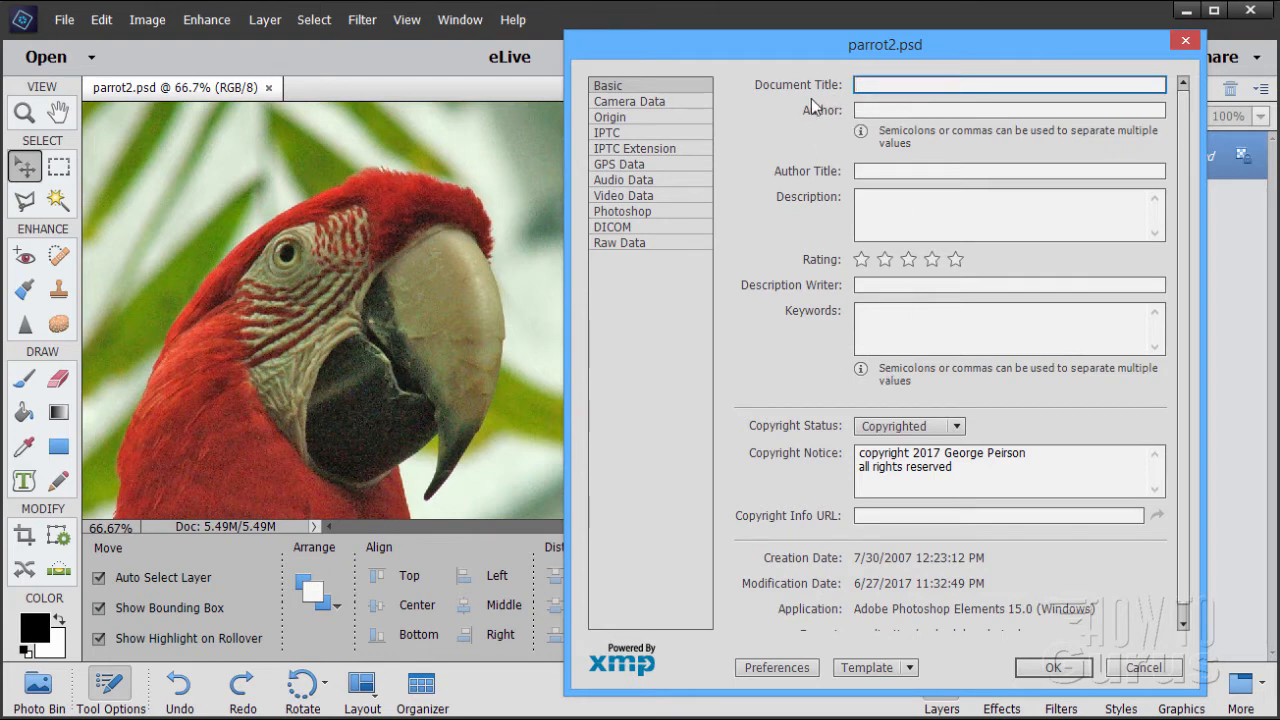
mouse_move(910, 103)
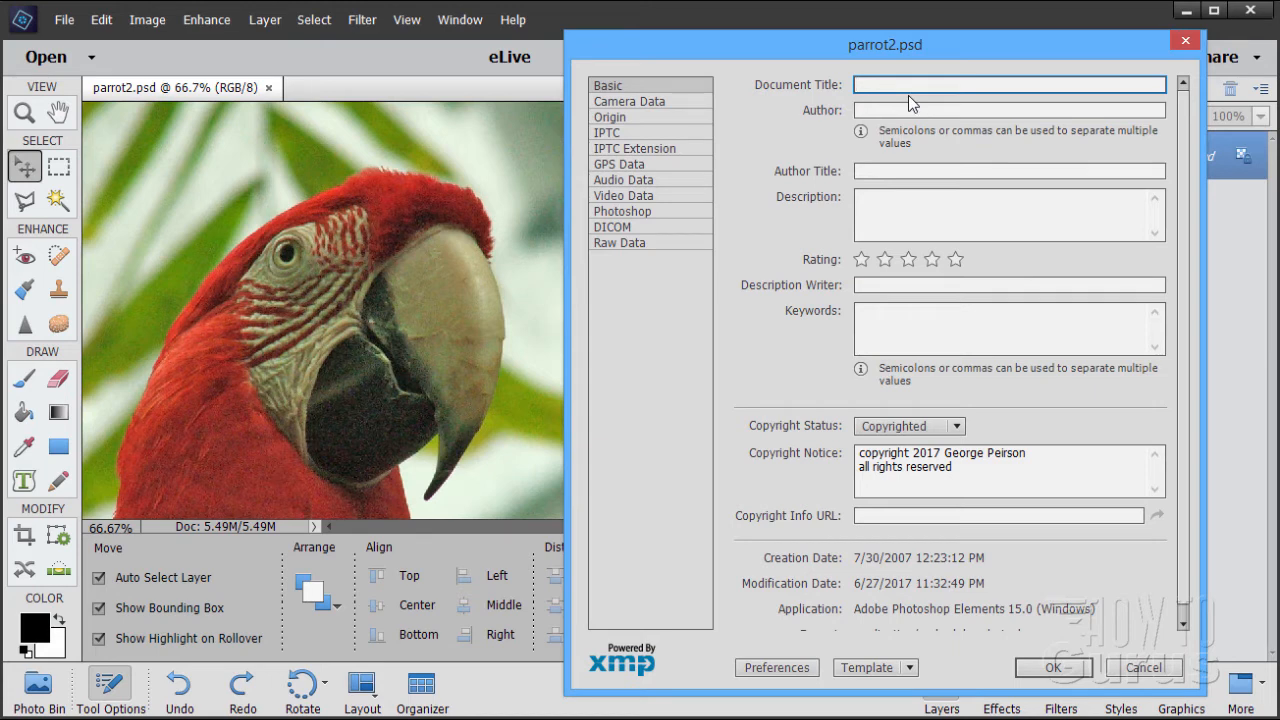
mouse_move(916, 138)
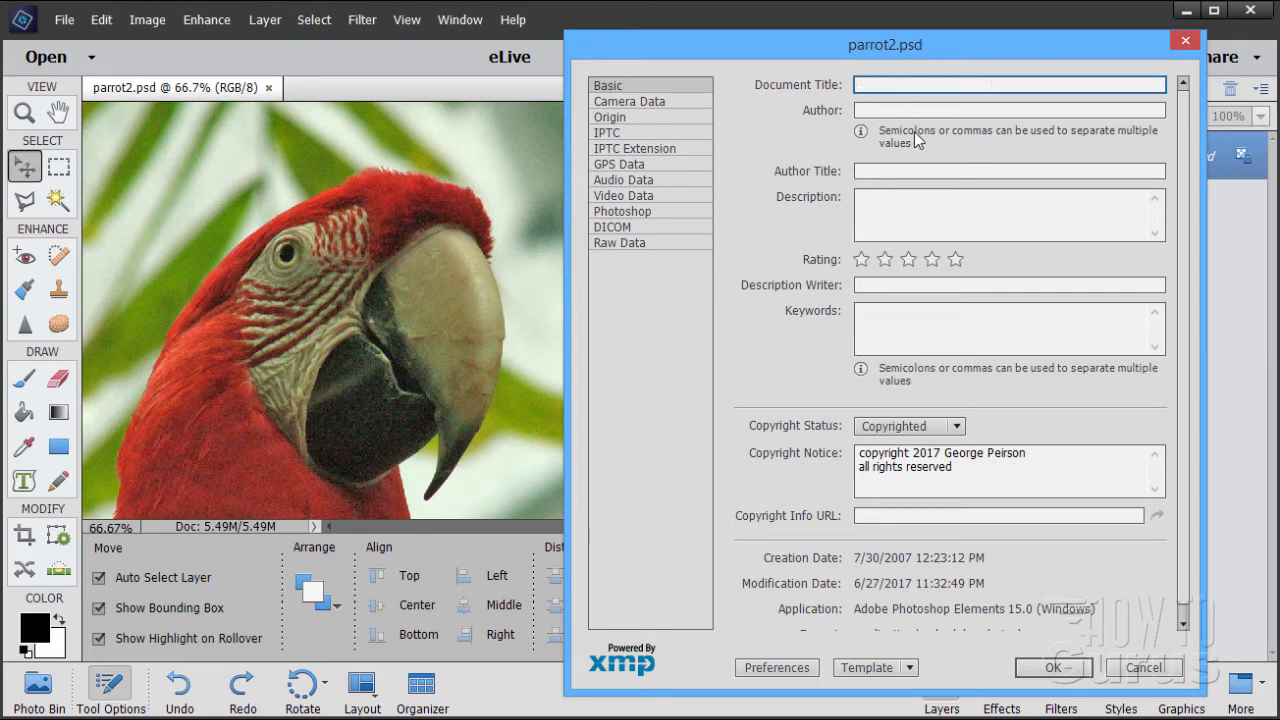
click(1008, 110)
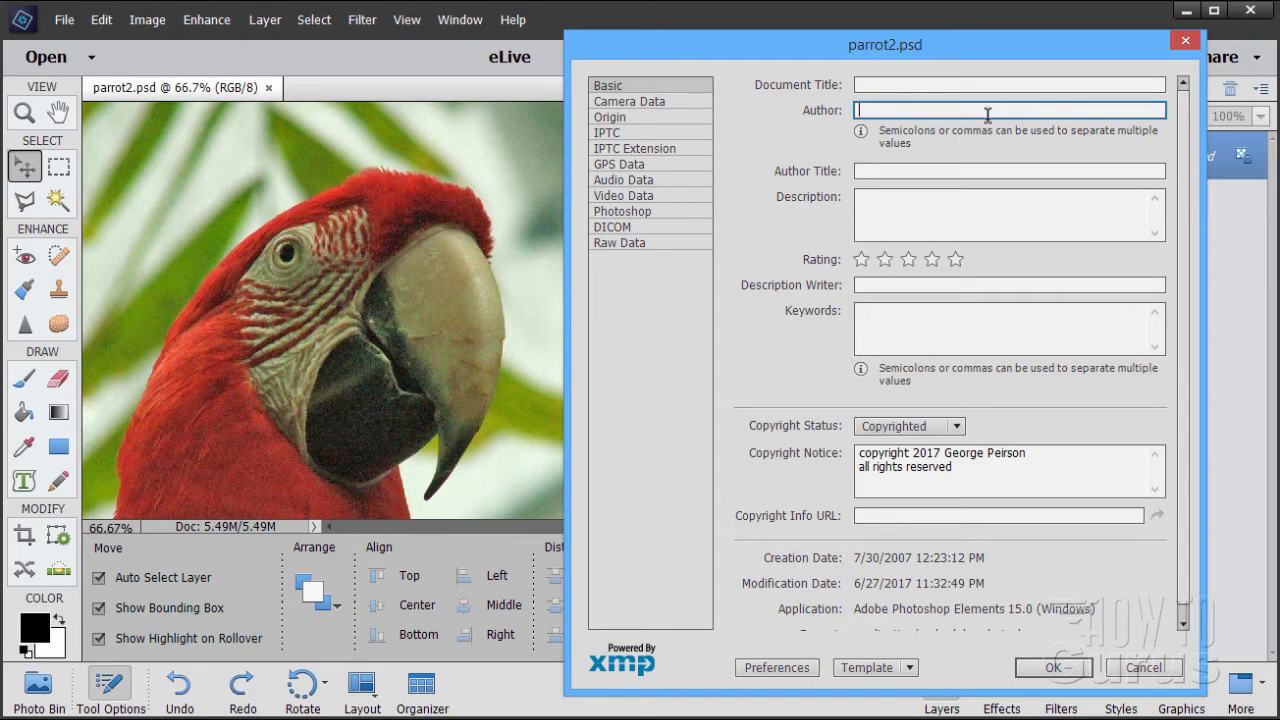
click(1008, 170)
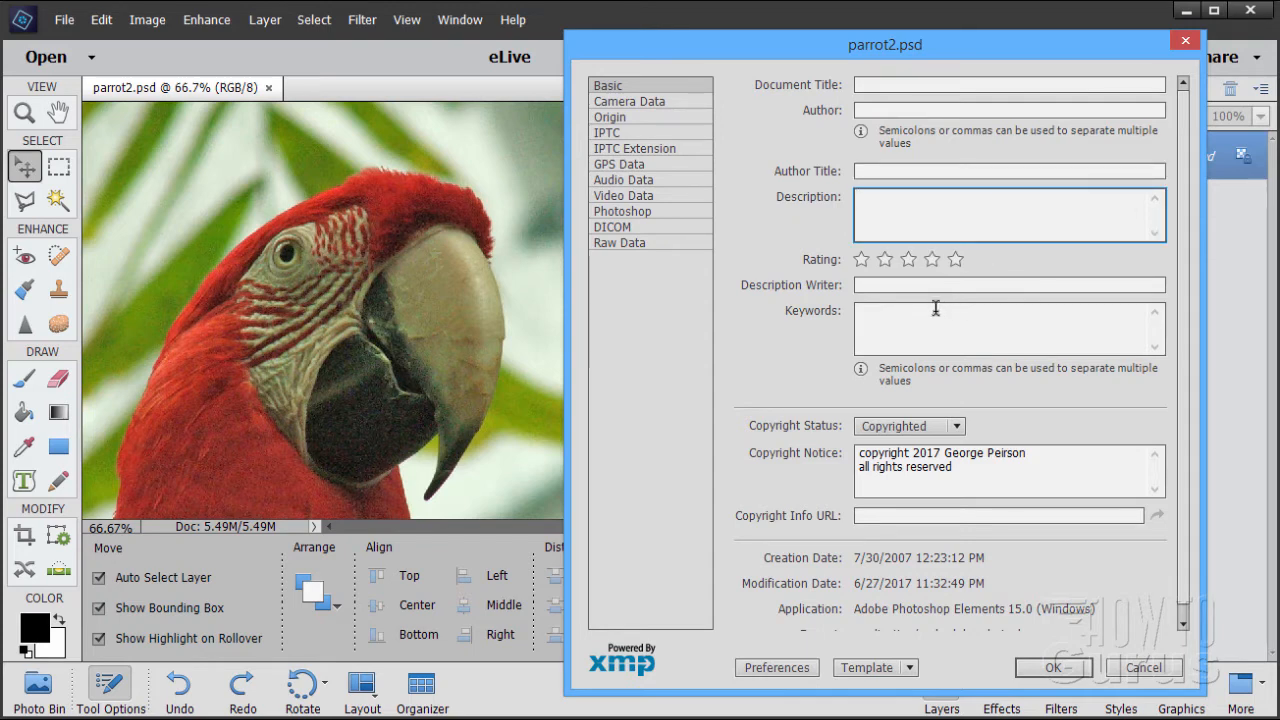
click(884, 259)
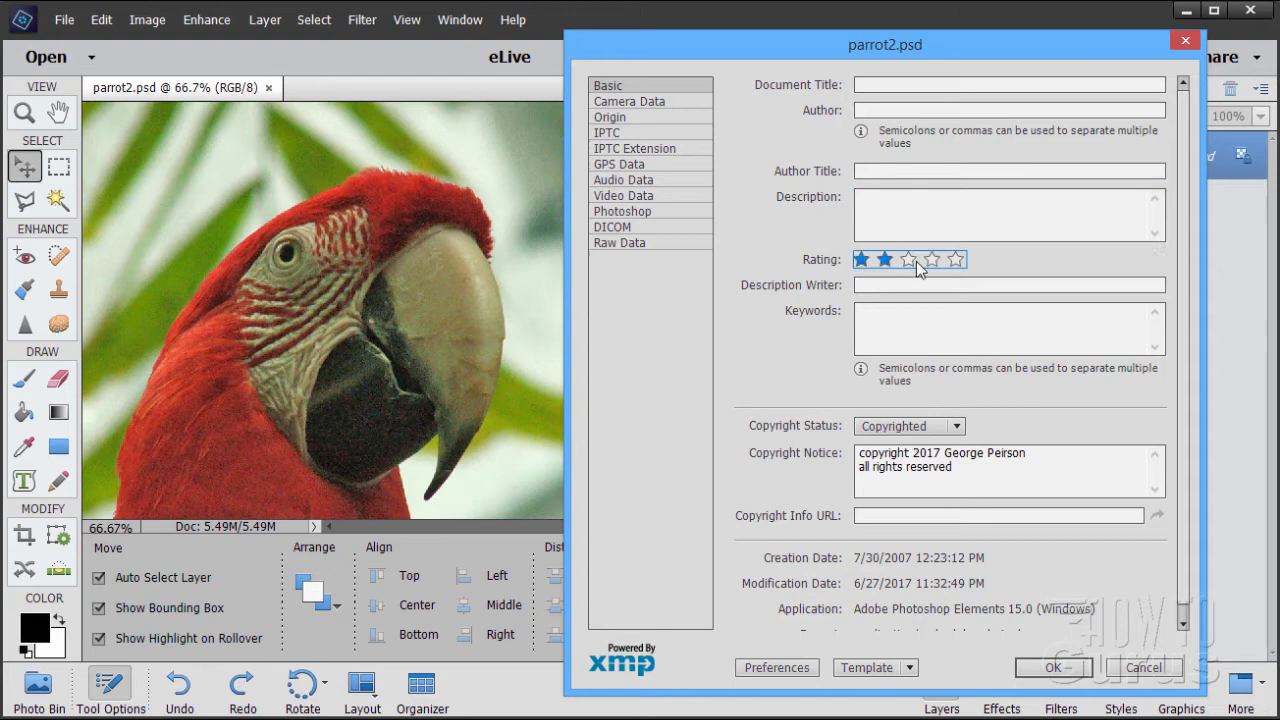
click(908, 259)
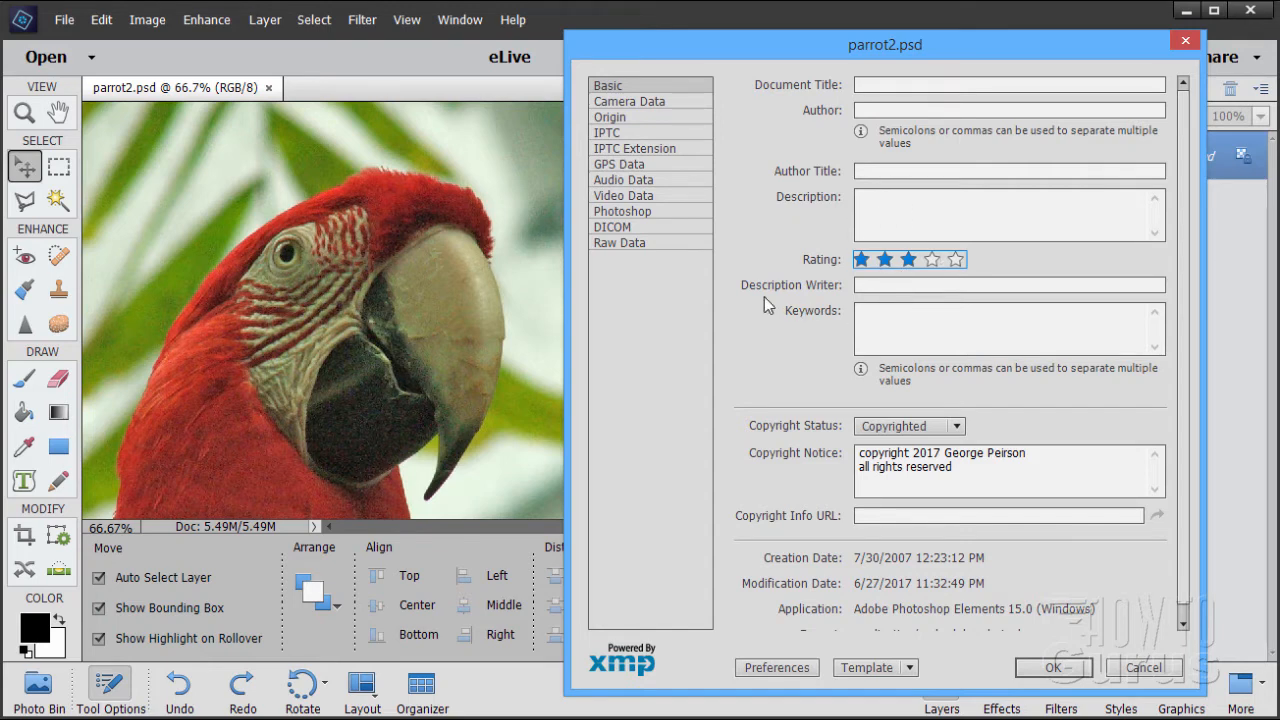
click(1008, 285)
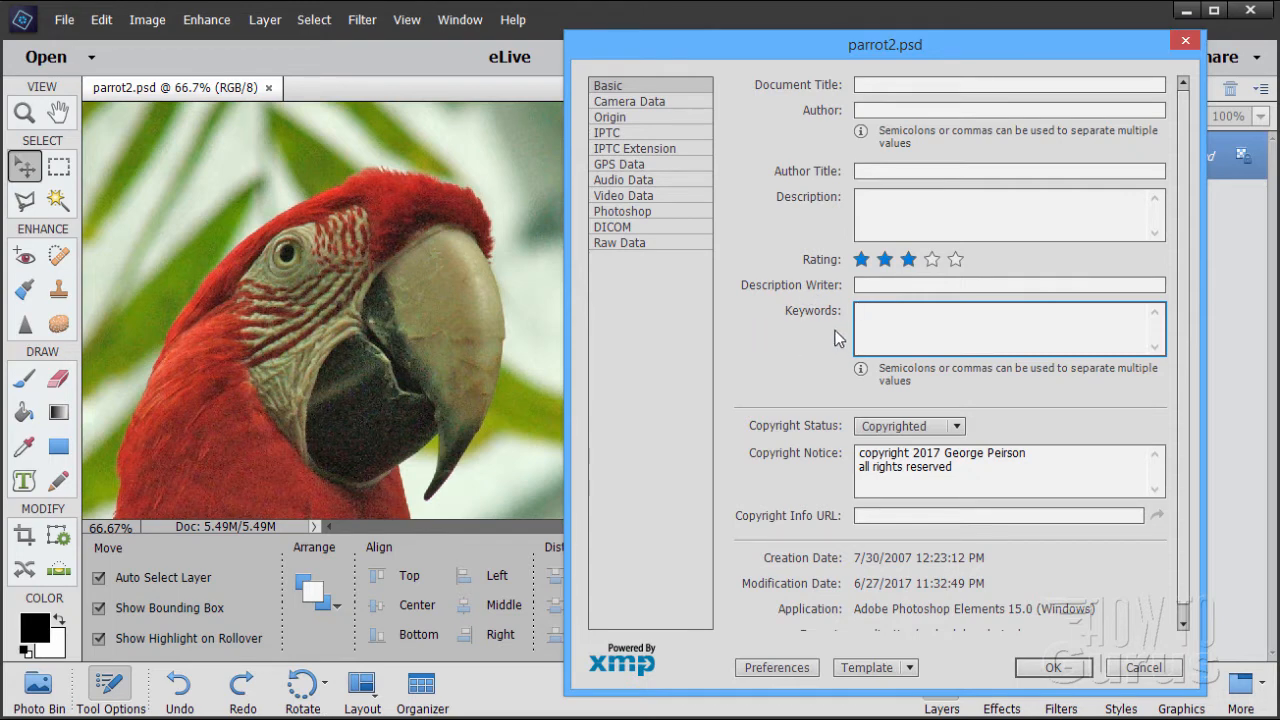
mouse_move(860, 360)
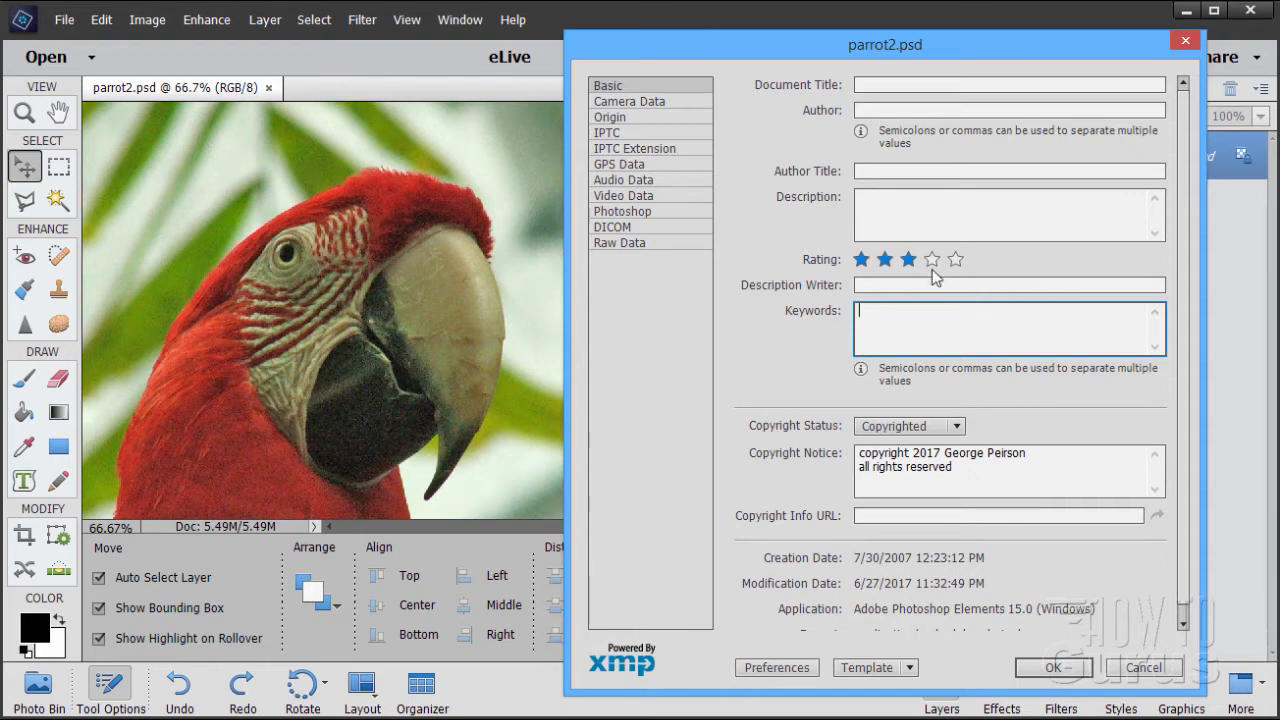
click(931, 259)
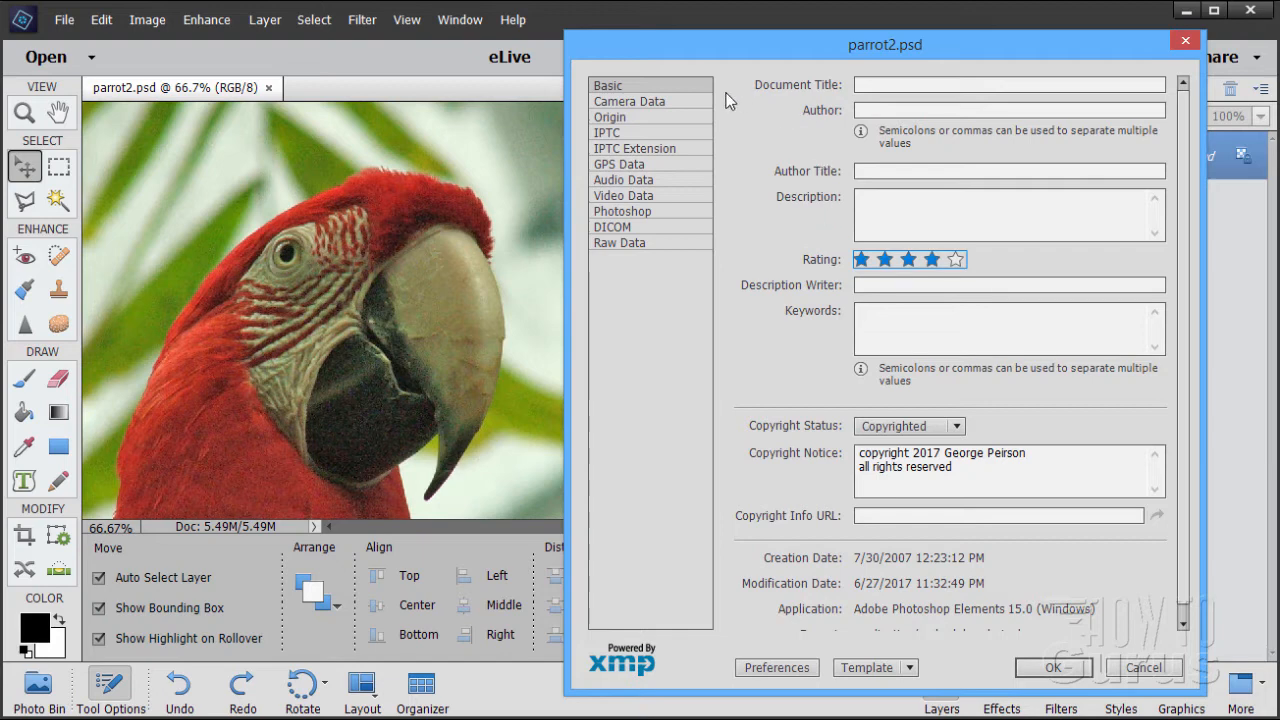
Show the Camera Data panel with the FUJIFILM FinePix S5100 shot details.
click(628, 101)
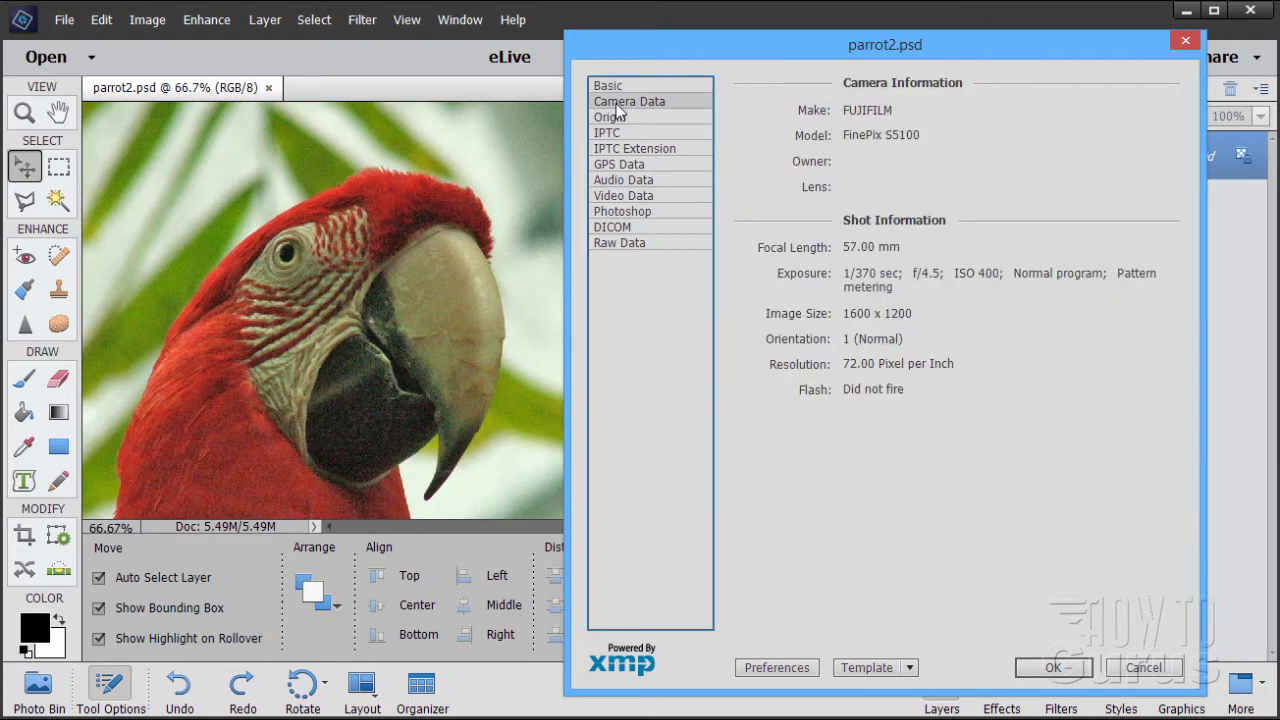
mouse_move(945, 128)
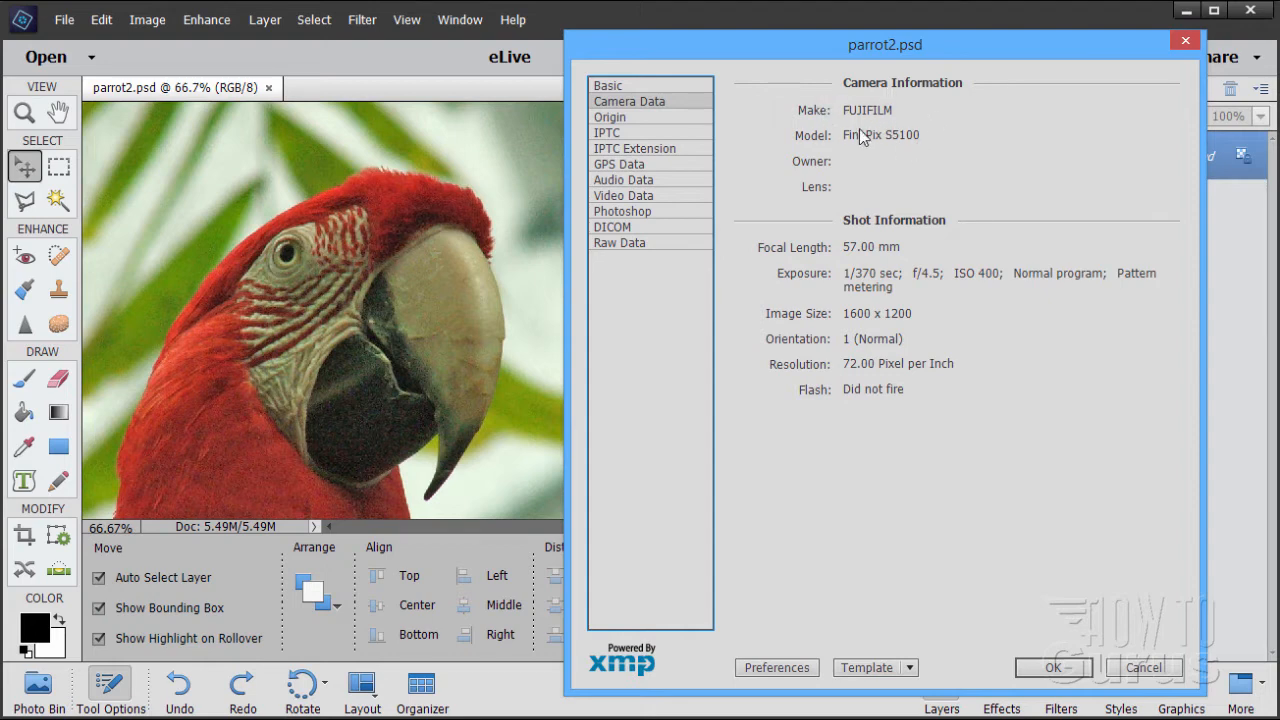
mouse_move(891, 153)
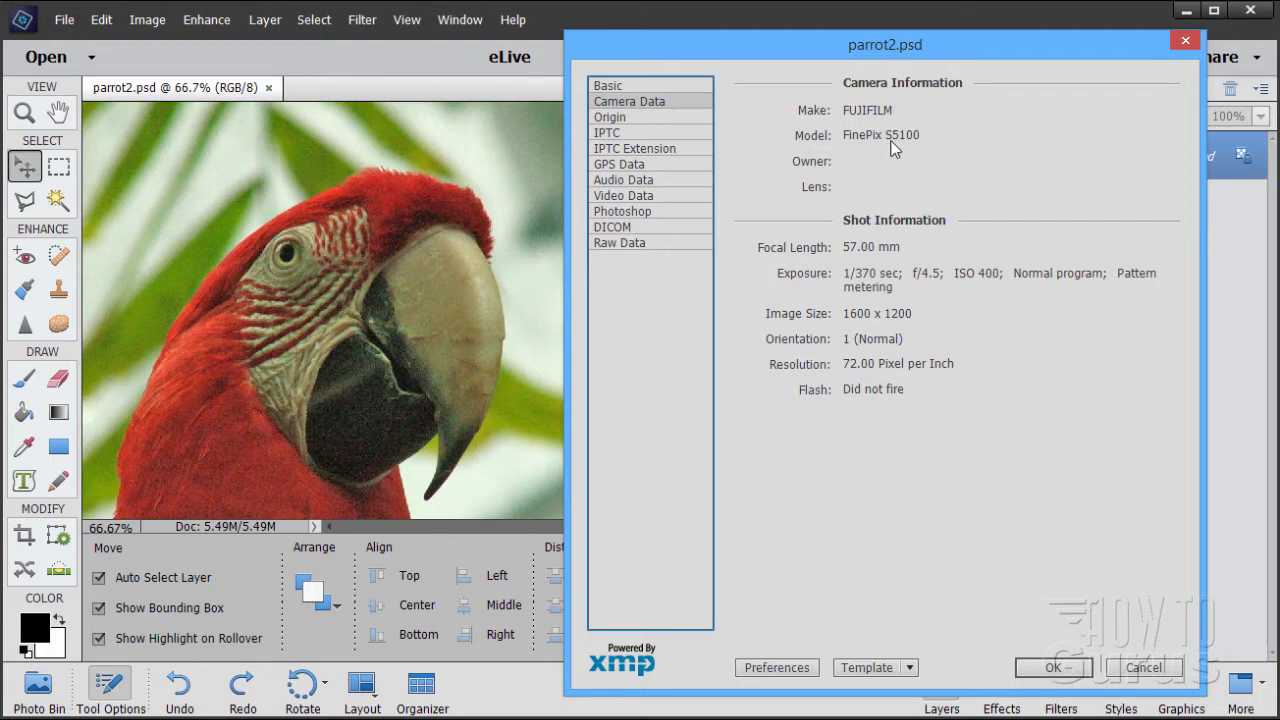
mouse_move(820, 131)
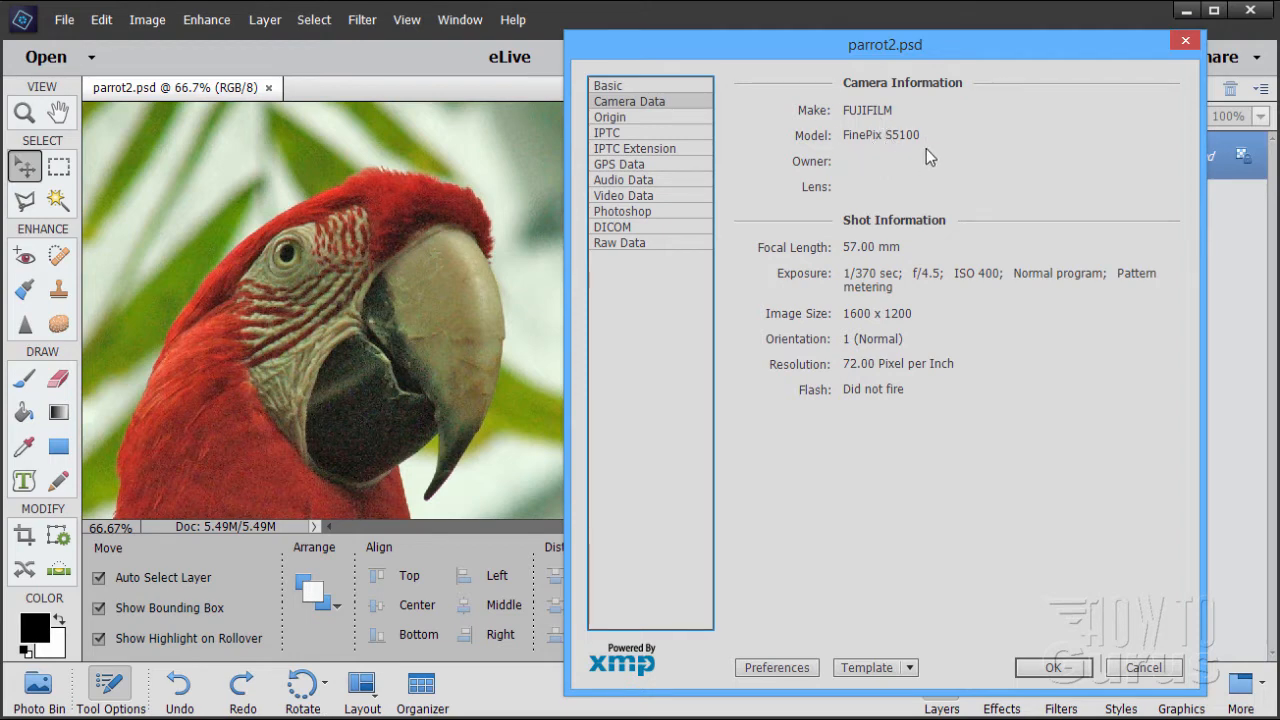
mouse_move(883, 161)
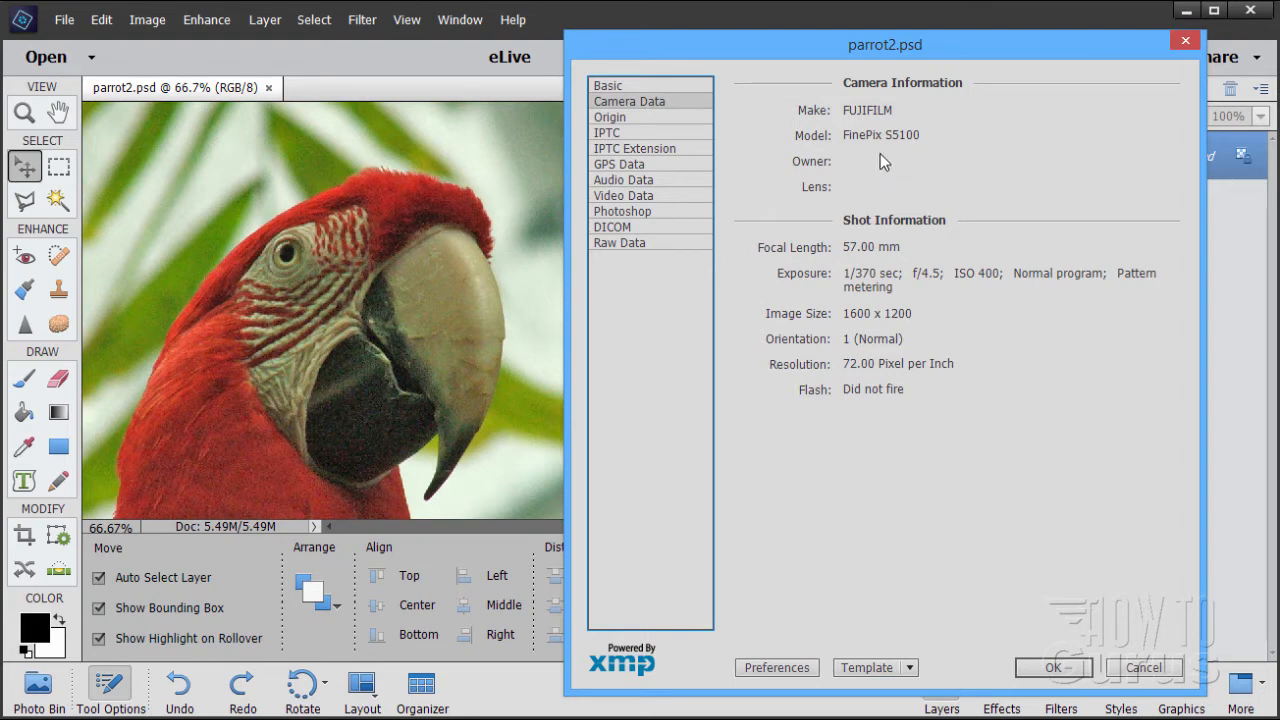
mouse_move(937, 177)
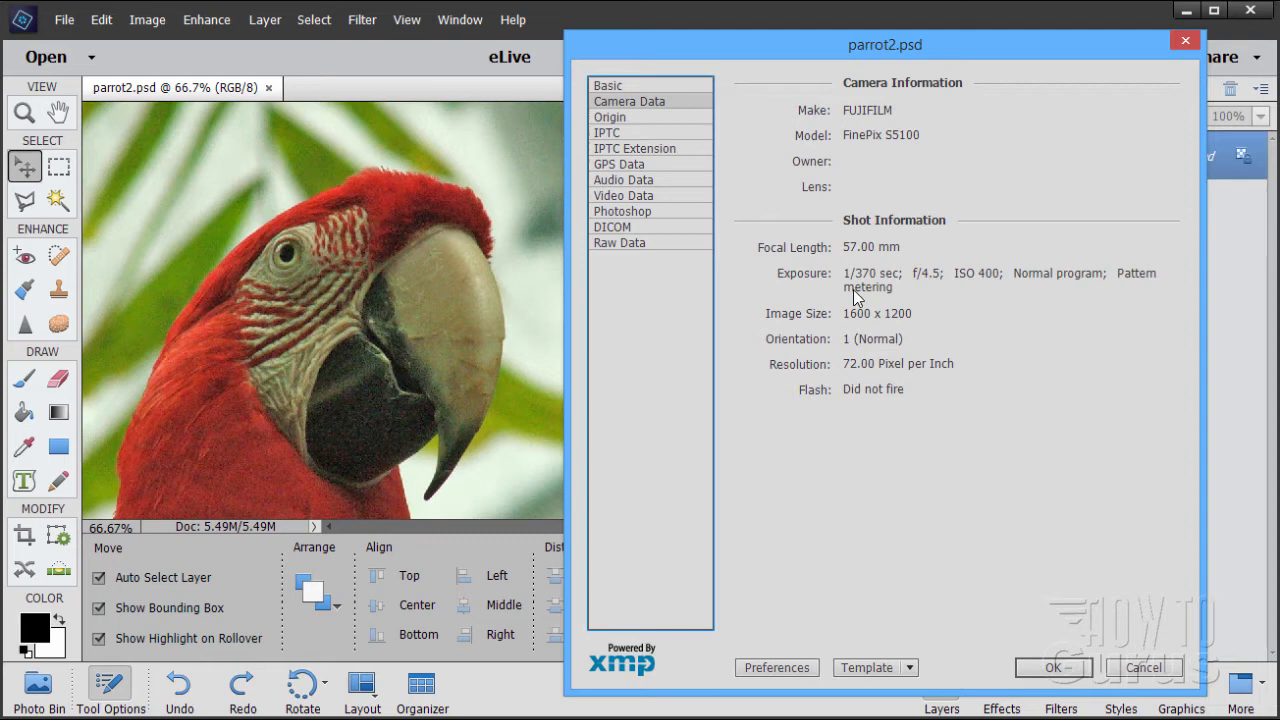
mouse_move(893, 317)
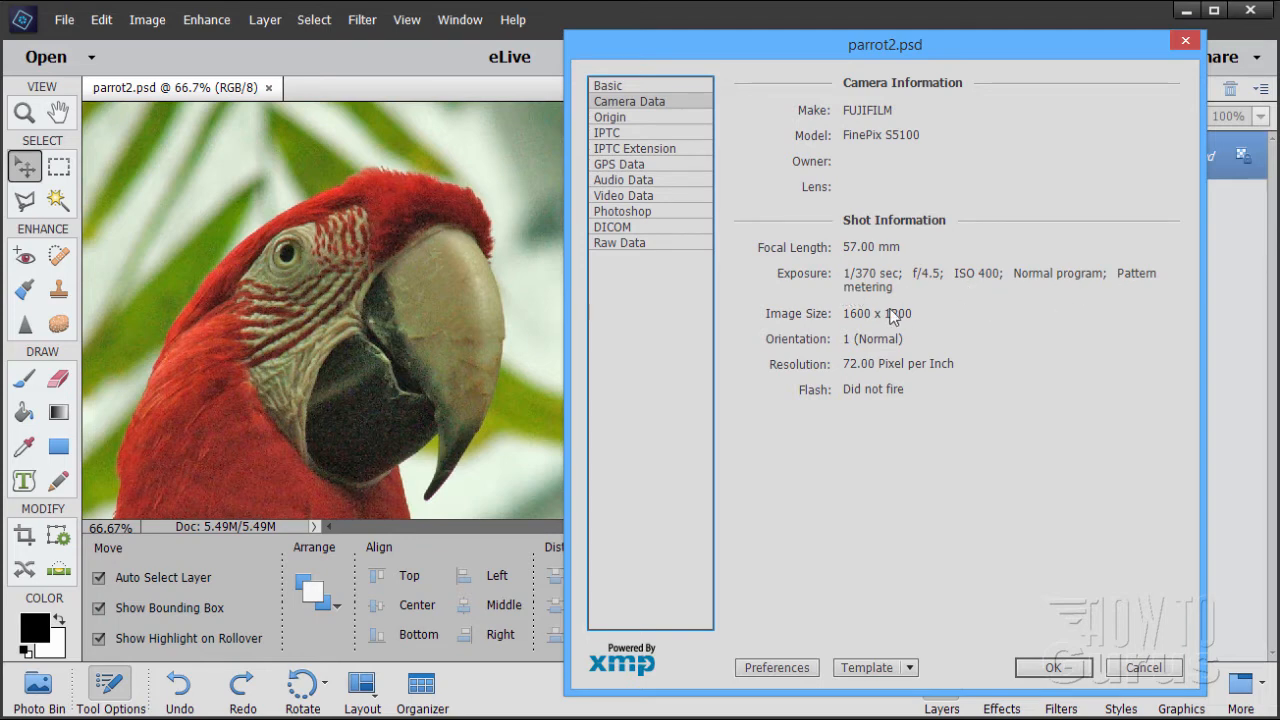
mouse_move(913, 332)
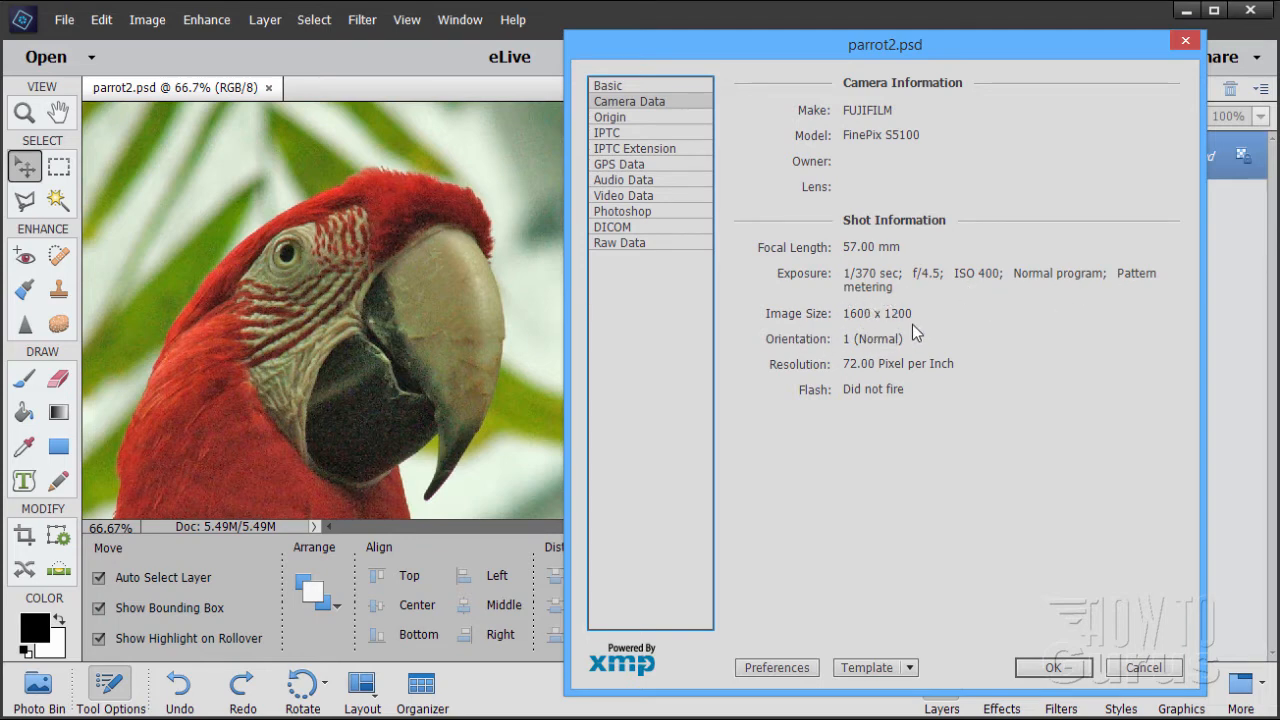
mouse_move(968, 372)
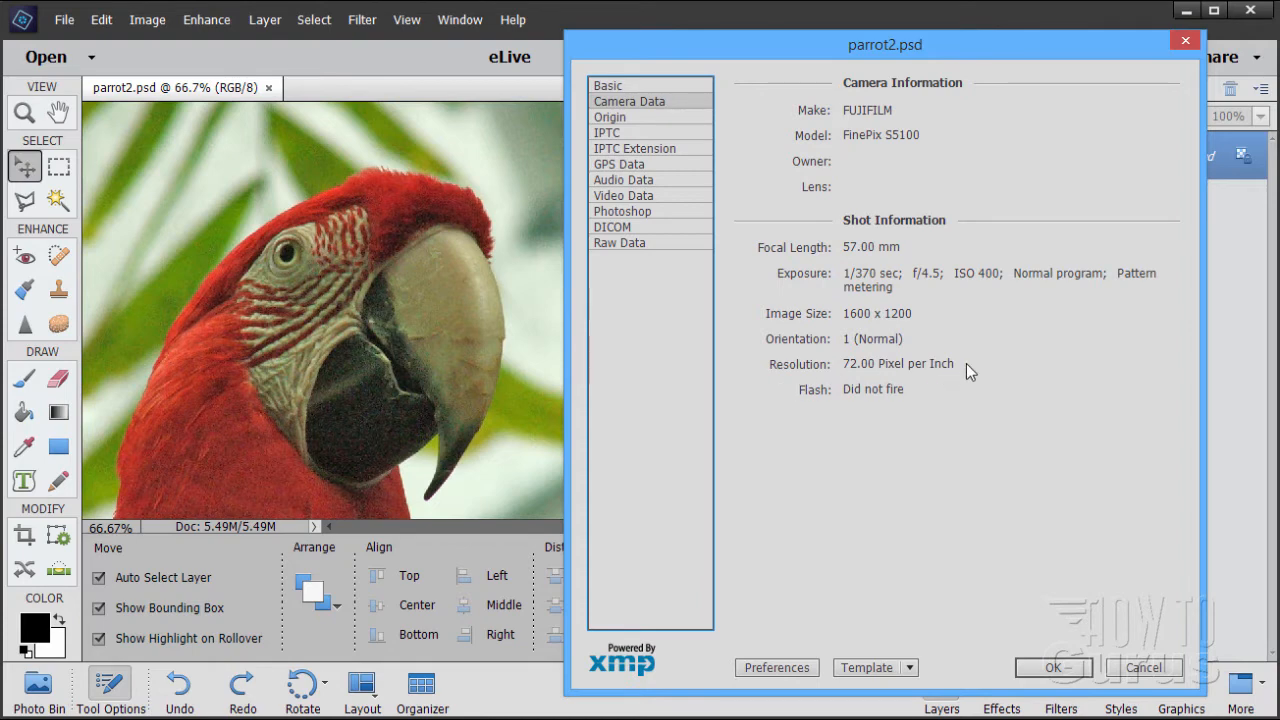
mouse_move(865, 410)
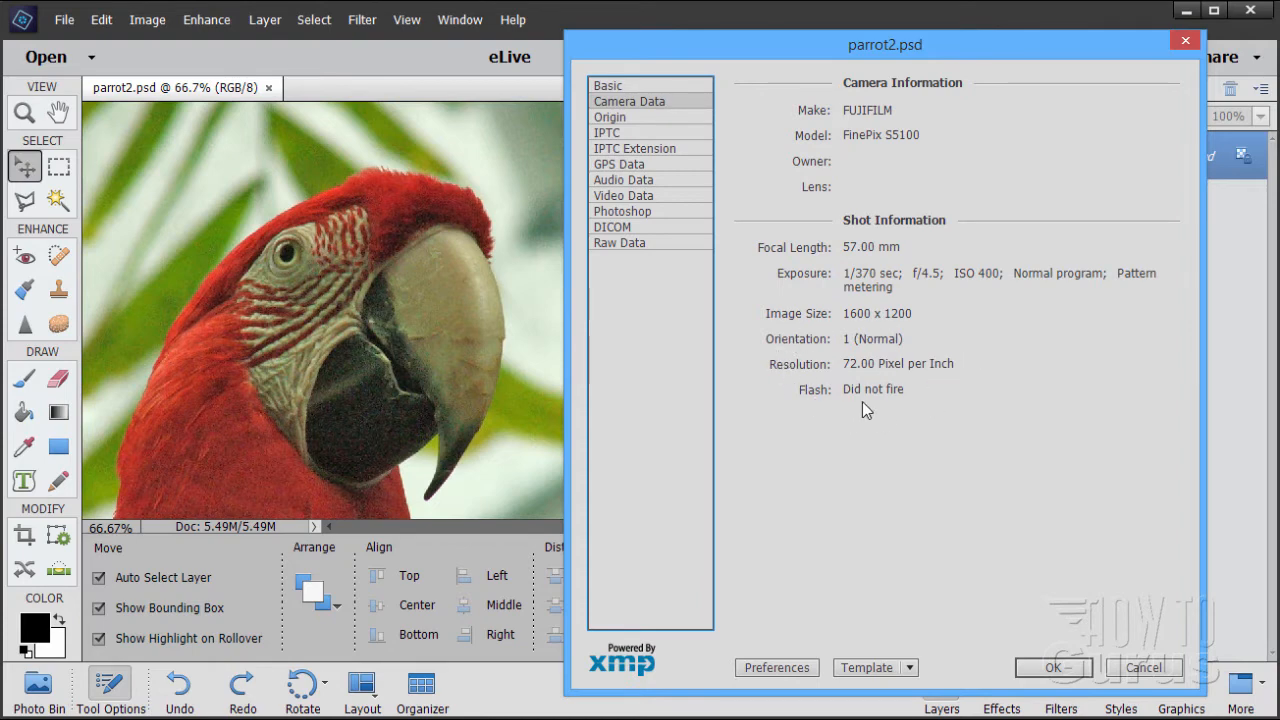
mouse_move(888, 401)
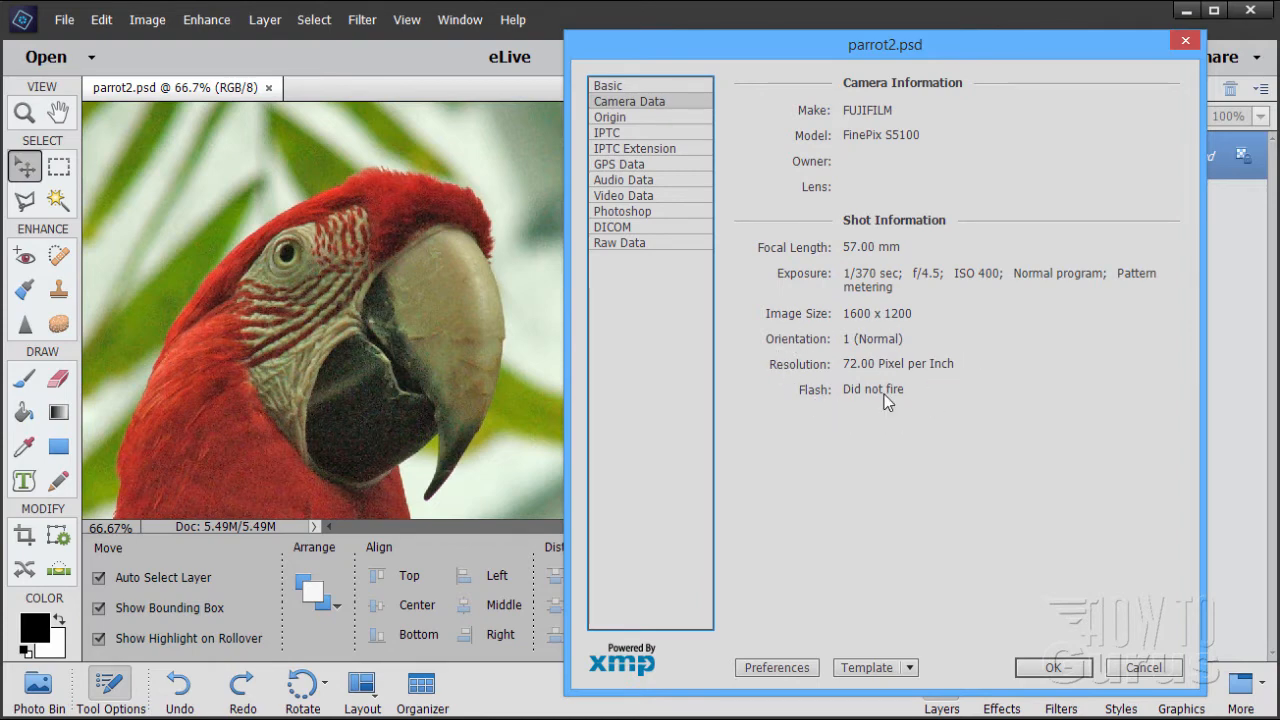
mouse_move(895, 425)
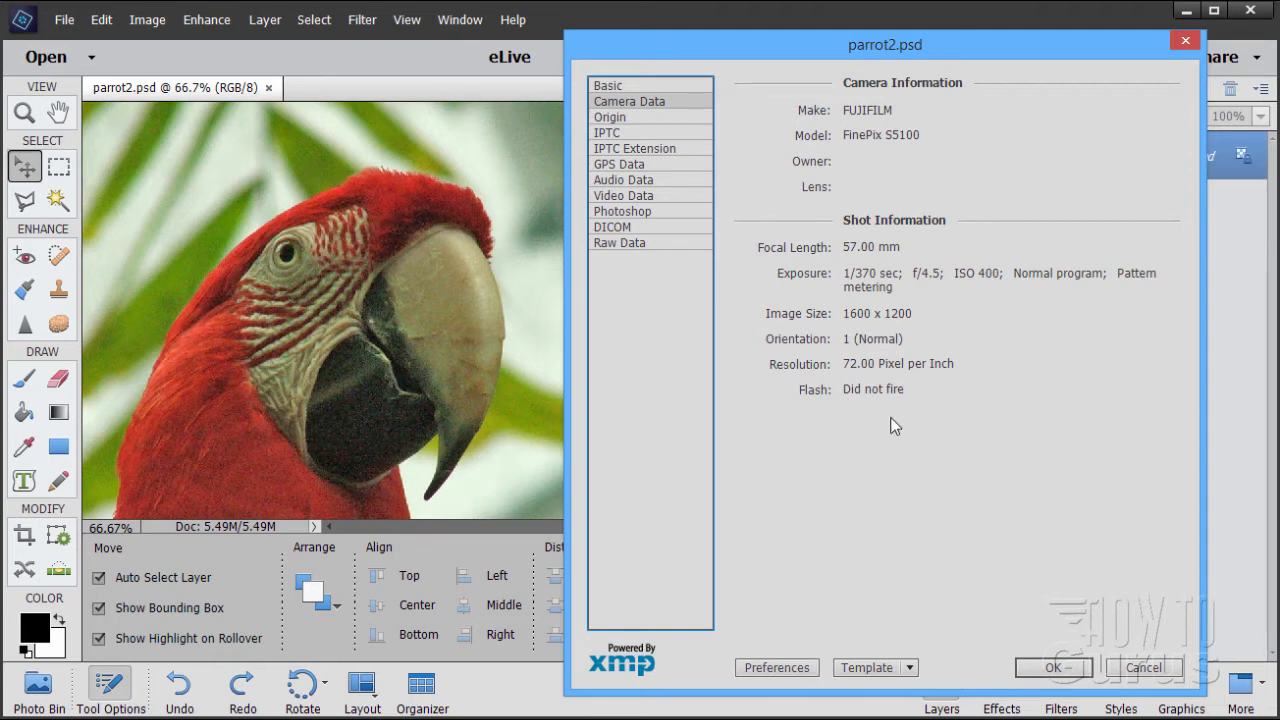
mouse_move(902, 411)
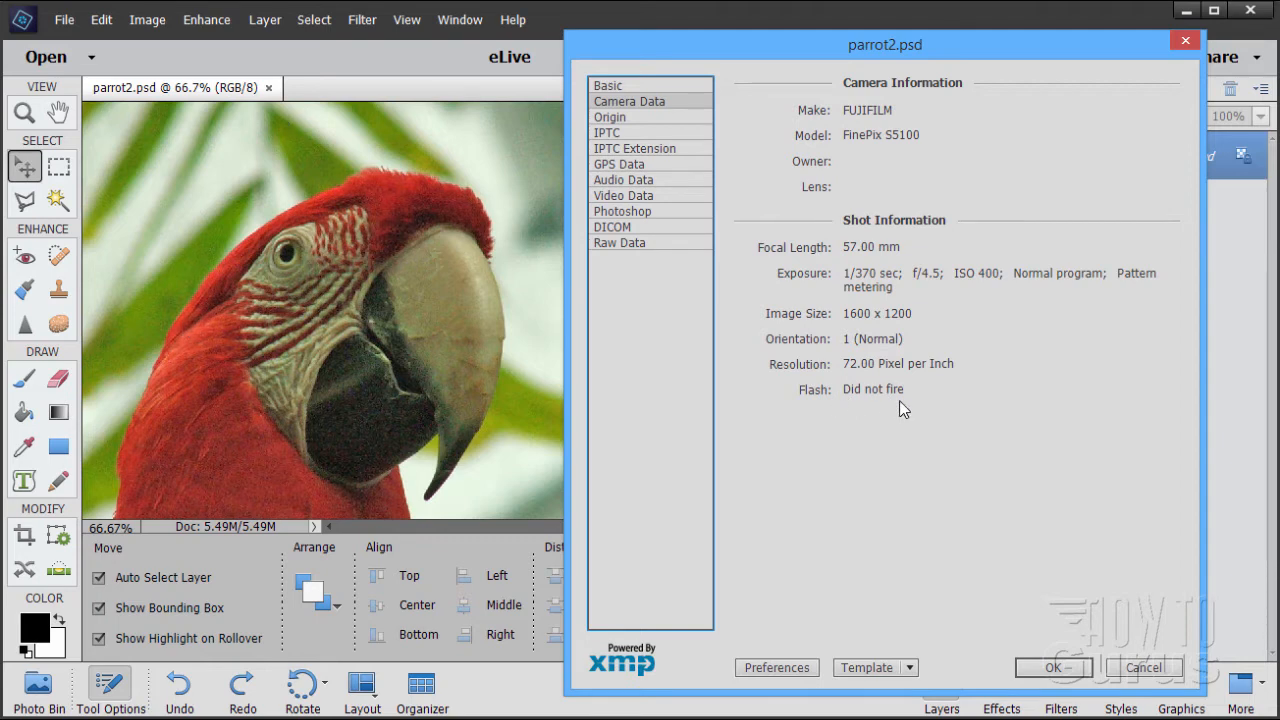
mouse_move(893, 376)
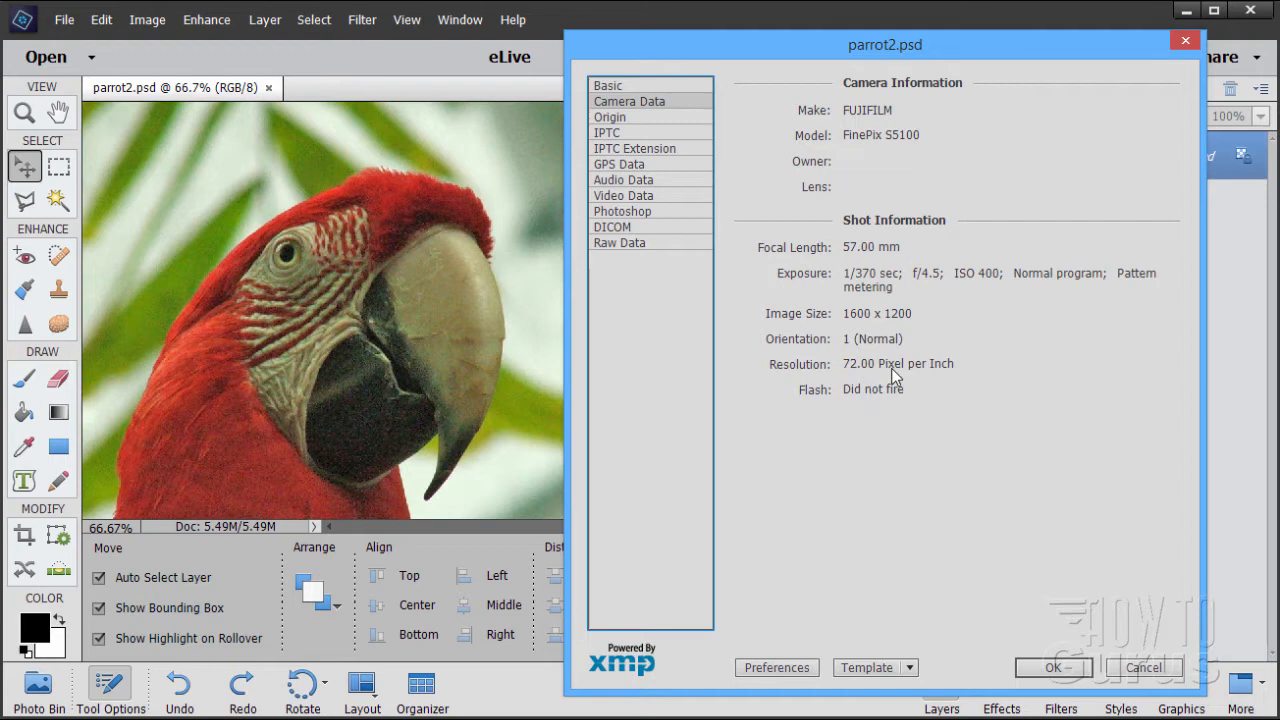
mouse_move(860, 110)
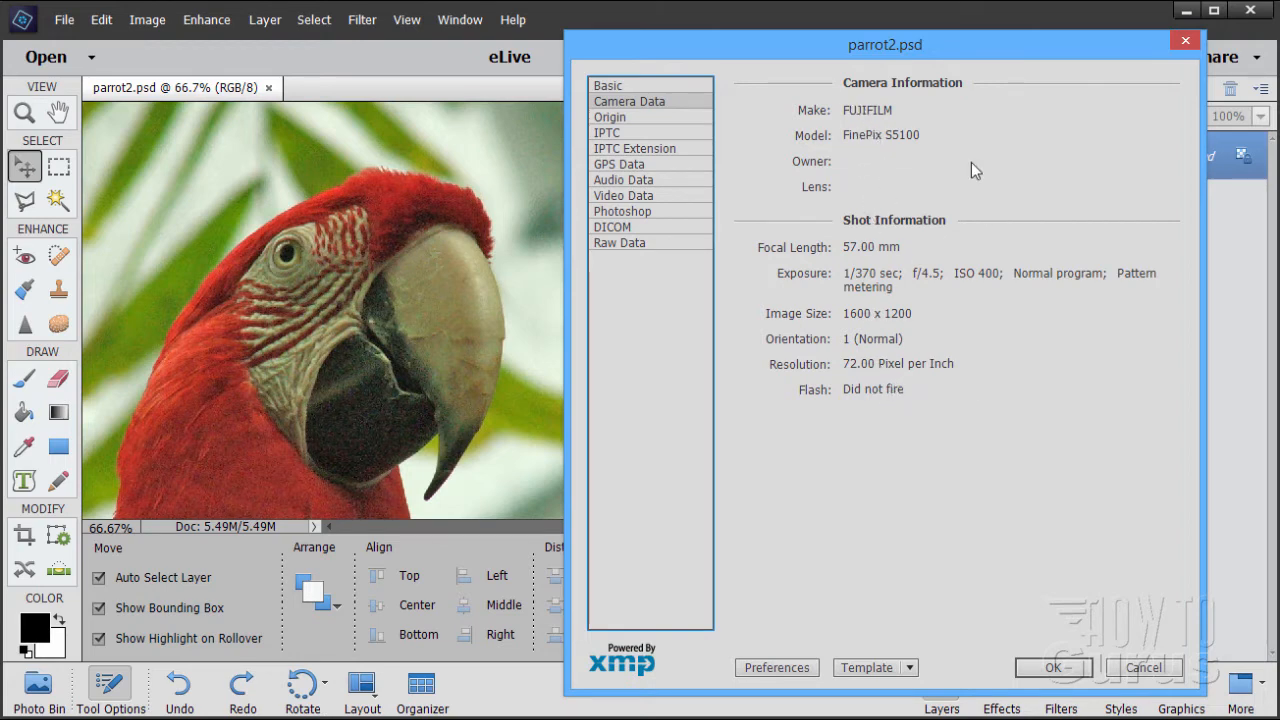
mouse_move(895, 375)
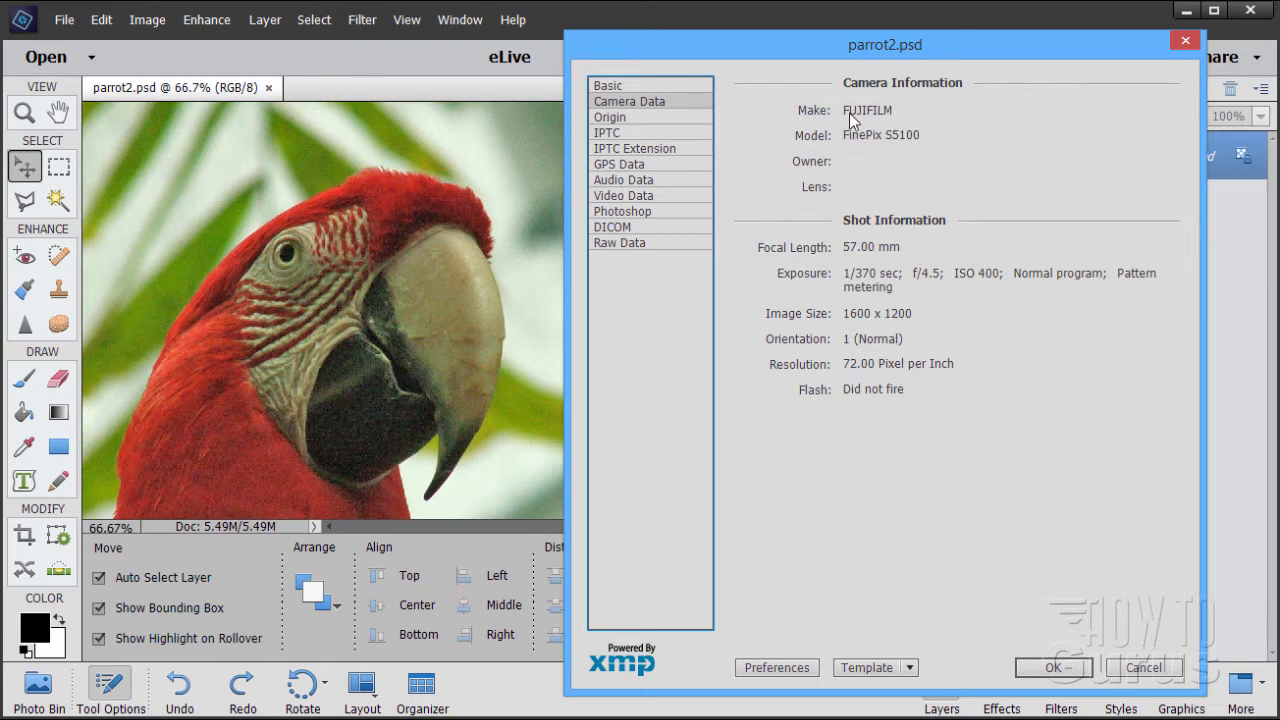
Show the Origin panel, briefly checking Basic, with the 2007-07-30 creation date.
click(610, 117)
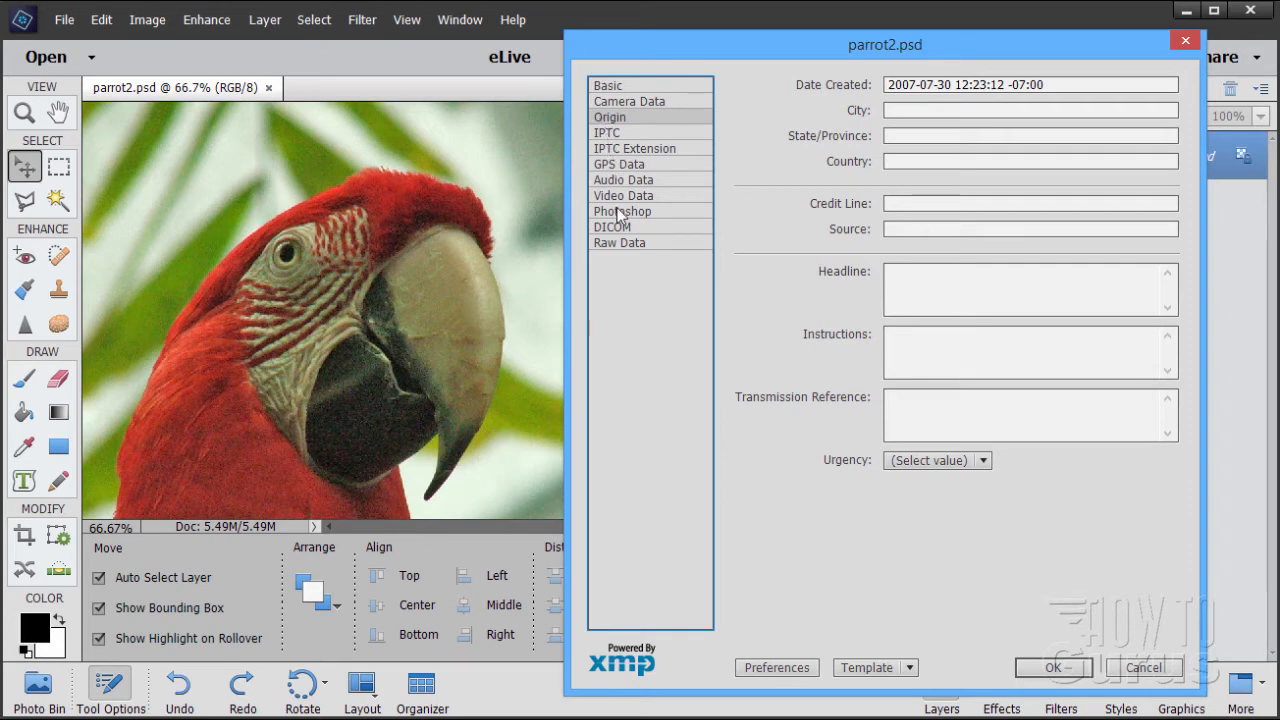
mouse_move(618, 195)
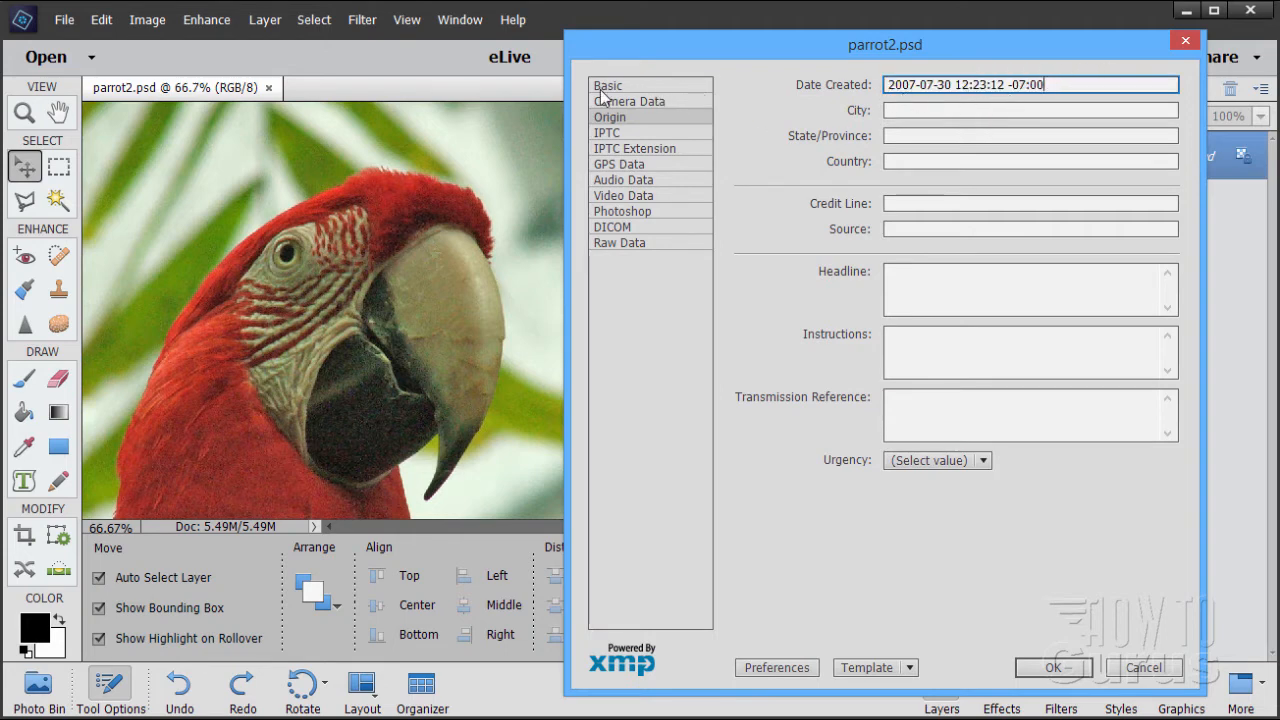
click(607, 85)
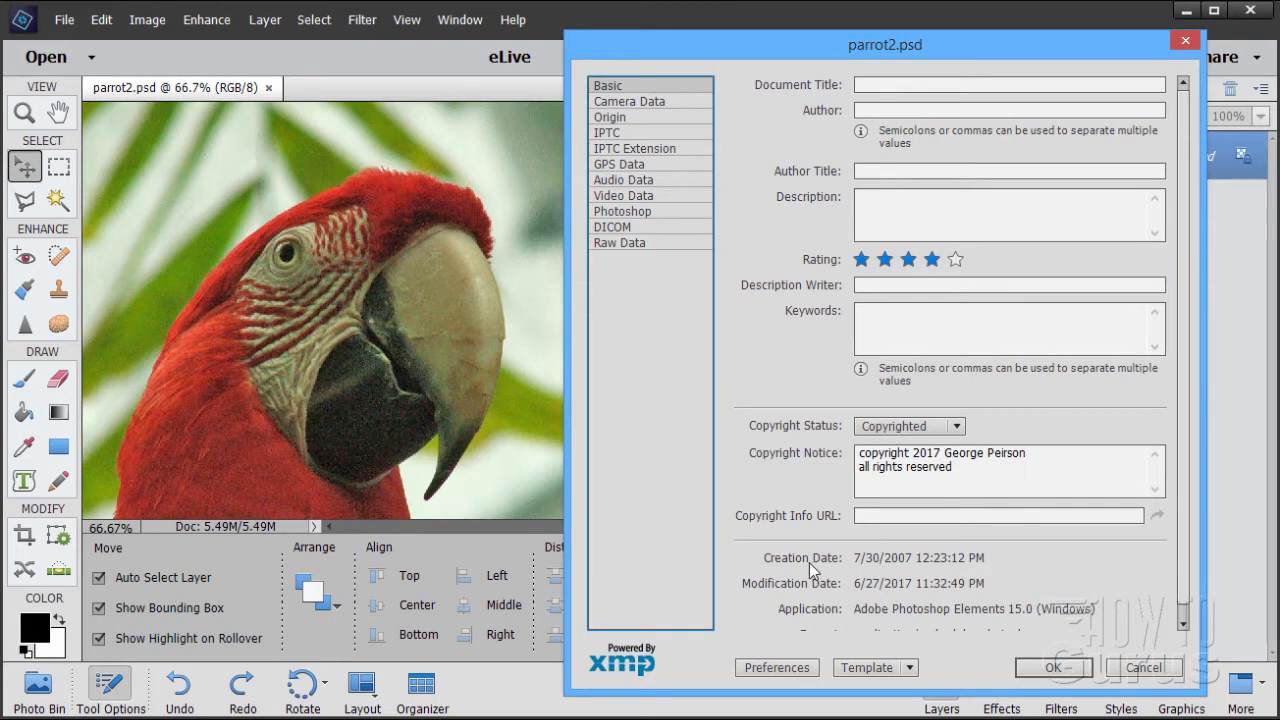
mouse_move(895, 560)
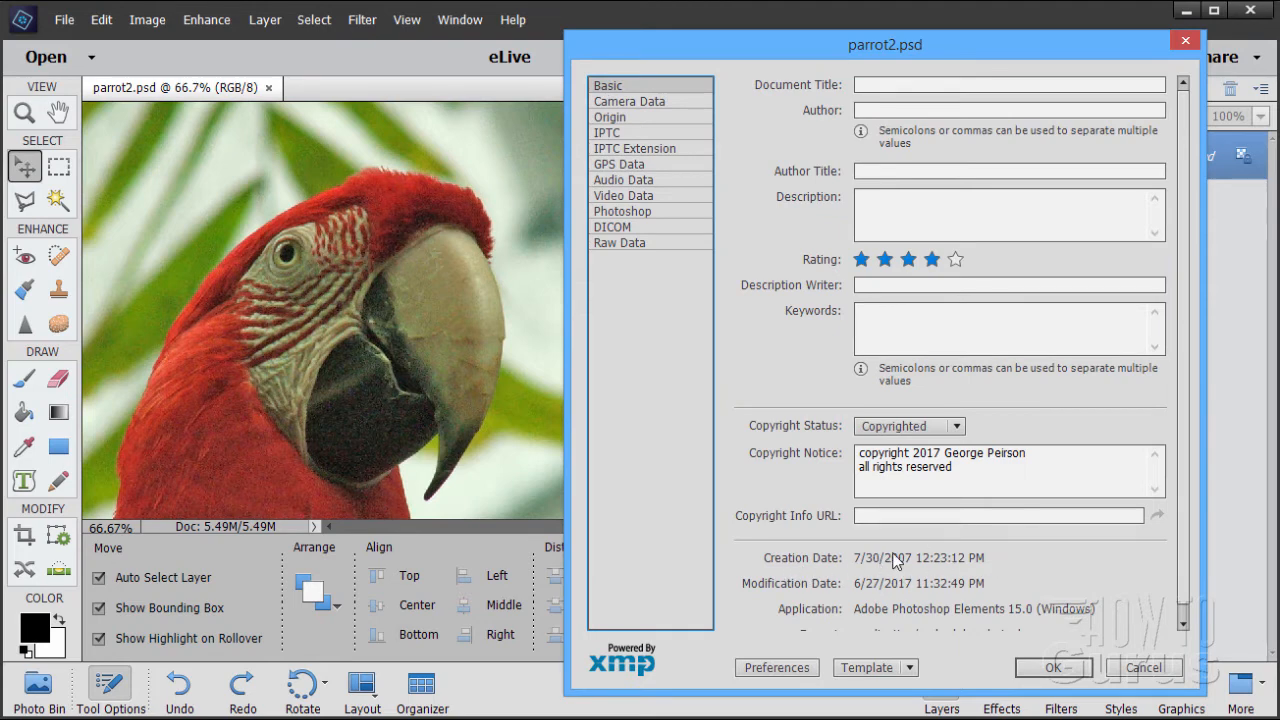
click(609, 116)
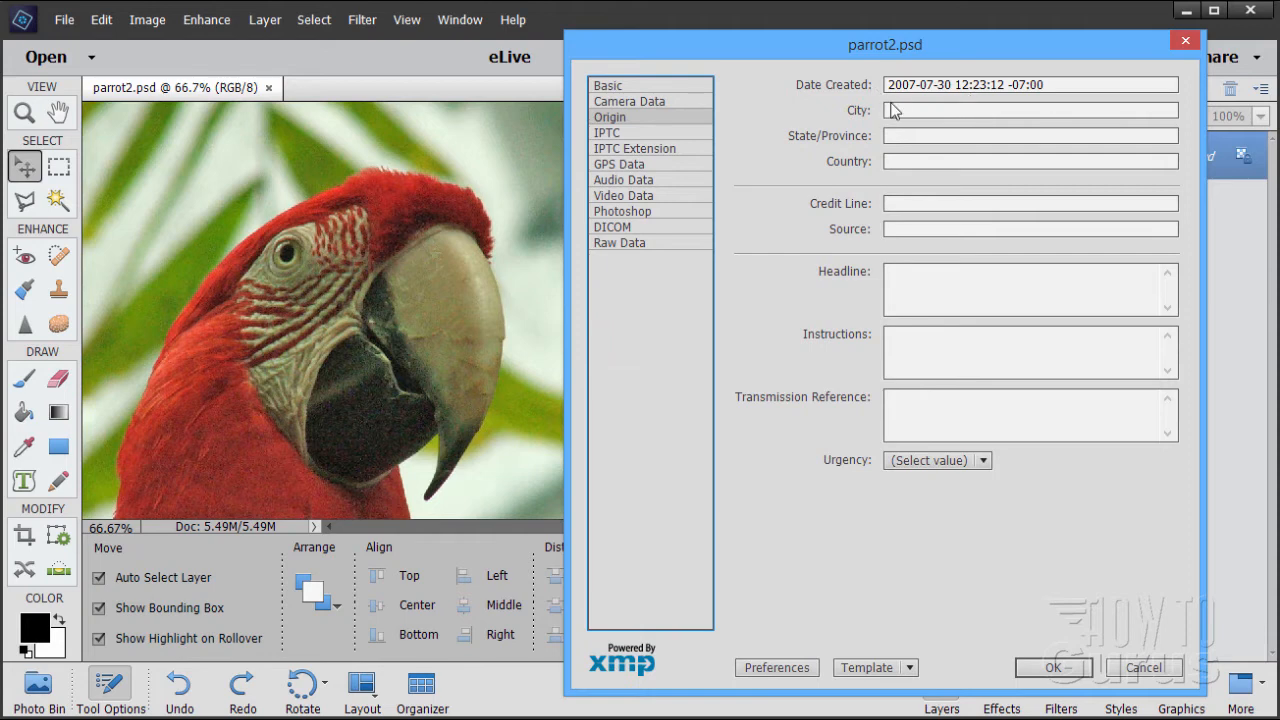
Tab through the empty State, Country, Credit Line, Headline, Instructions, Transmission Reference and Urgency fields.
click(1029, 135)
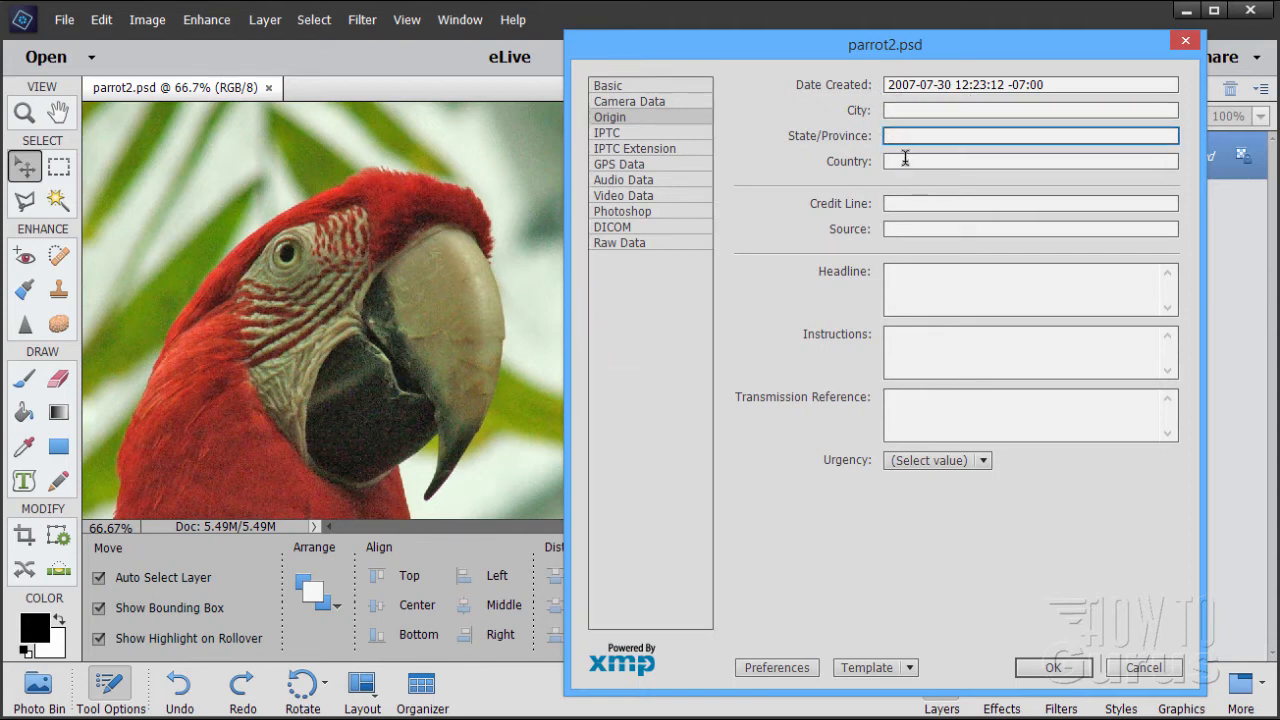
click(1030, 161)
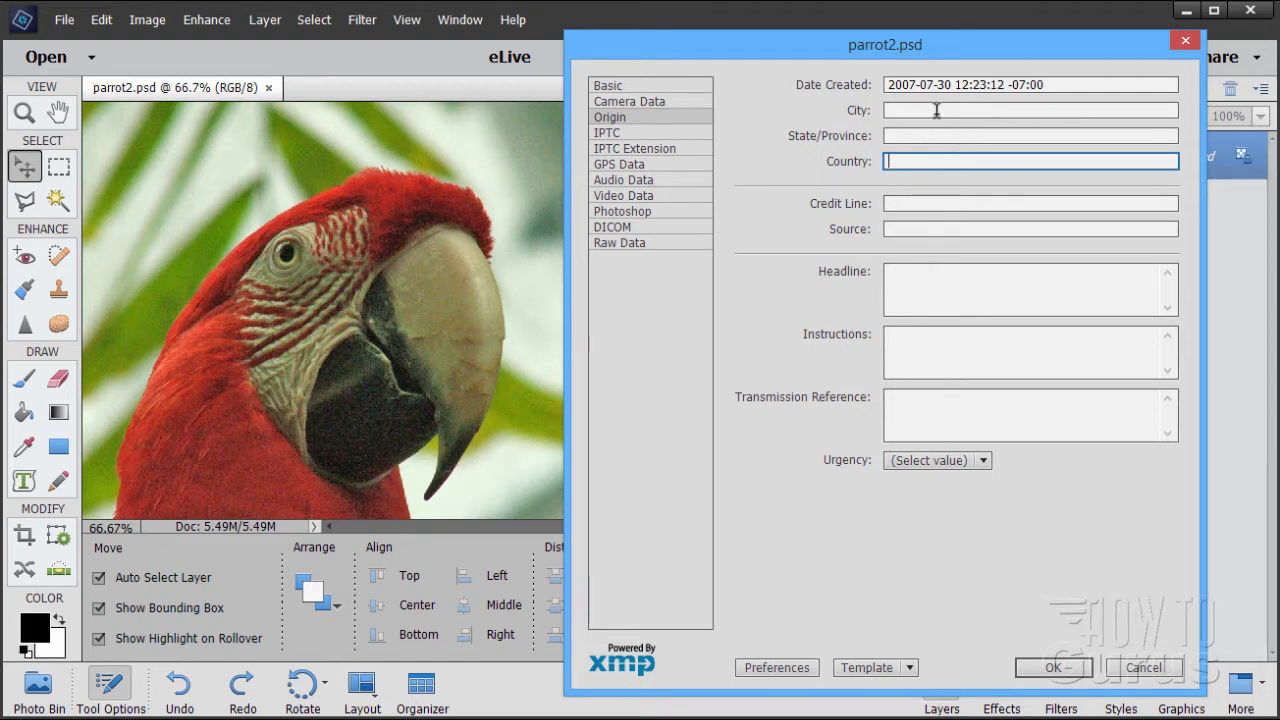
mouse_move(812, 250)
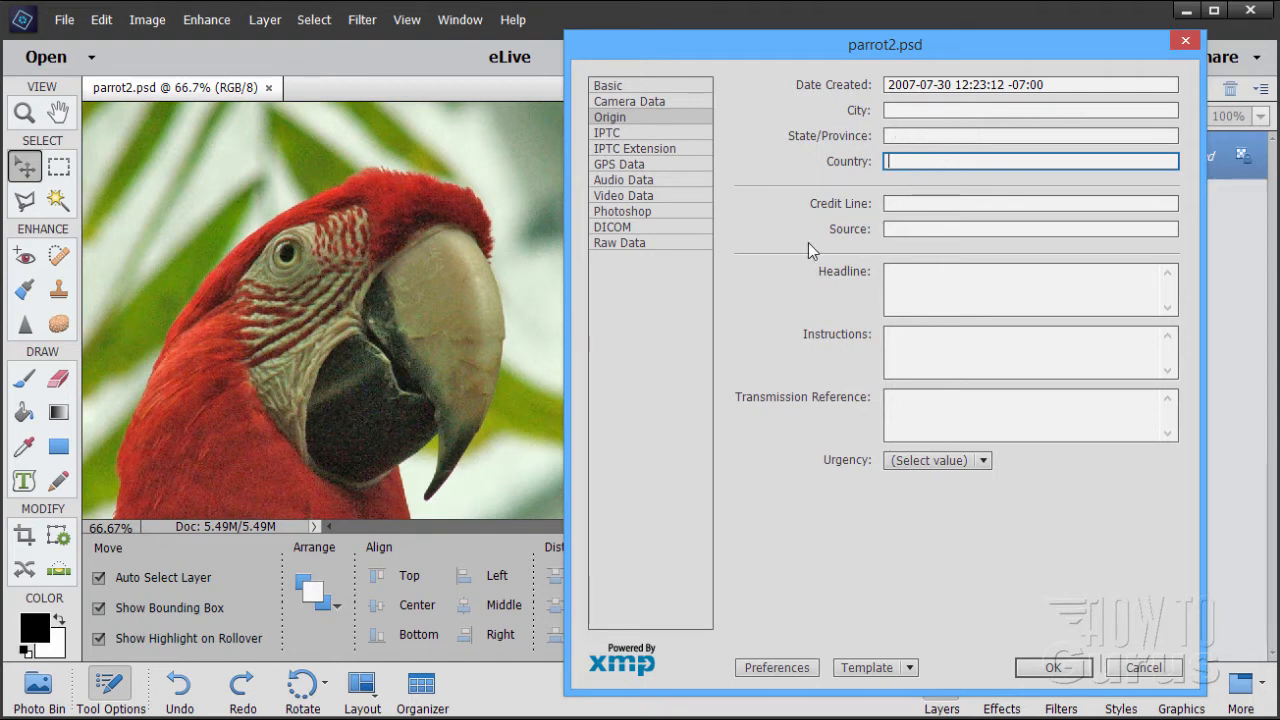
click(1030, 203)
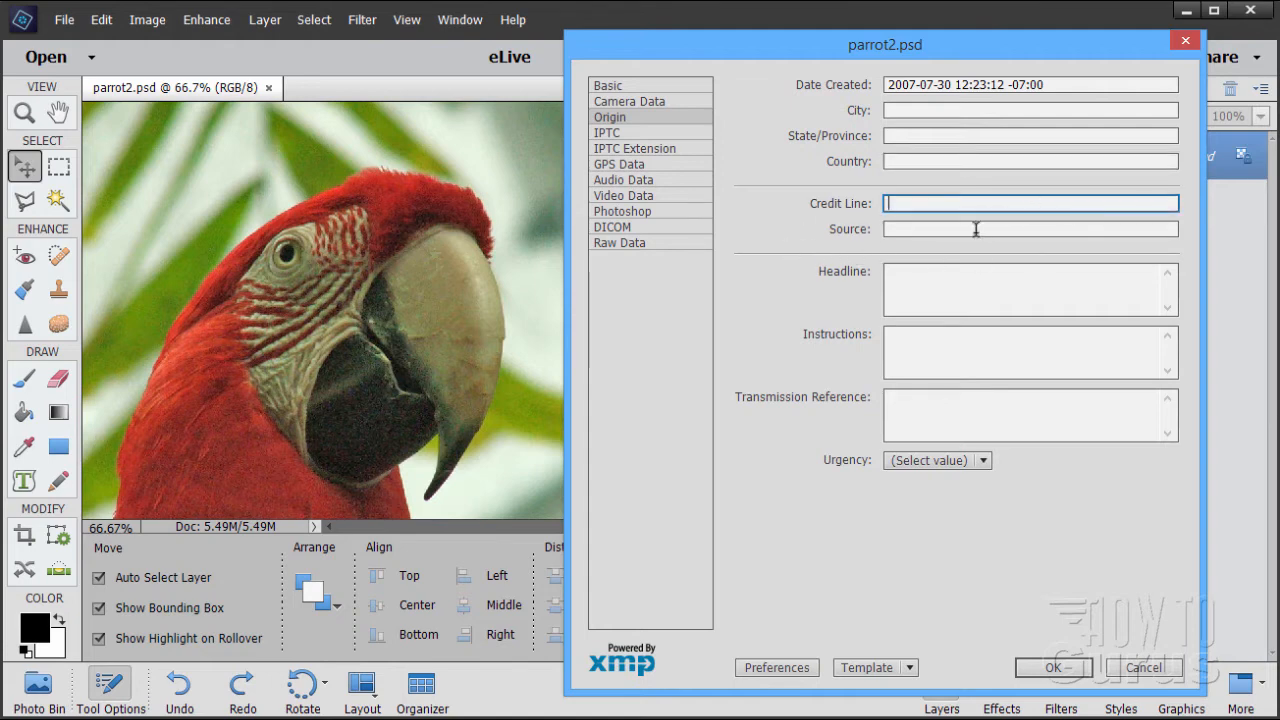
click(1030, 289)
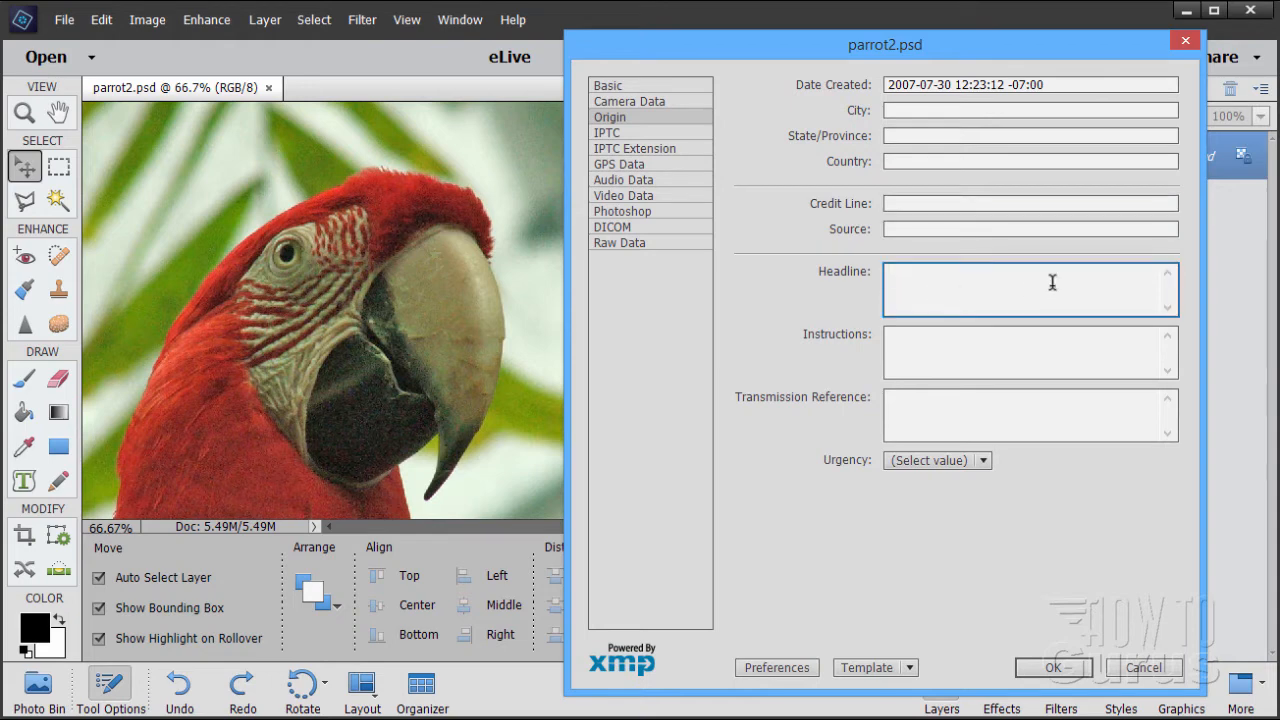
click(1020, 352)
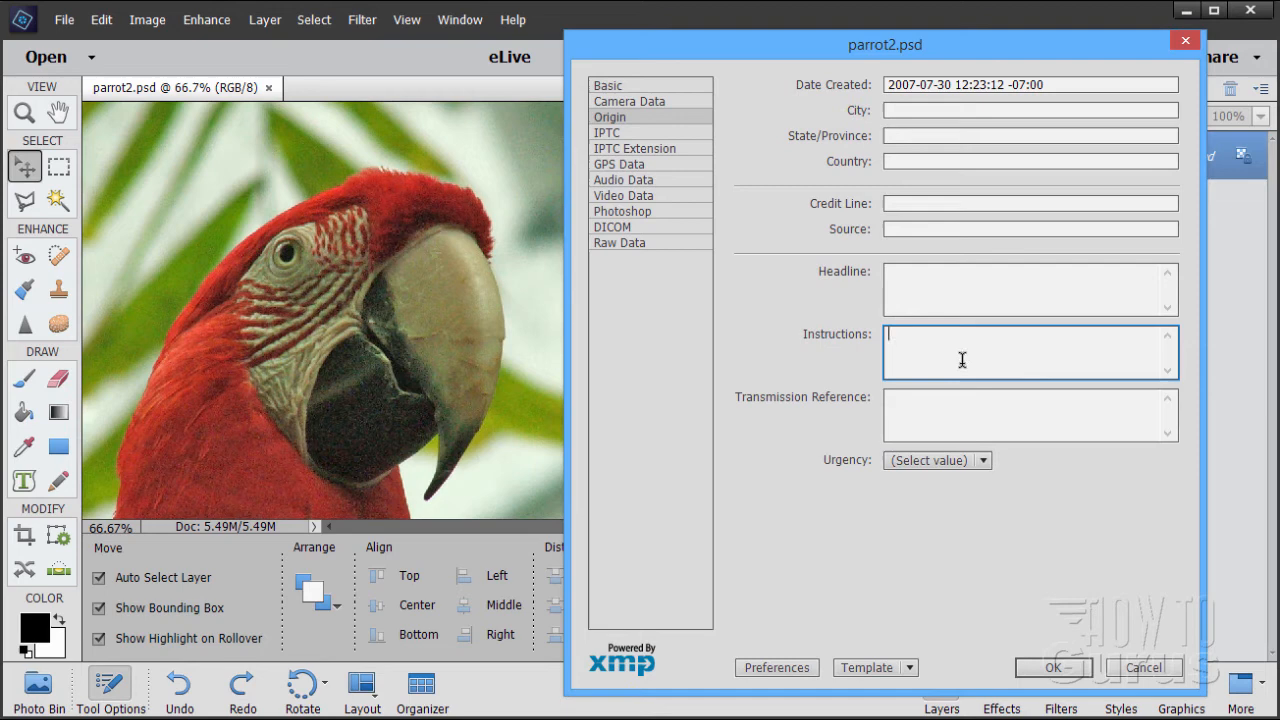
click(1029, 414)
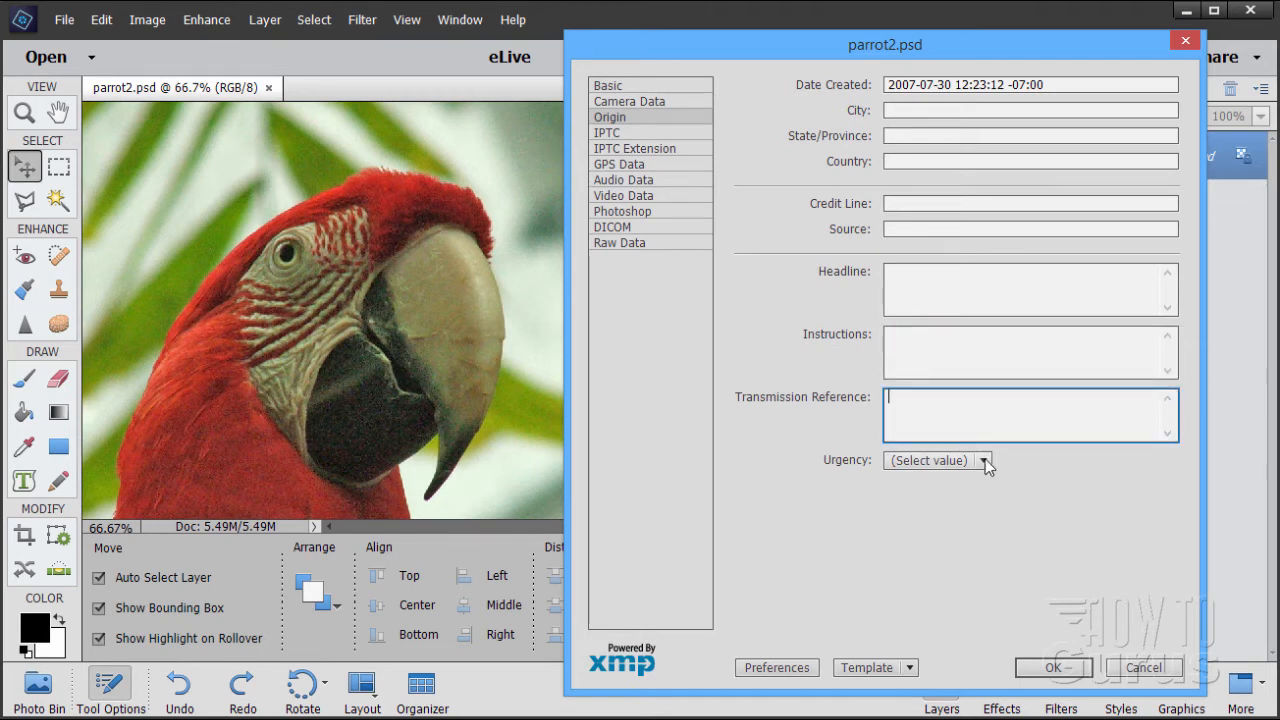
click(982, 460)
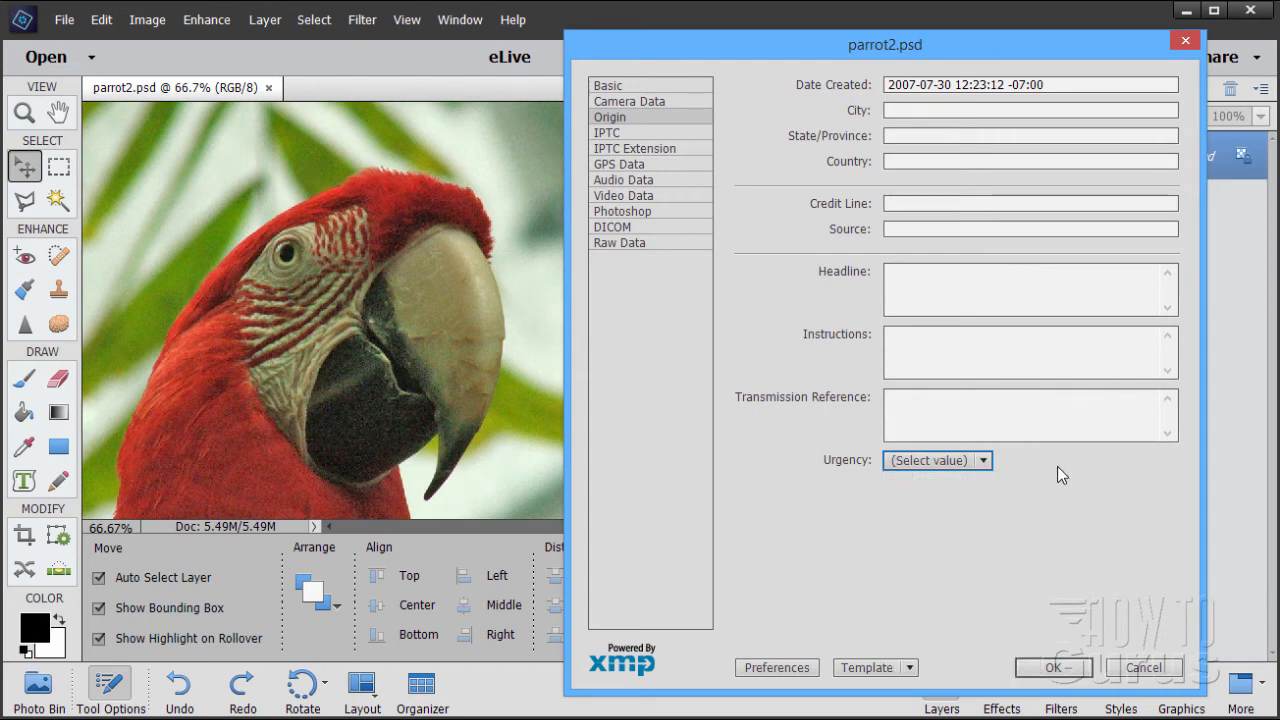
mouse_move(912, 492)
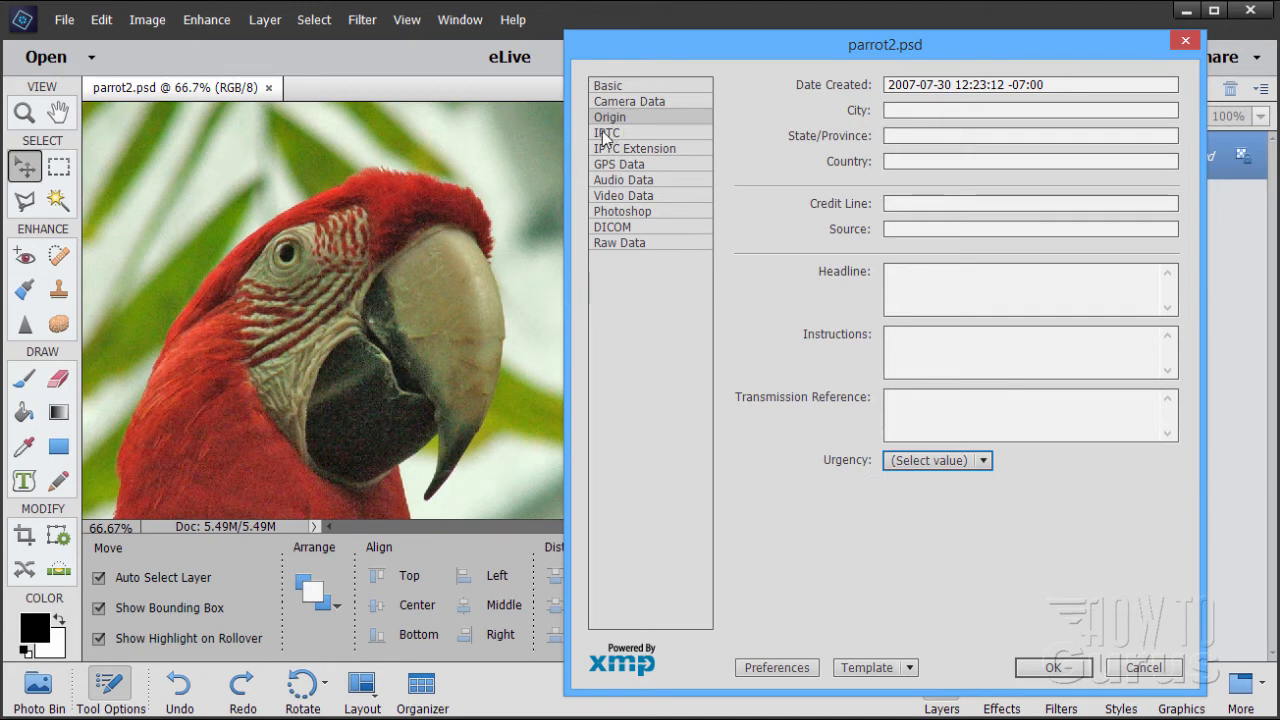
click(607, 132)
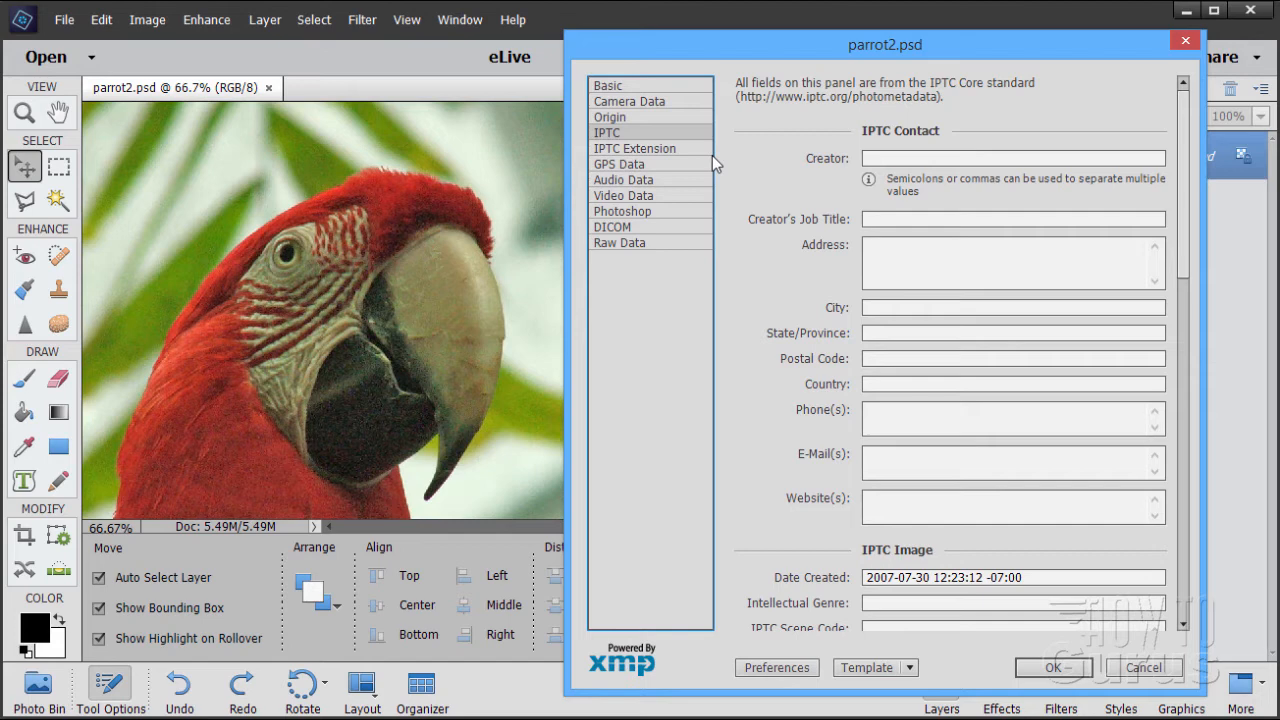
mouse_move(862, 170)
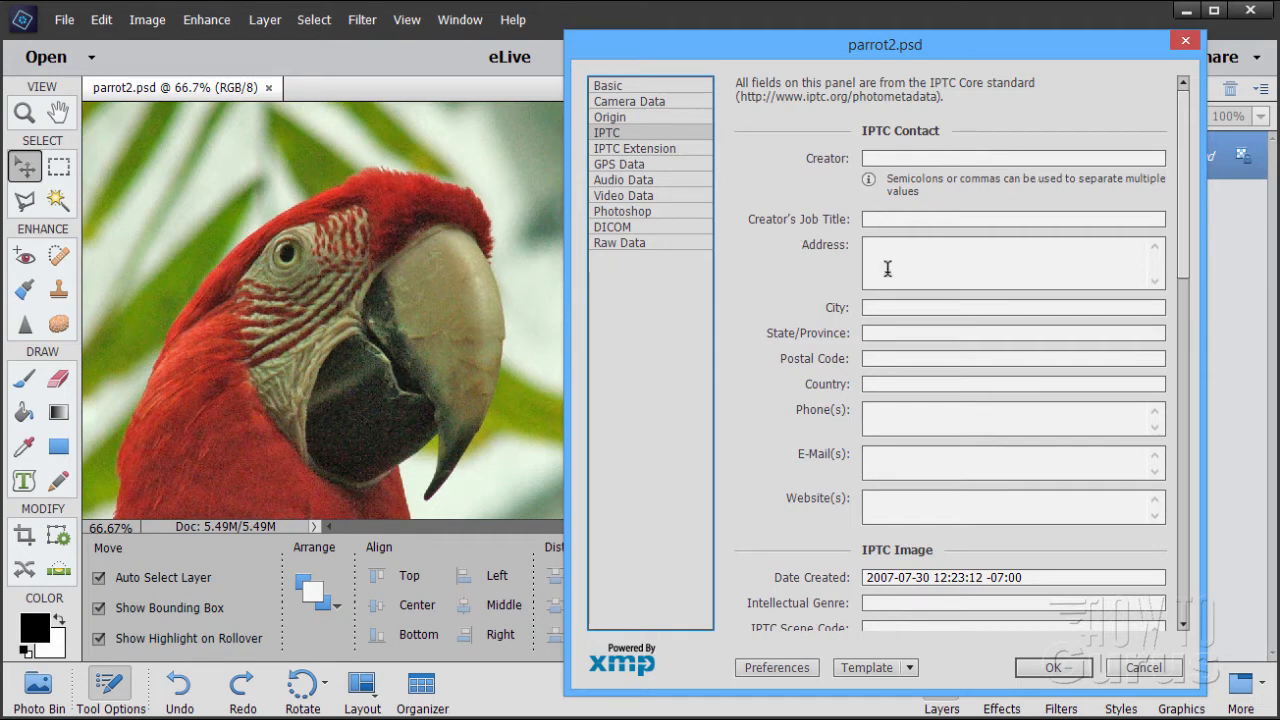
mouse_move(898, 280)
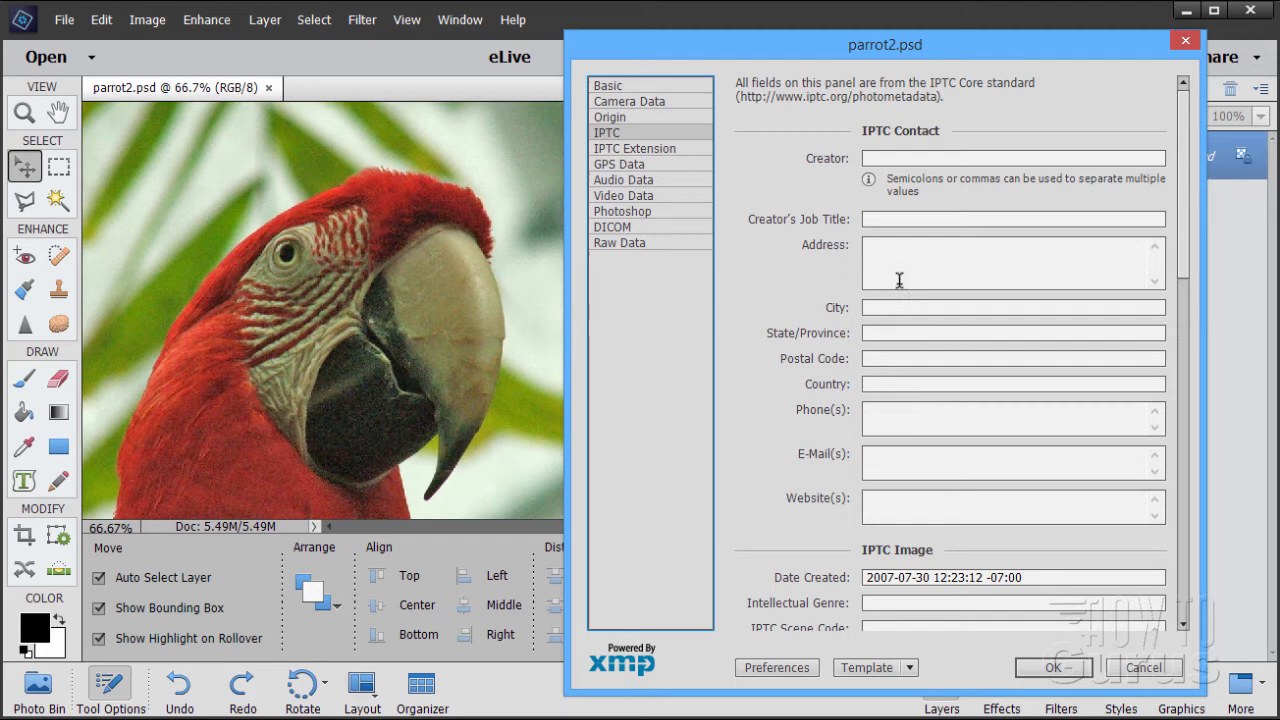
mouse_move(1171, 390)
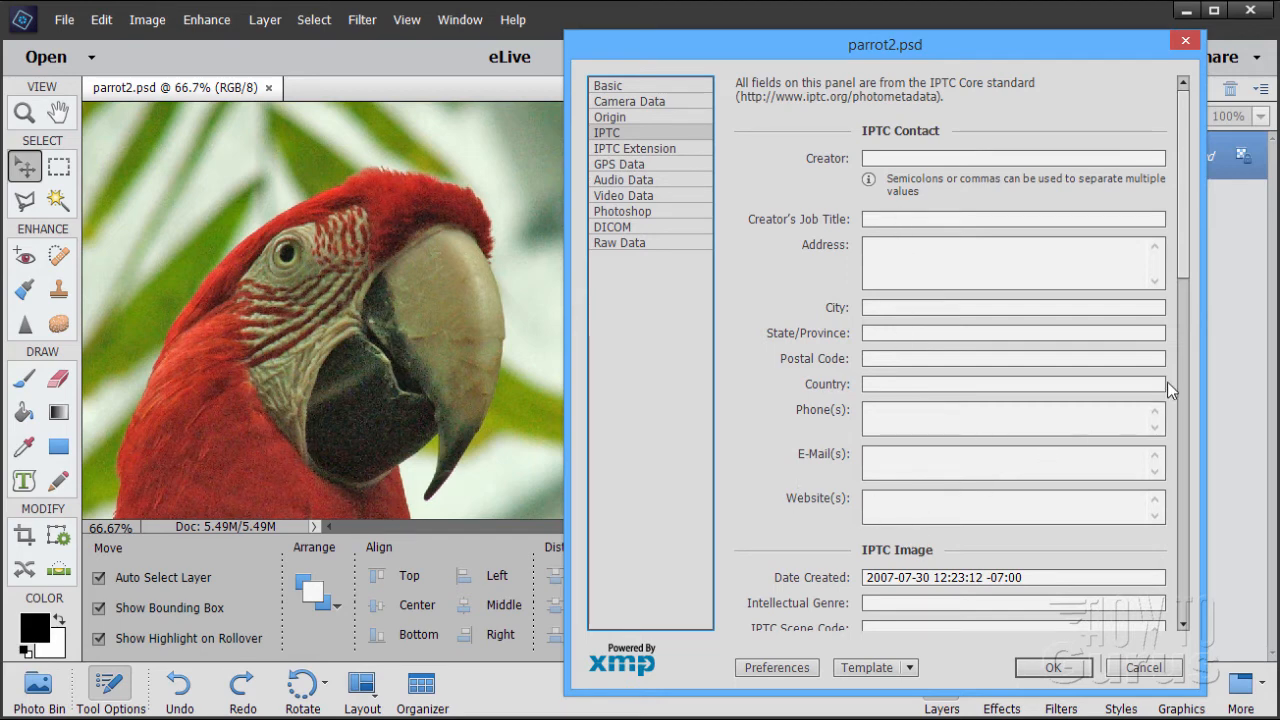
scroll(down, 3)
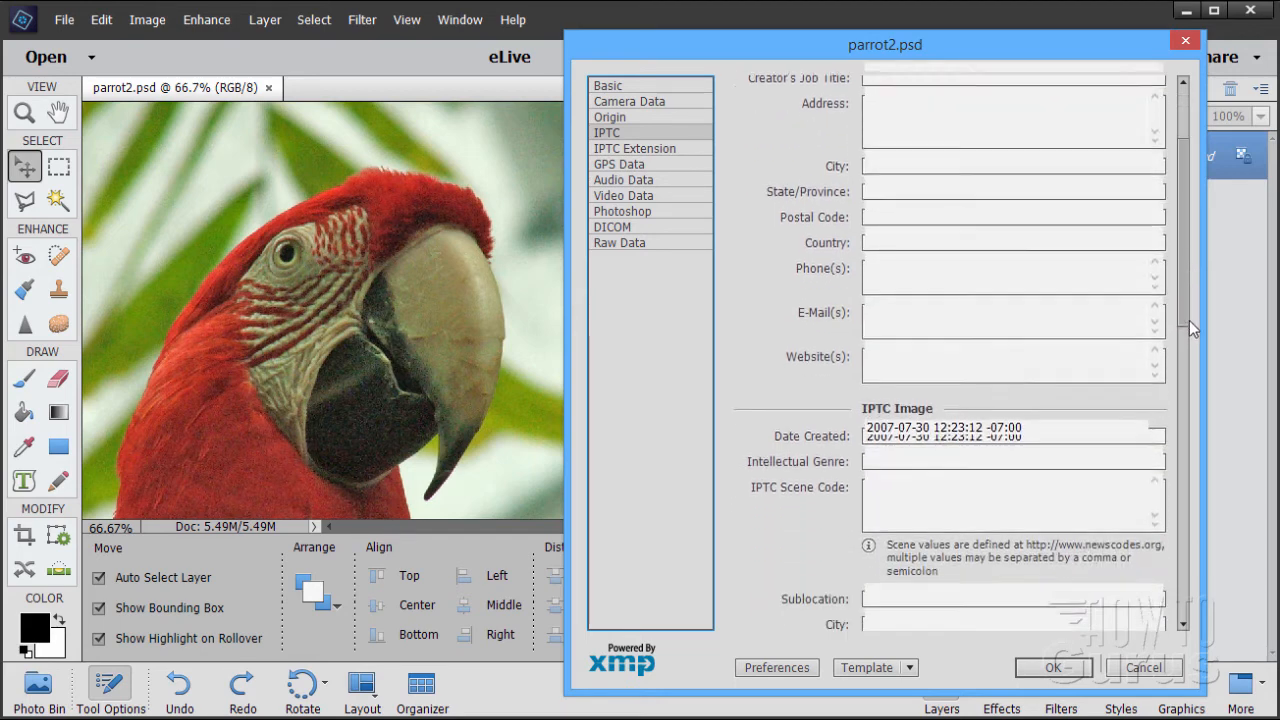
scroll(down, 3)
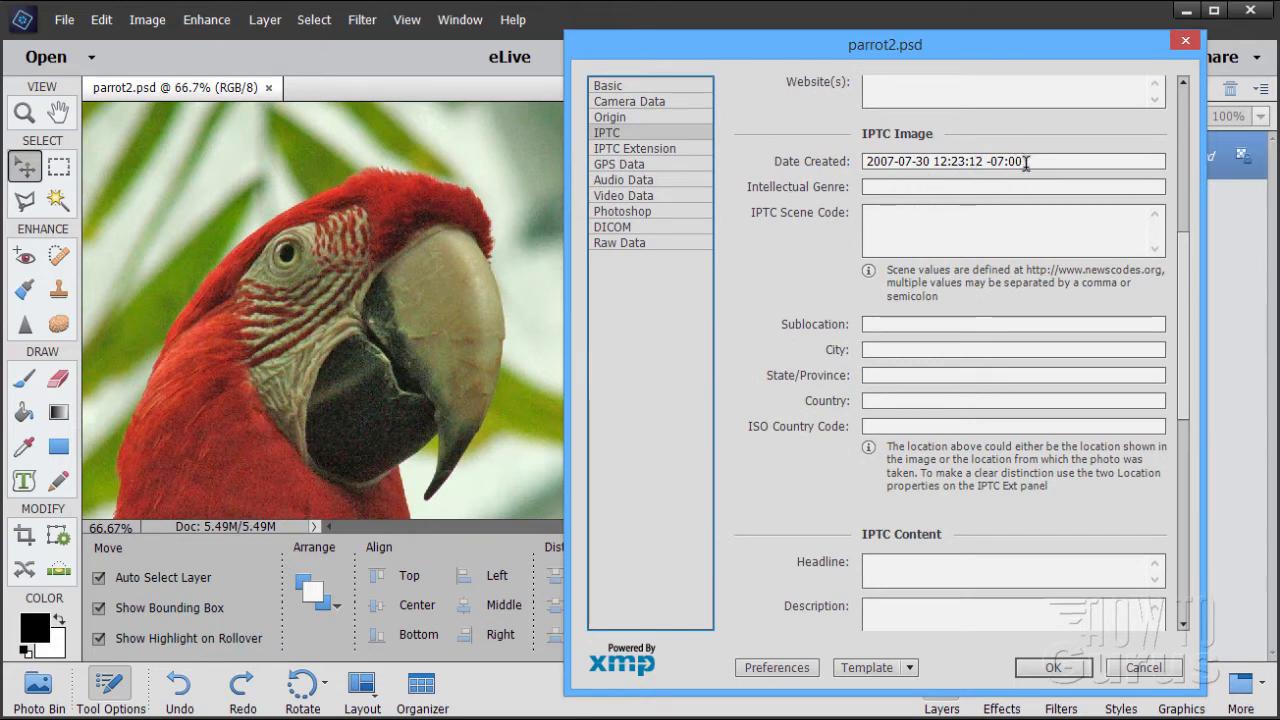
mouse_move(1023, 153)
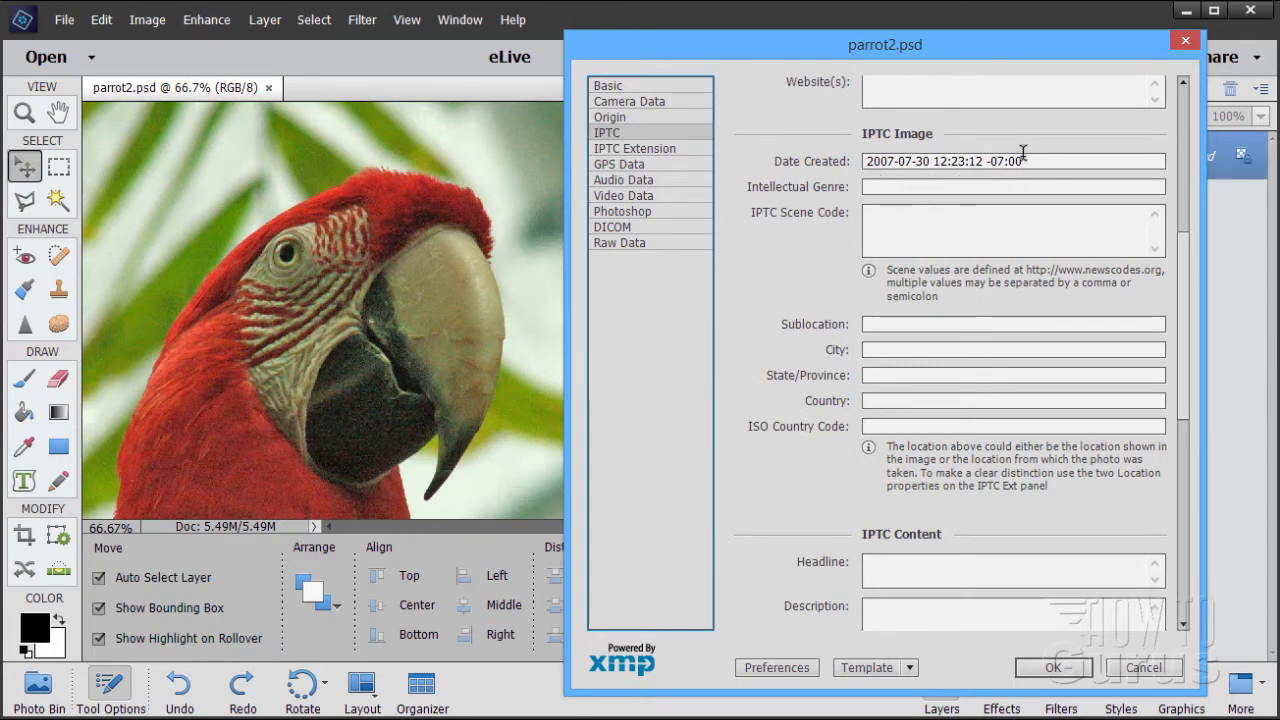
mouse_move(855, 205)
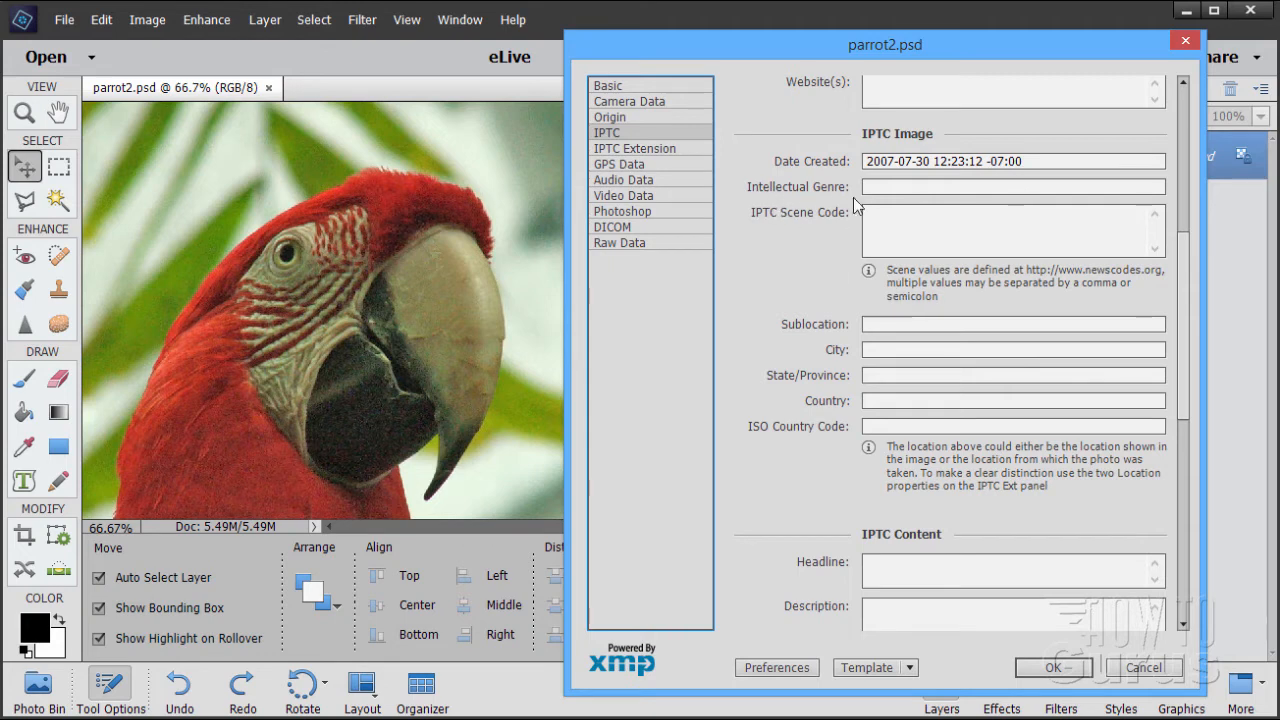
mouse_move(840, 250)
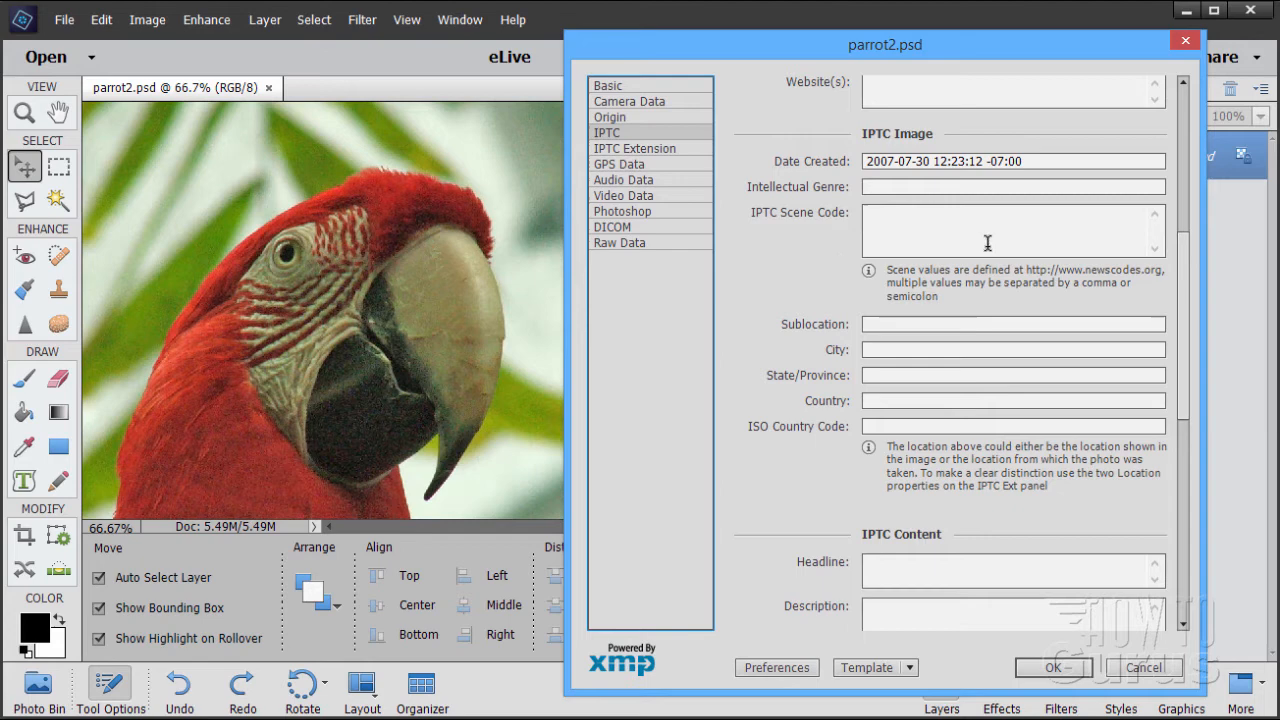
mouse_move(1143, 287)
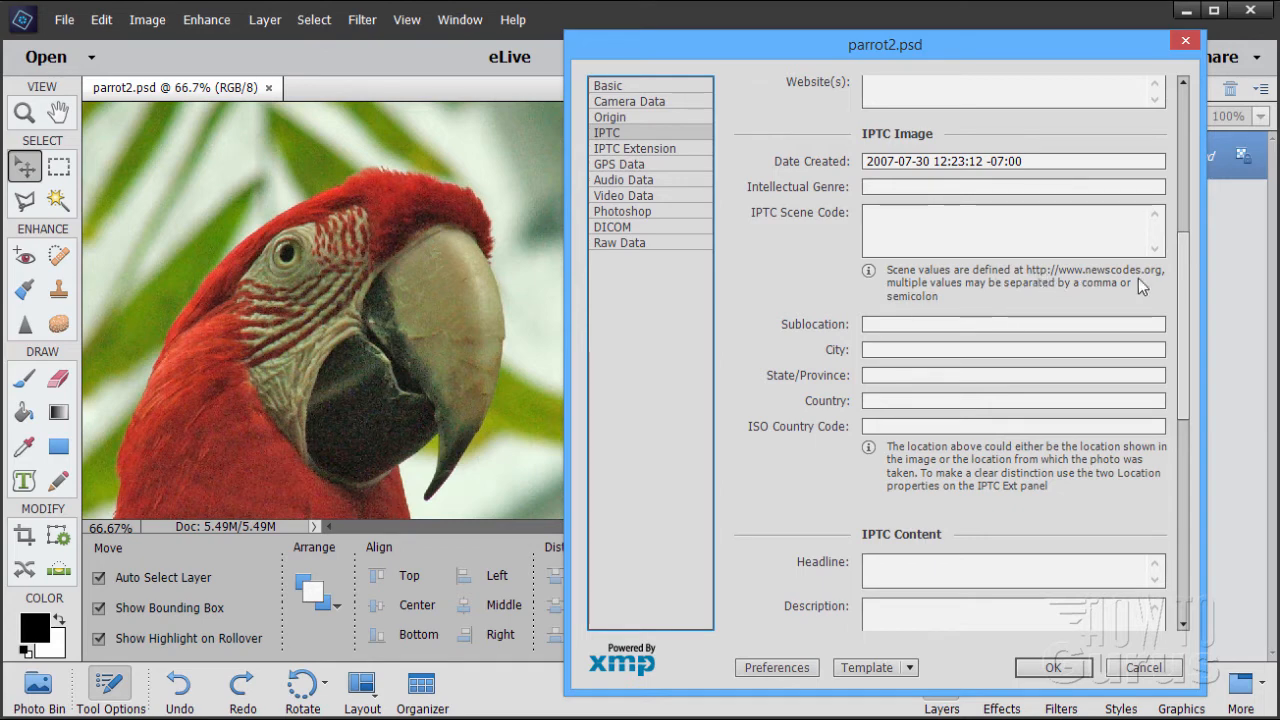
mouse_move(1115, 282)
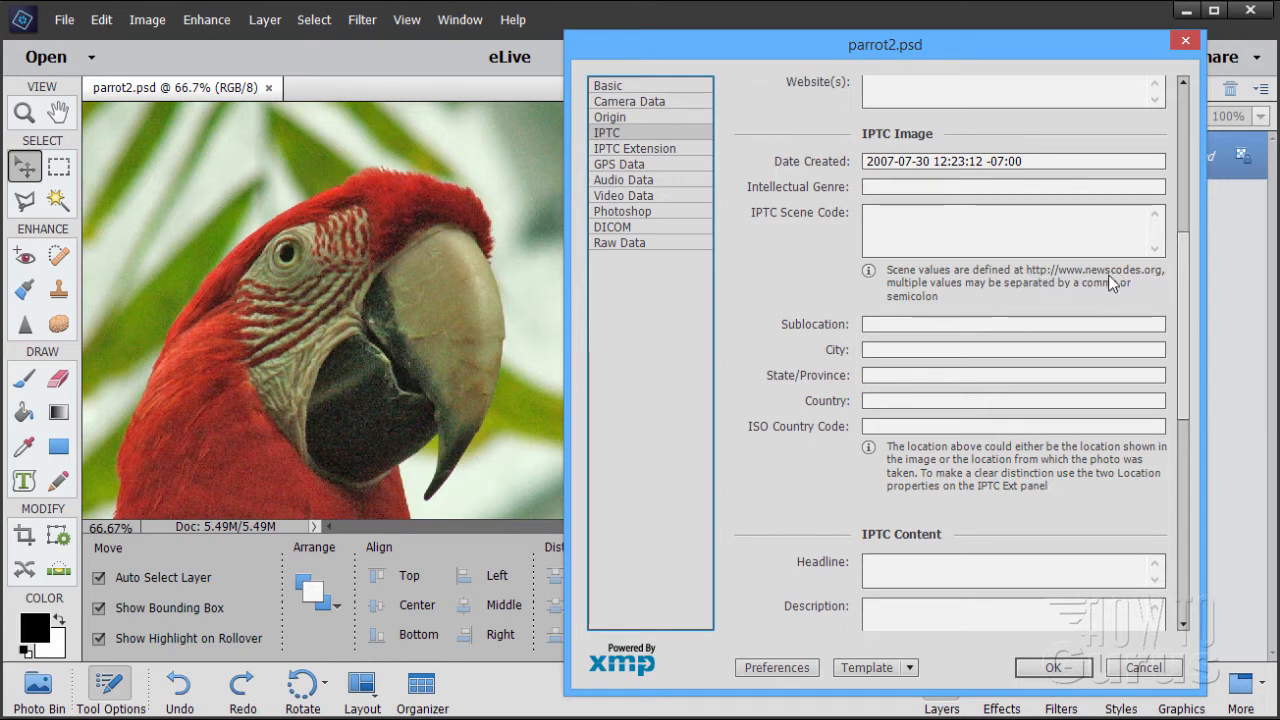
mouse_move(960, 268)
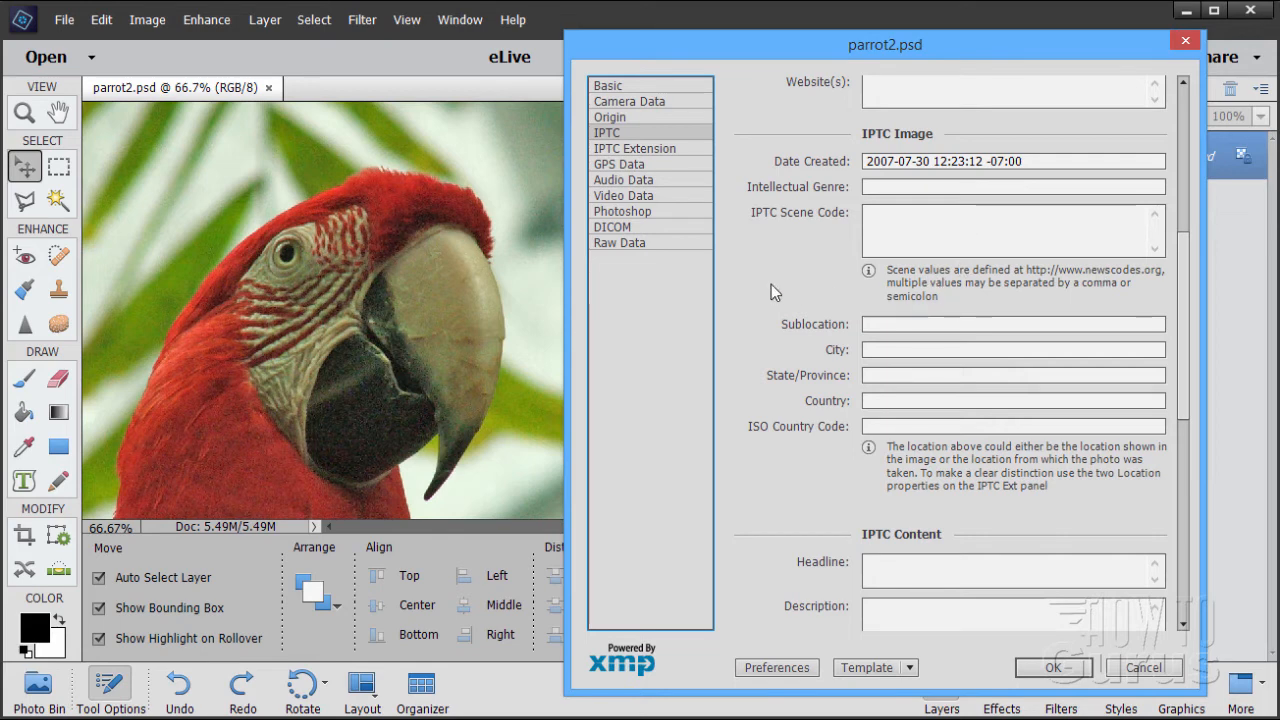
mouse_move(1118, 280)
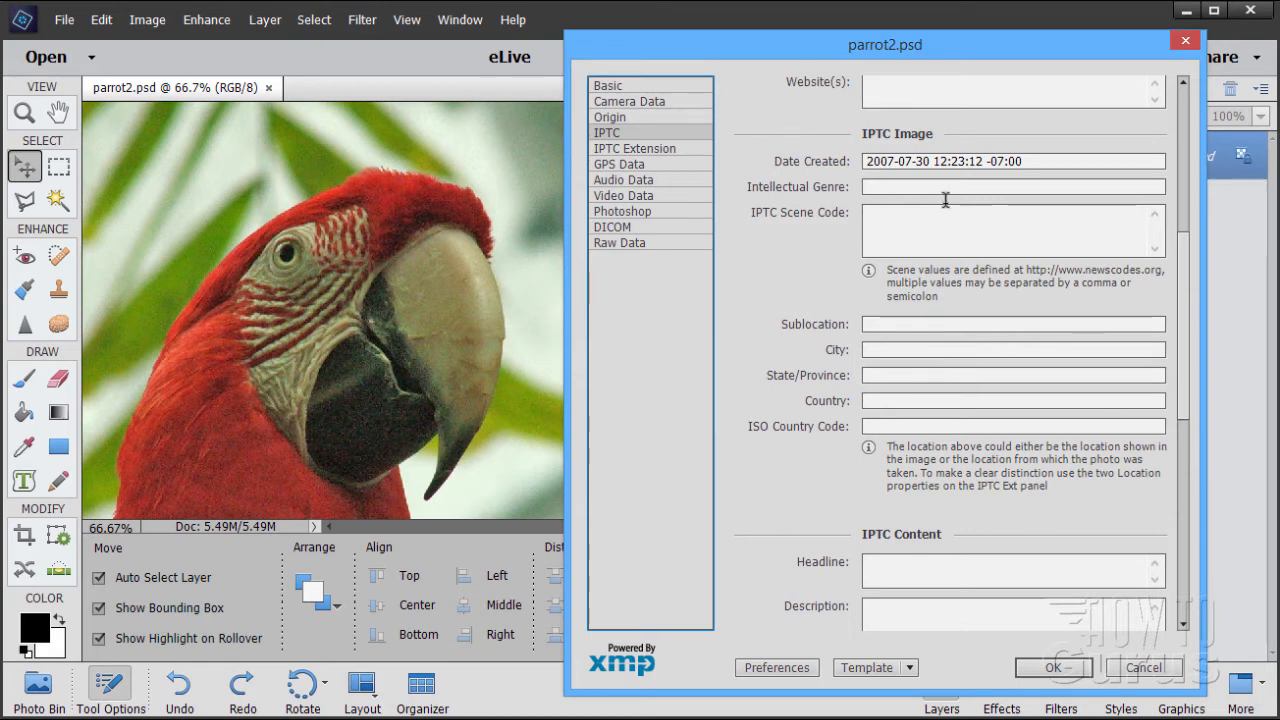
mouse_move(755, 358)
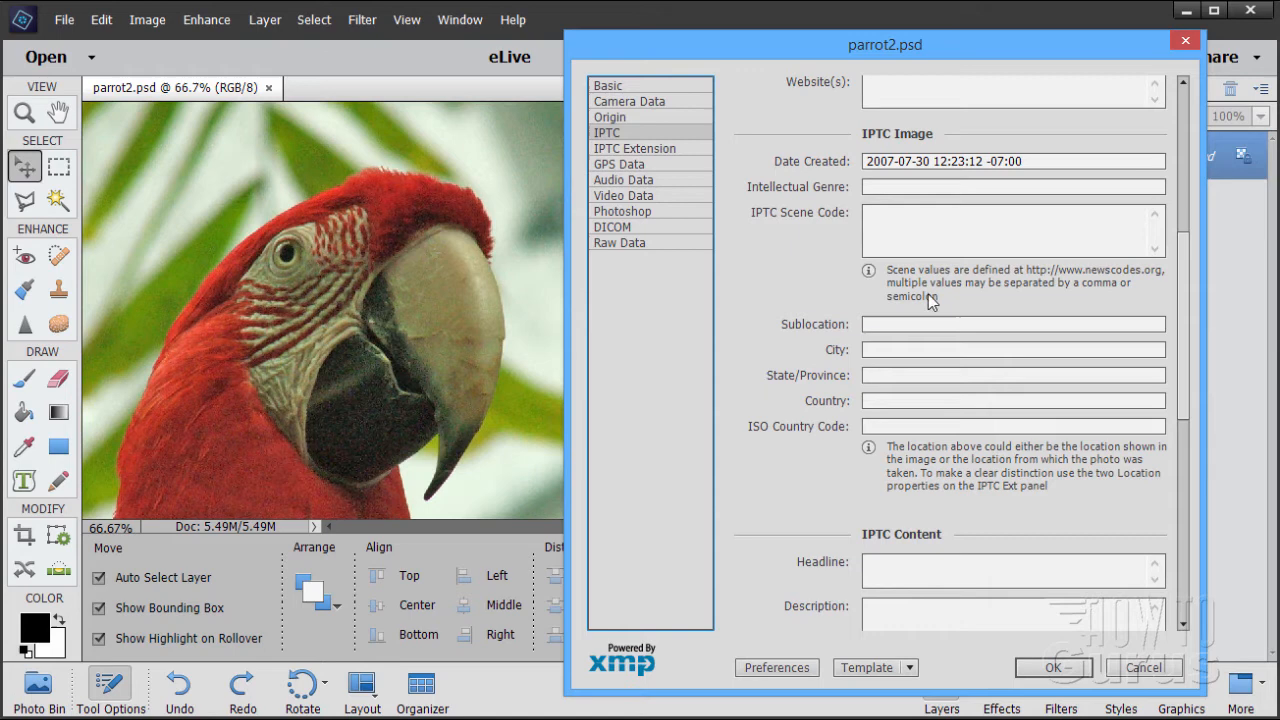
scroll(down, 3)
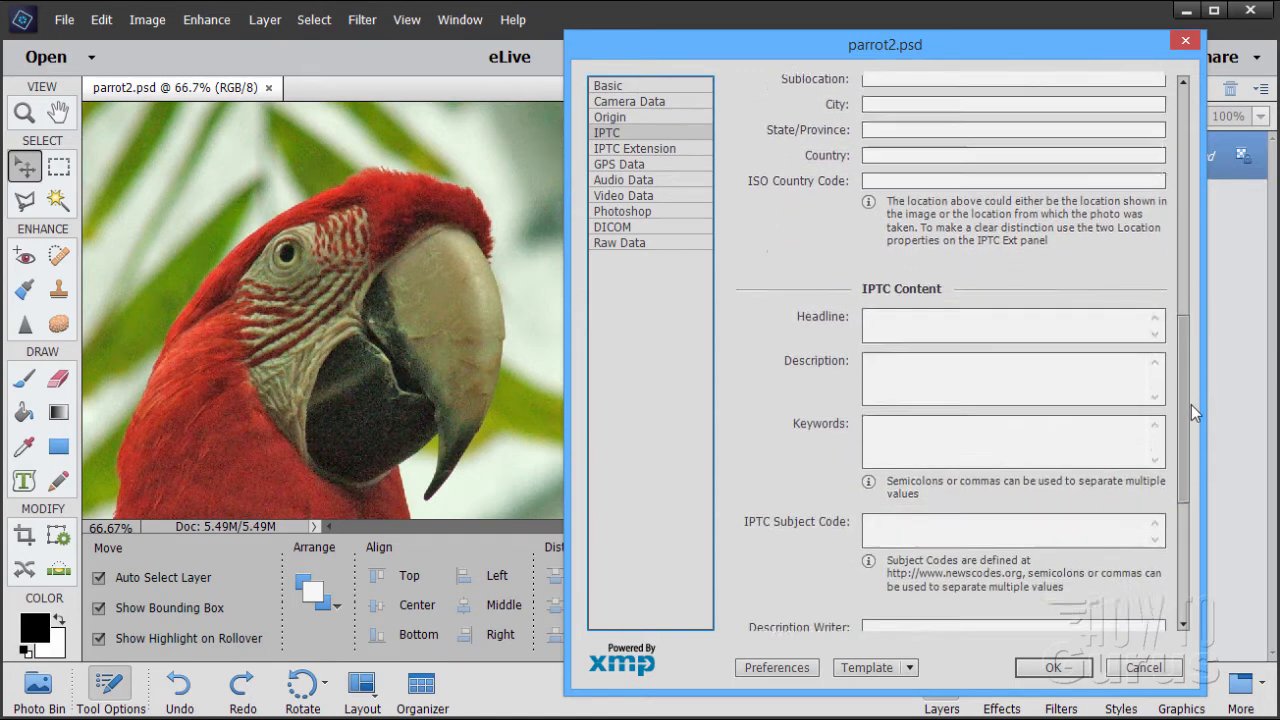
scroll(down, 3)
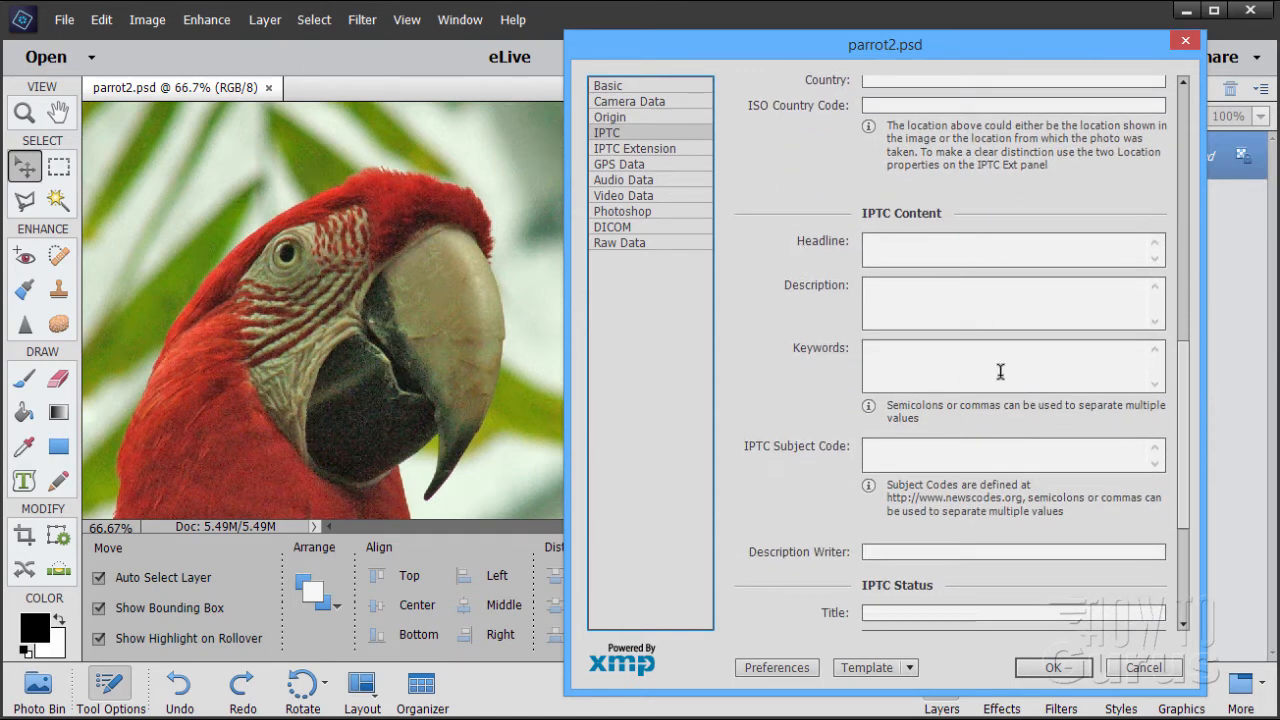
scroll(down, 3)
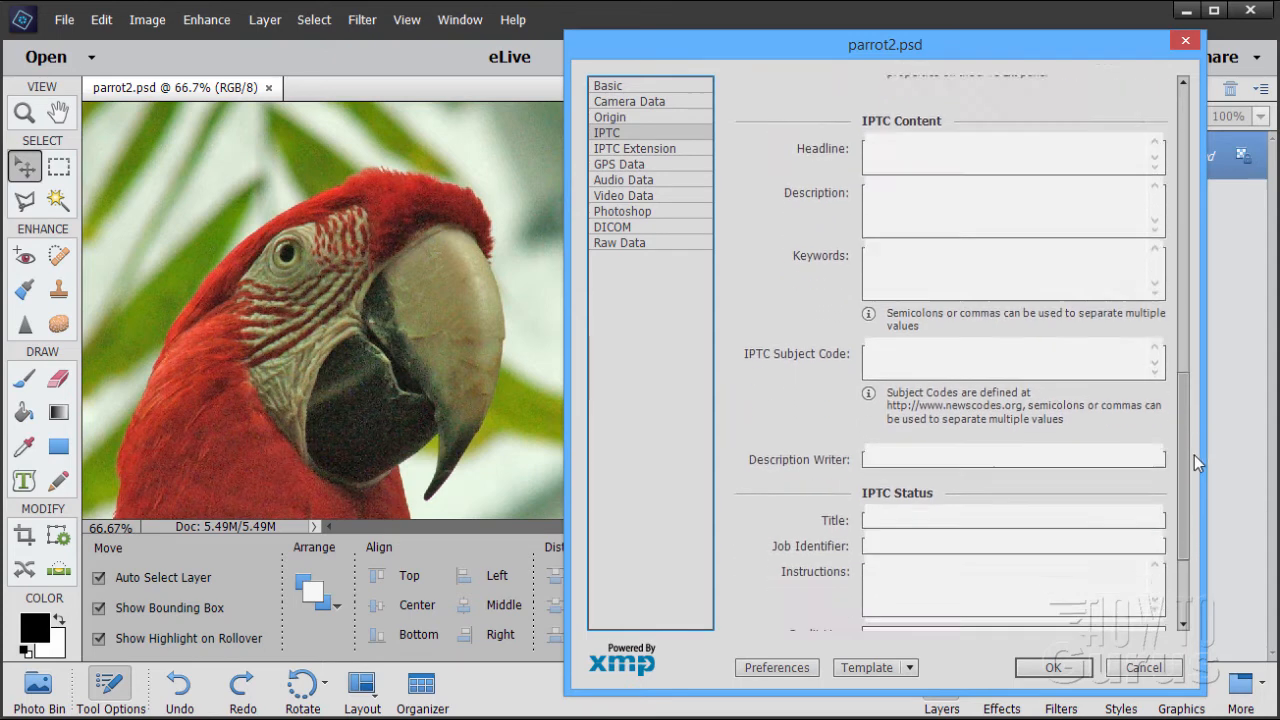
scroll(down, 3)
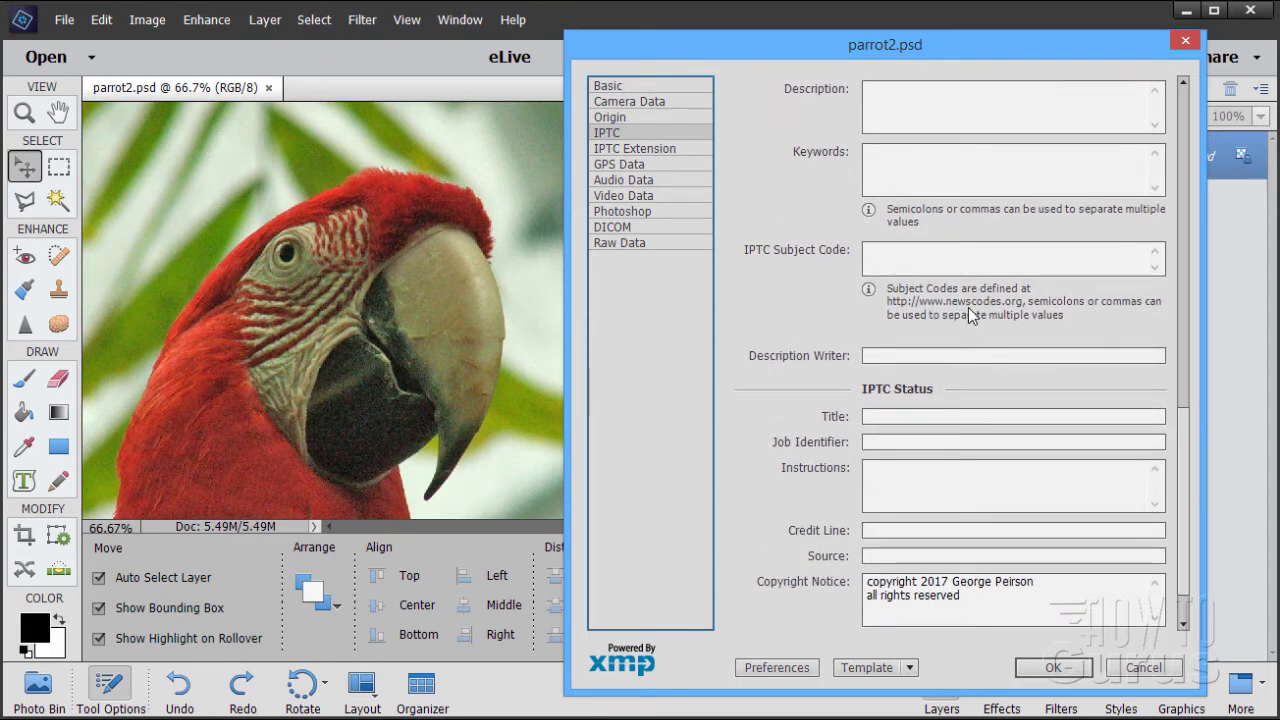
mouse_move(940, 320)
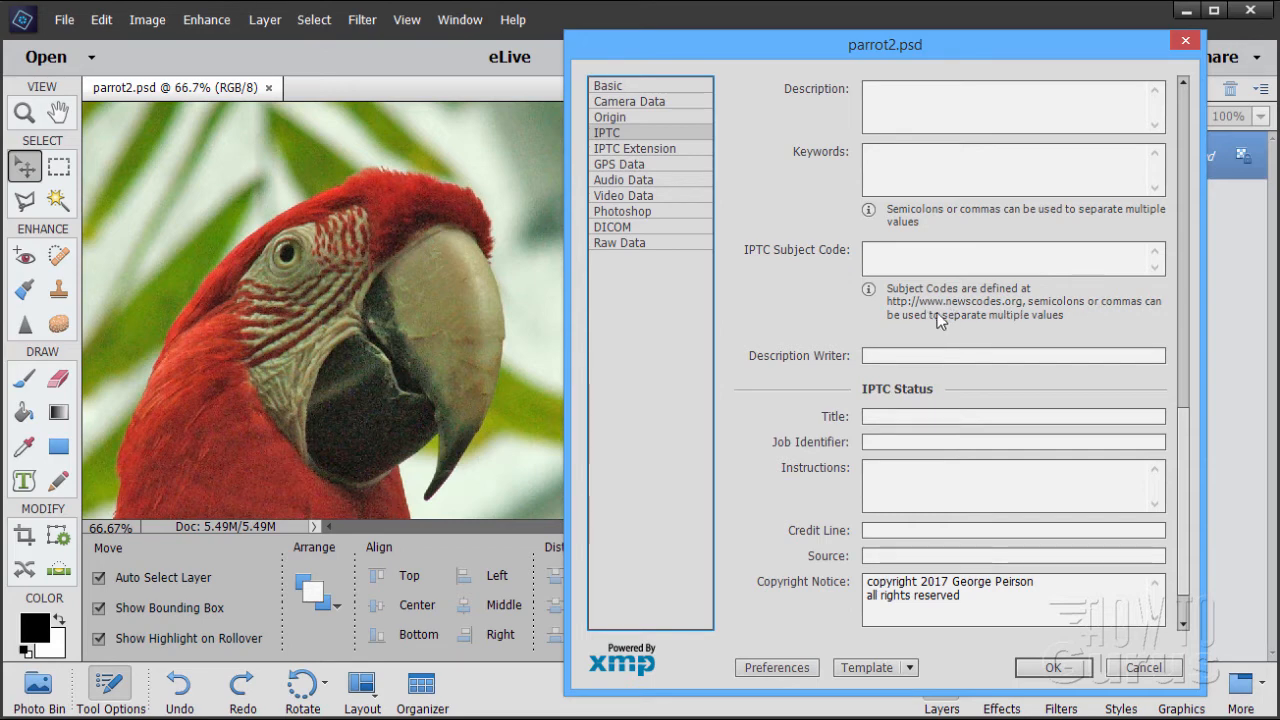
scroll(down, 3)
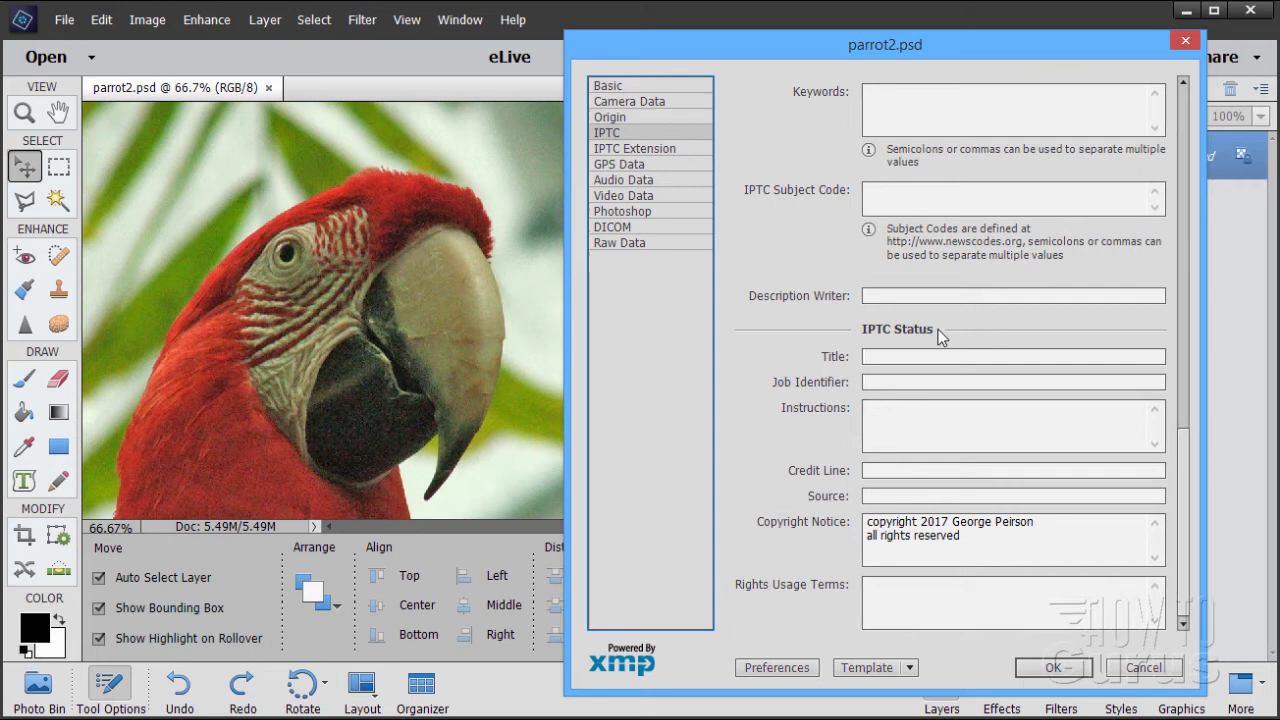
mouse_move(840, 537)
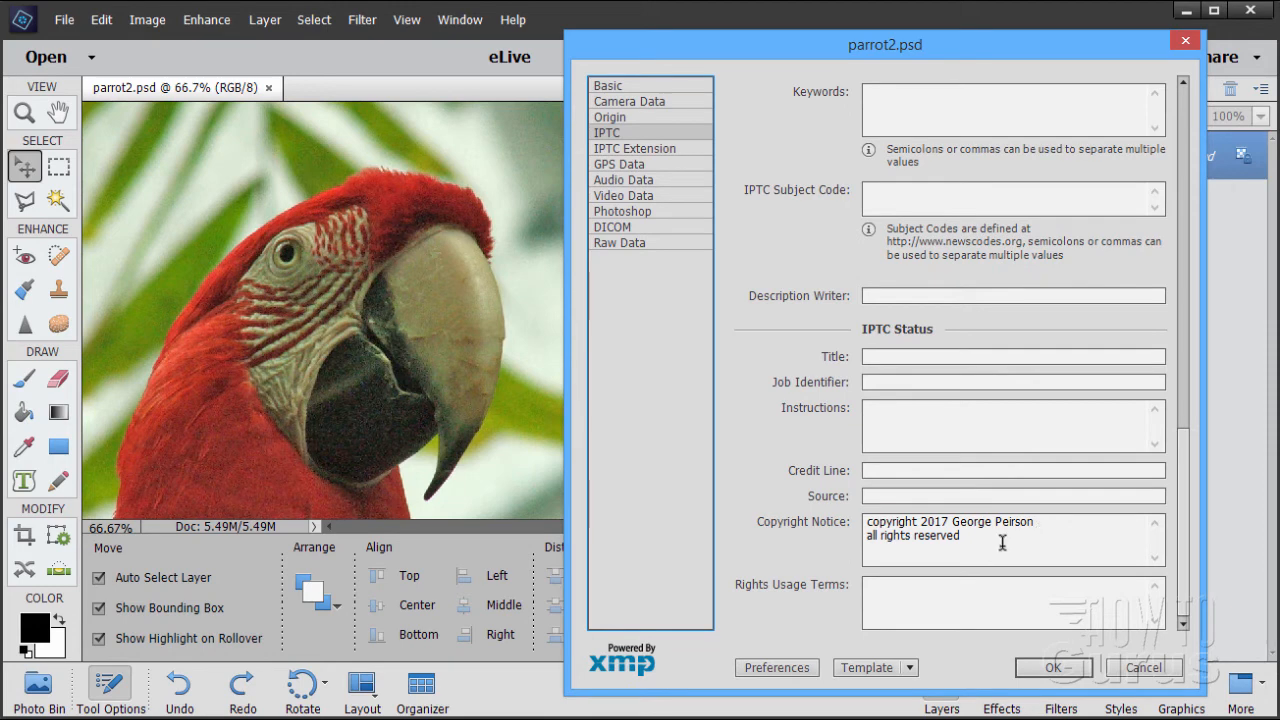
click(607, 85)
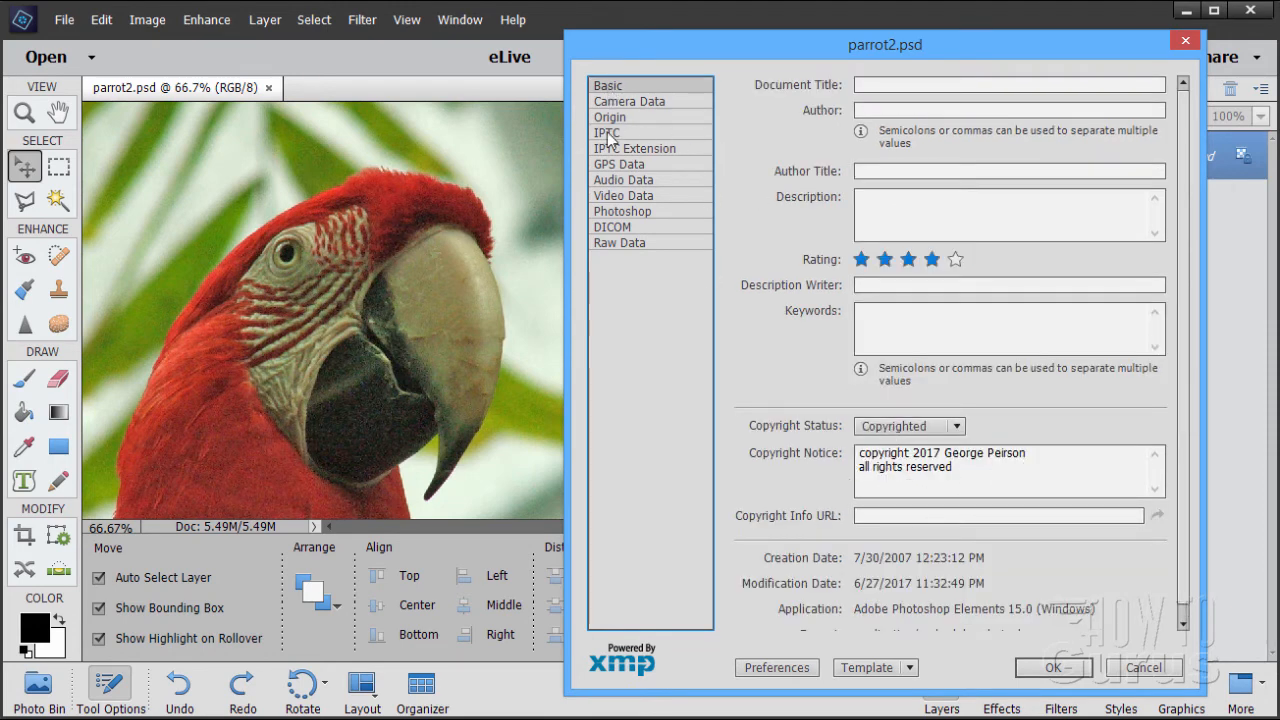
click(607, 132)
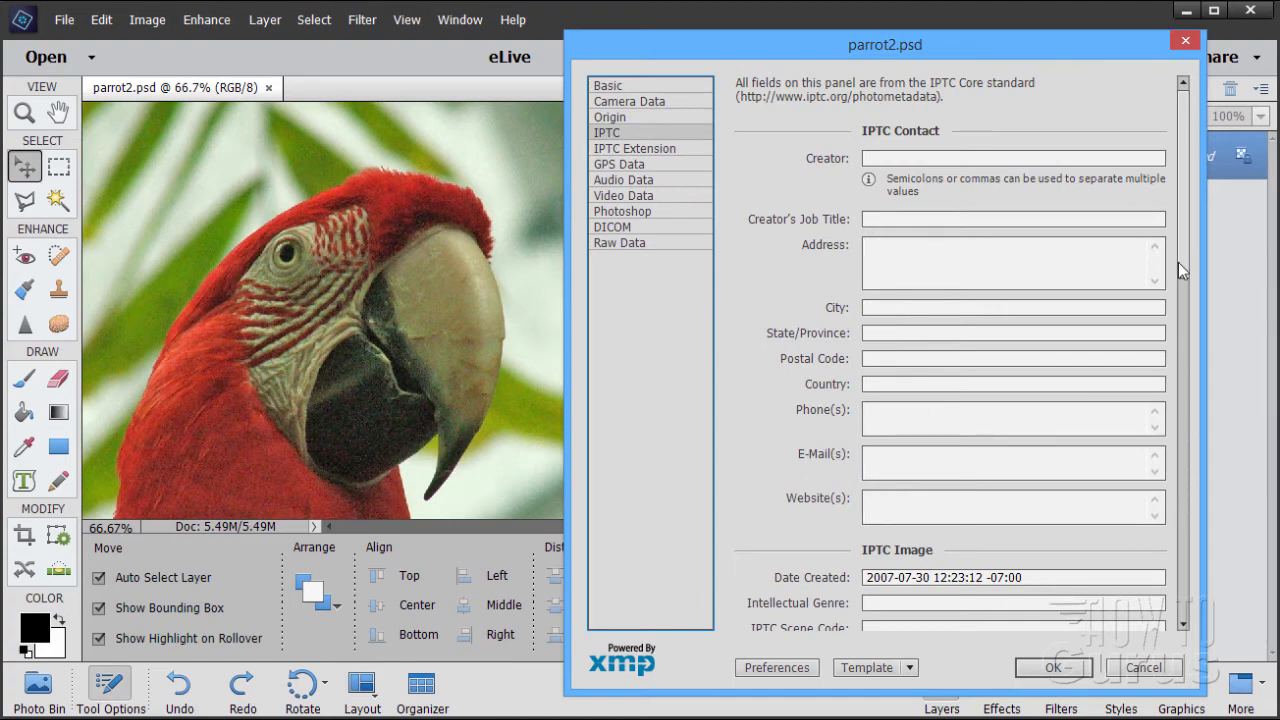
scroll(down, 3)
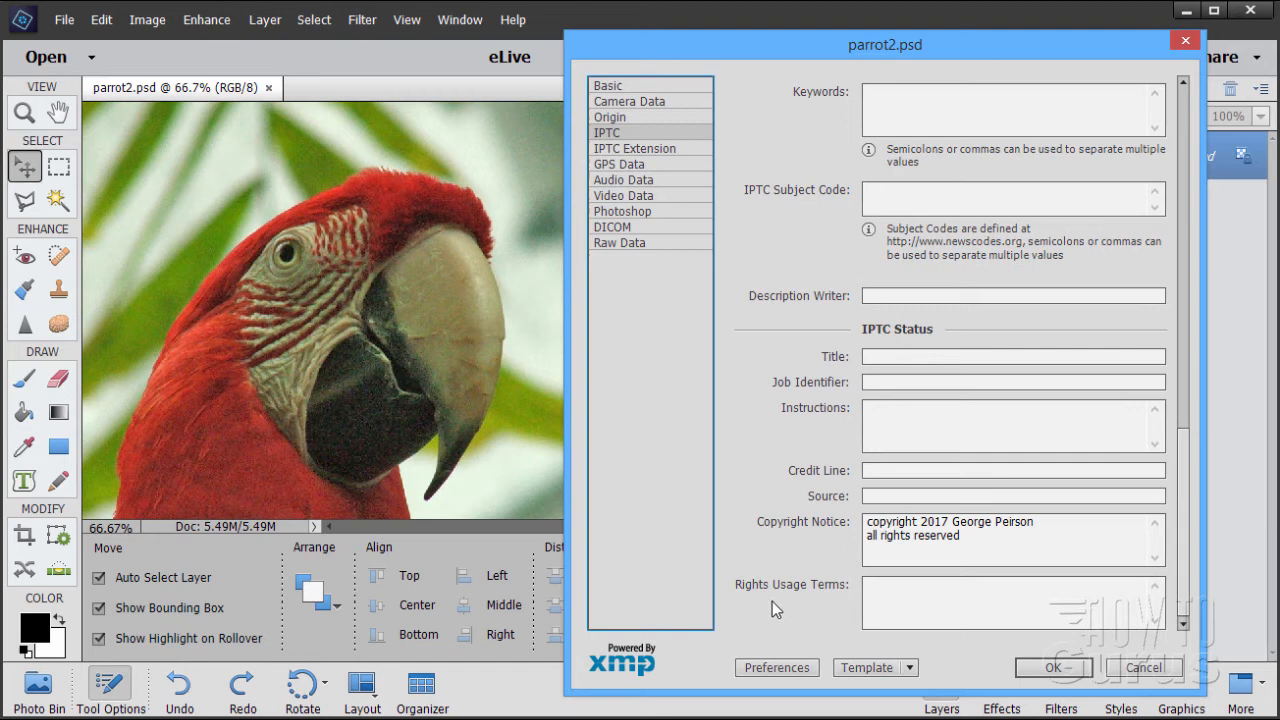
click(1010, 602)
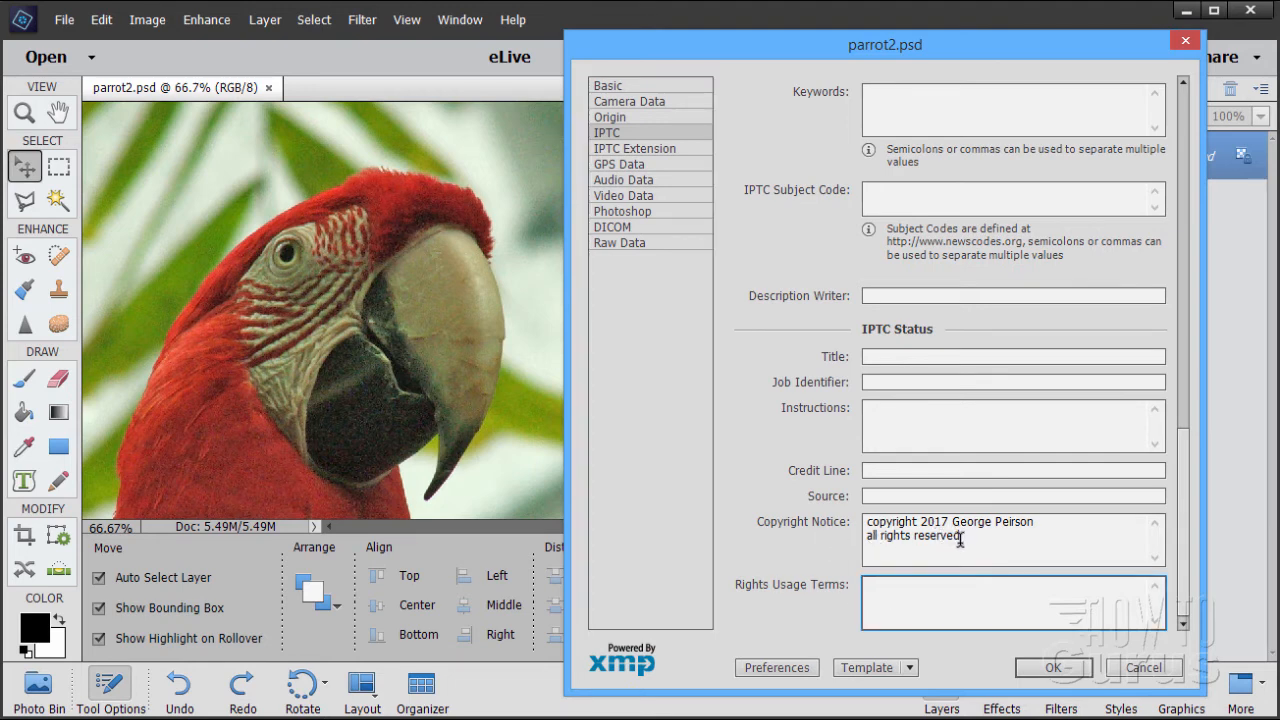
double_click(912, 535)
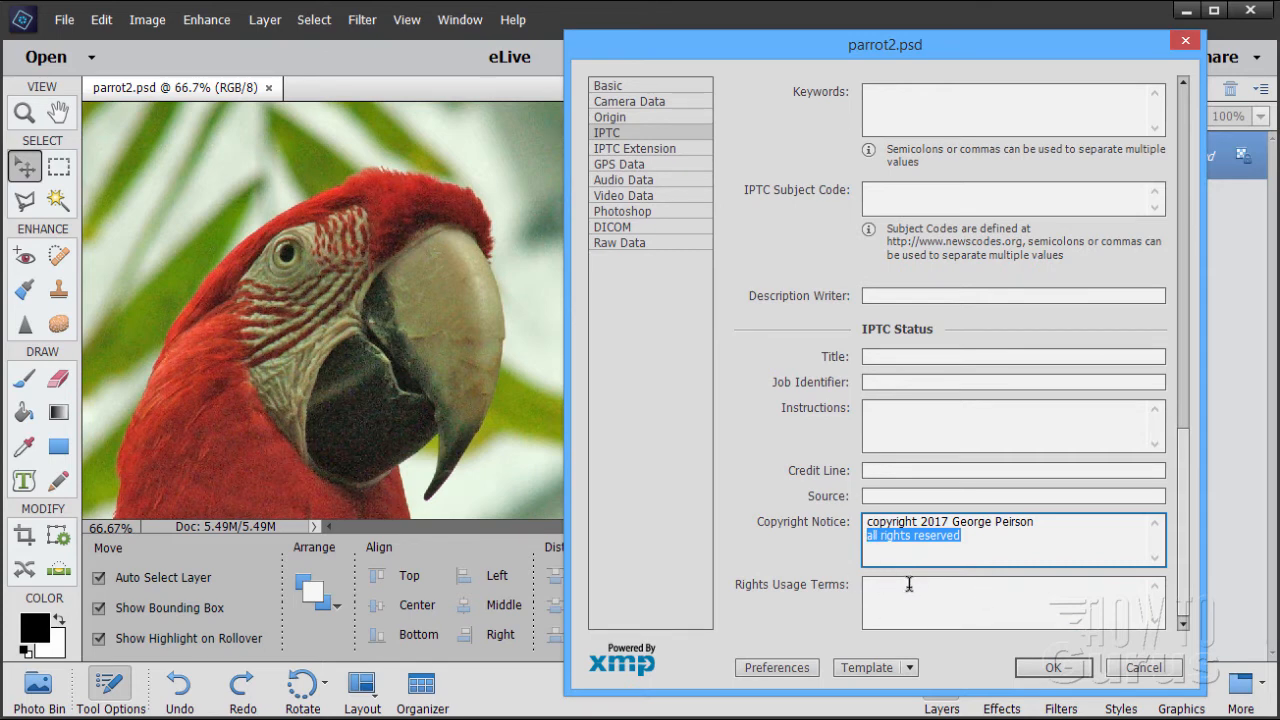
mouse_move(885, 591)
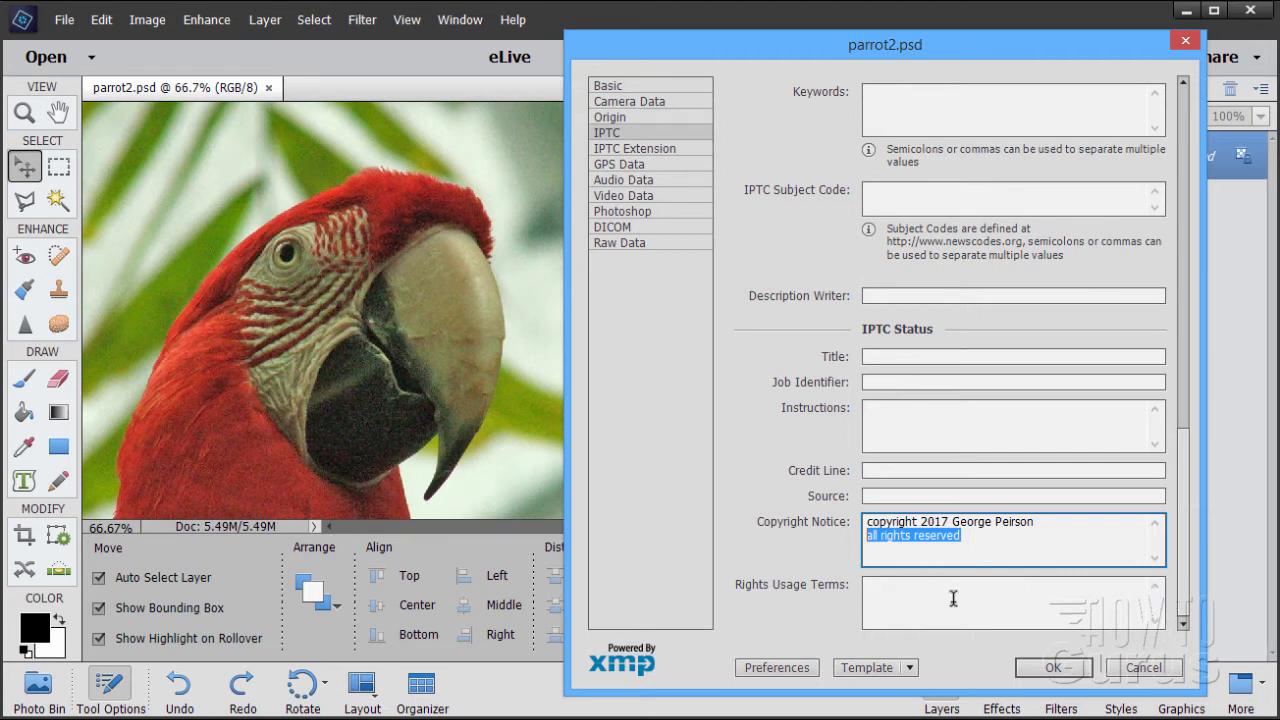
mouse_move(946, 607)
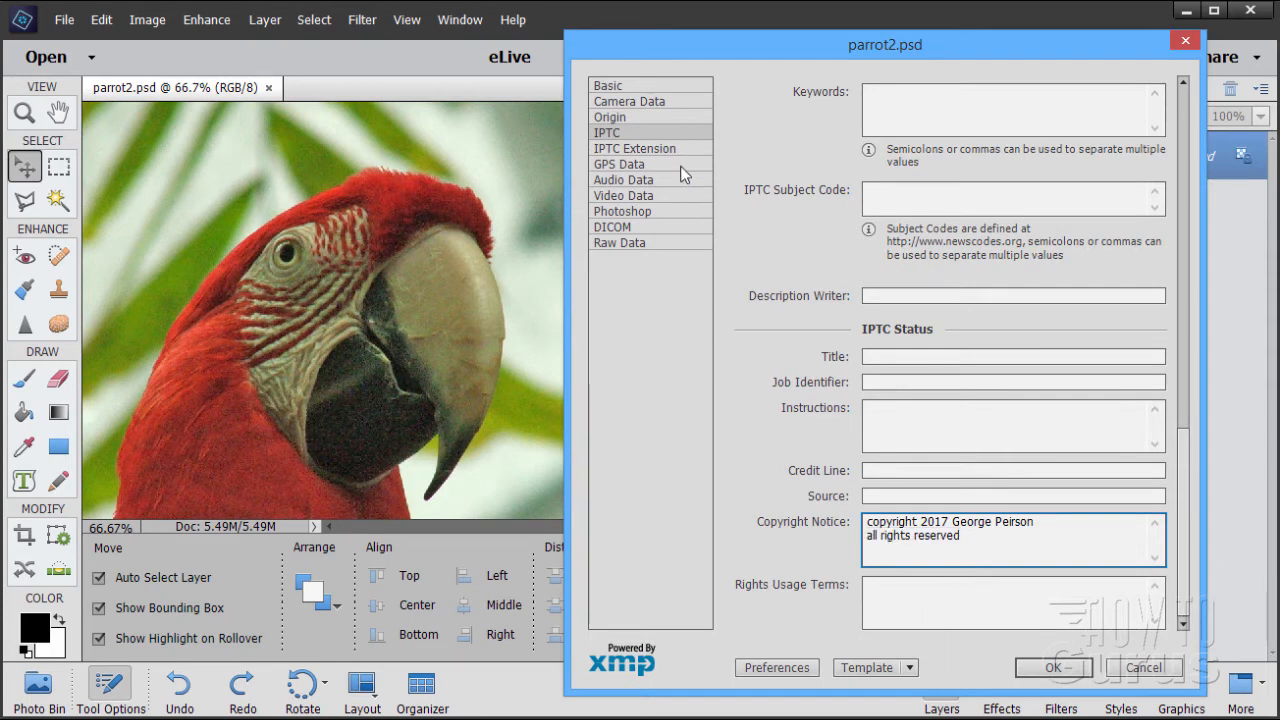
Show the IPTC Extension panel and look down past the Person Shown field.
click(635, 148)
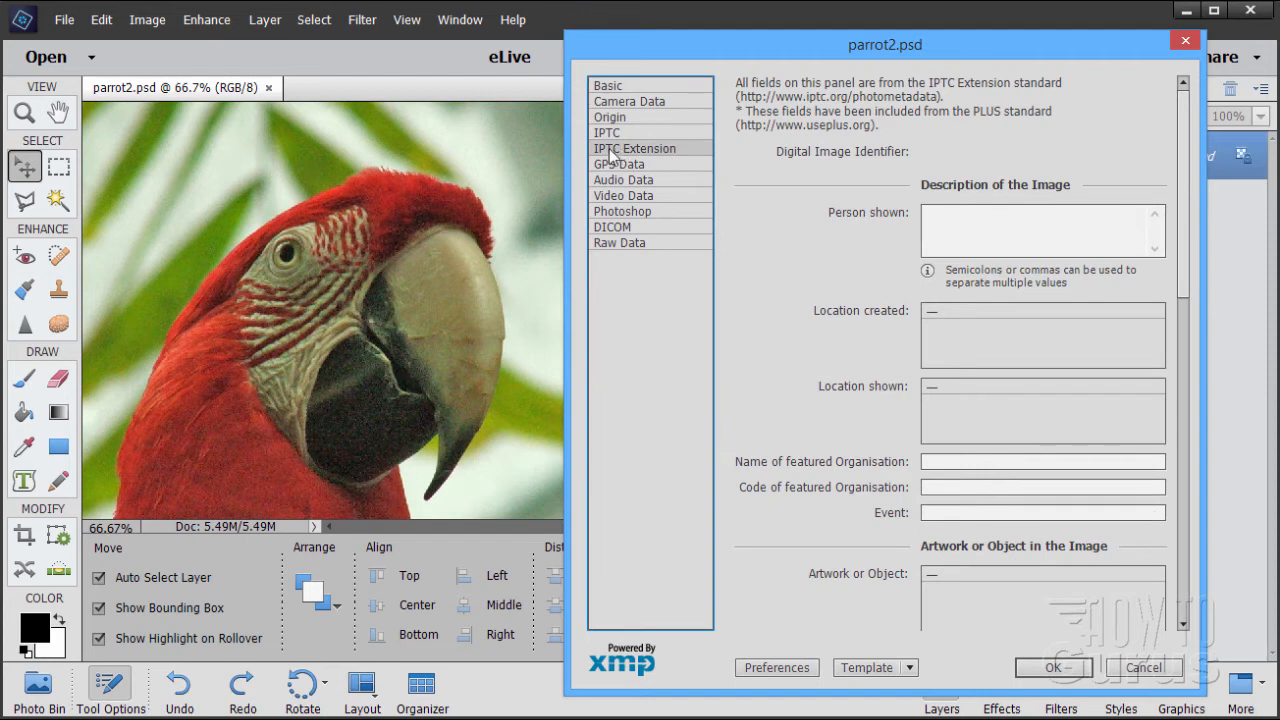
mouse_move(790, 123)
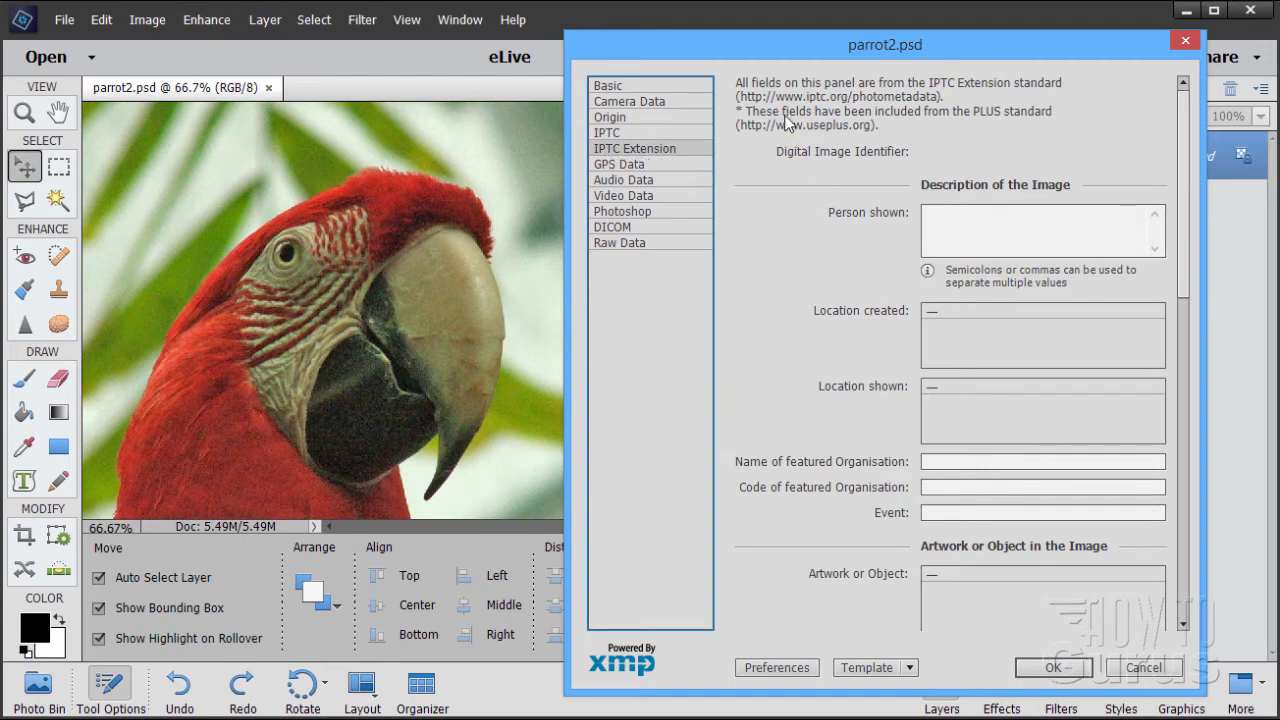
mouse_move(900, 112)
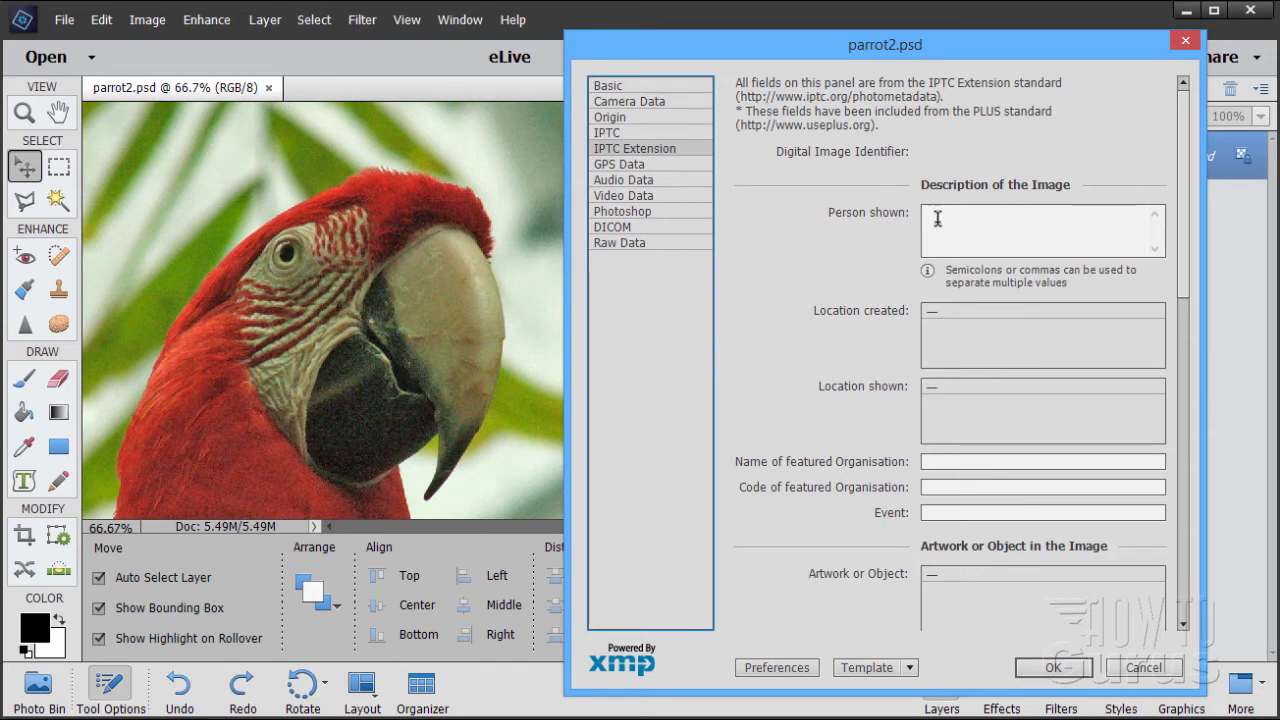
click(1042, 229)
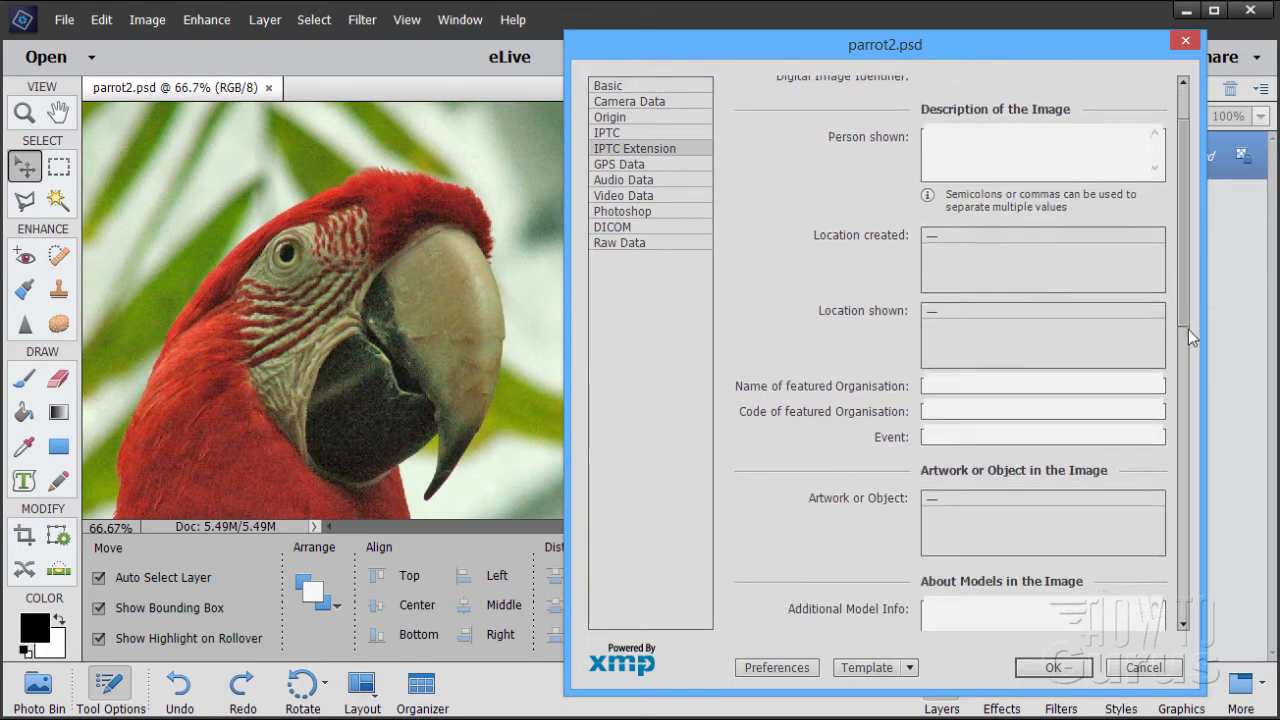
scroll(down, 3)
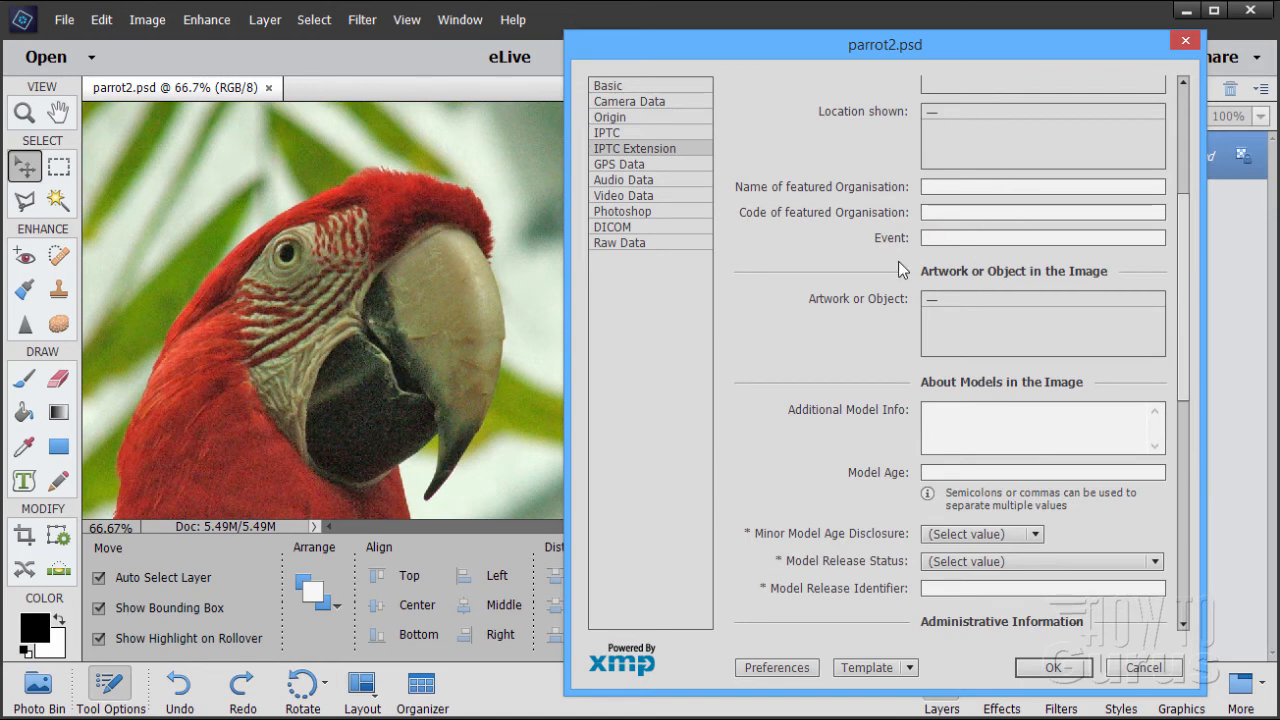
mouse_move(968, 402)
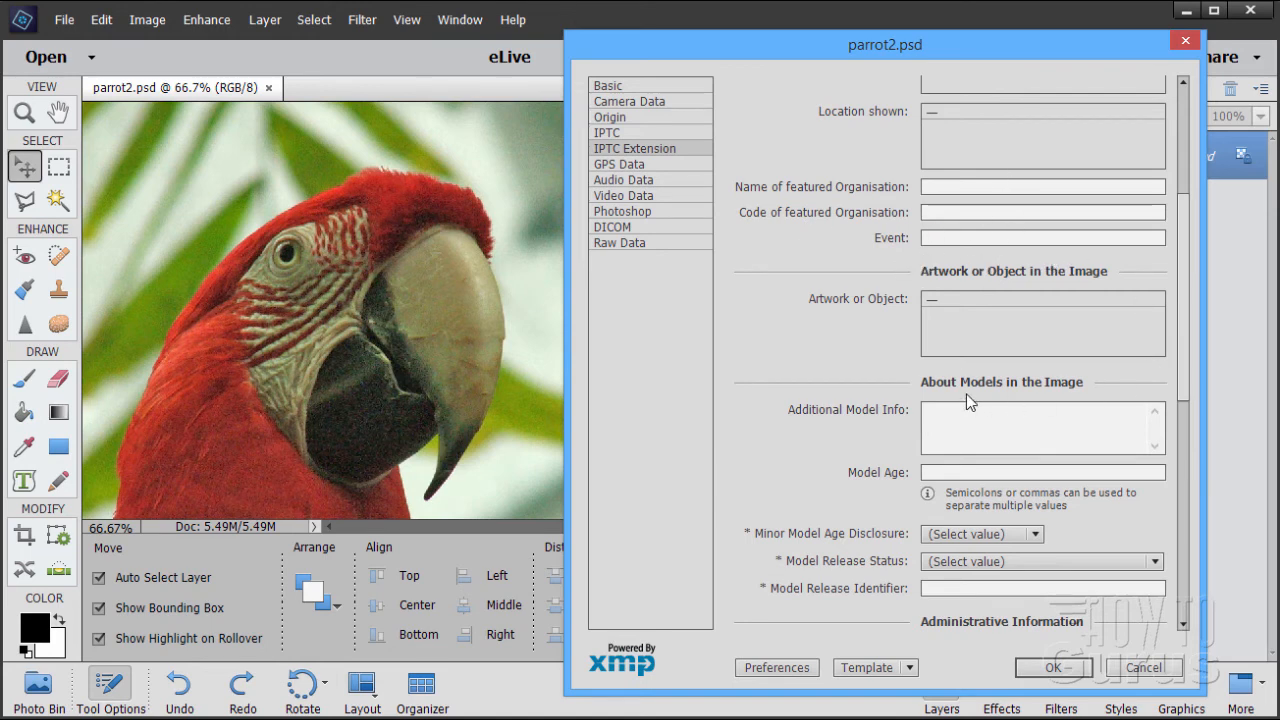
mouse_move(849, 431)
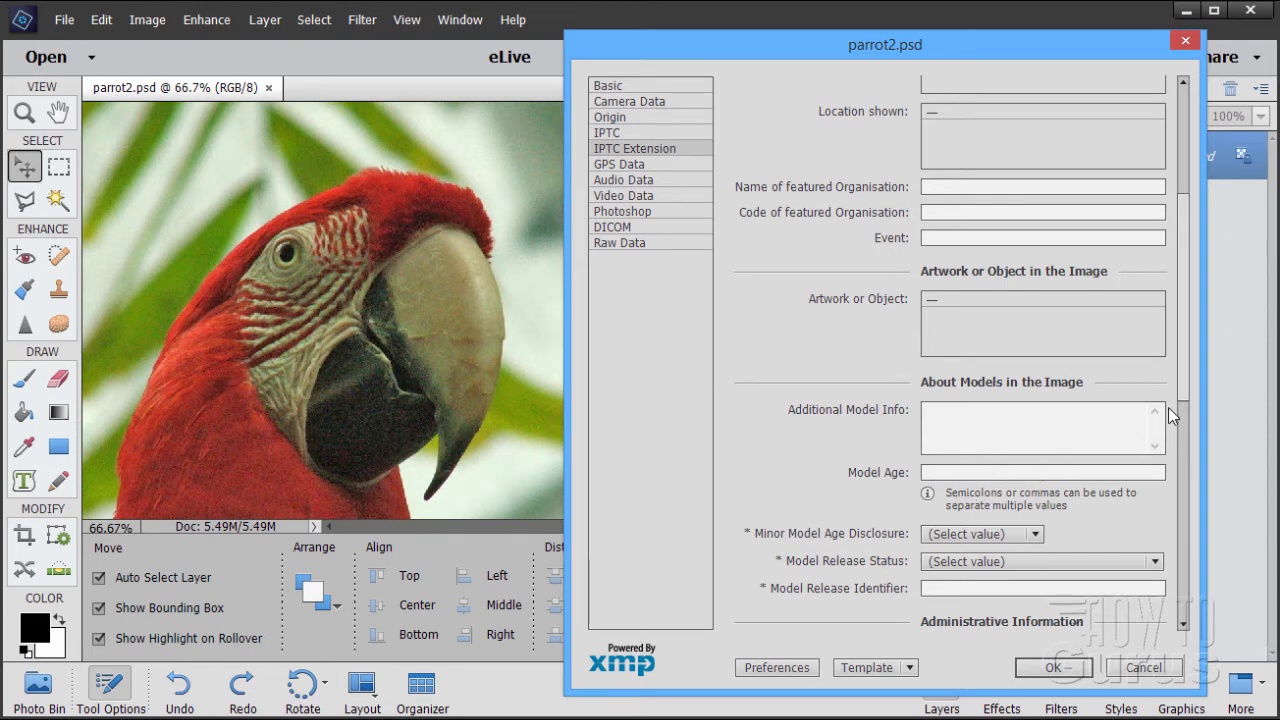
scroll(down, 3)
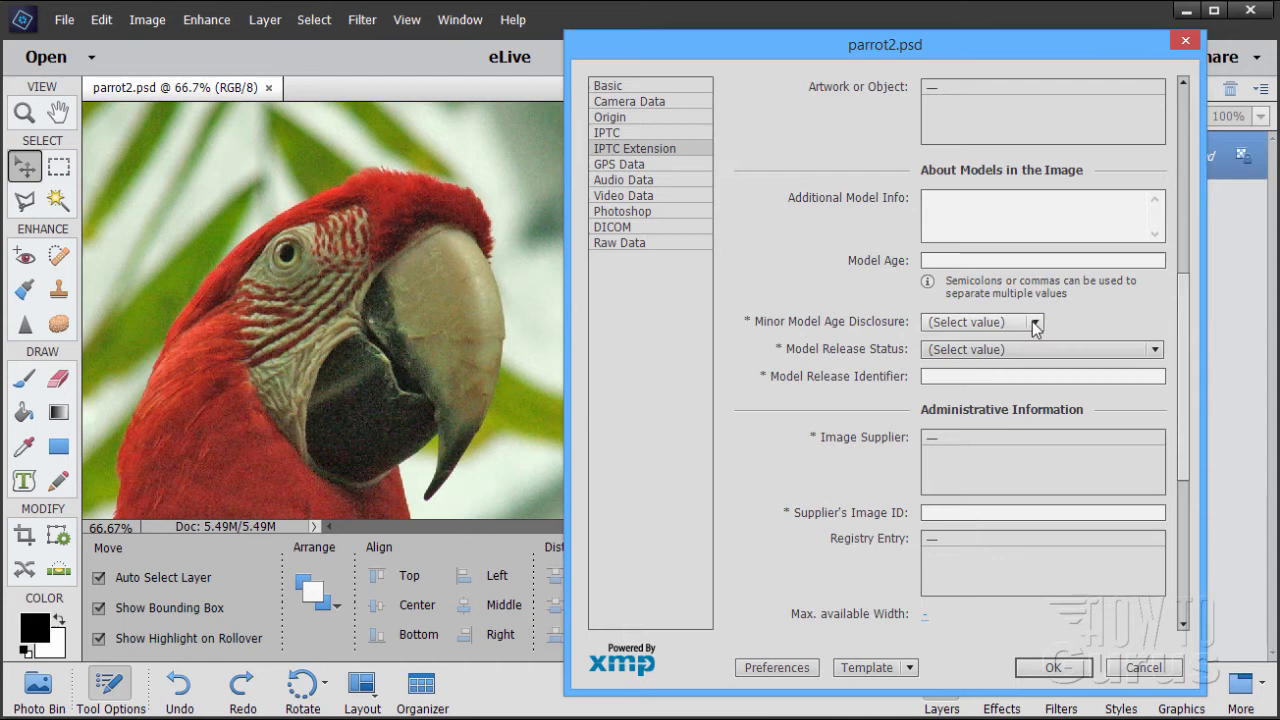
Check the Minor Model Age and Model Release Status choices, then switch to GPS Data.
click(1035, 322)
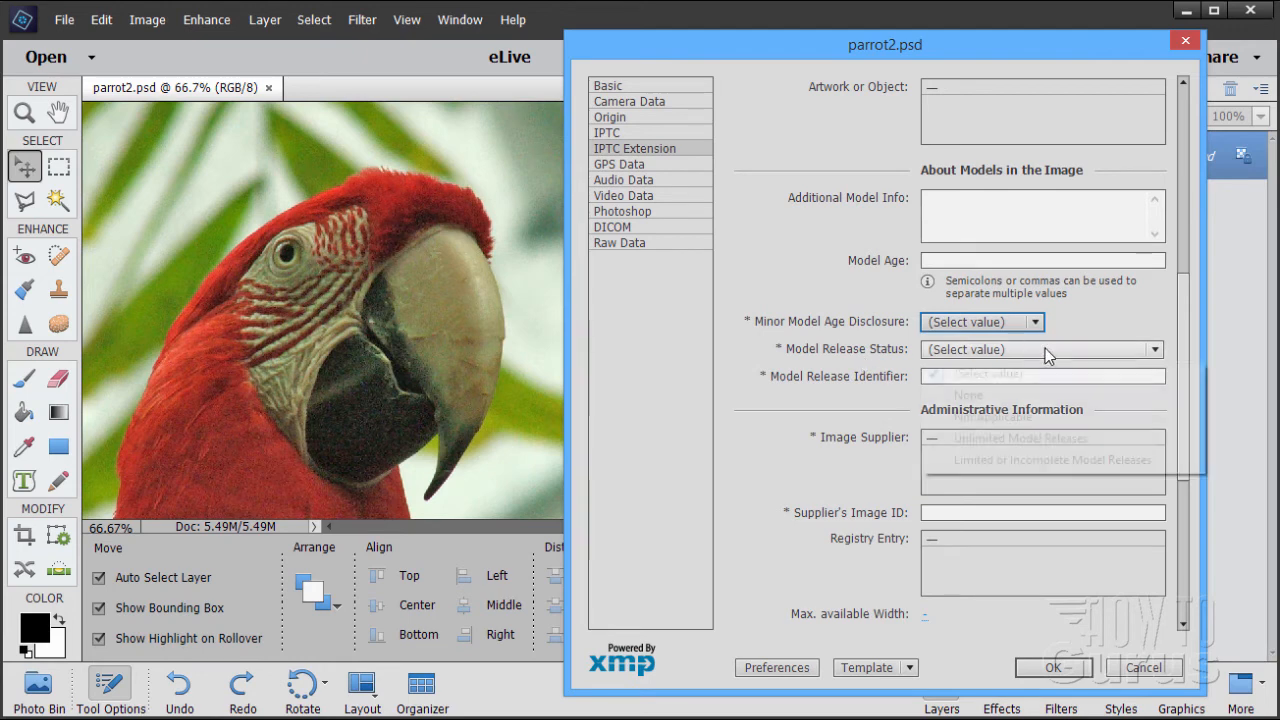
click(1153, 349)
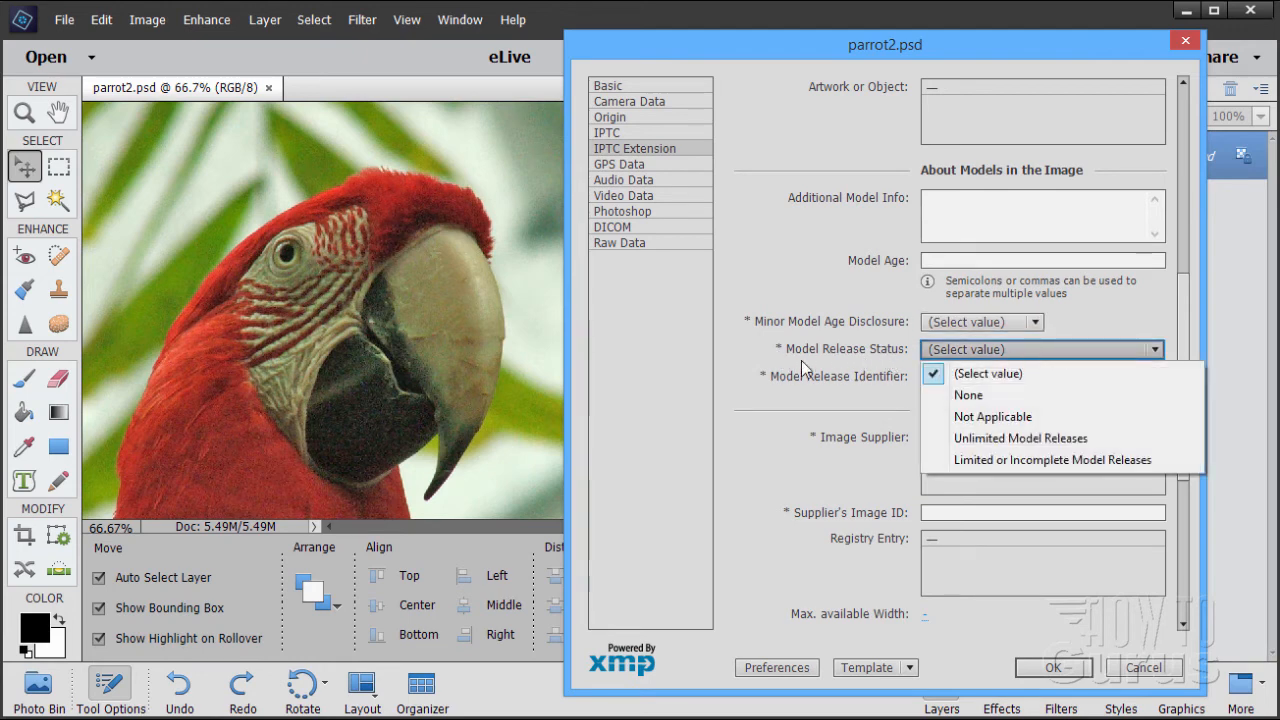
mouse_move(1093, 335)
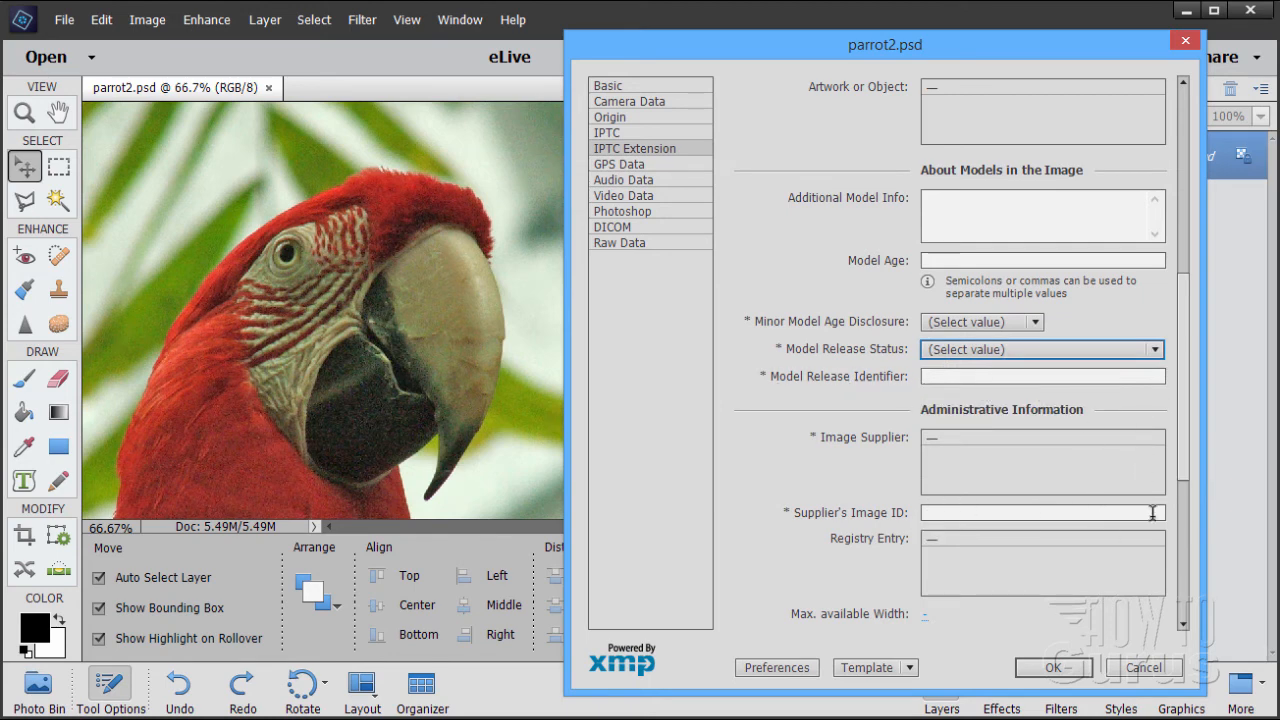
scroll(down, 3)
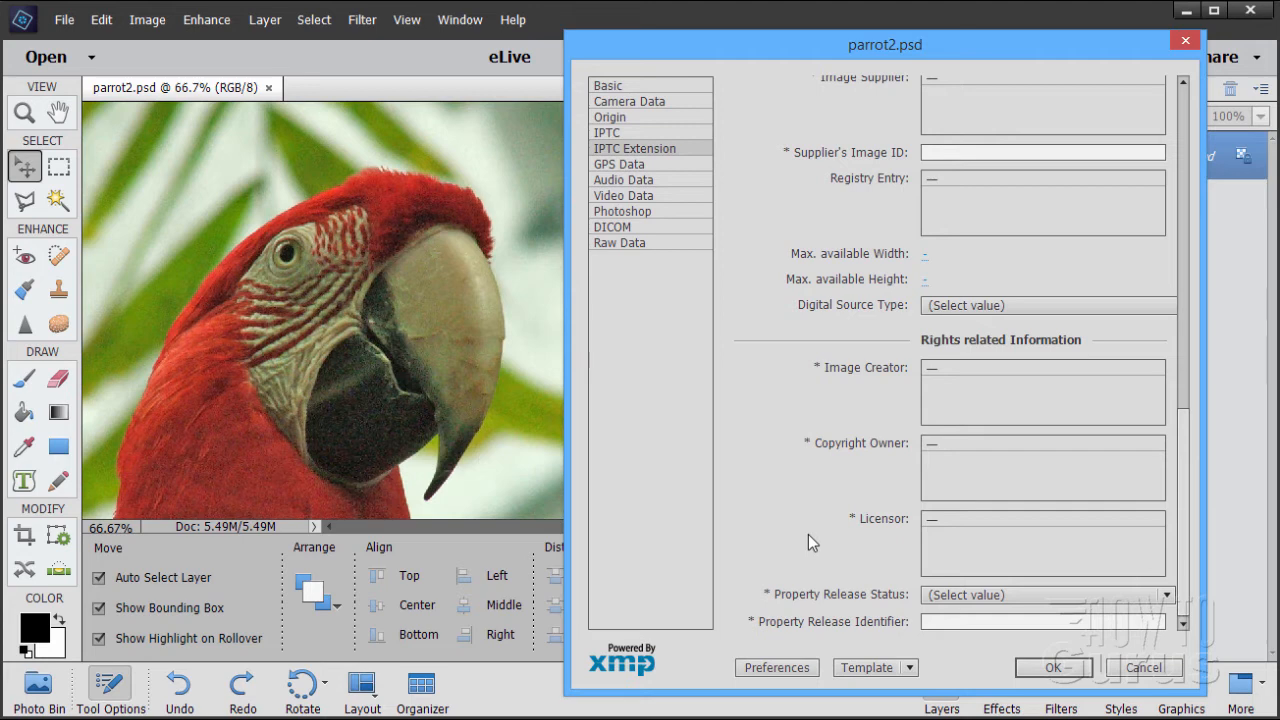
mouse_move(805, 534)
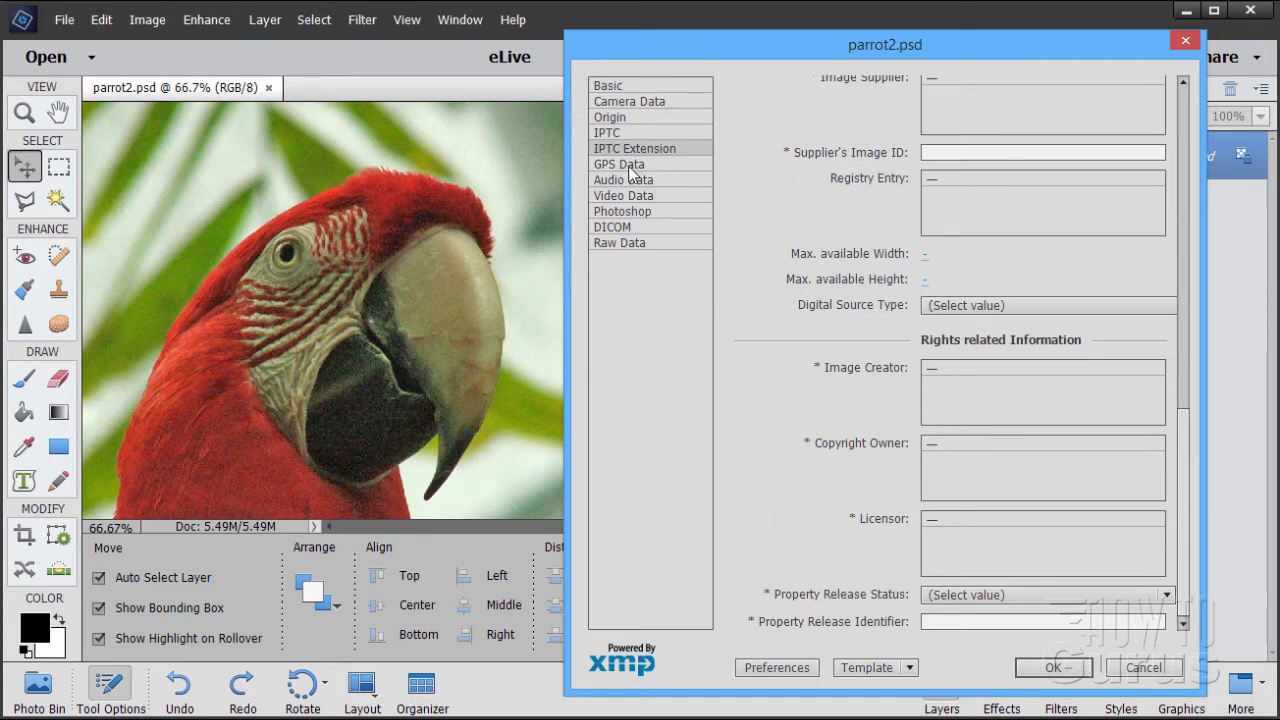
click(619, 164)
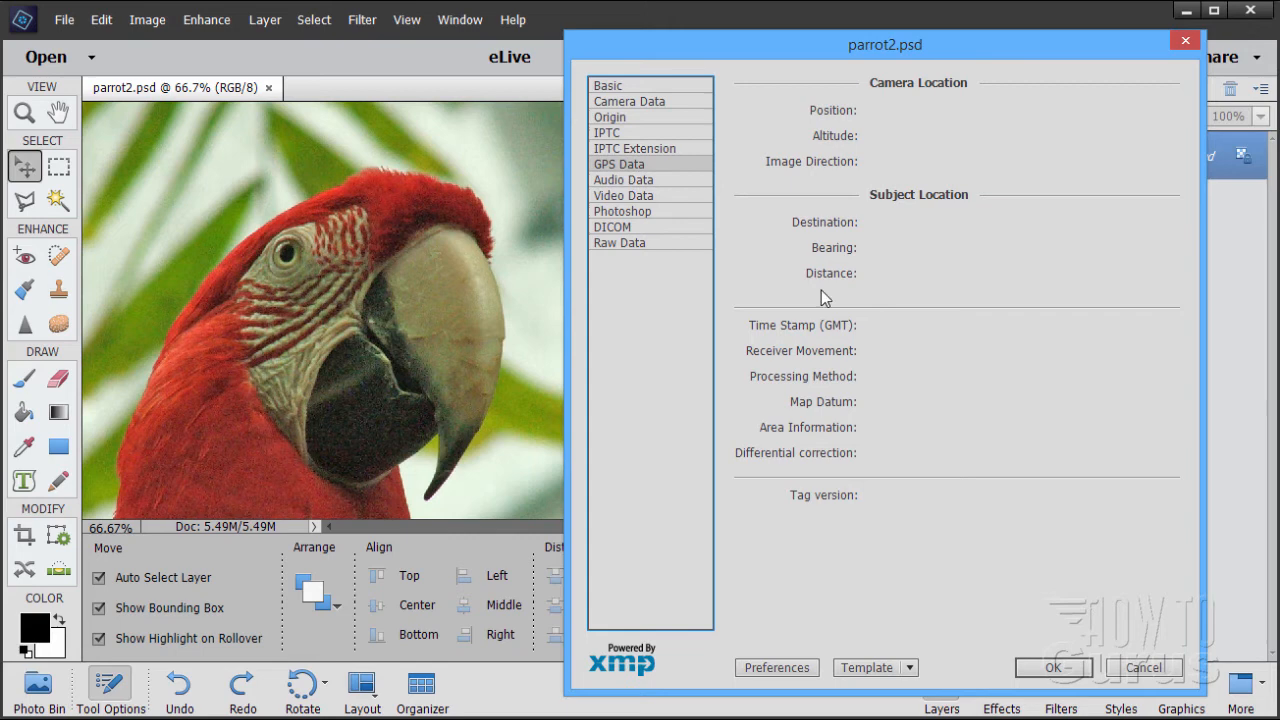
mouse_move(967, 447)
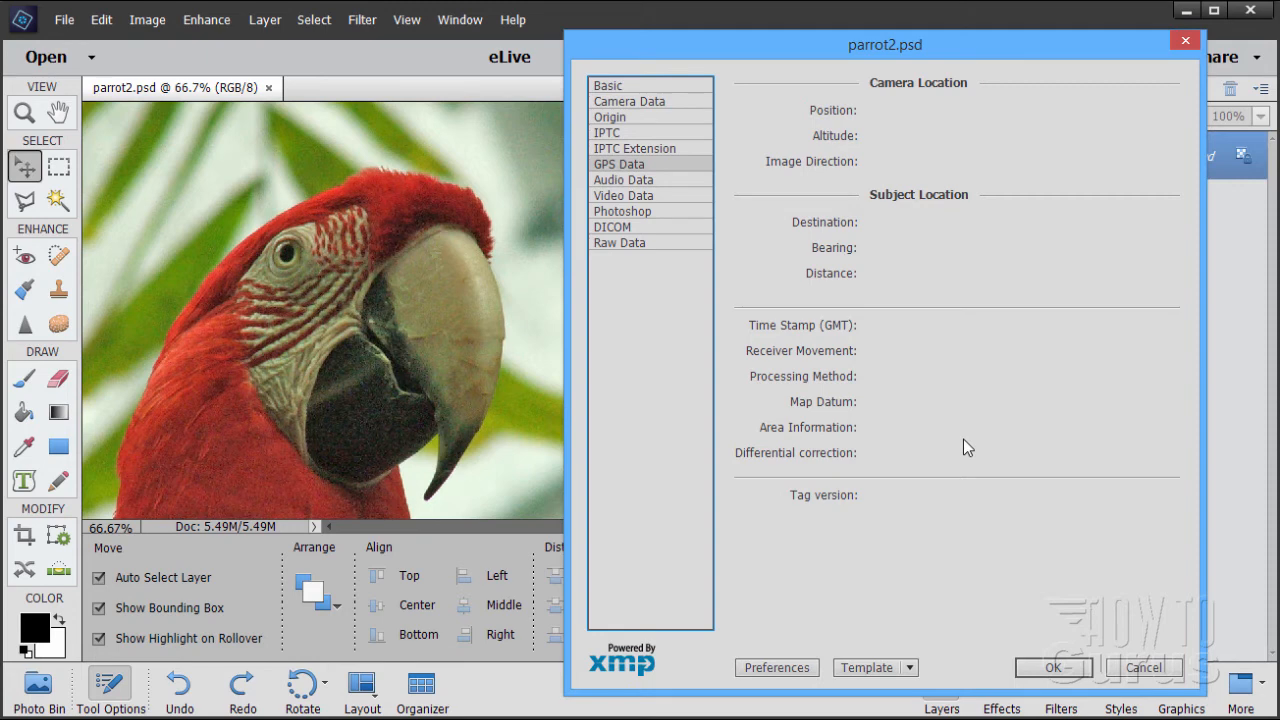
mouse_move(1015, 220)
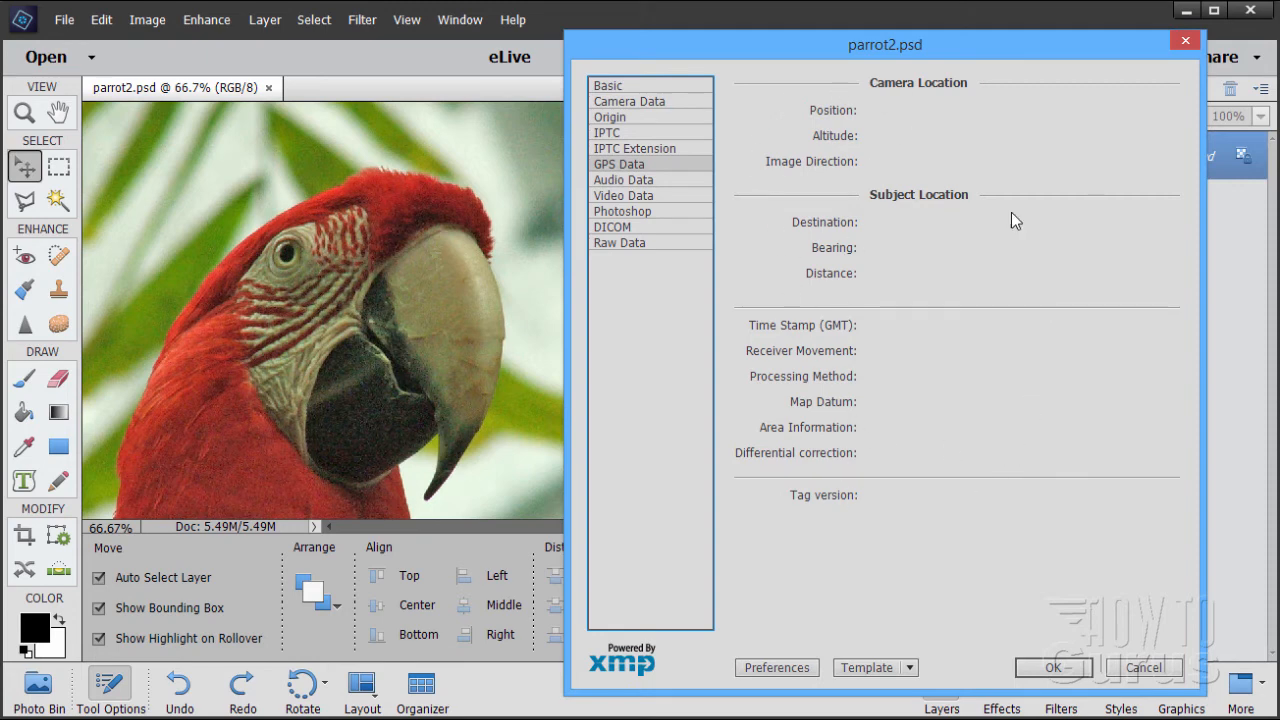
mouse_move(618, 177)
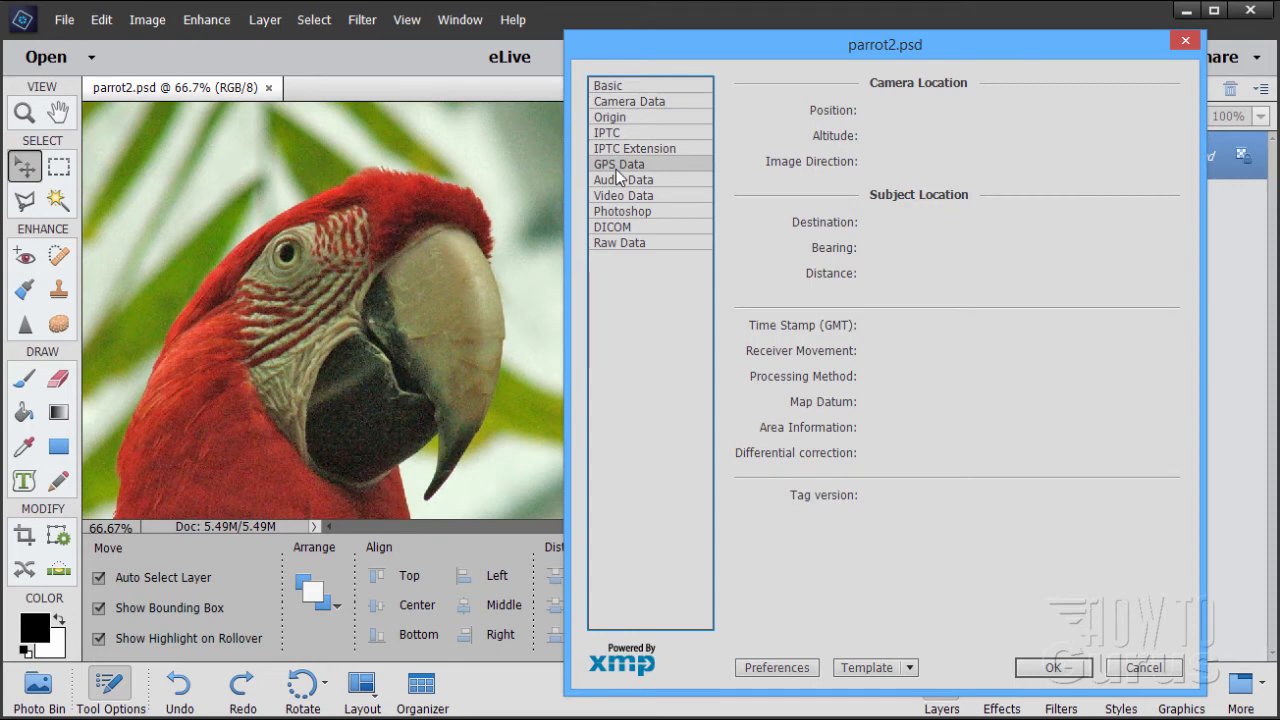
mouse_move(948, 403)
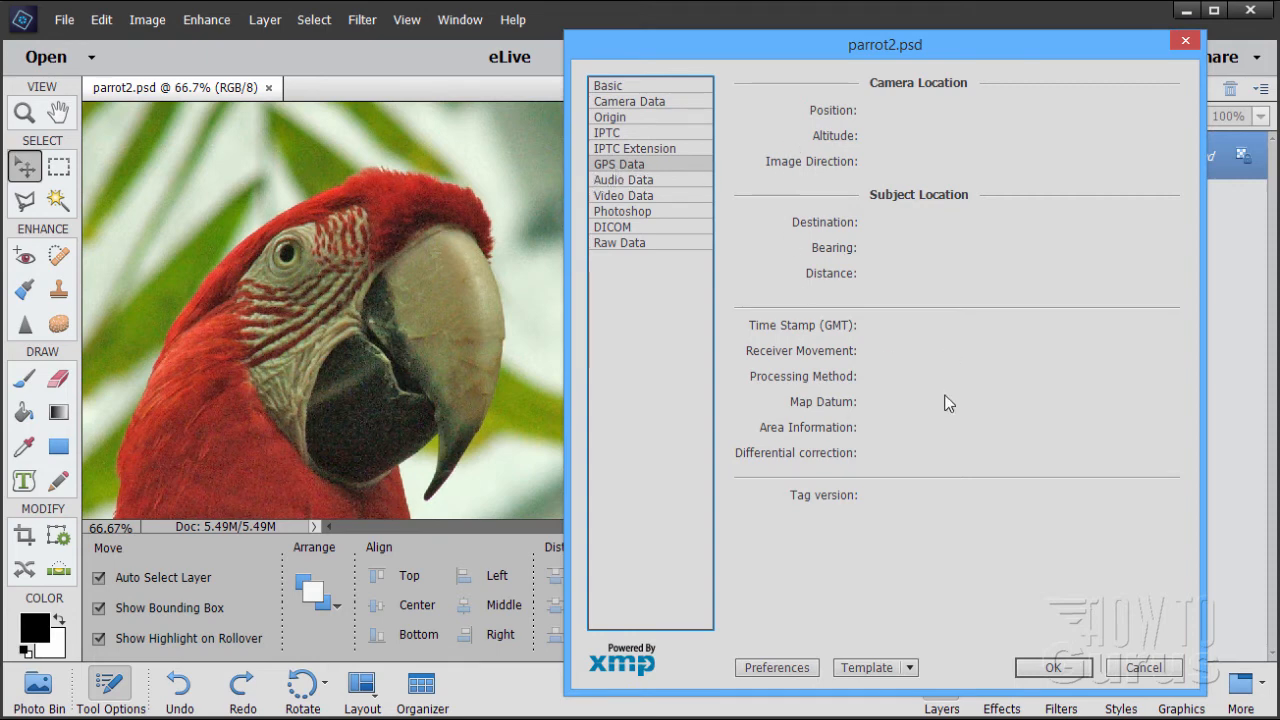
mouse_move(920, 403)
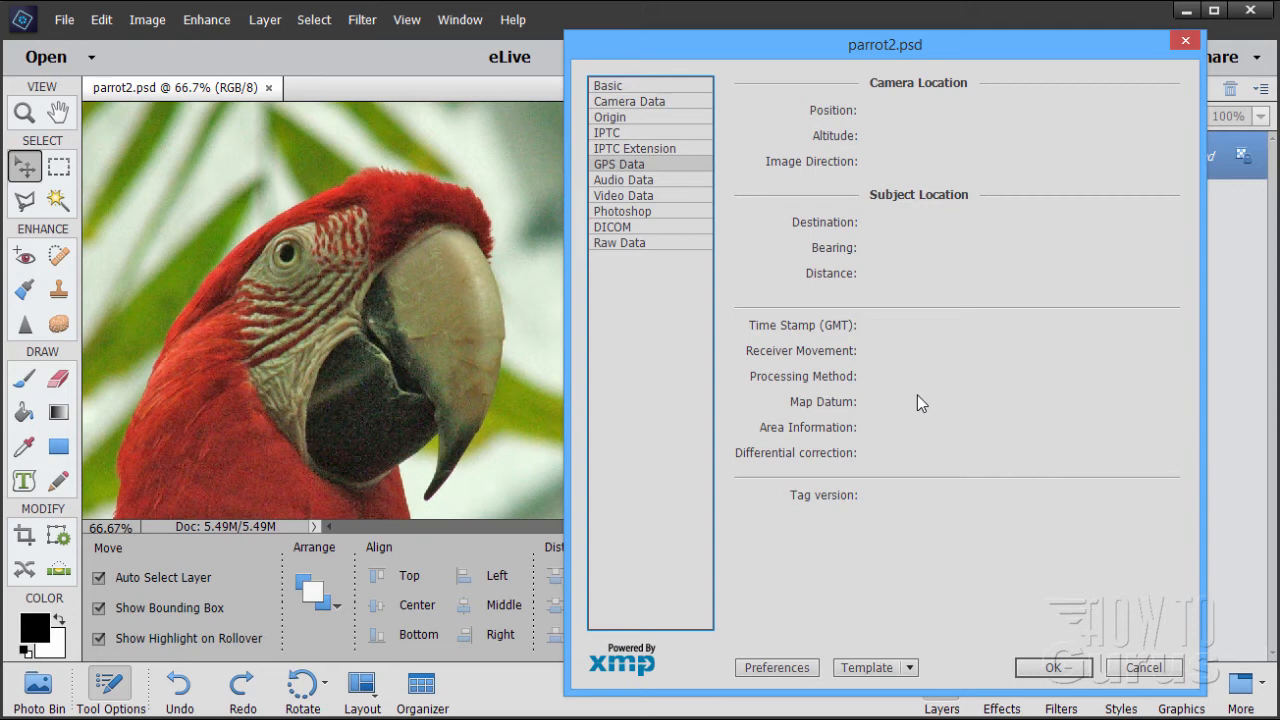
mouse_move(919, 428)
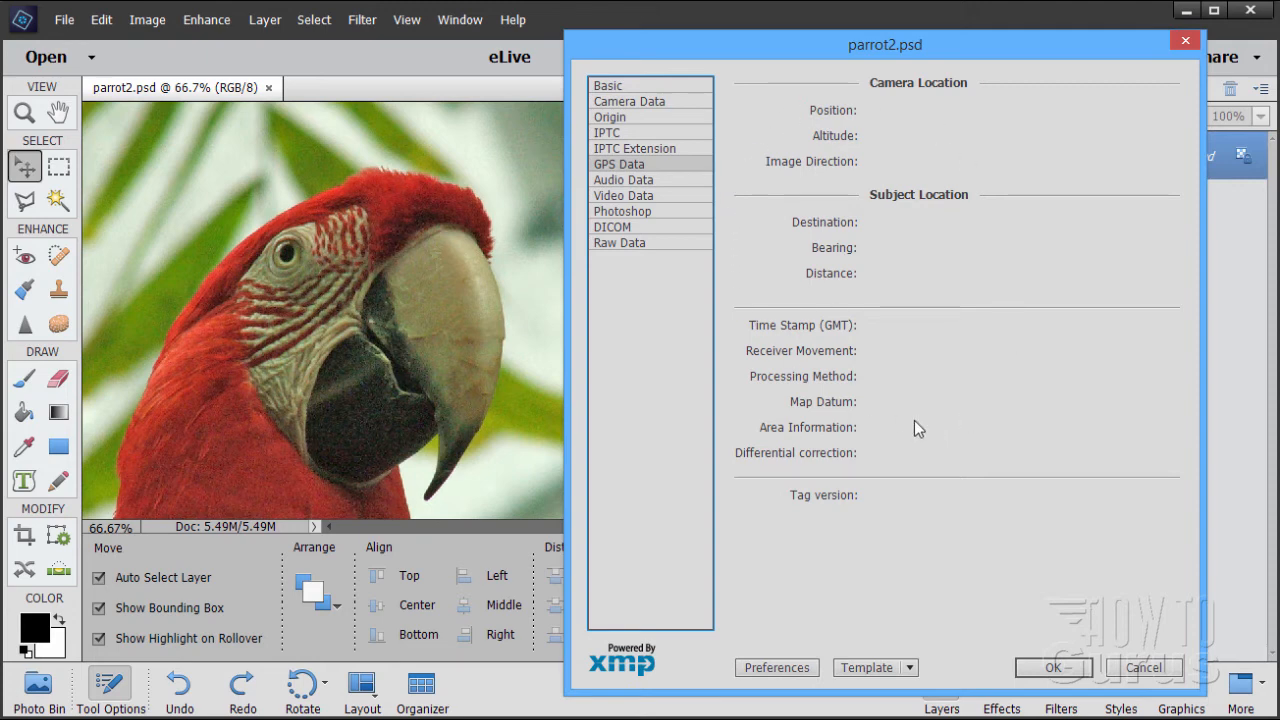
Show the Audio Data panel and look down its empty sample, duration and tempo fields.
click(623, 180)
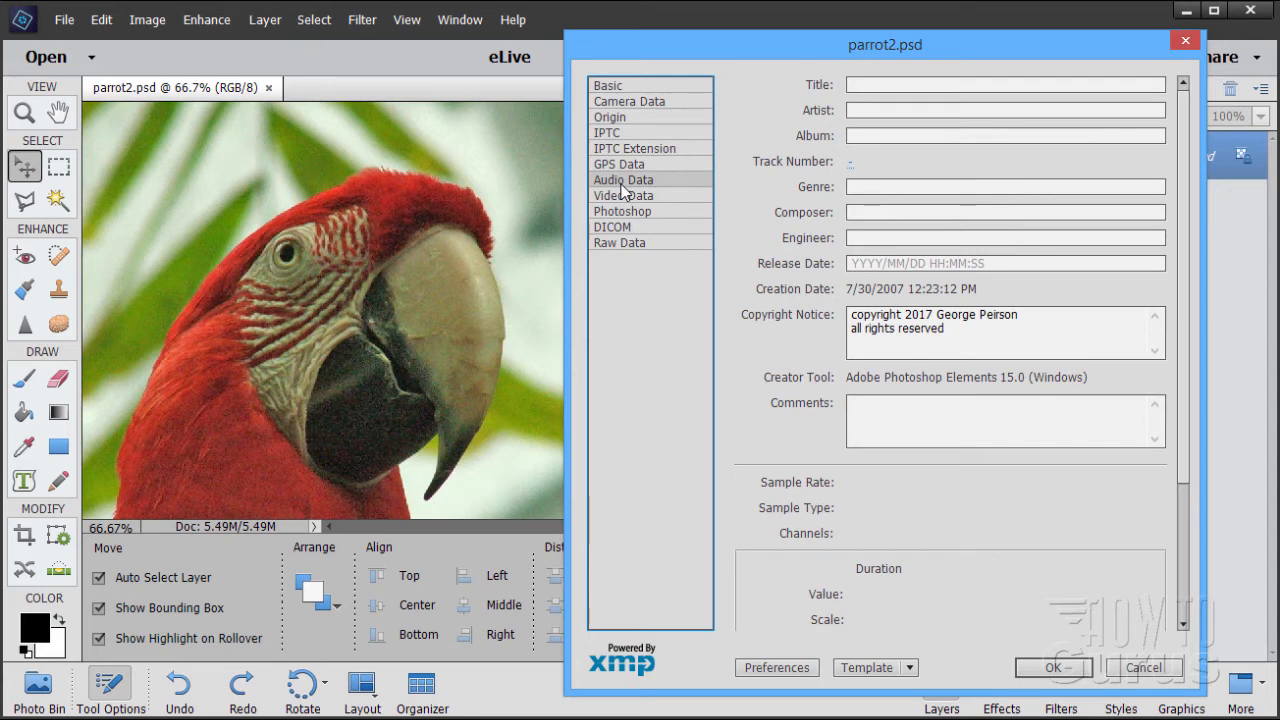
mouse_move(778, 200)
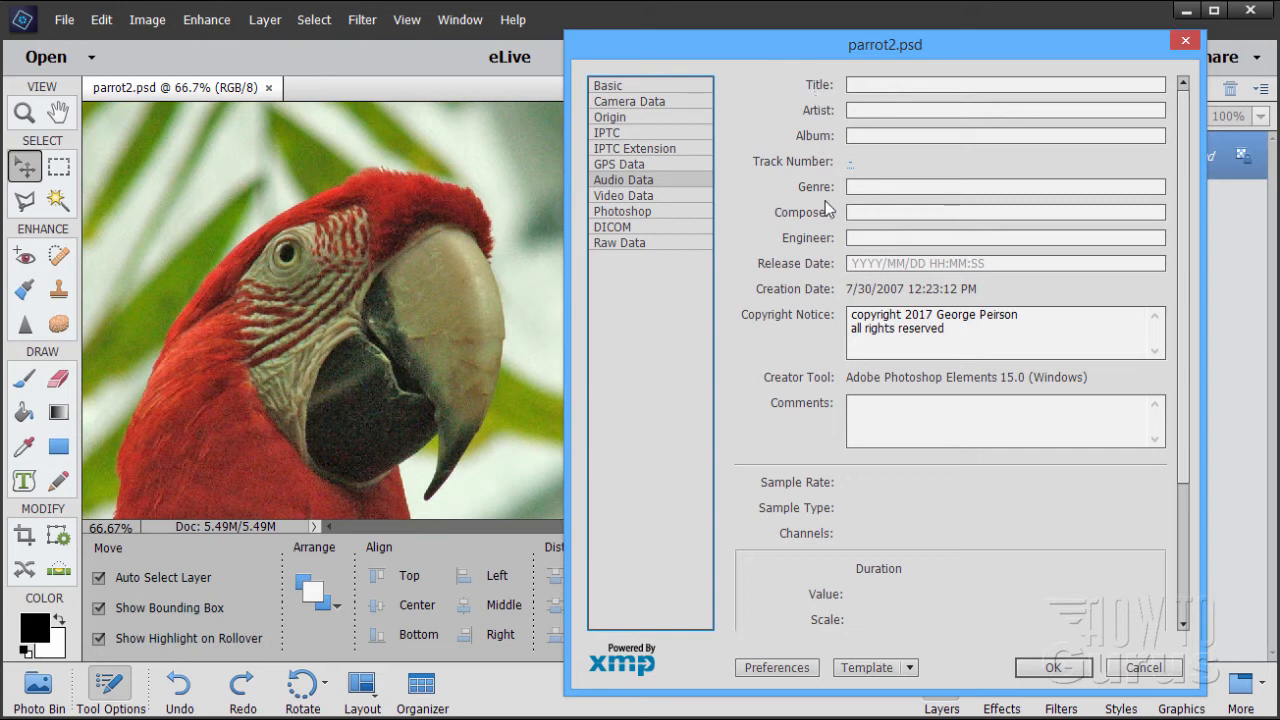
mouse_move(1167, 413)
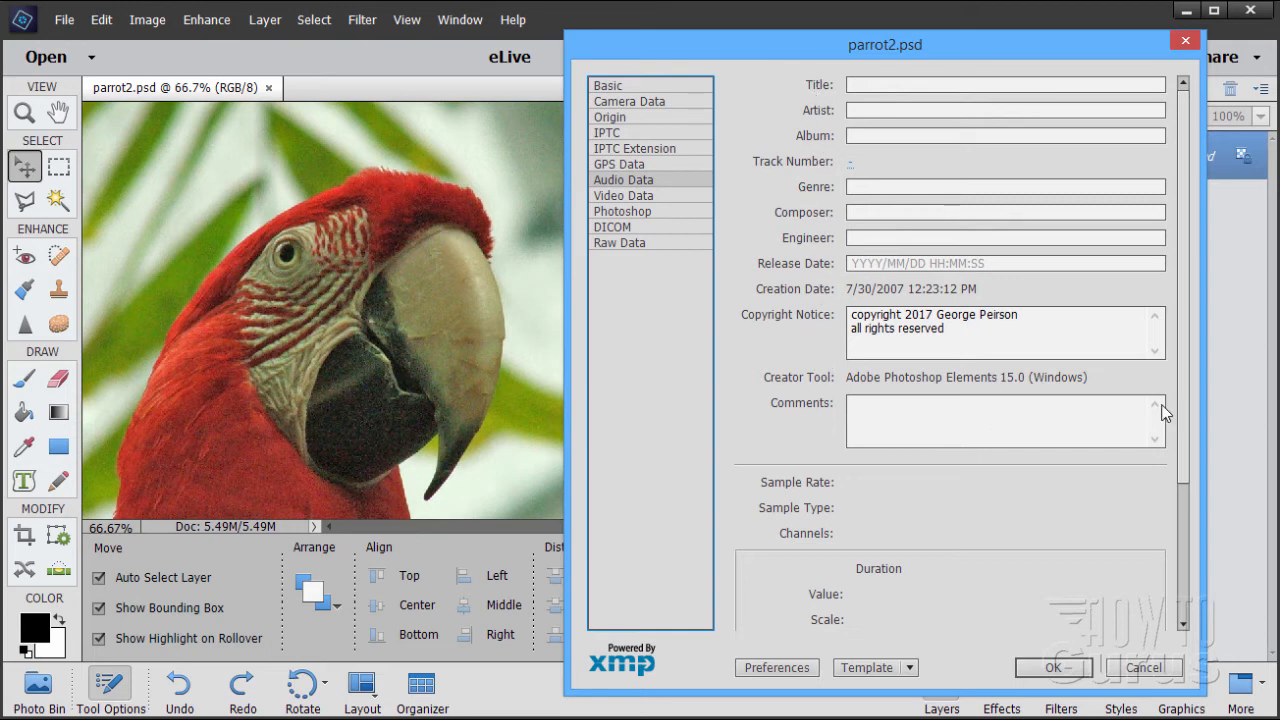
scroll(down, 3)
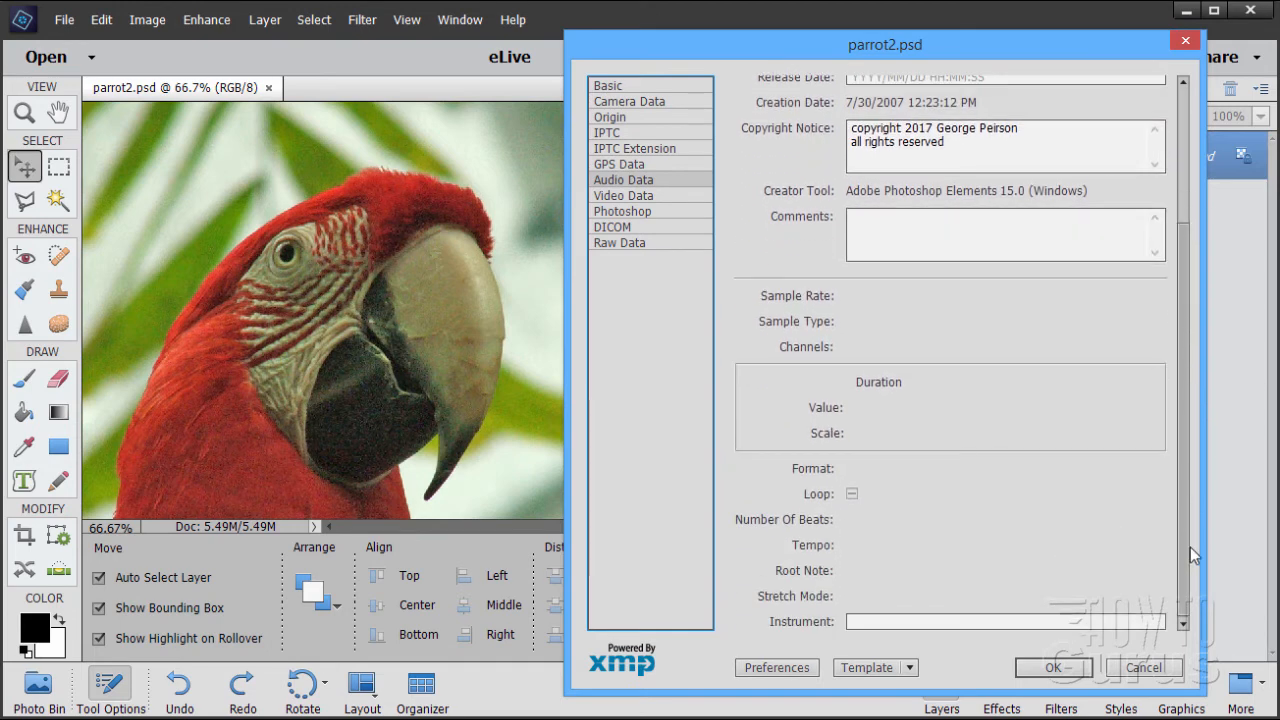
Review the Video Data panel, then show the Photoshop panel's empty History field.
click(623, 195)
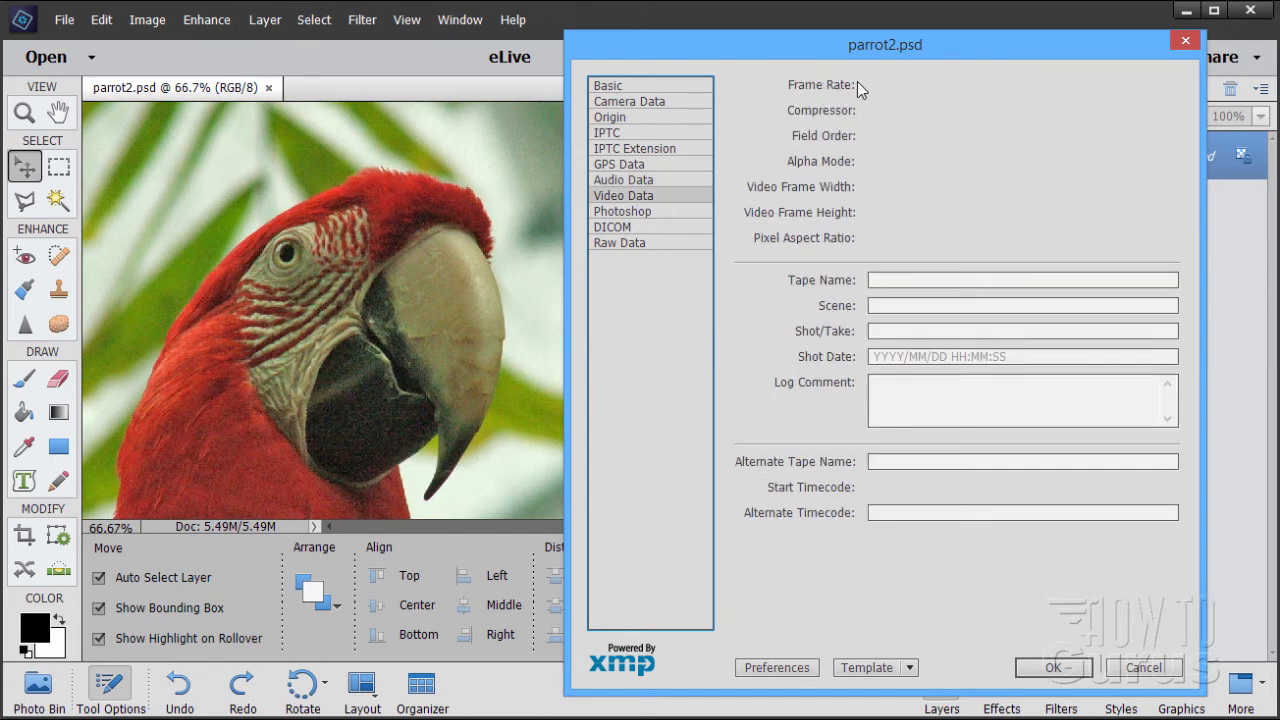
mouse_move(700, 230)
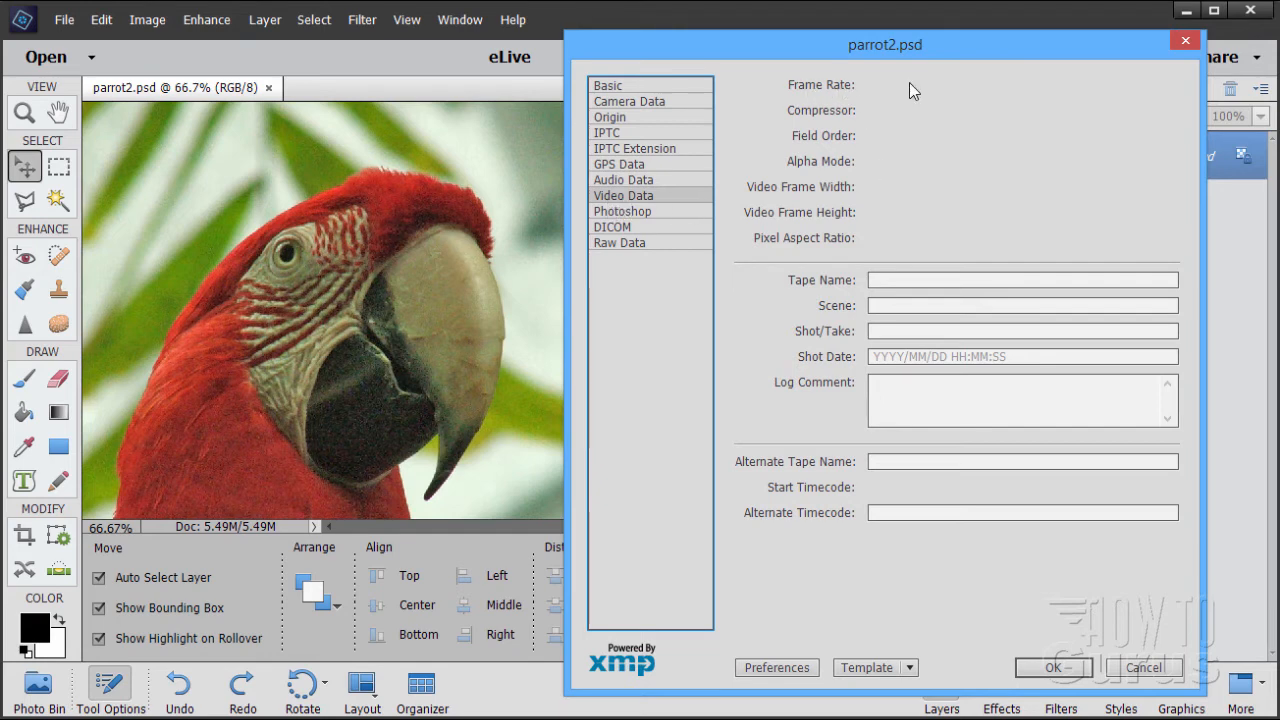
mouse_move(878, 170)
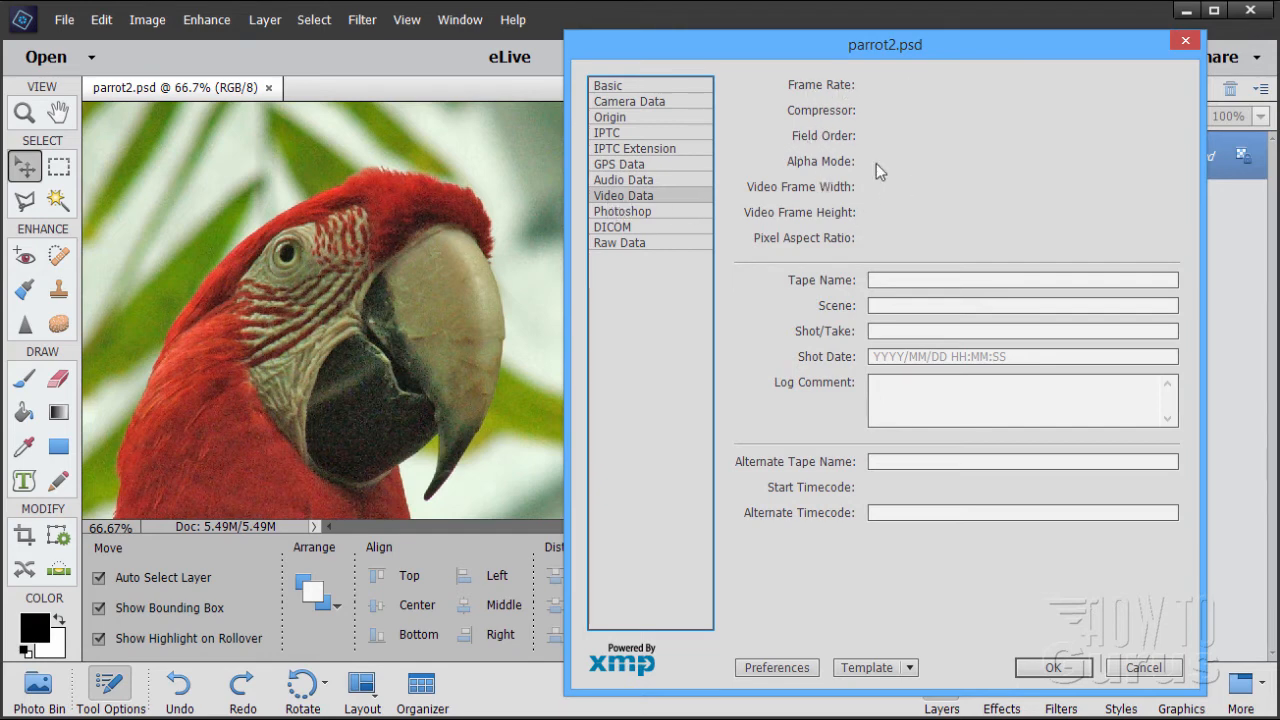
mouse_move(790, 318)
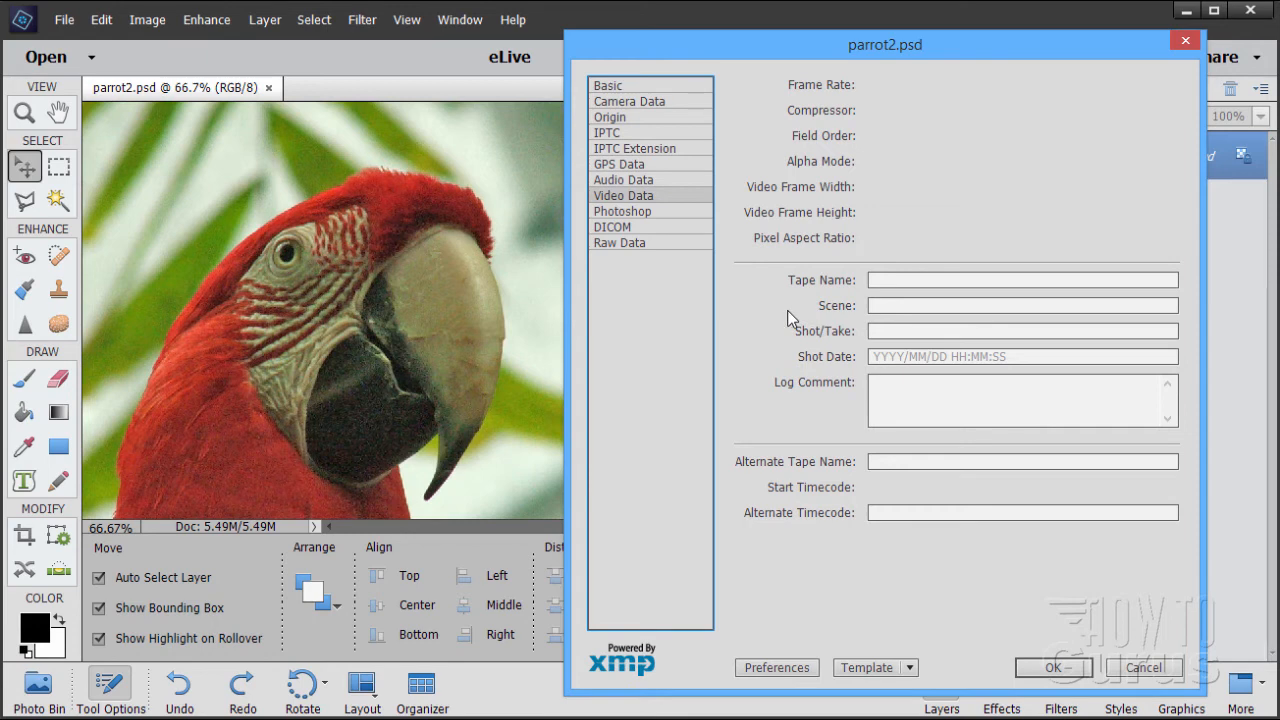
mouse_move(840, 543)
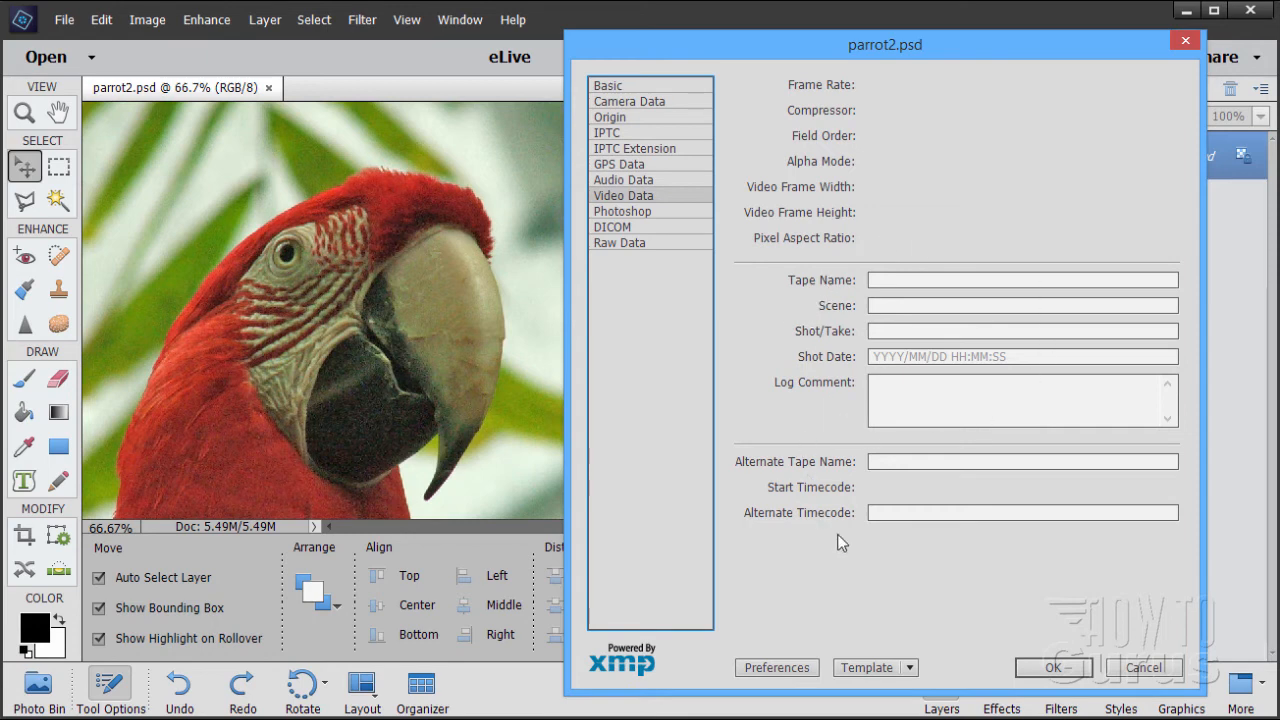
click(622, 211)
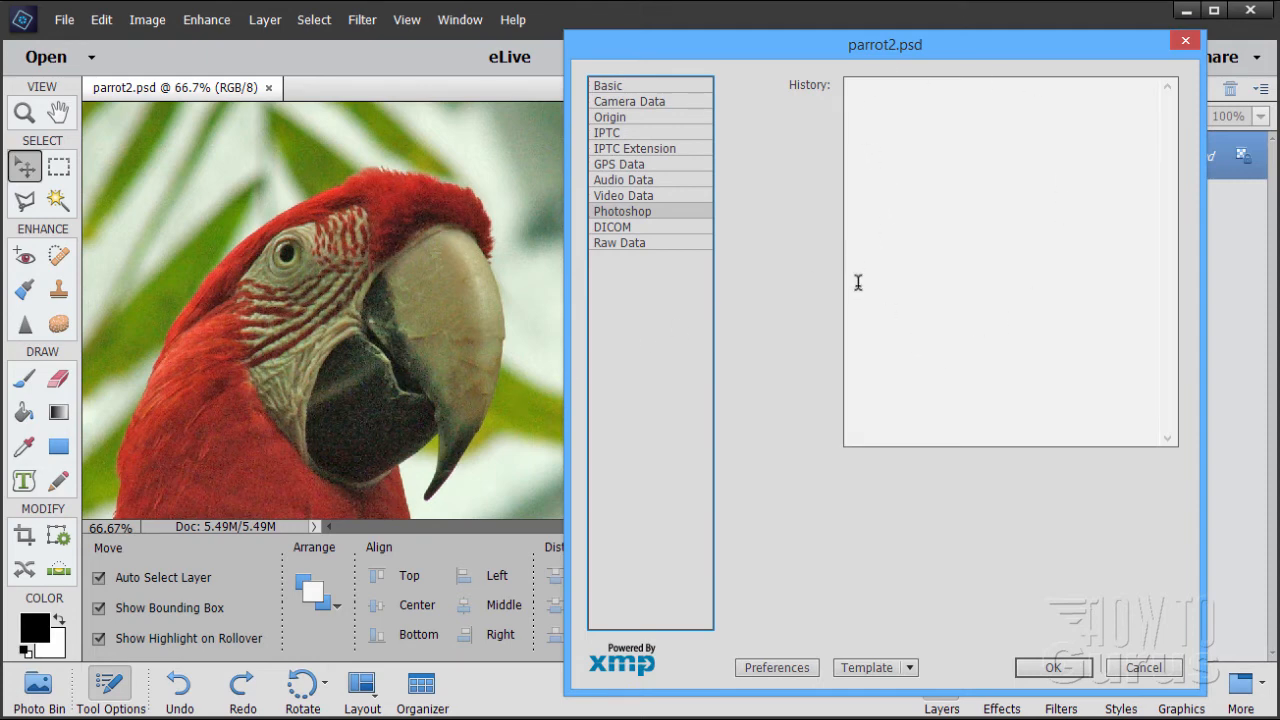
Show the DICOM panel with its empty patient, study, series and equipment fields.
click(612, 227)
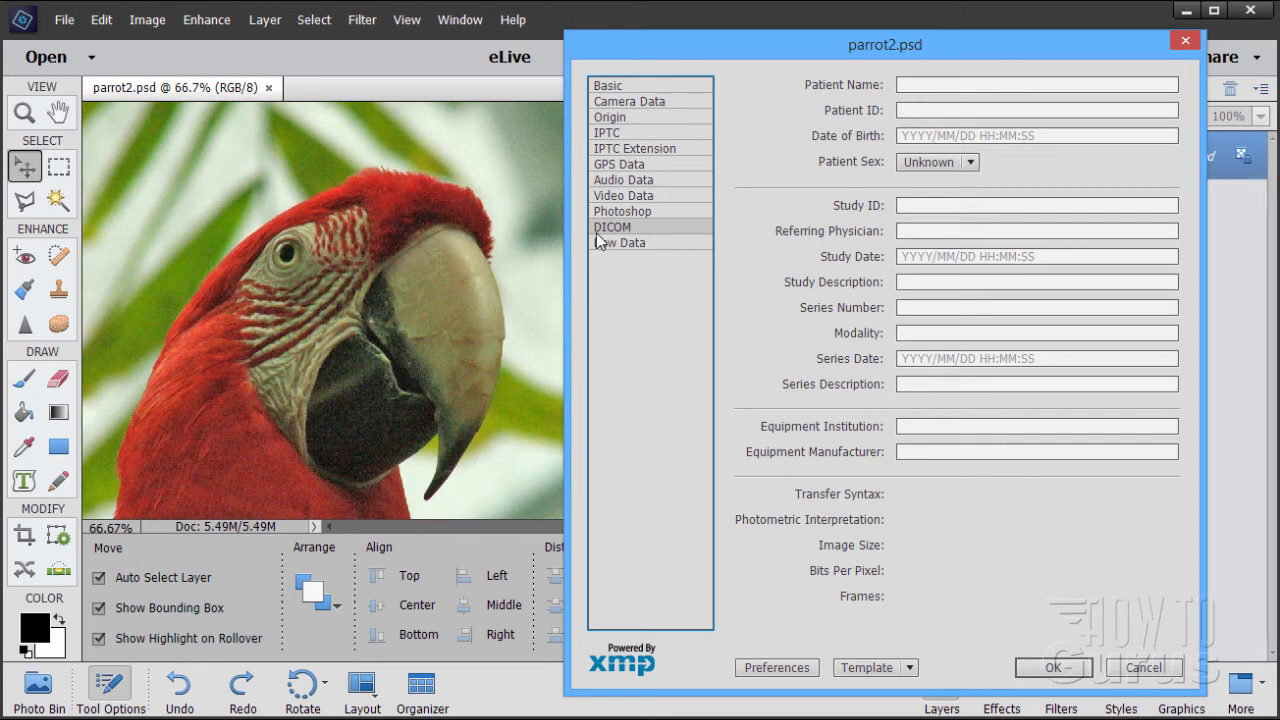
mouse_move(658, 240)
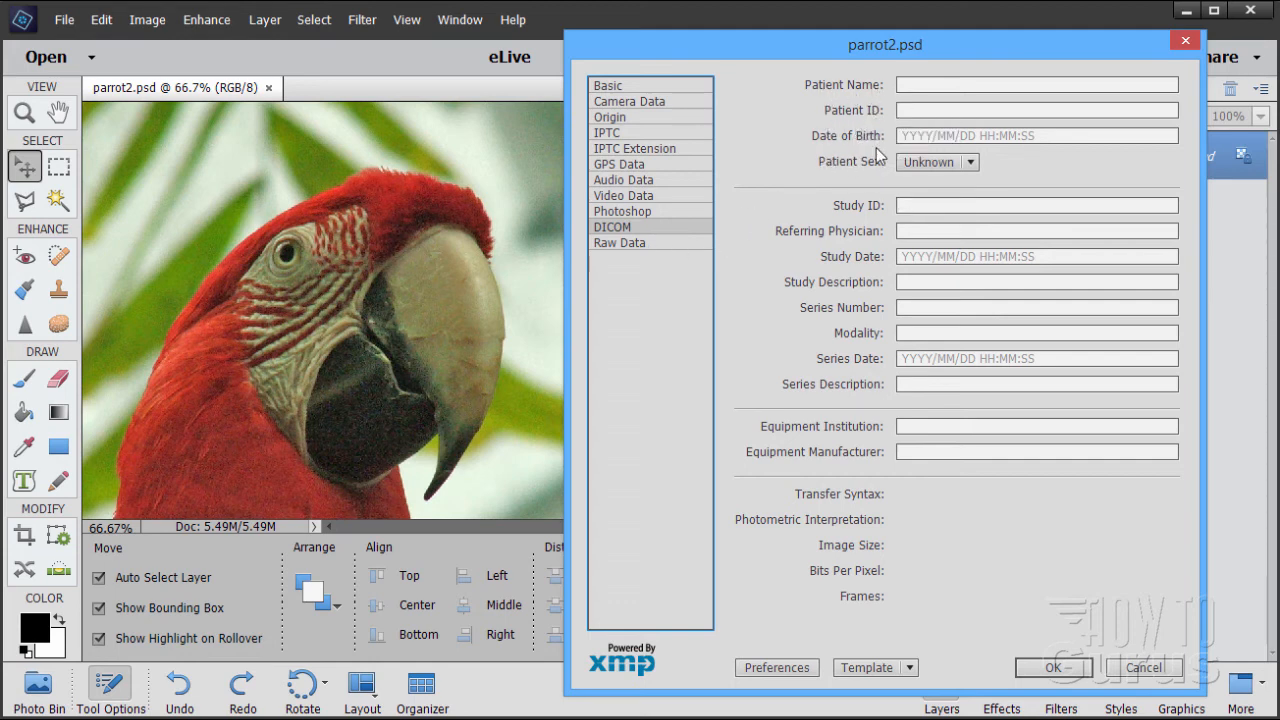
mouse_move(870, 225)
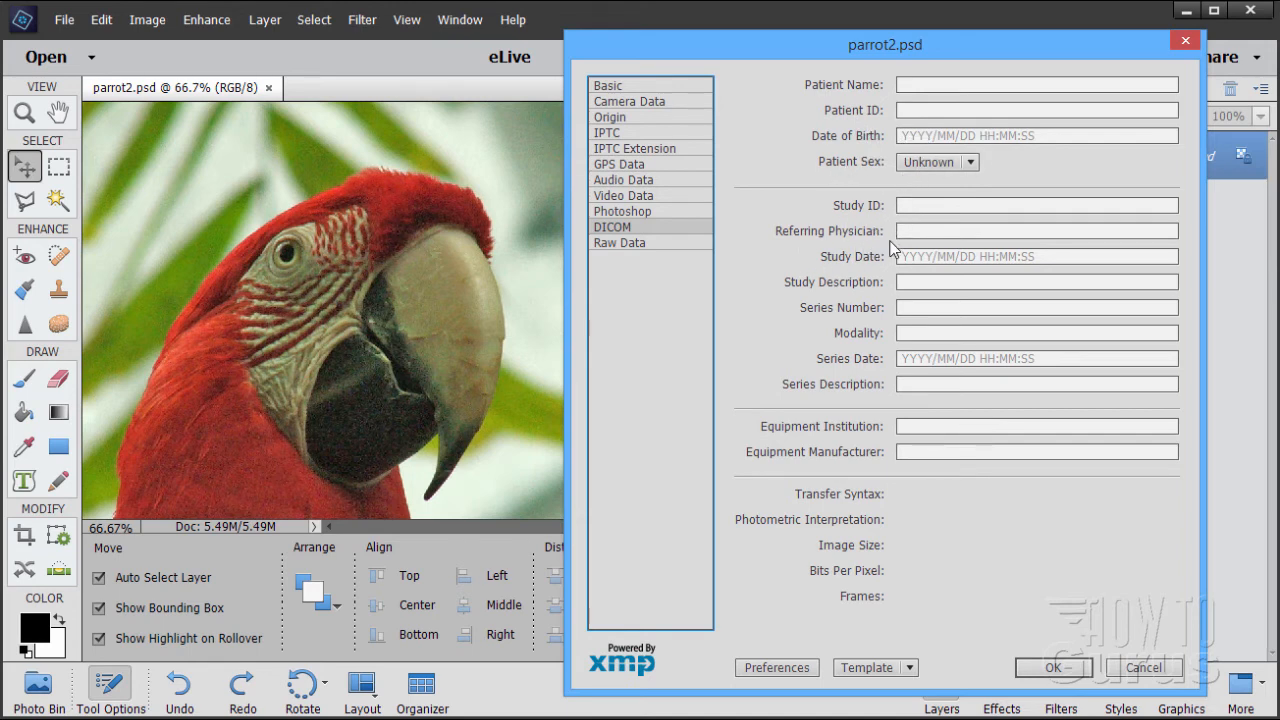
mouse_move(818, 105)
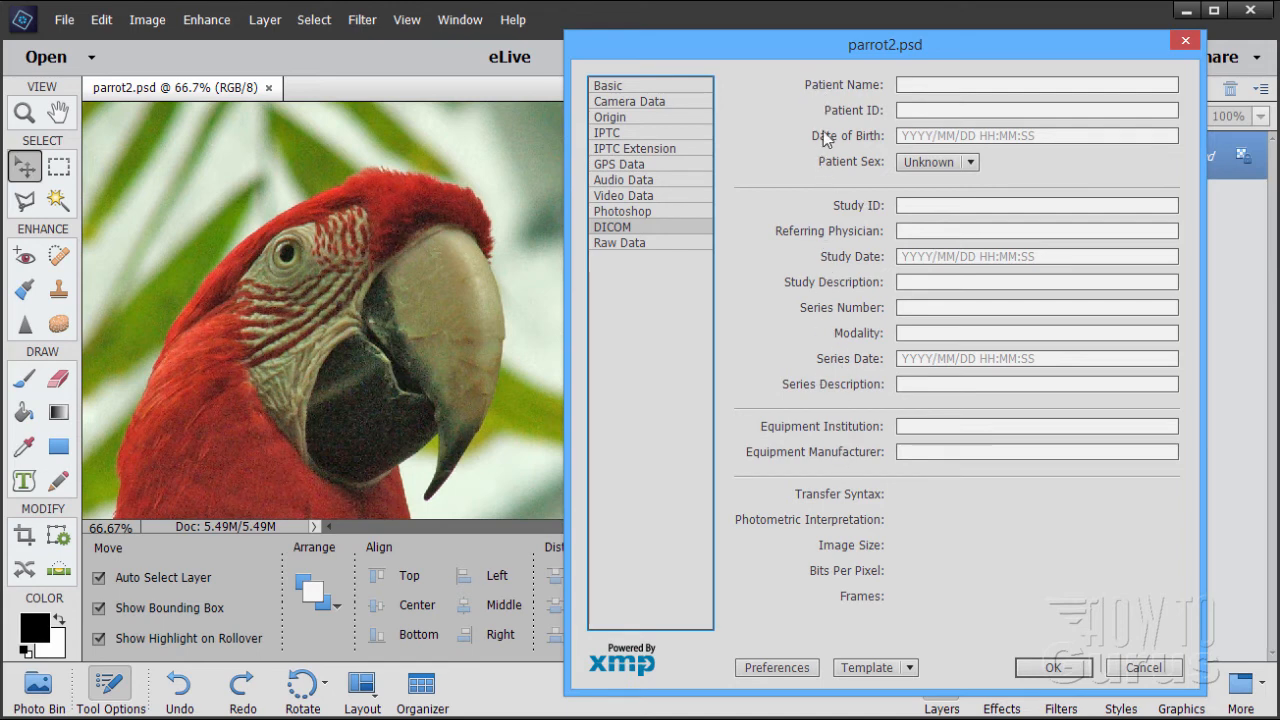
mouse_move(690, 290)
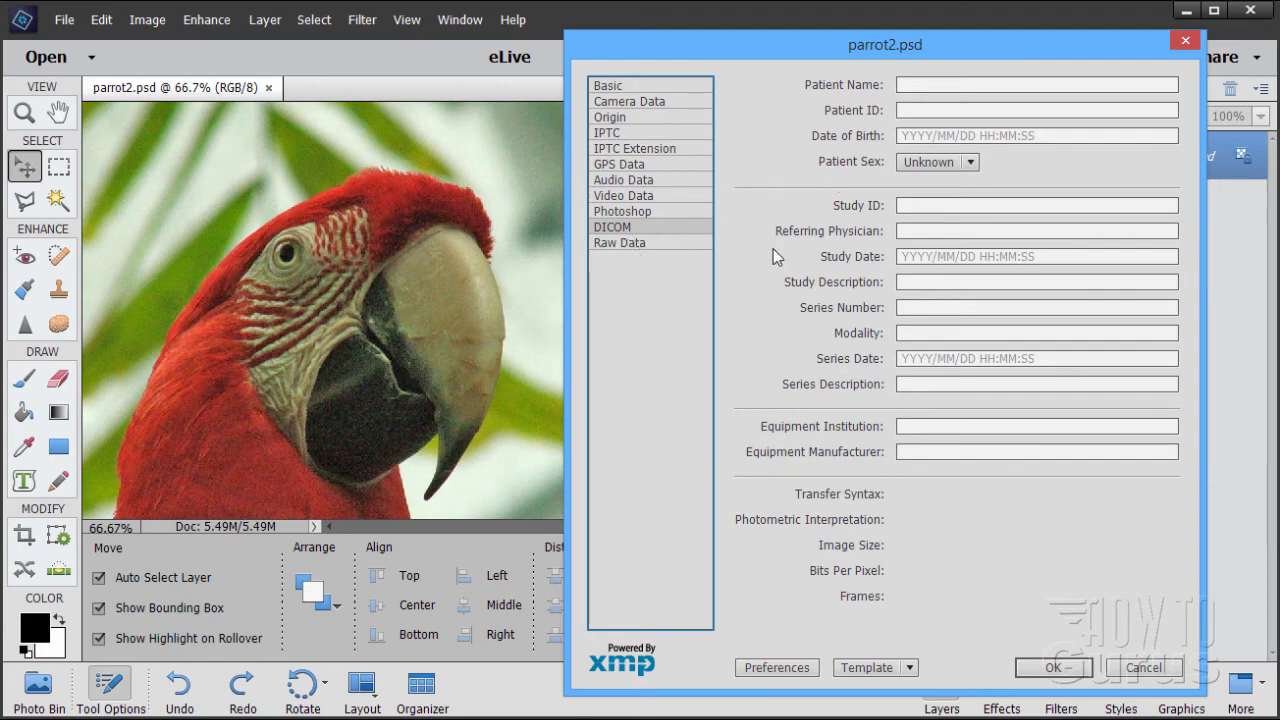
mouse_move(778, 110)
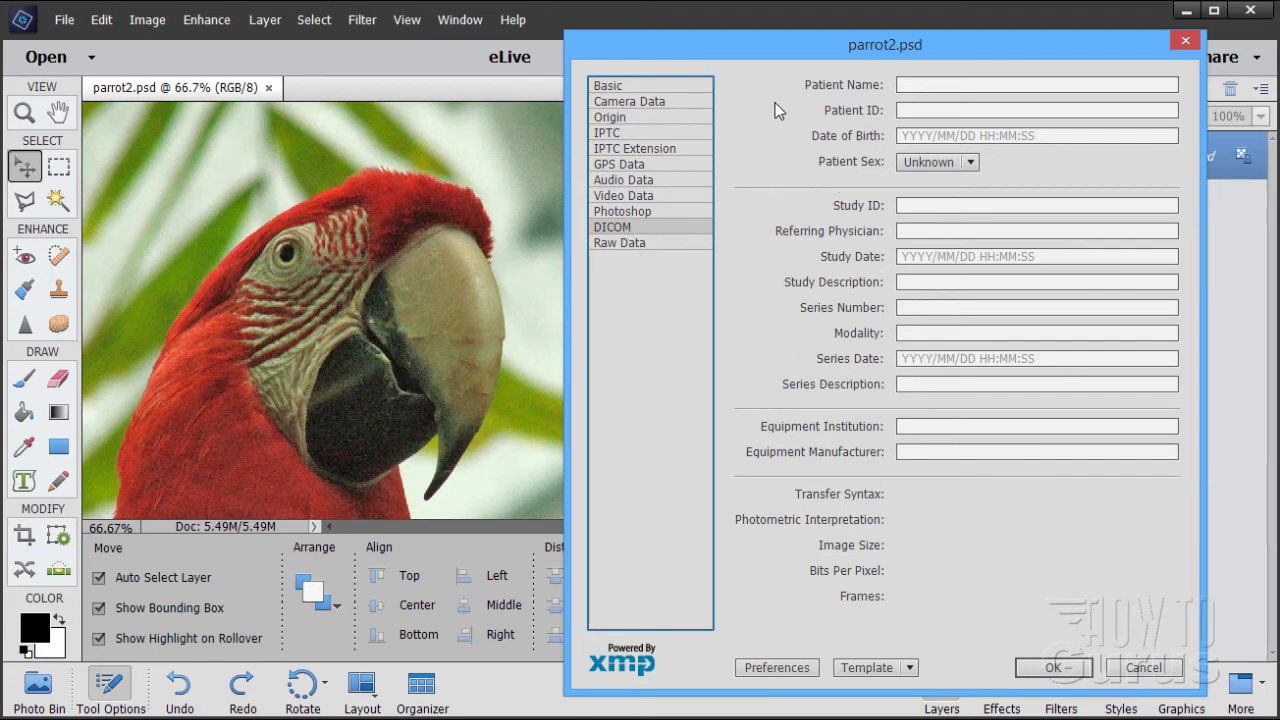
Show the Raw Data panel and scroll through parrot2.psd's XMP metadata code.
click(619, 242)
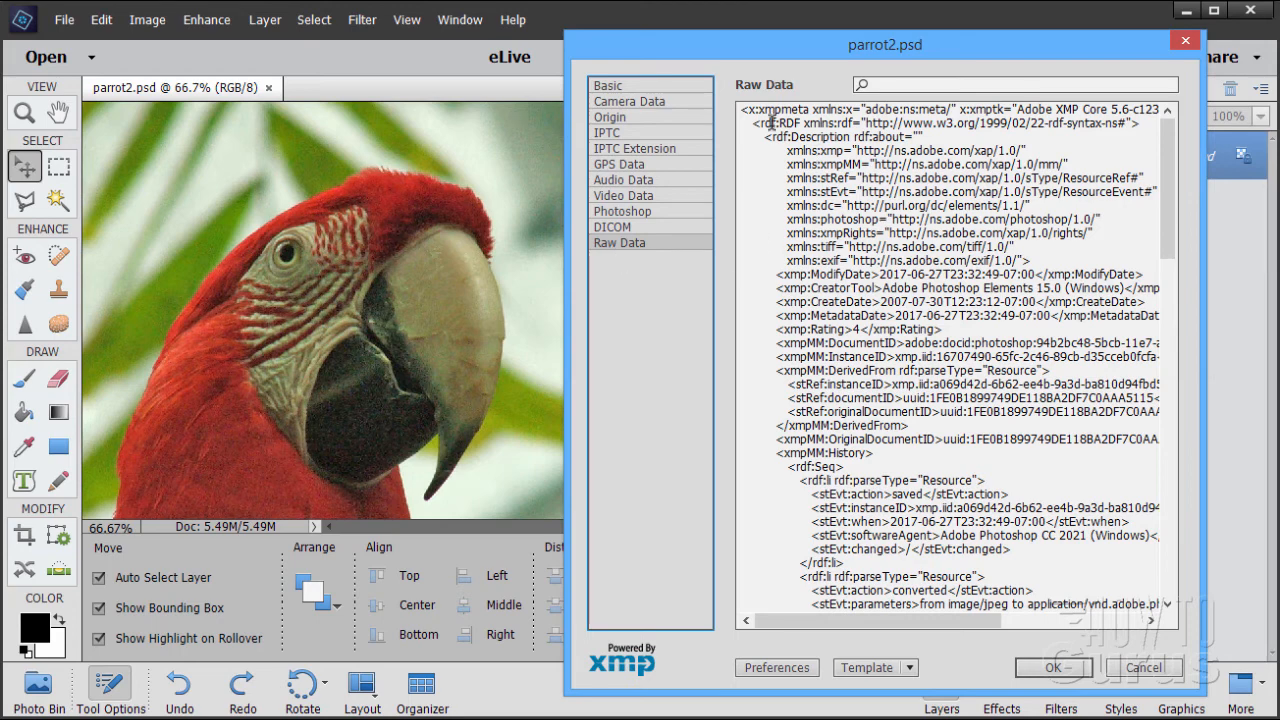
mouse_move(1036, 238)
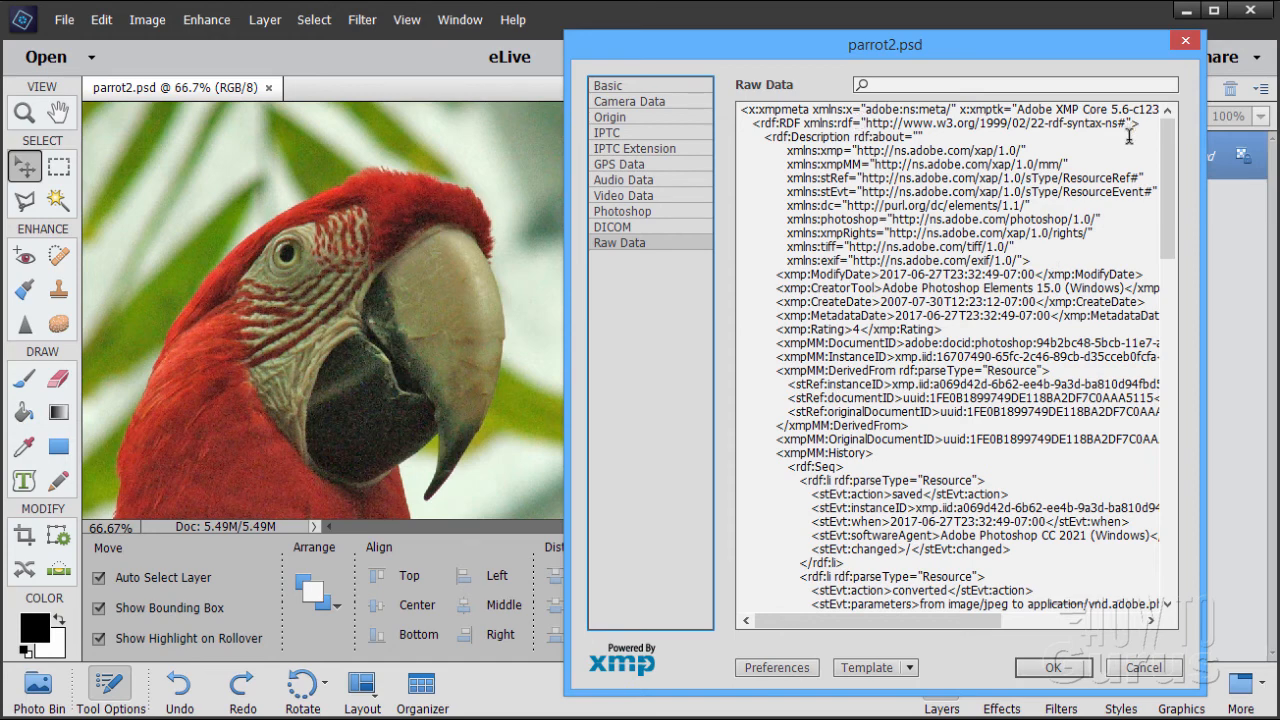
mouse_move(1062, 258)
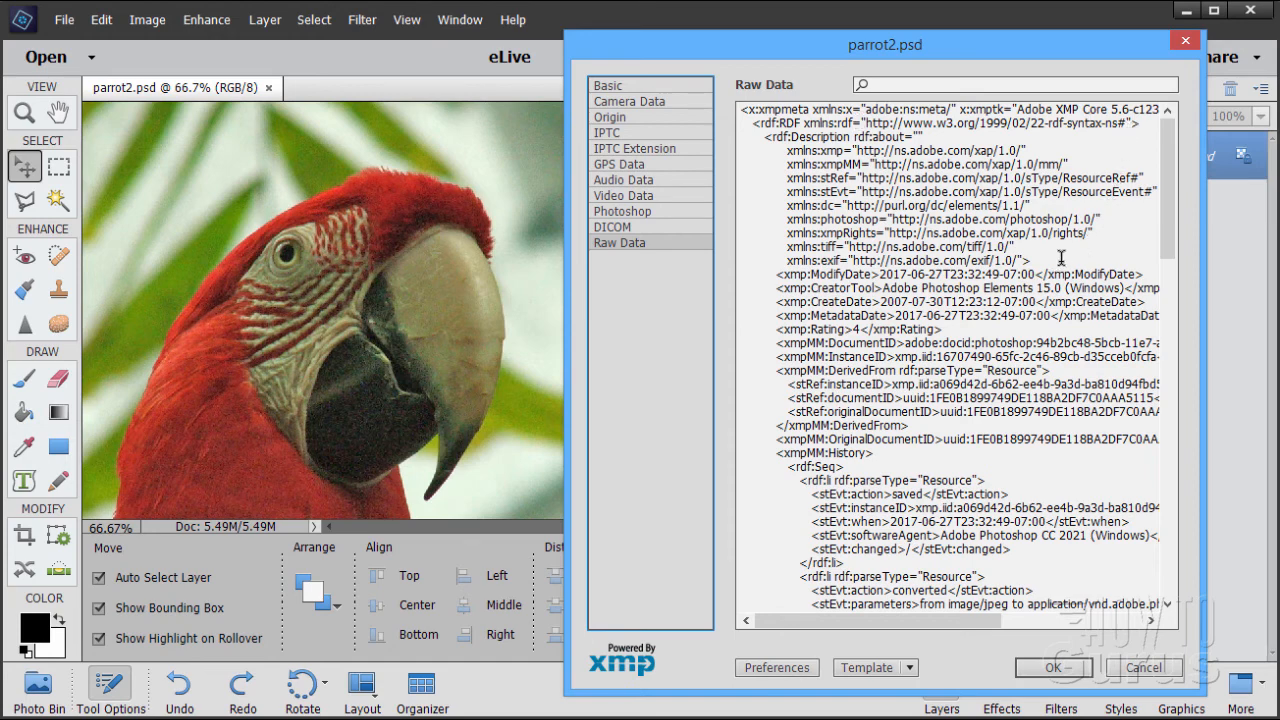
mouse_move(940, 263)
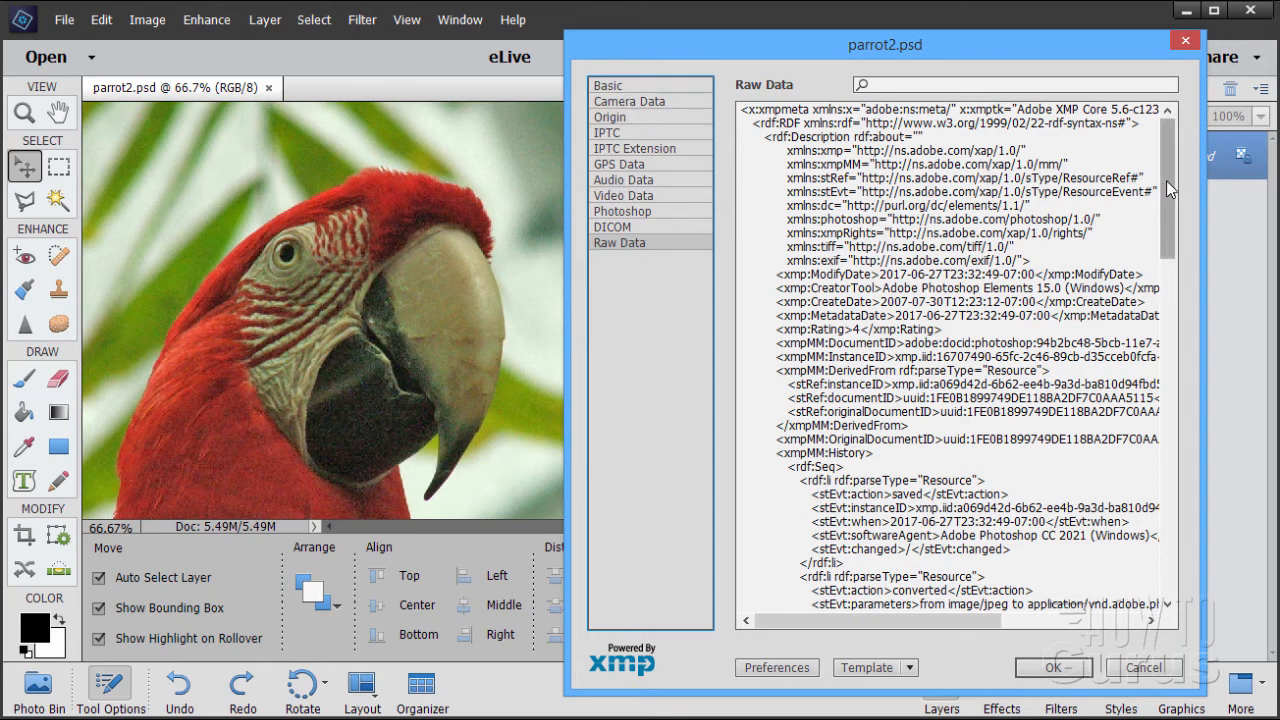
scroll(down, 3)
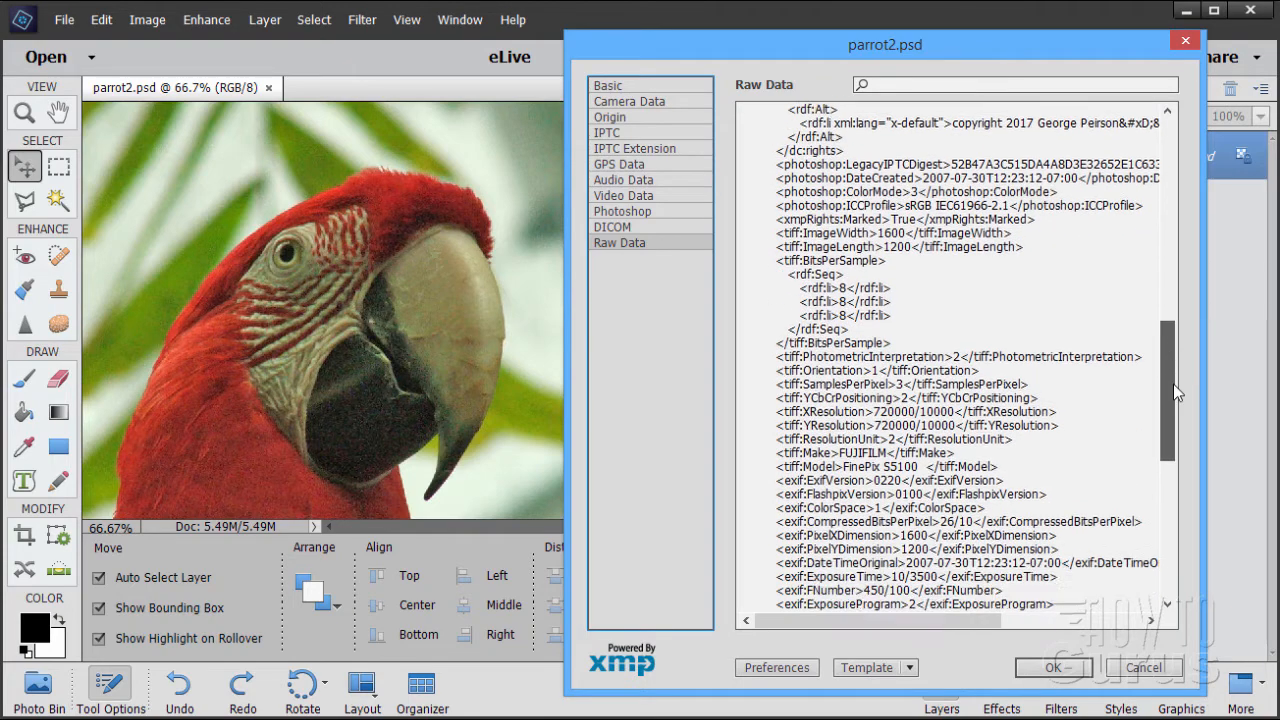
scroll(down, 3)
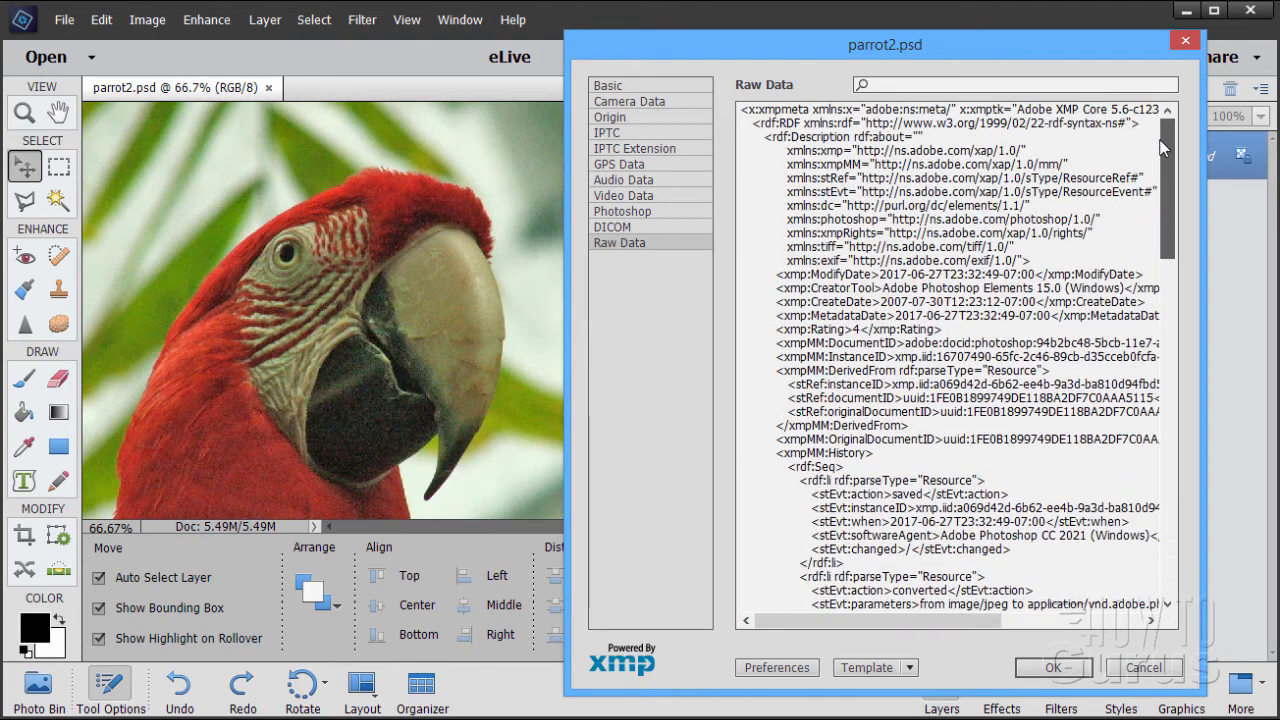
Return to the Basic panel, keeping Copyright Status Copyrighted, and check the notice and title fields.
click(607, 85)
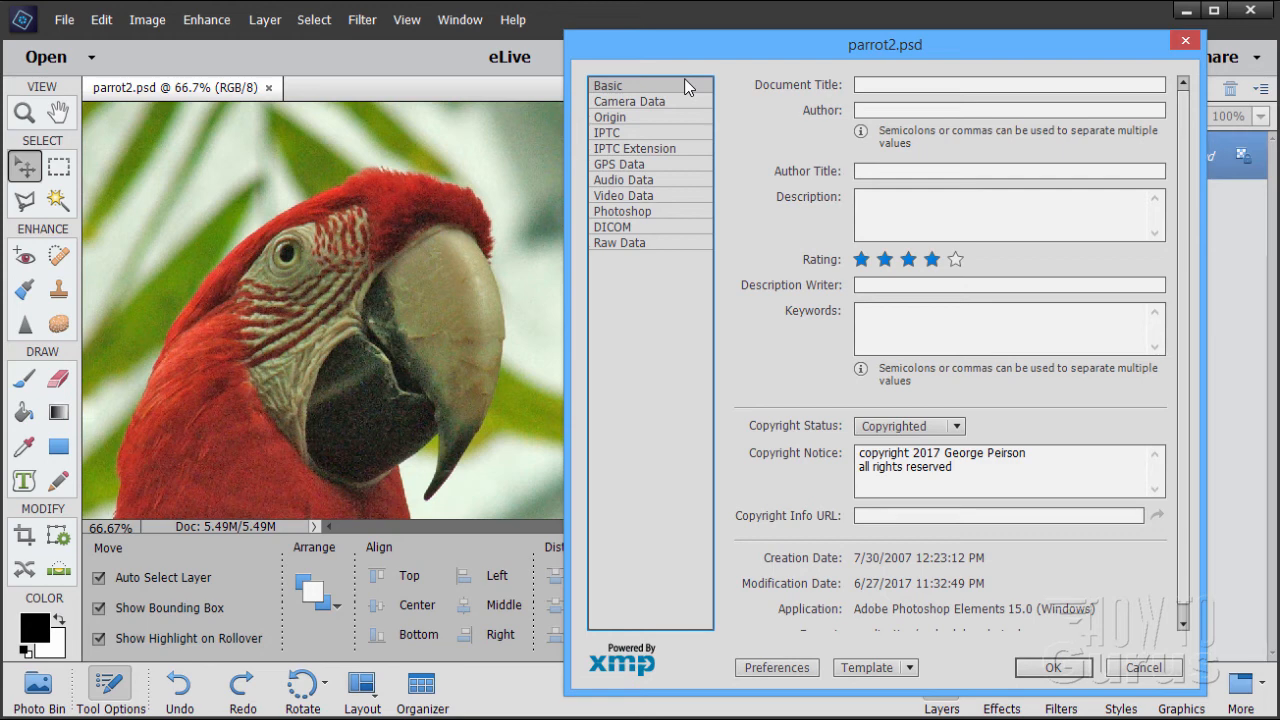
mouse_move(415, 310)
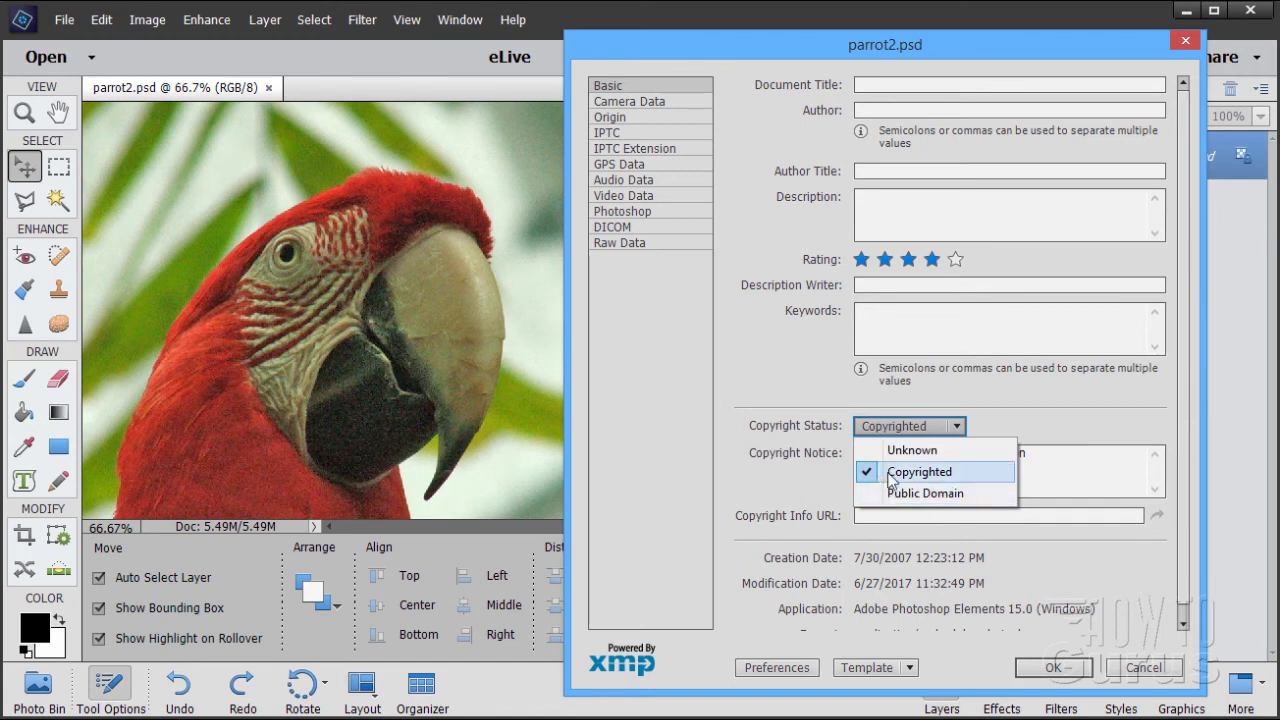
mouse_move(951, 456)
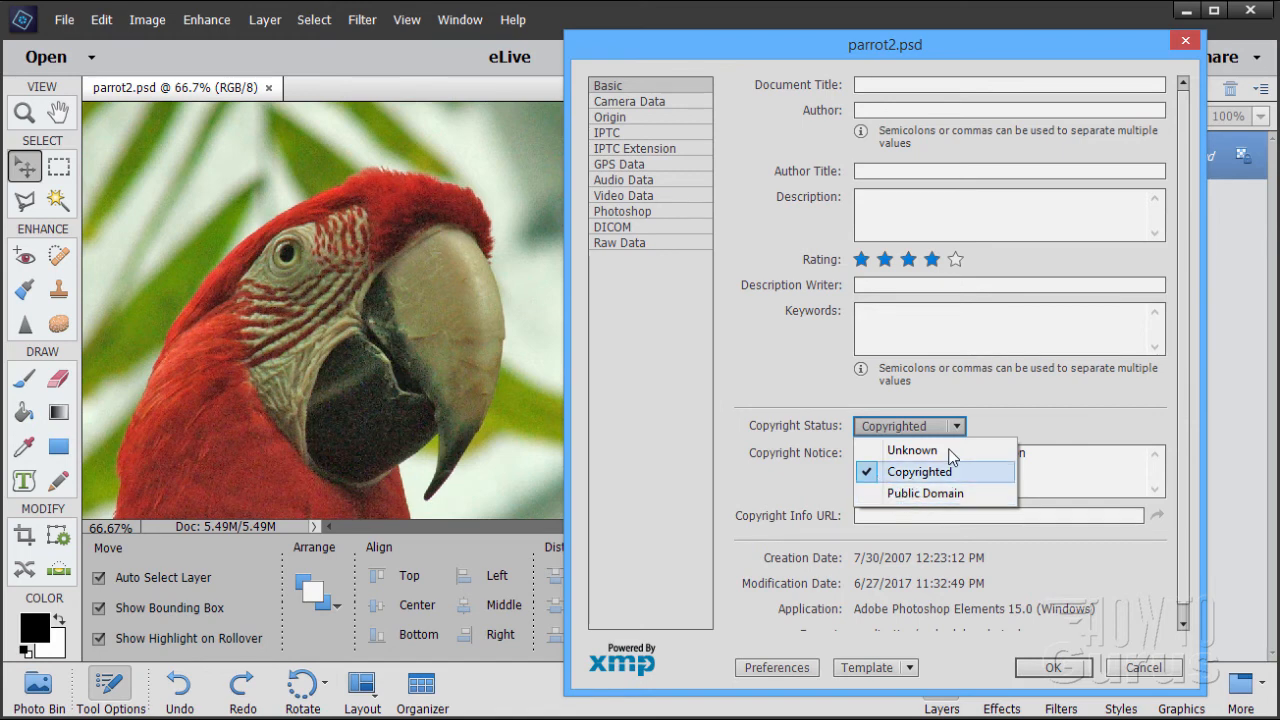
click(918, 471)
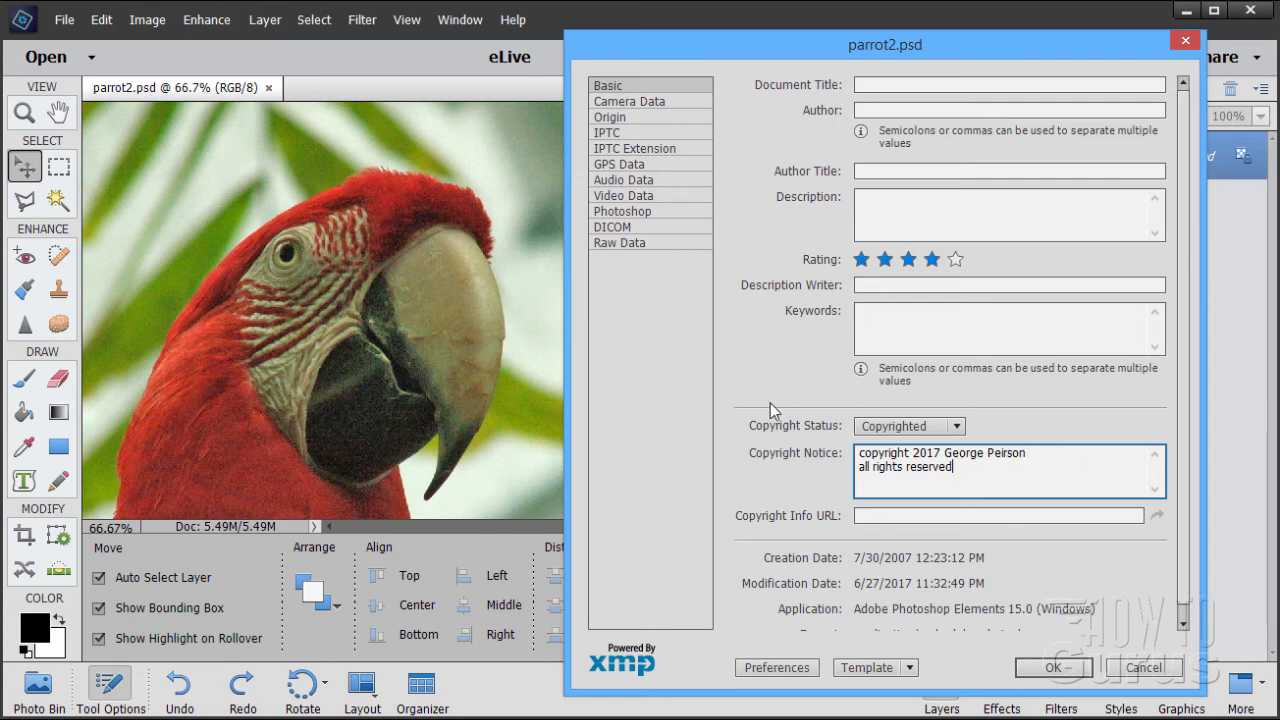
click(999, 515)
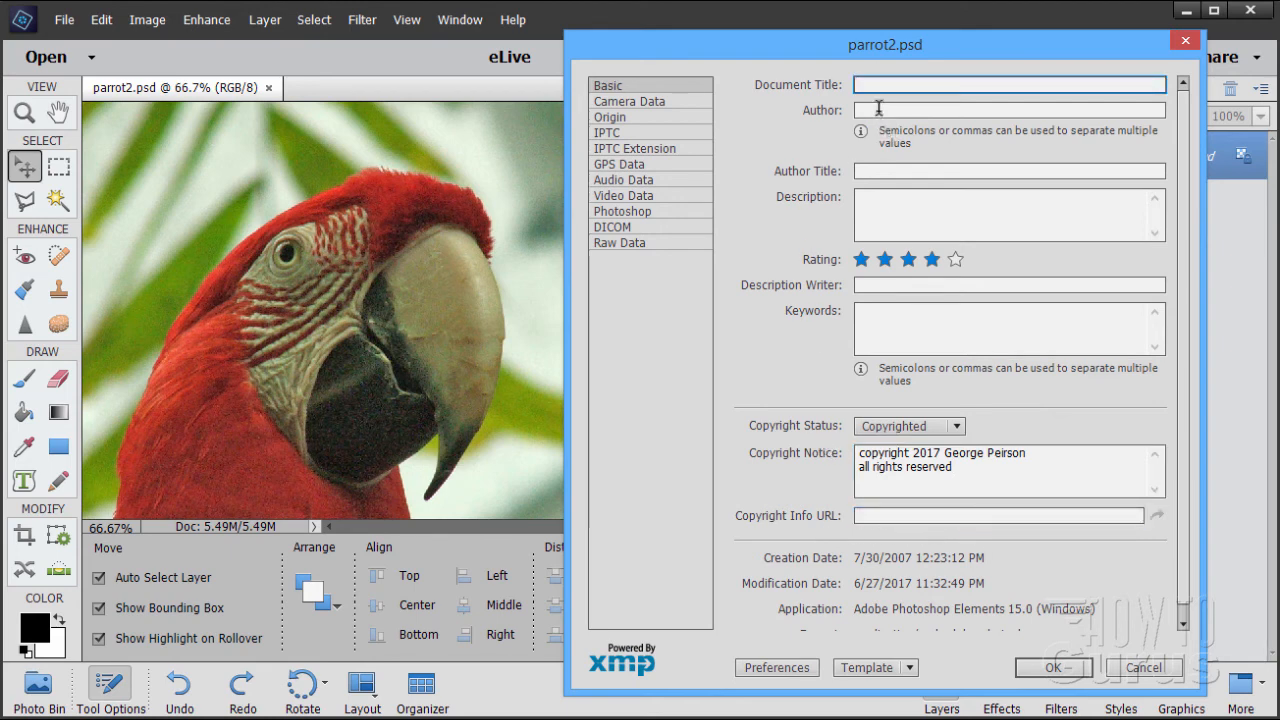
click(1009, 110)
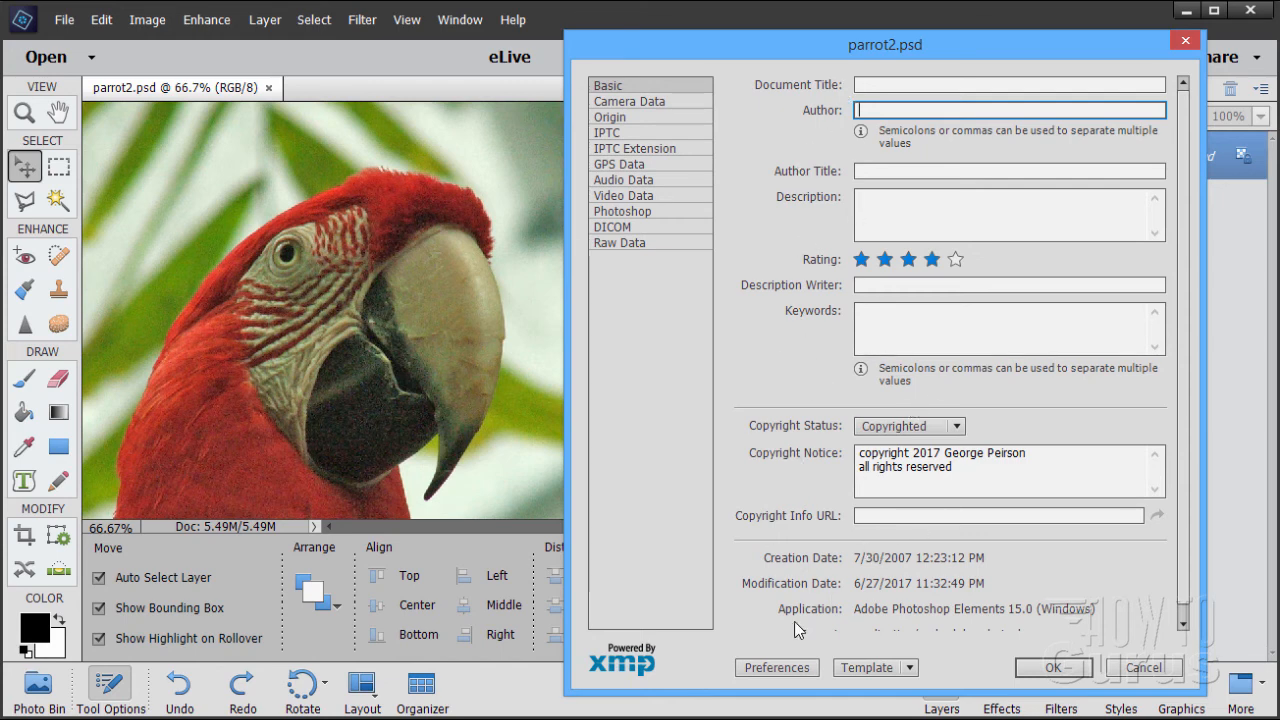
Apply the File Info metadata, reopen File Info for parrot2.psd and review the Template options.
click(1143, 667)
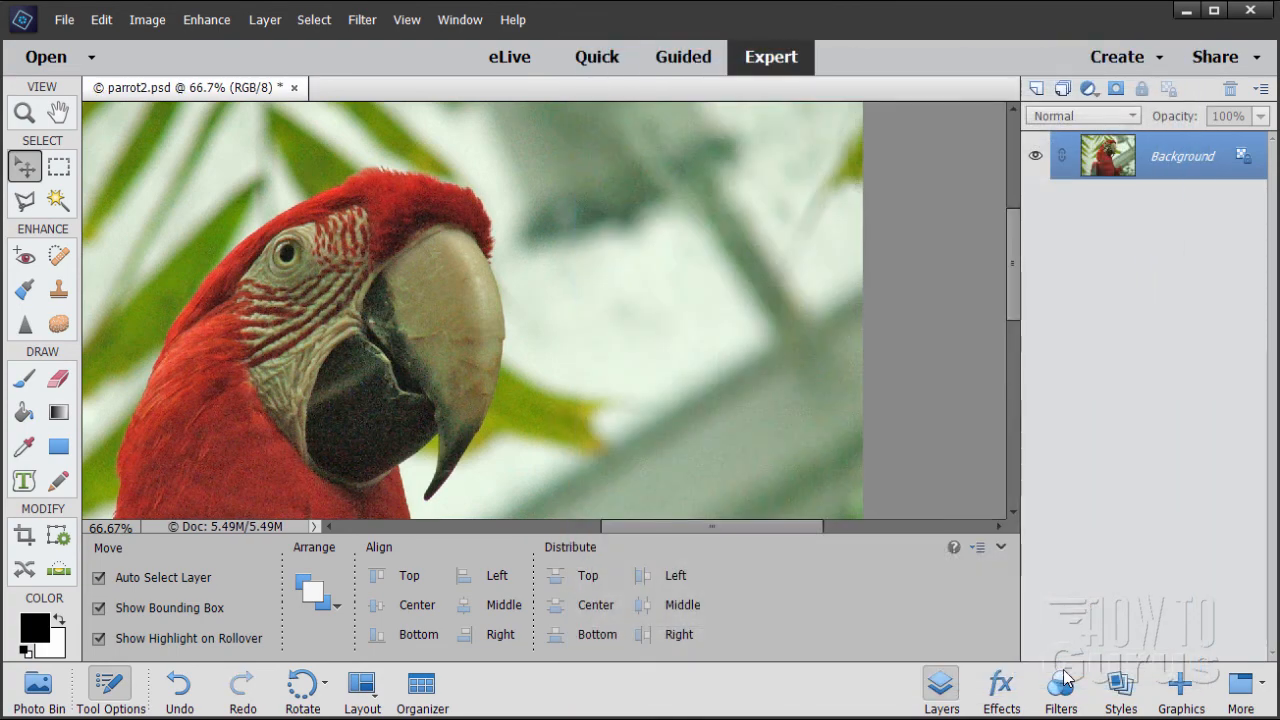
mouse_move(168, 278)
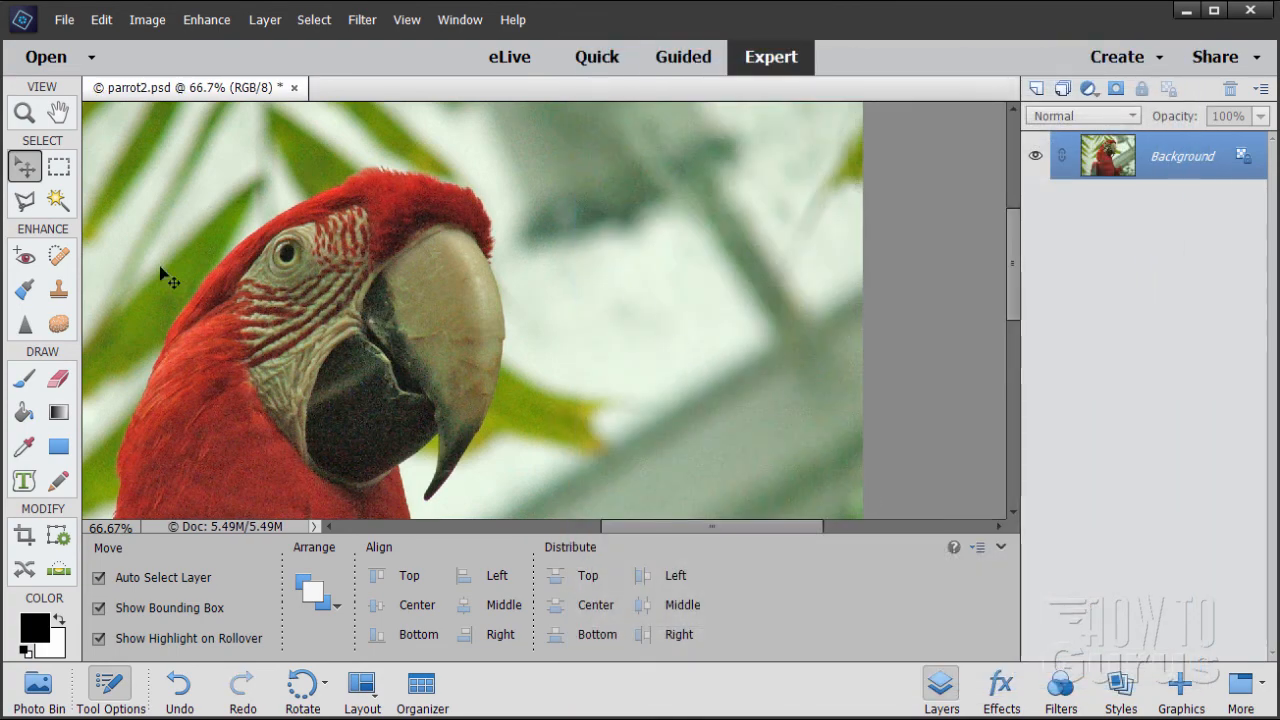
click(64, 19)
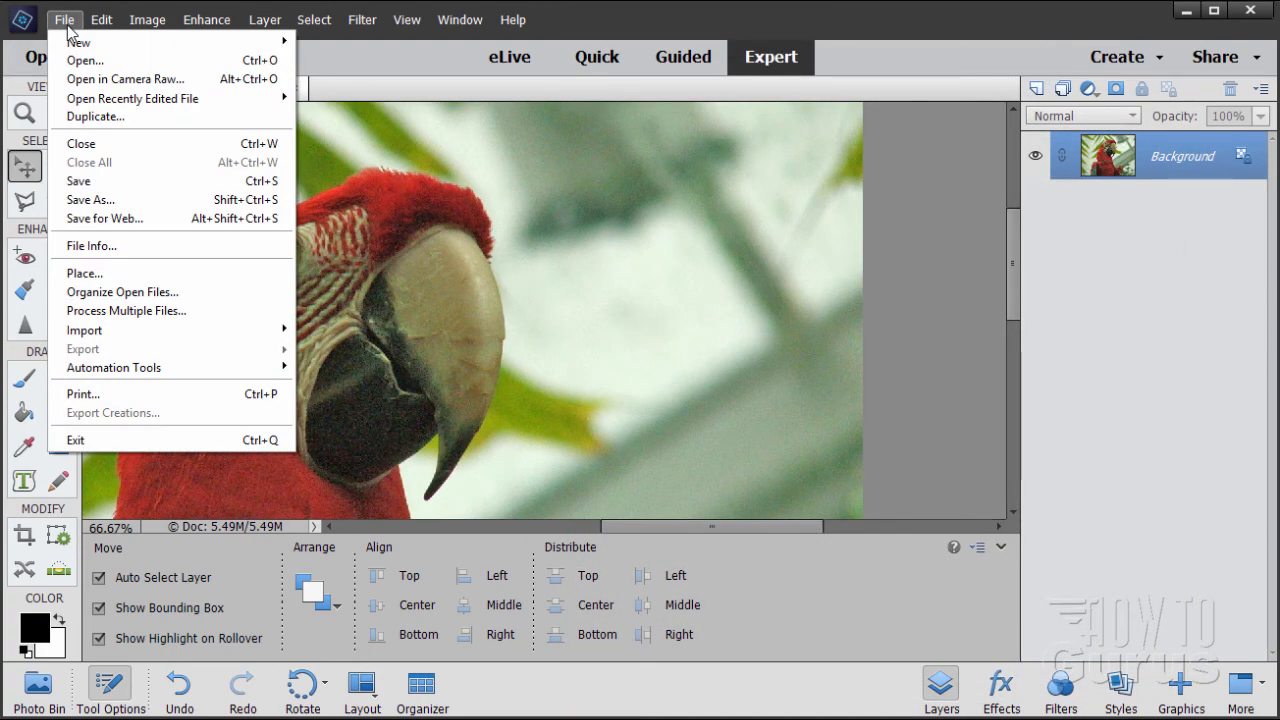
click(90, 245)
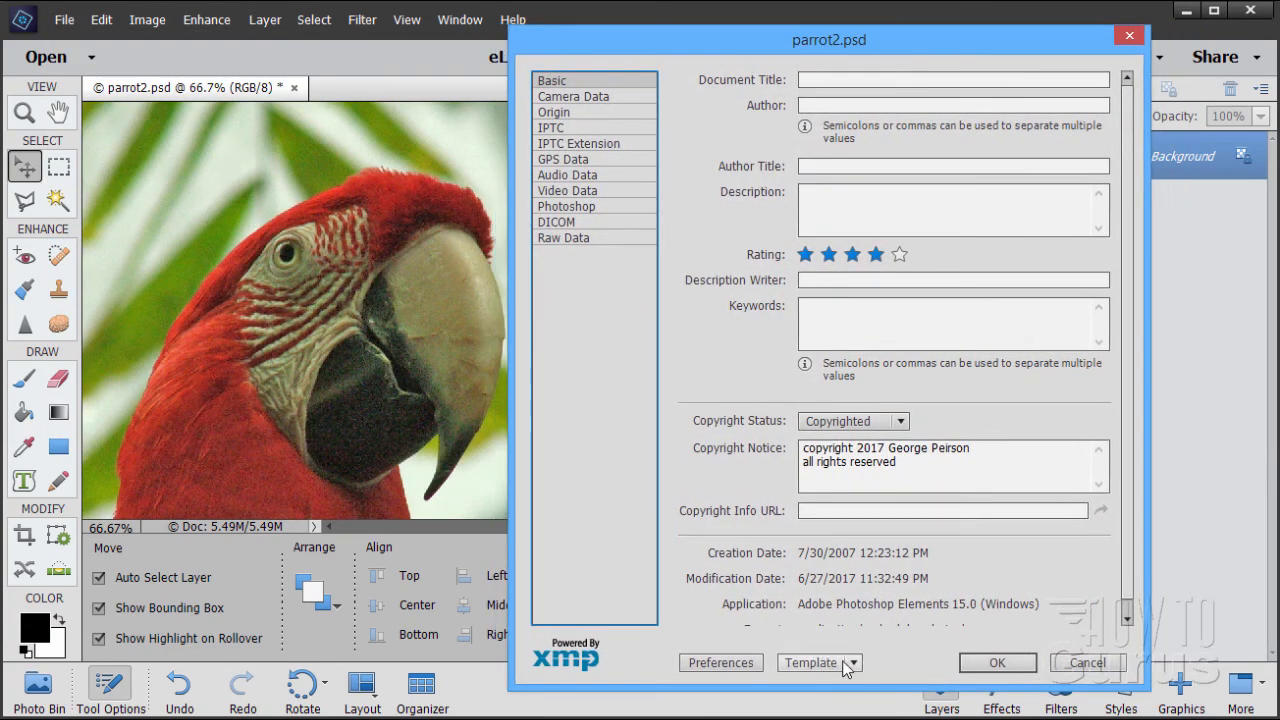
click(818, 662)
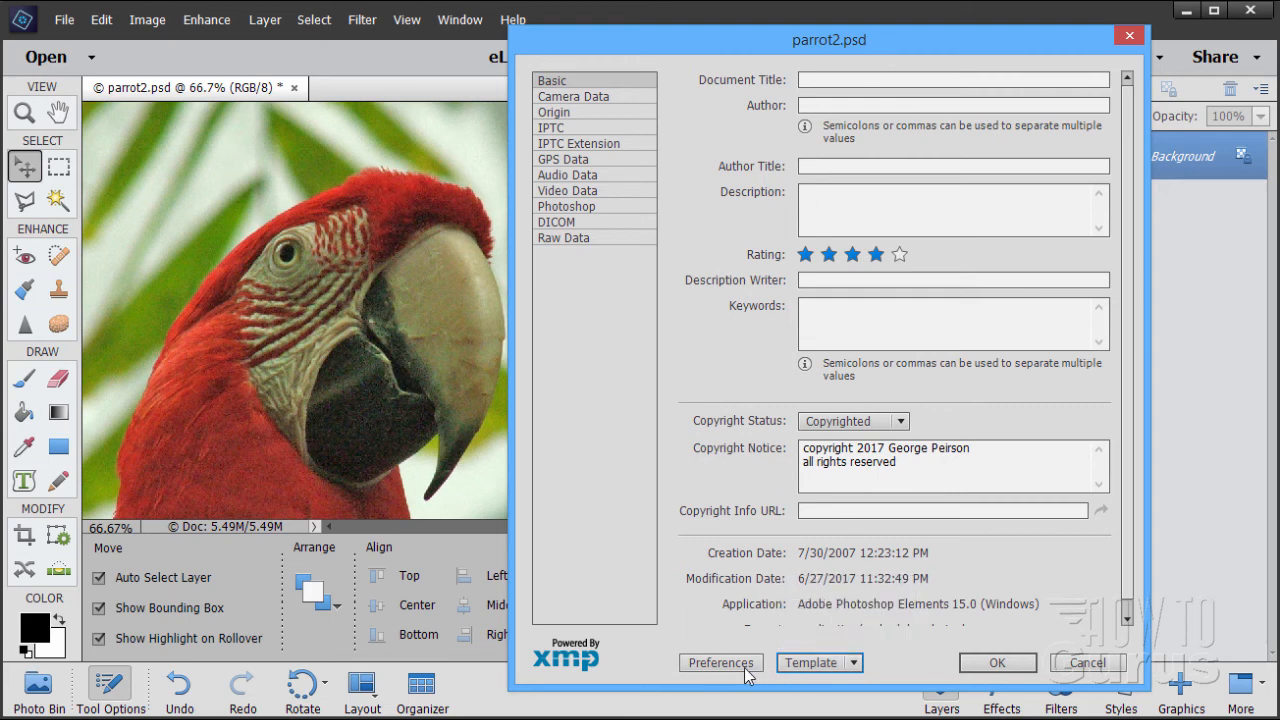
click(720, 662)
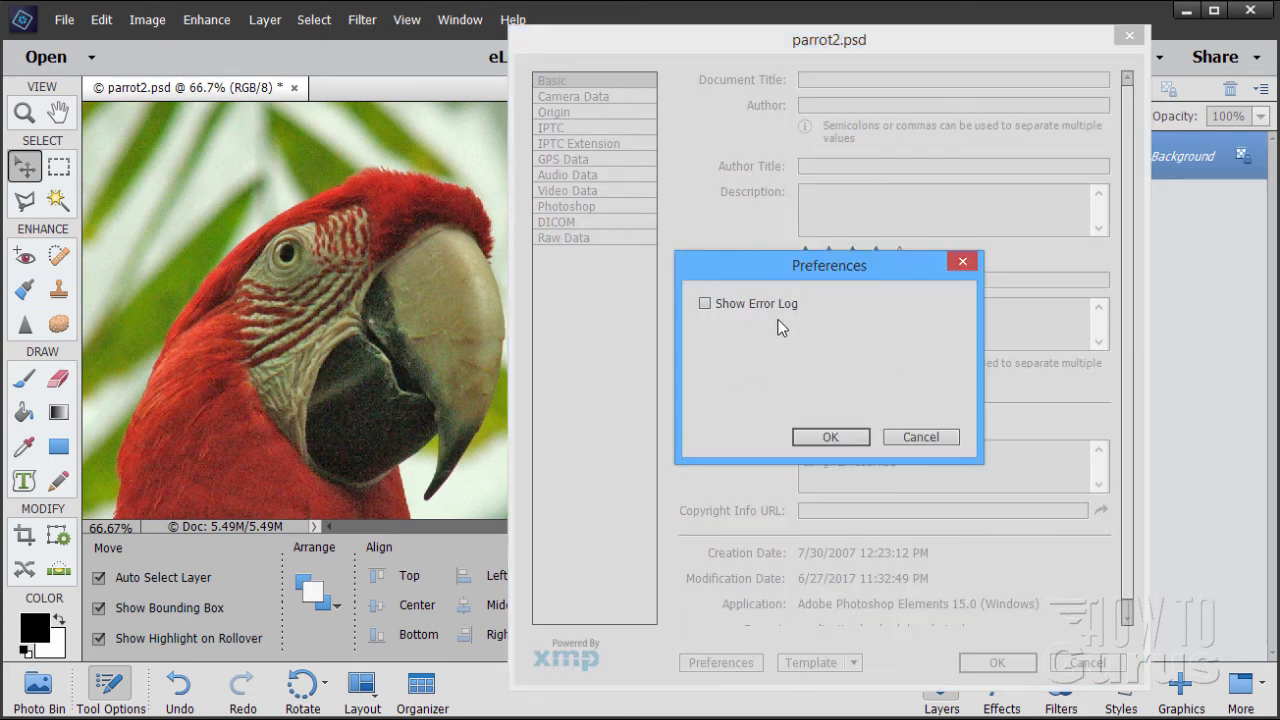
click(704, 303)
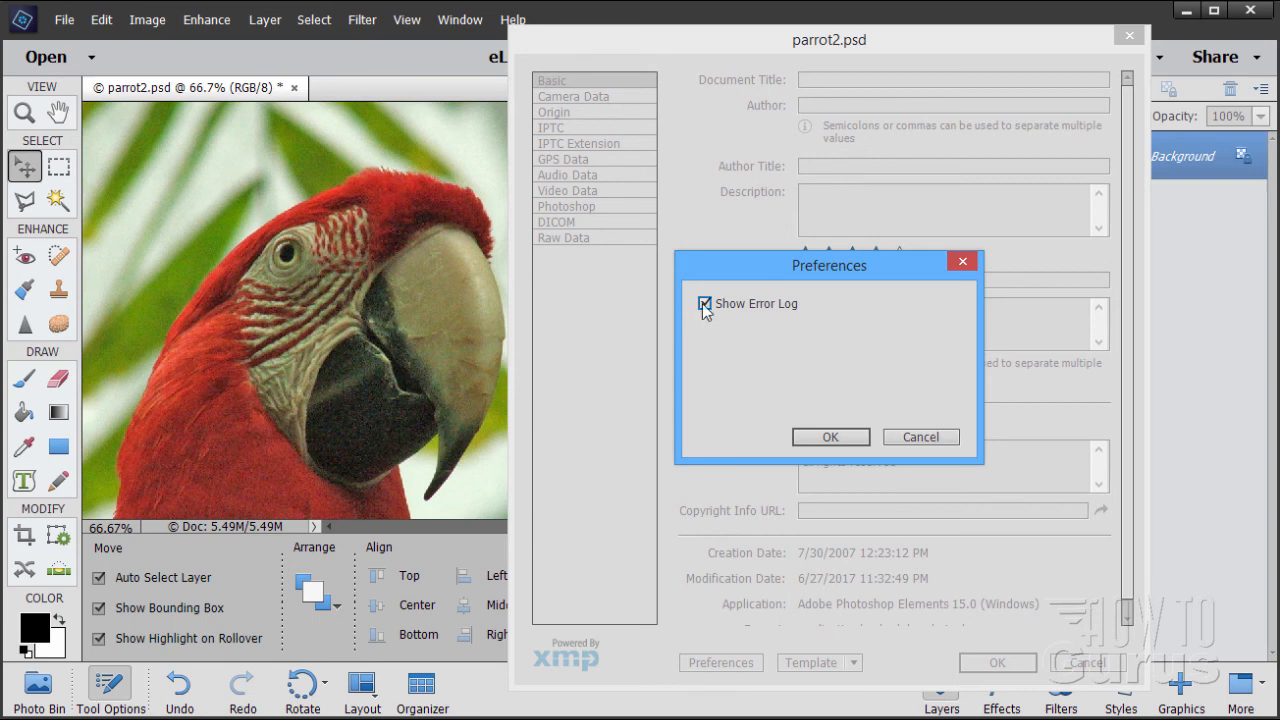
click(704, 303)
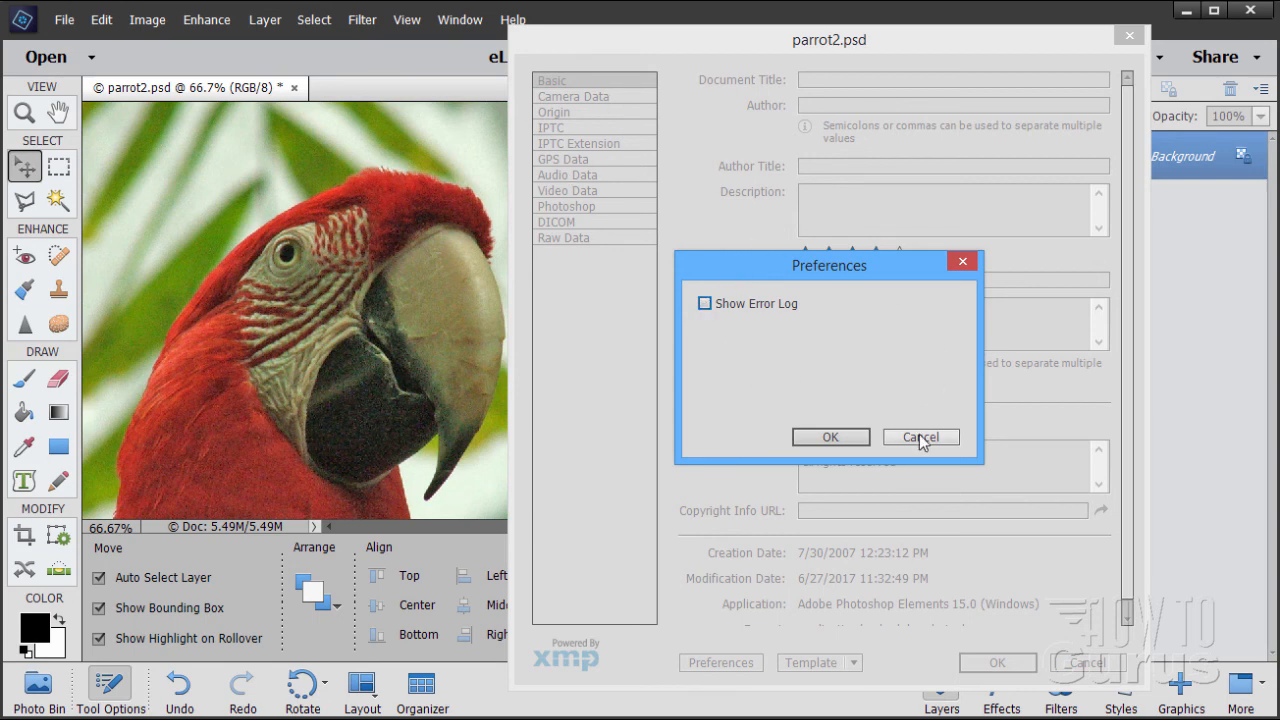
click(918, 437)
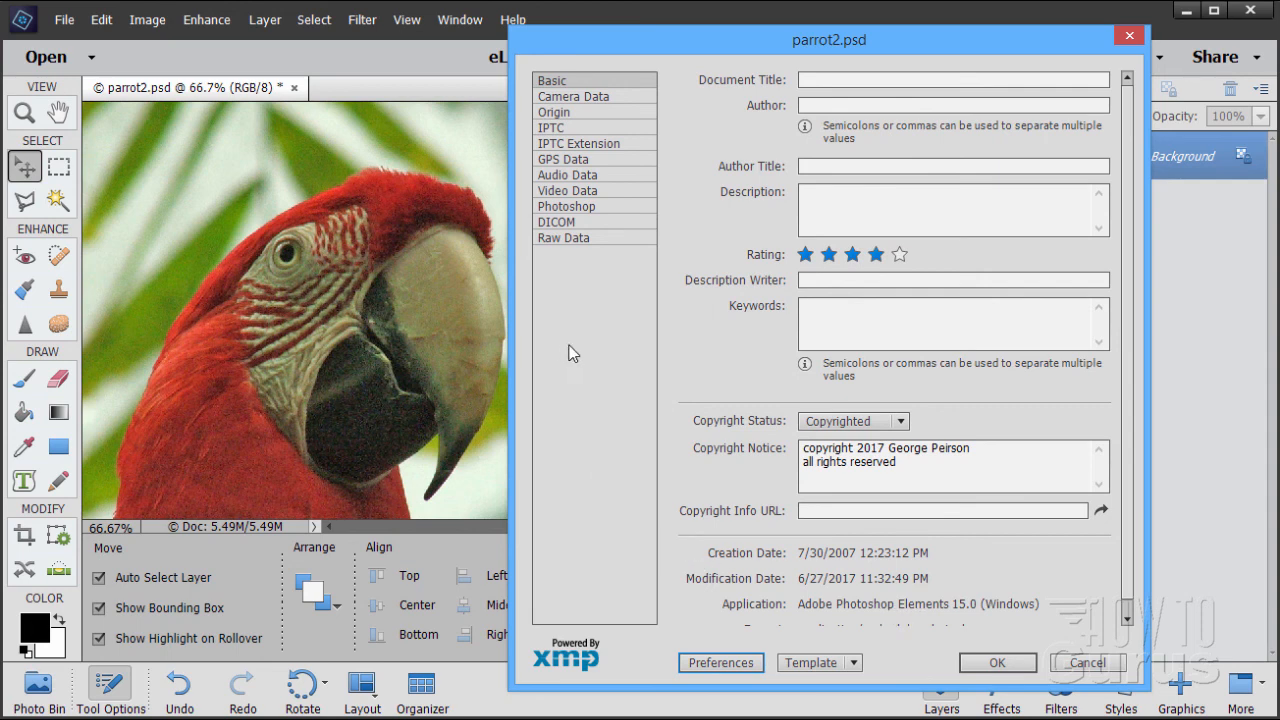
mouse_move(310, 328)
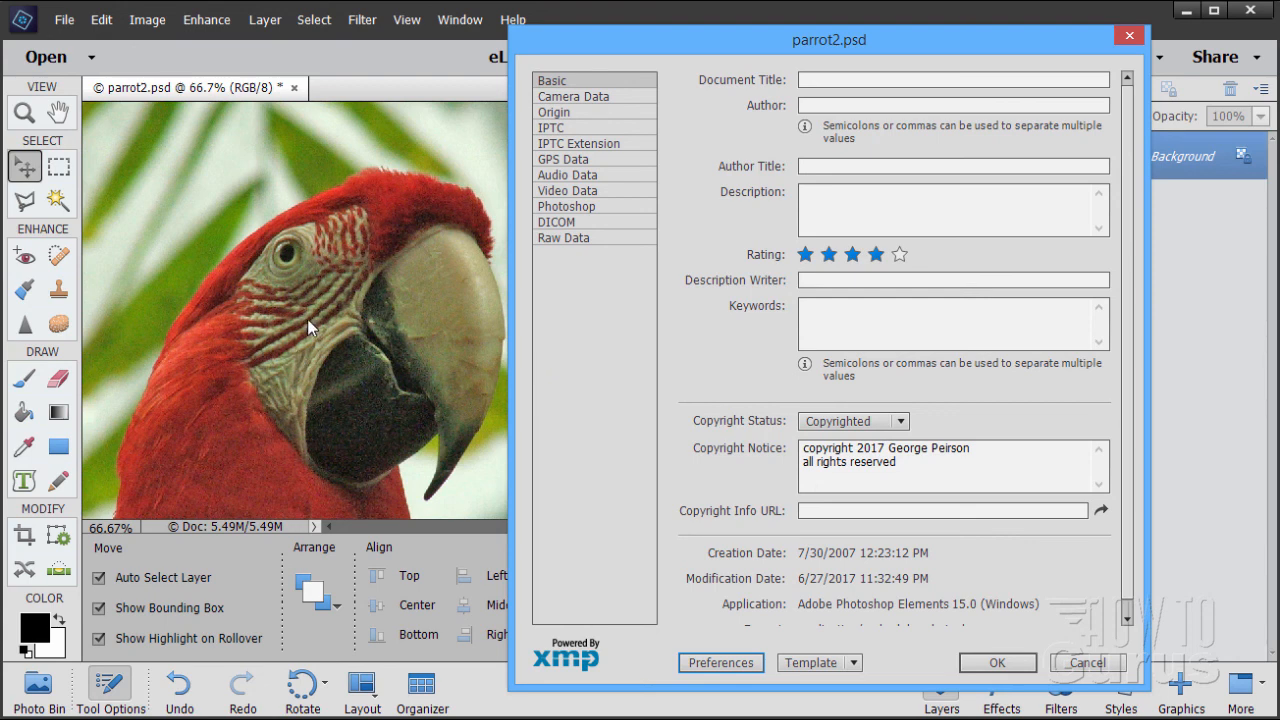
mouse_move(1010, 392)
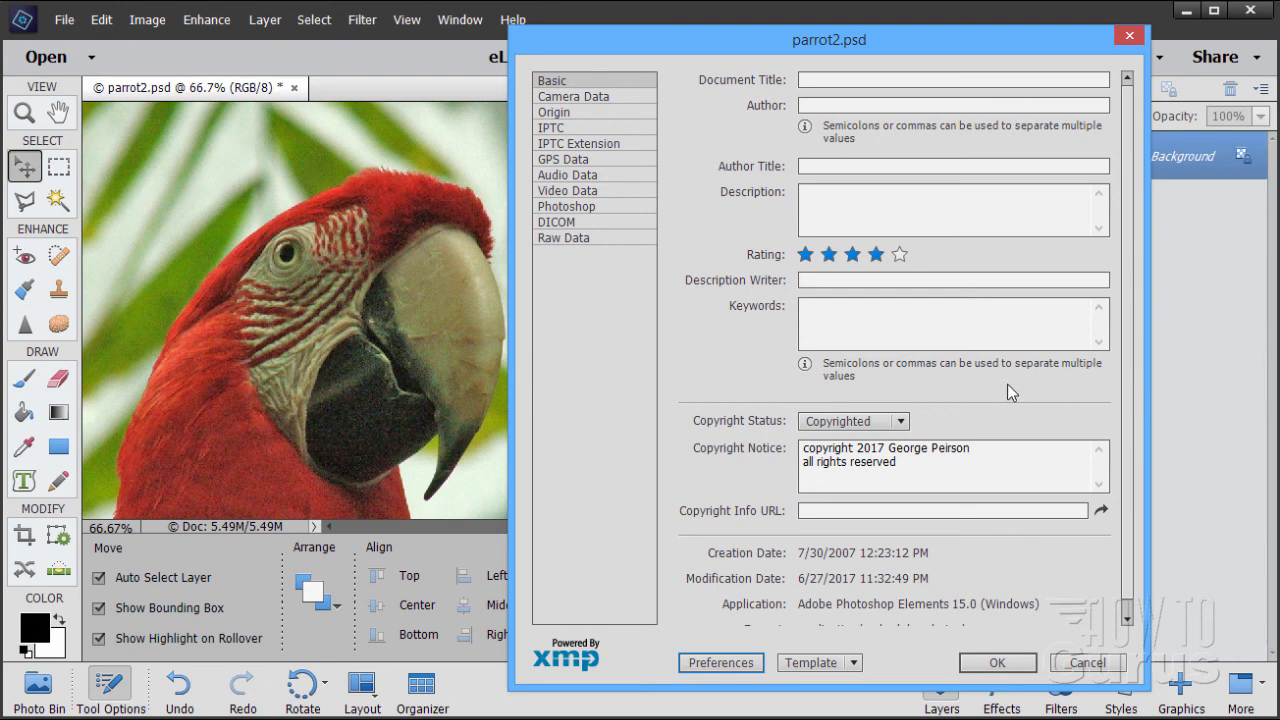
mouse_move(650, 512)
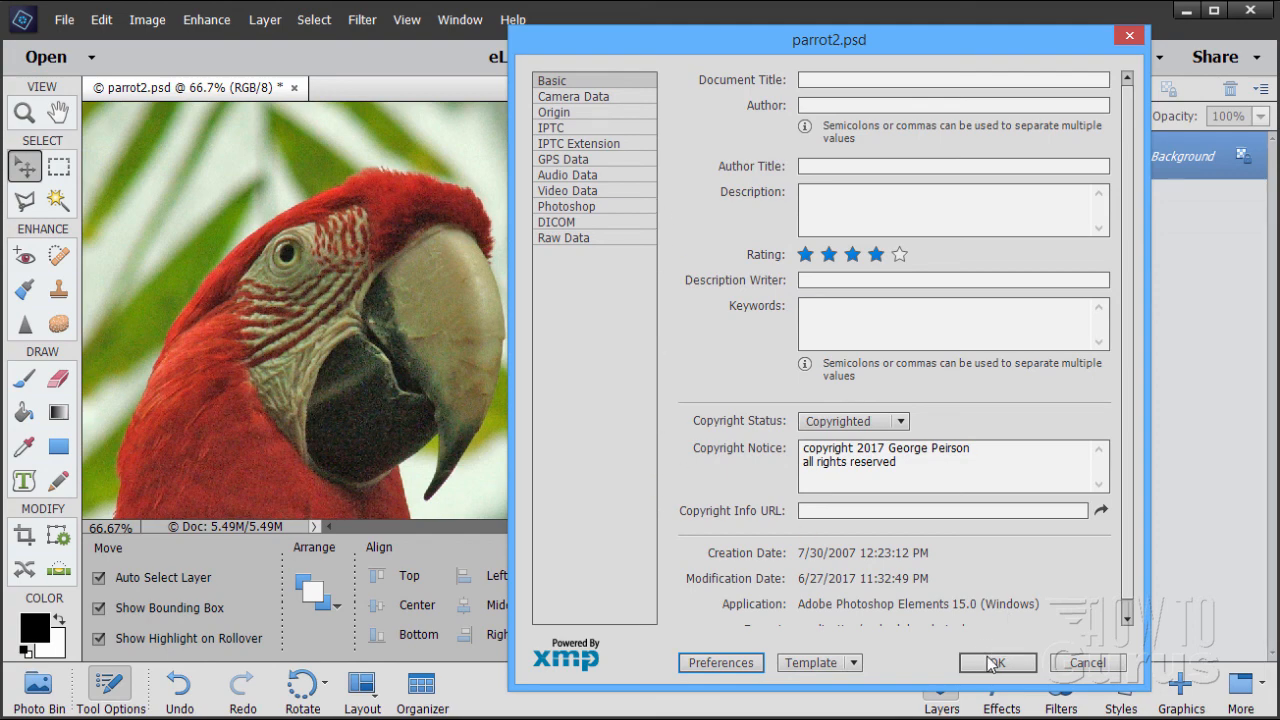
Confirm File Info with OK, returning to the copyrighted parrot image in Expert mode.
click(996, 662)
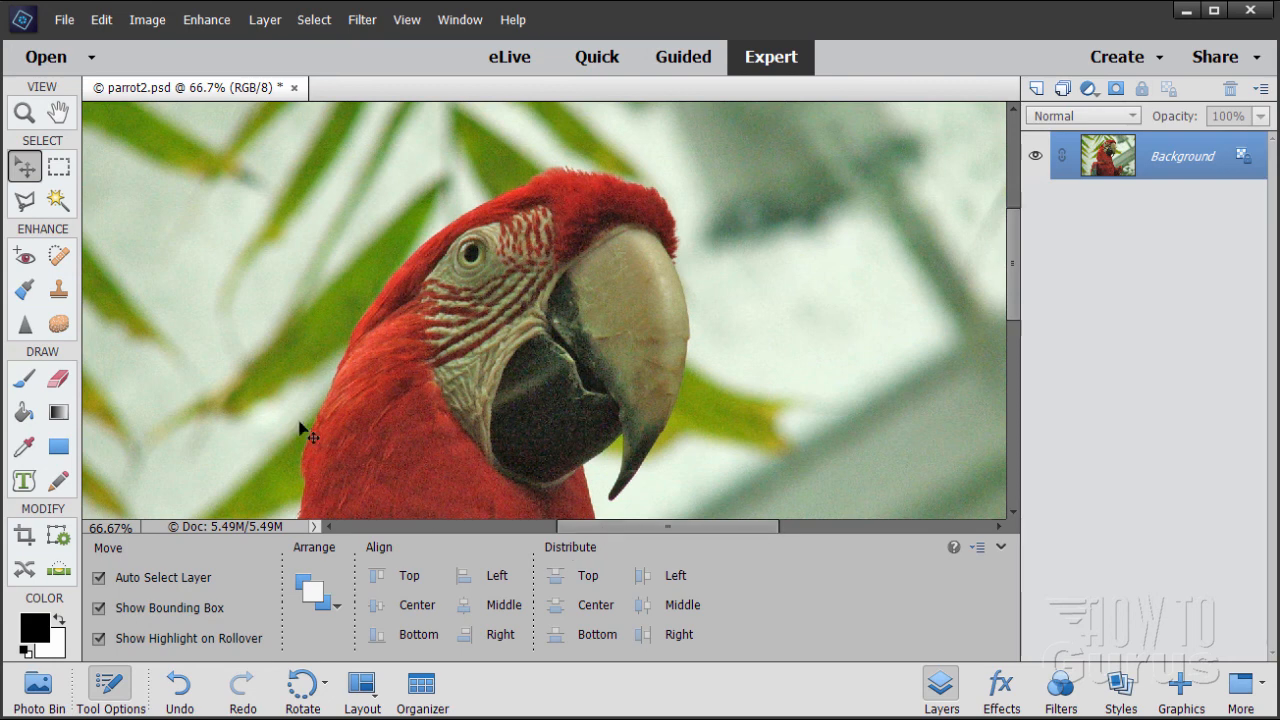
mouse_move(795, 315)
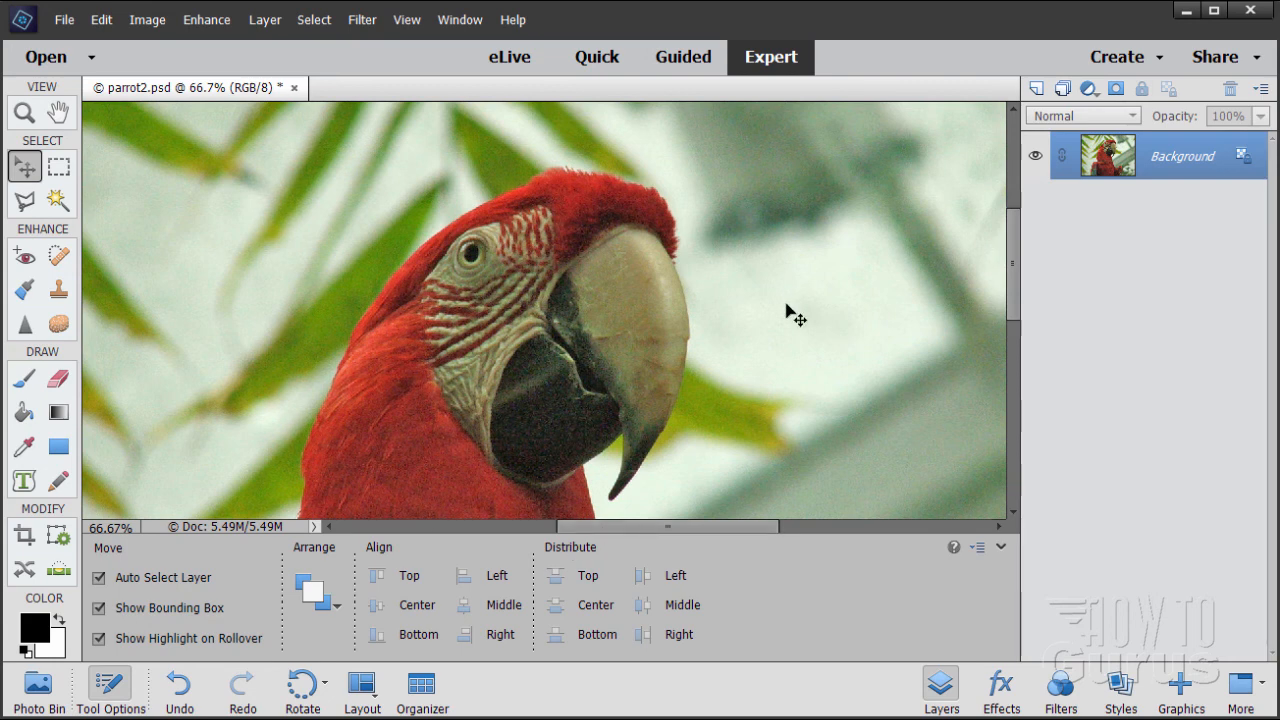